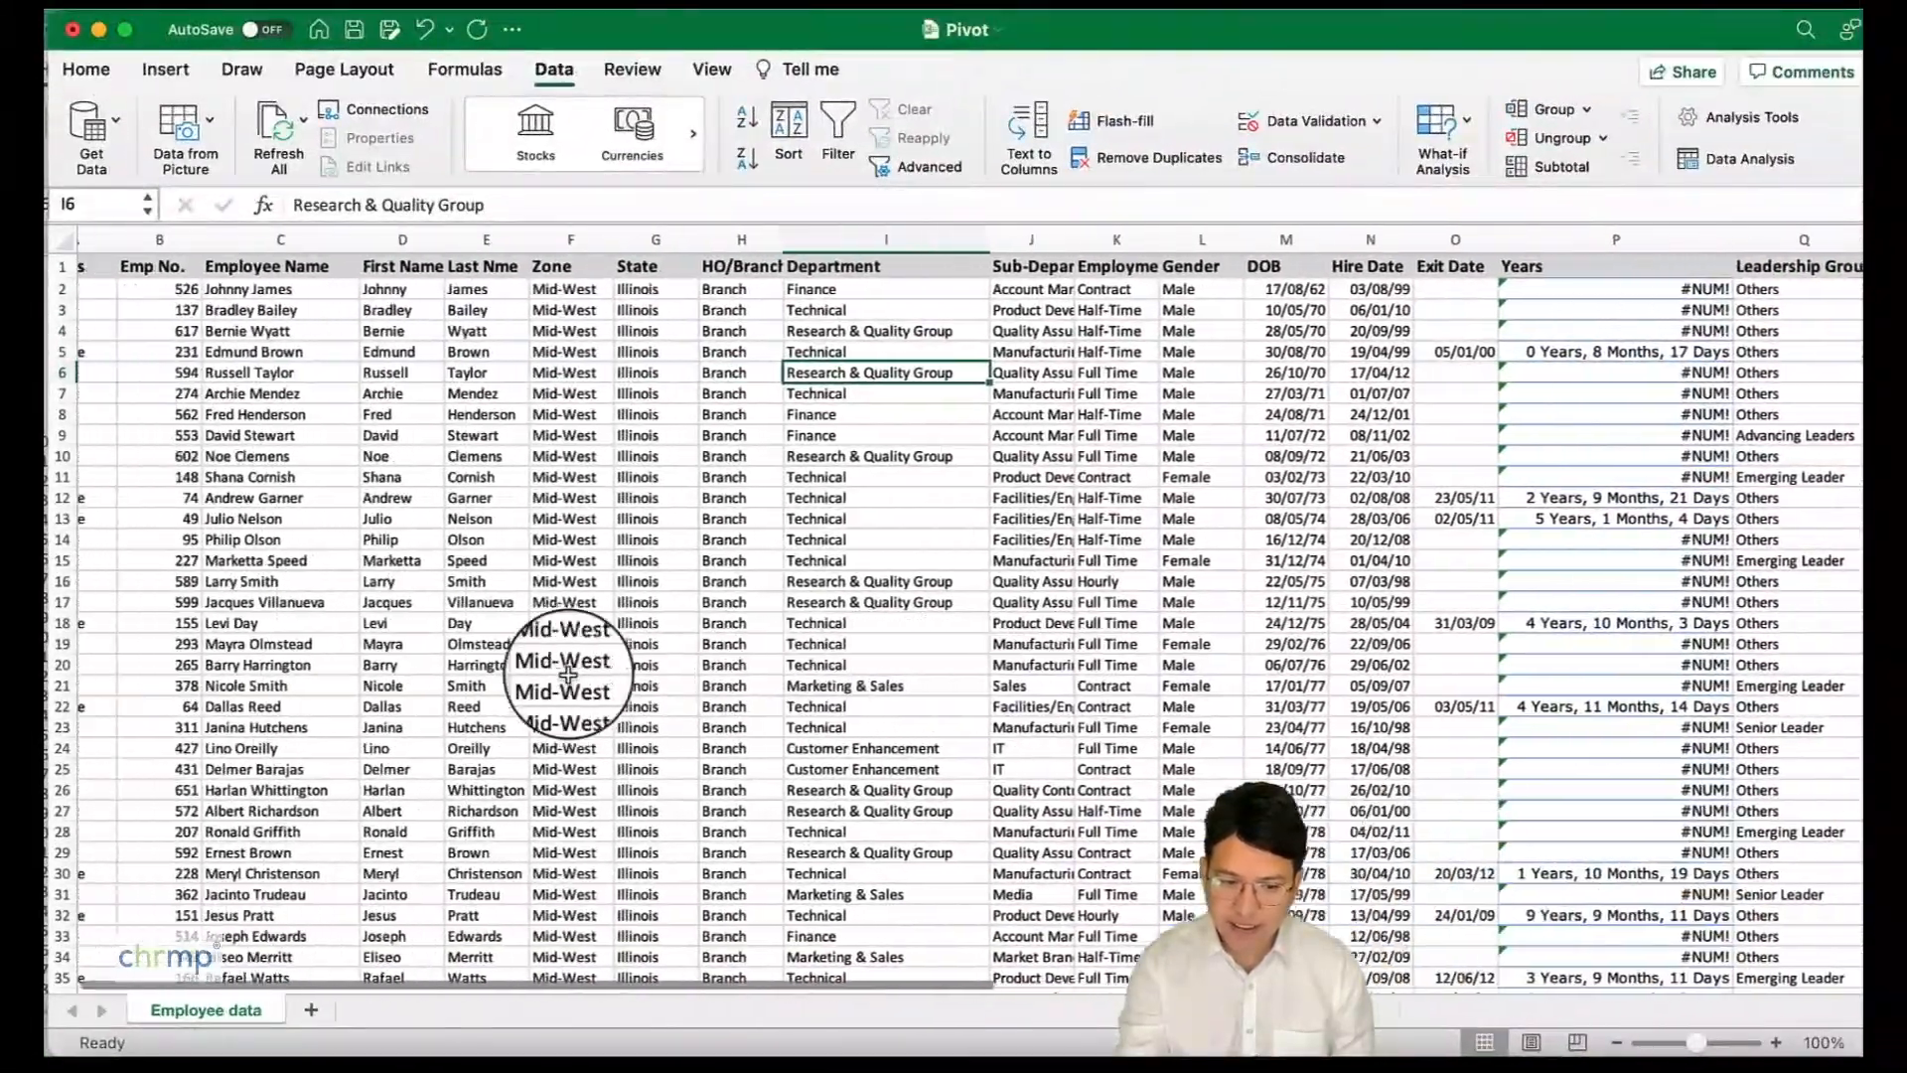
- Turn on column filters for the employee data table
scroll(right, 3)
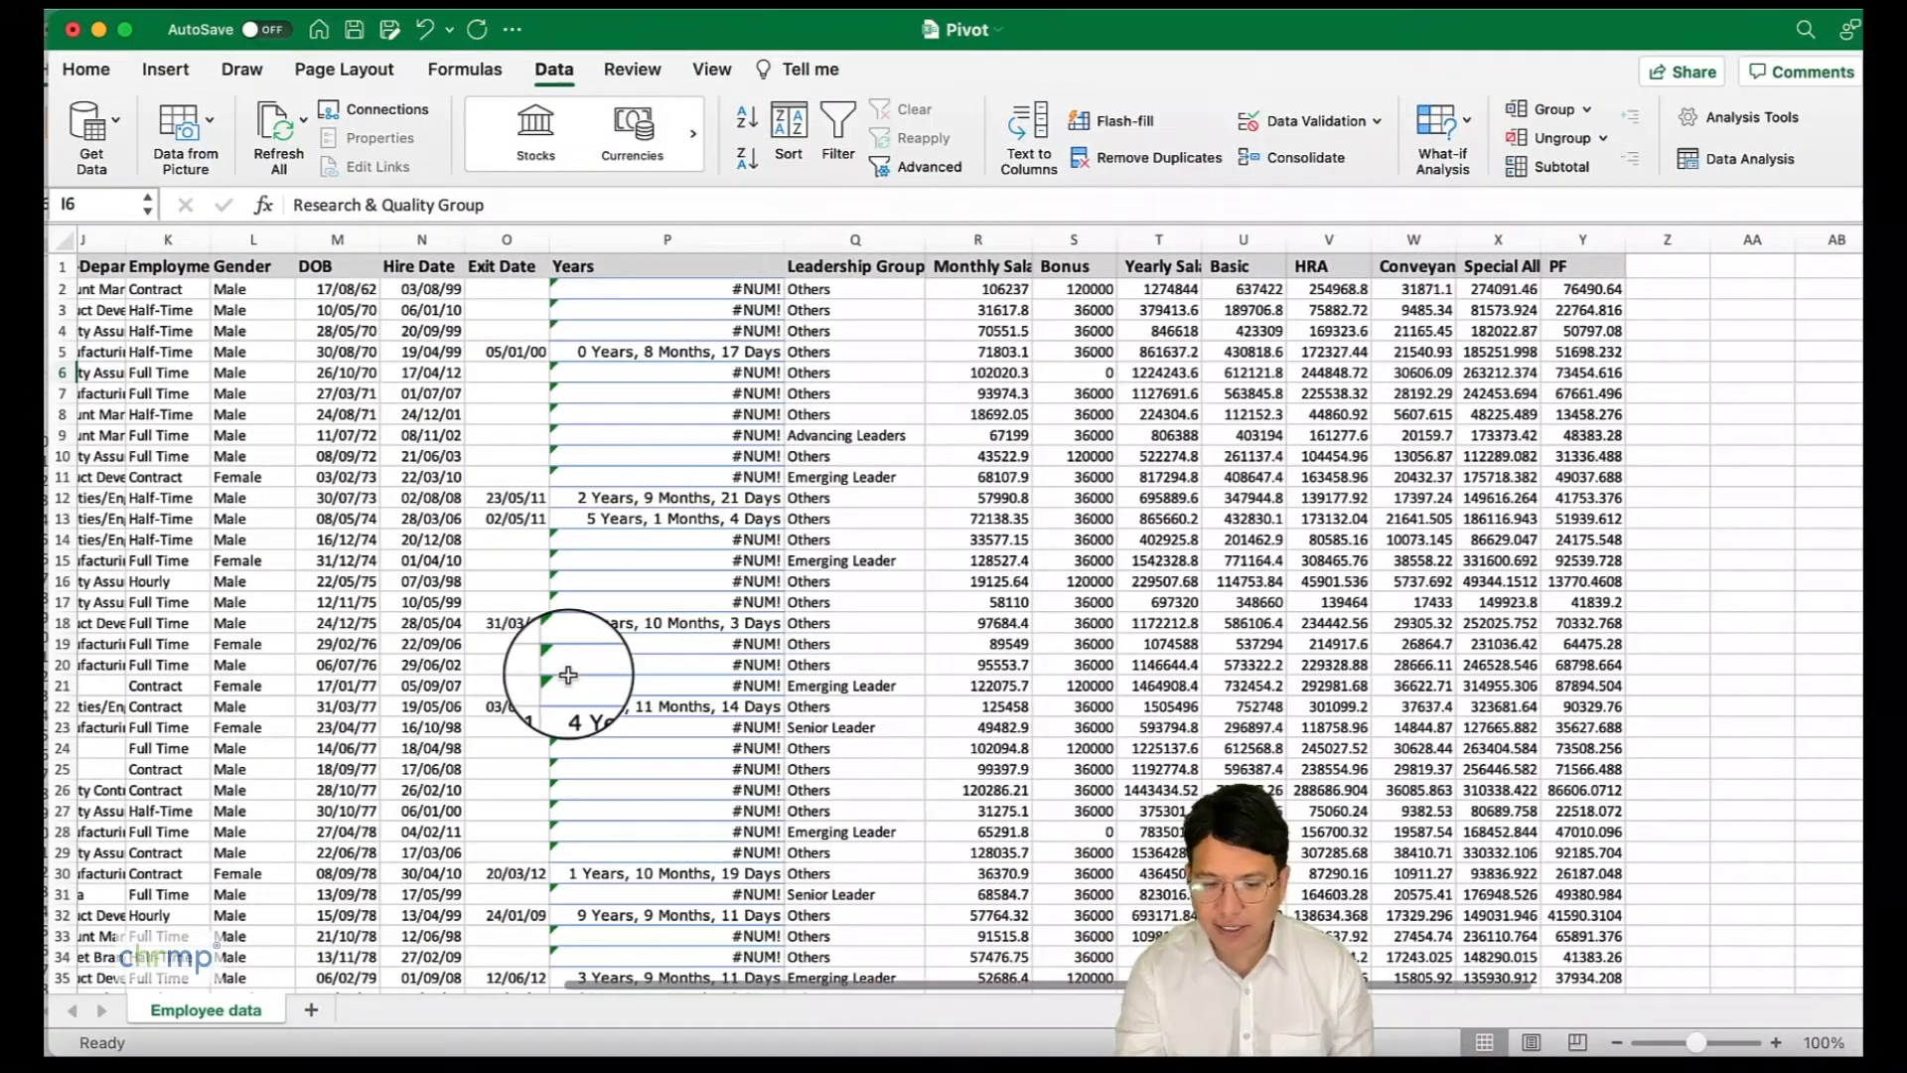
scroll(left, 3)
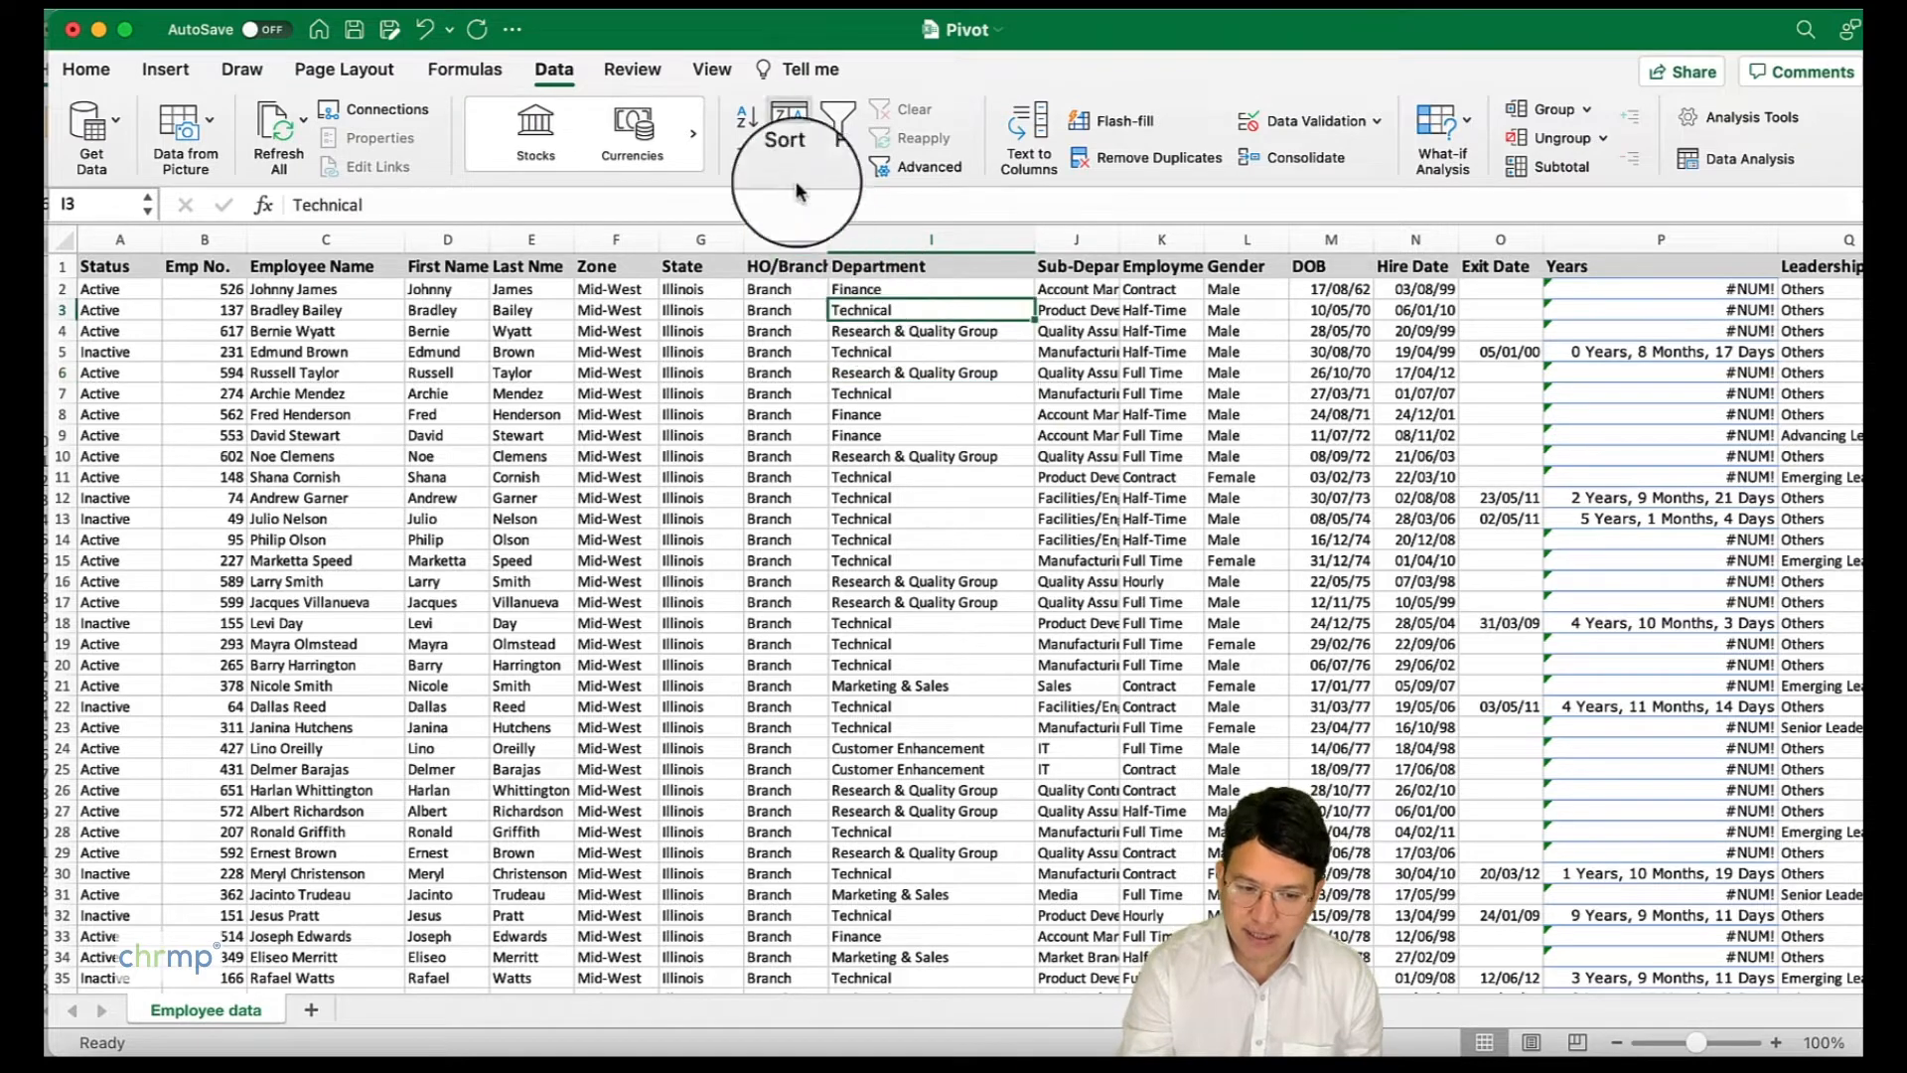
click(837, 134)
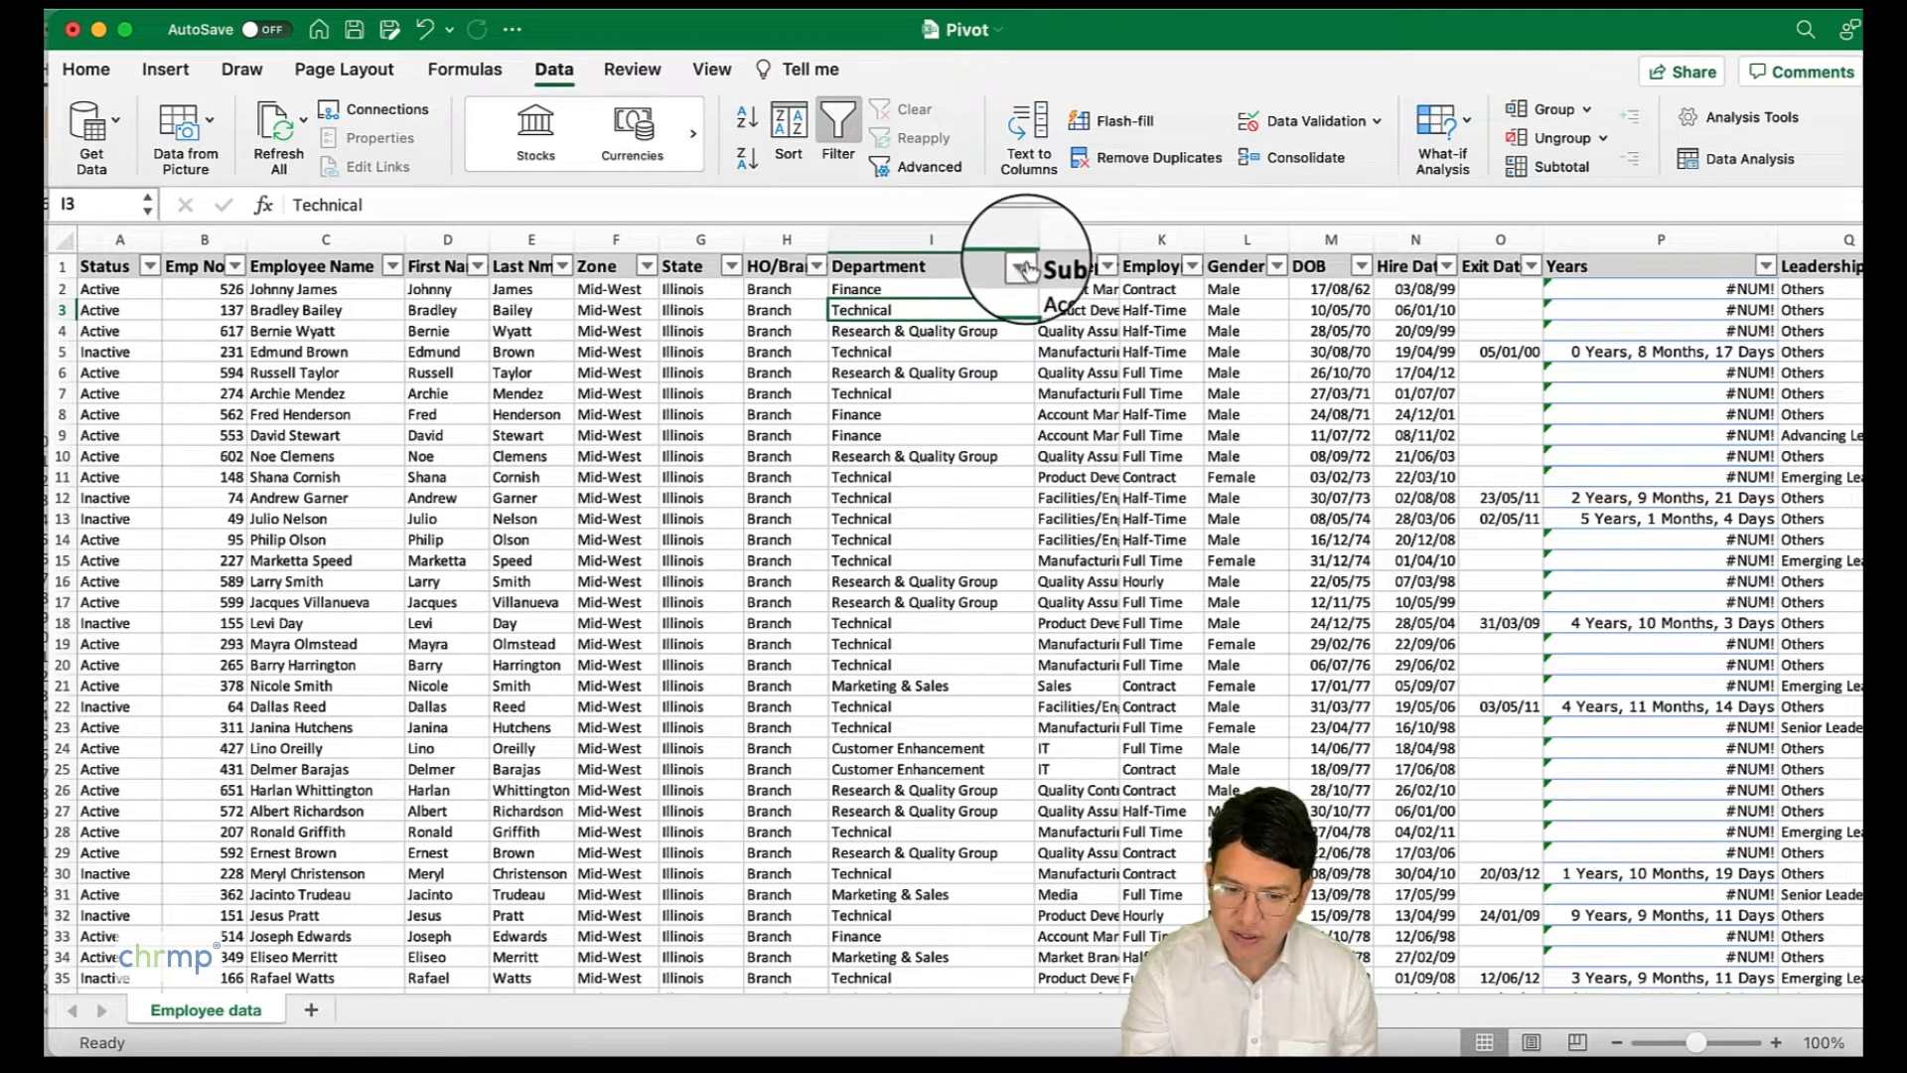
- Filter Department to Administrative, then Corporate Responsibility Group, then restore all departments
click(1022, 265)
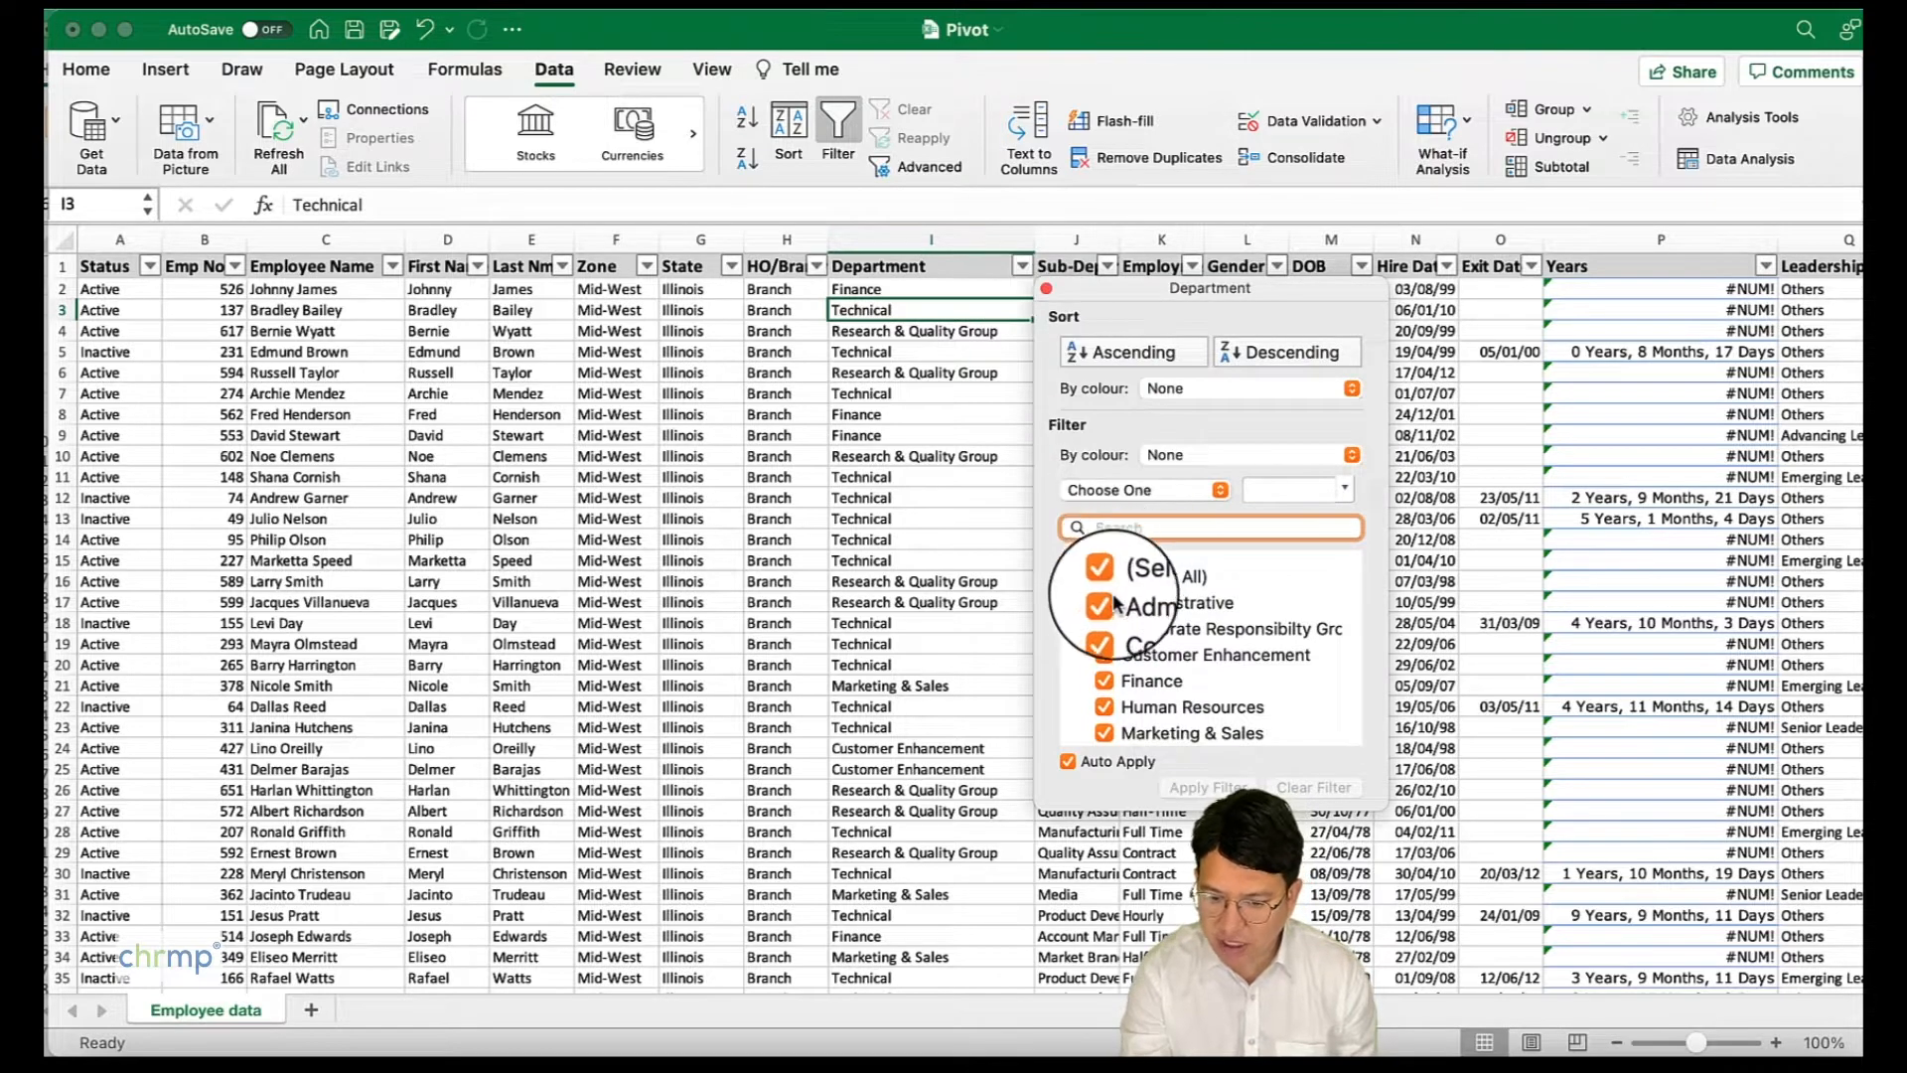
click(1101, 573)
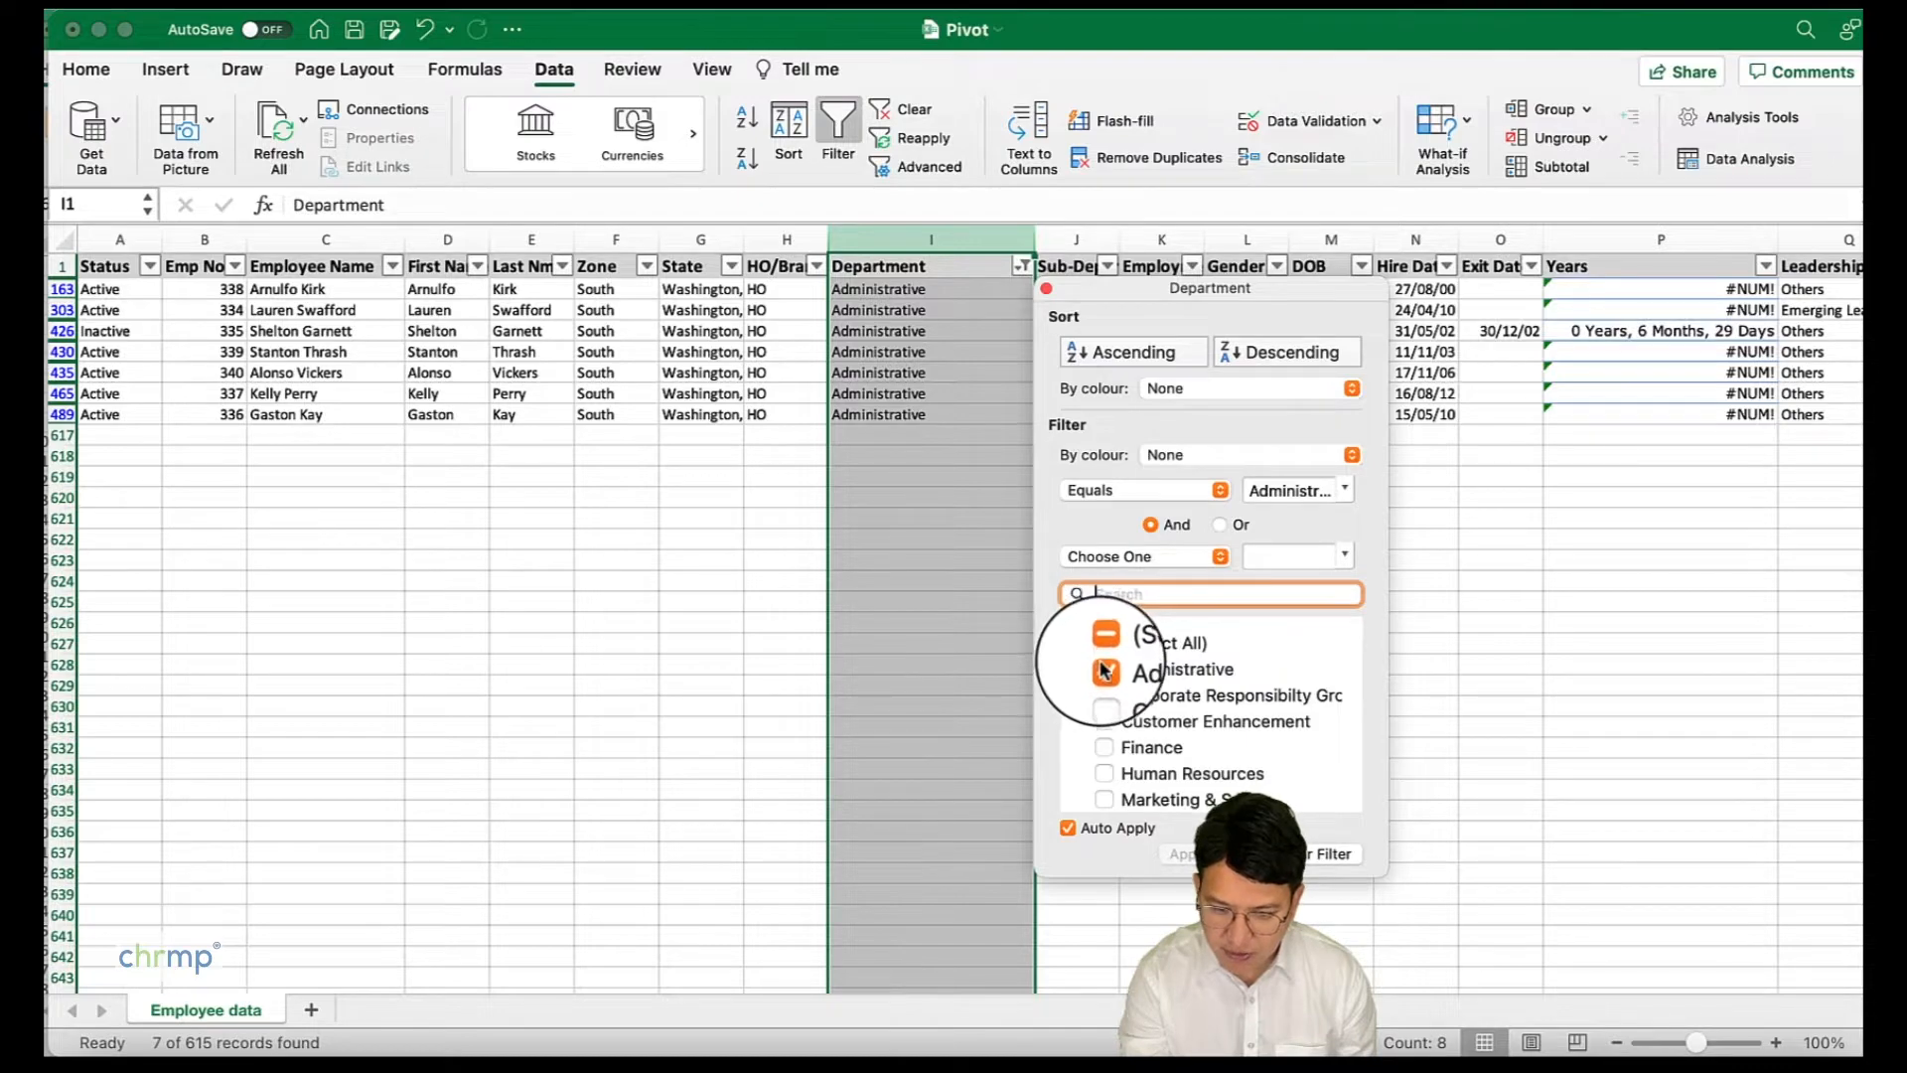
click(1104, 668)
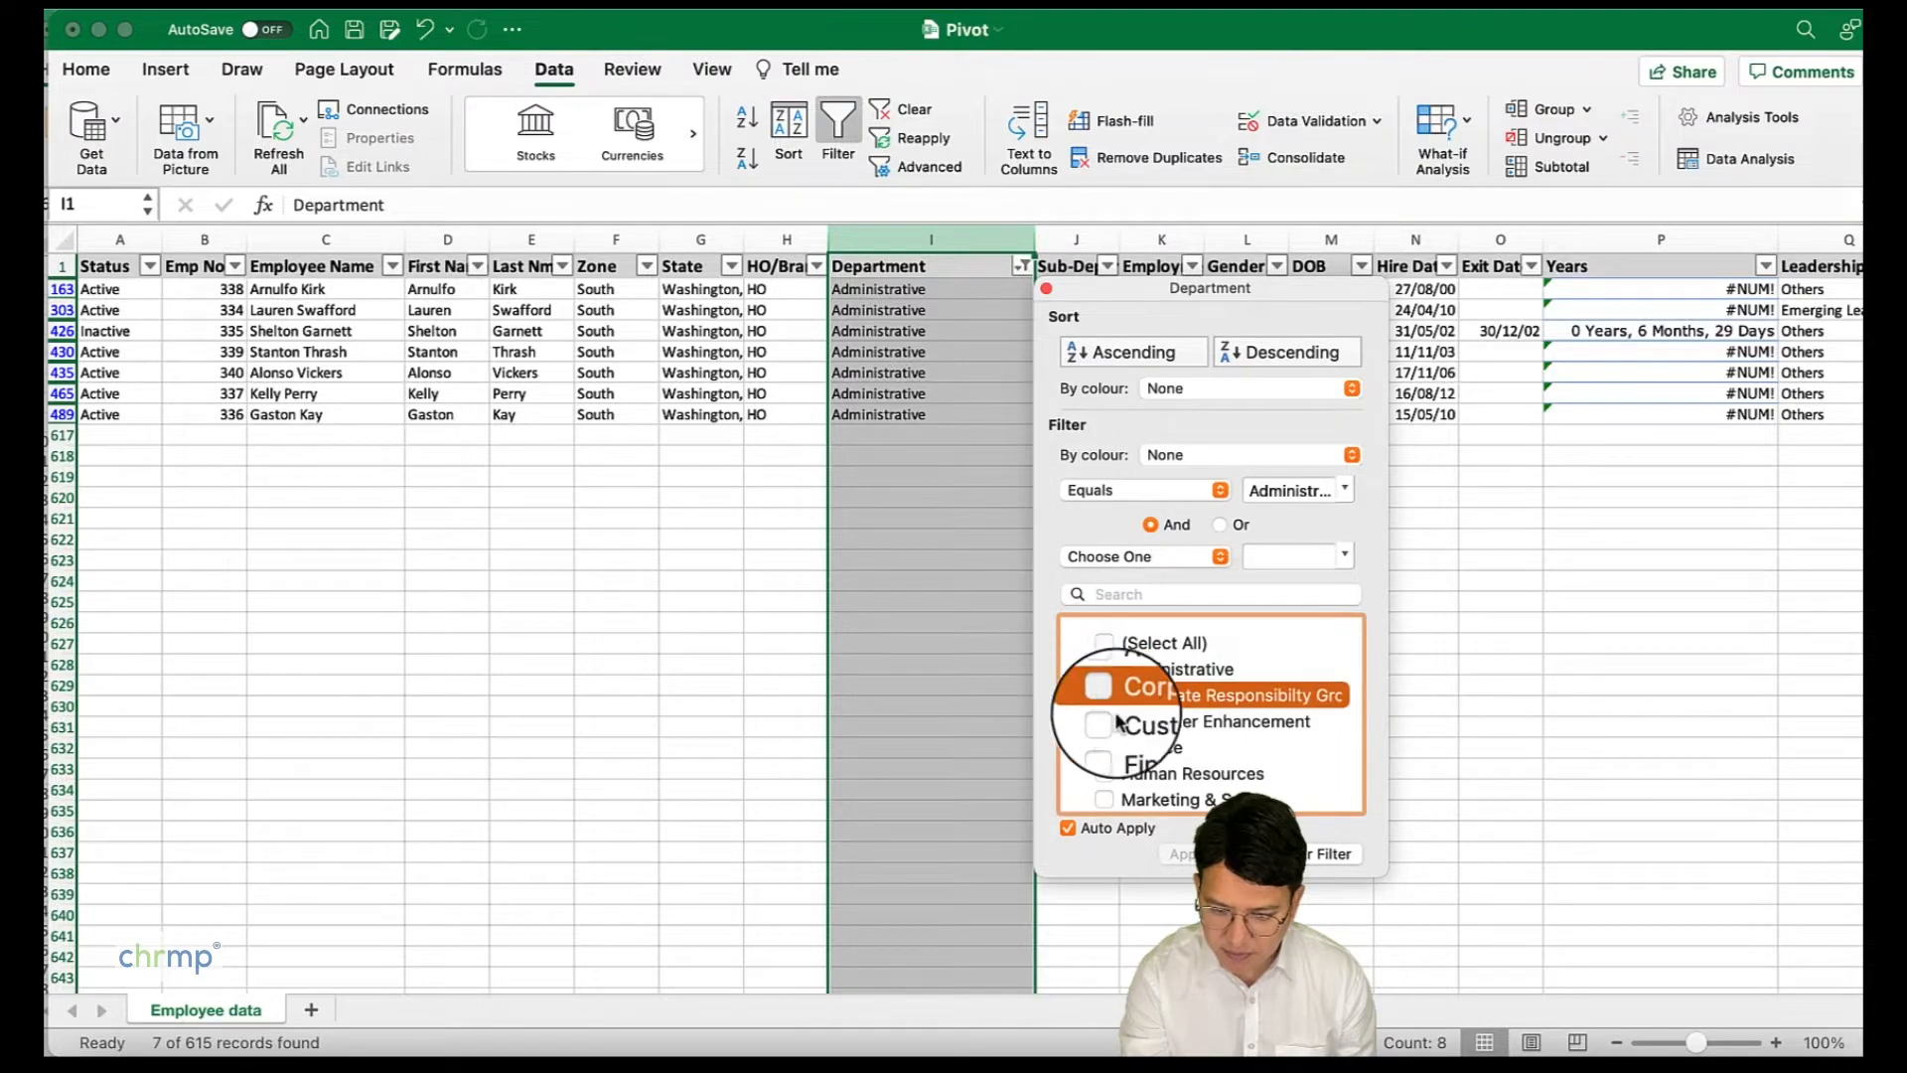
click(1104, 694)
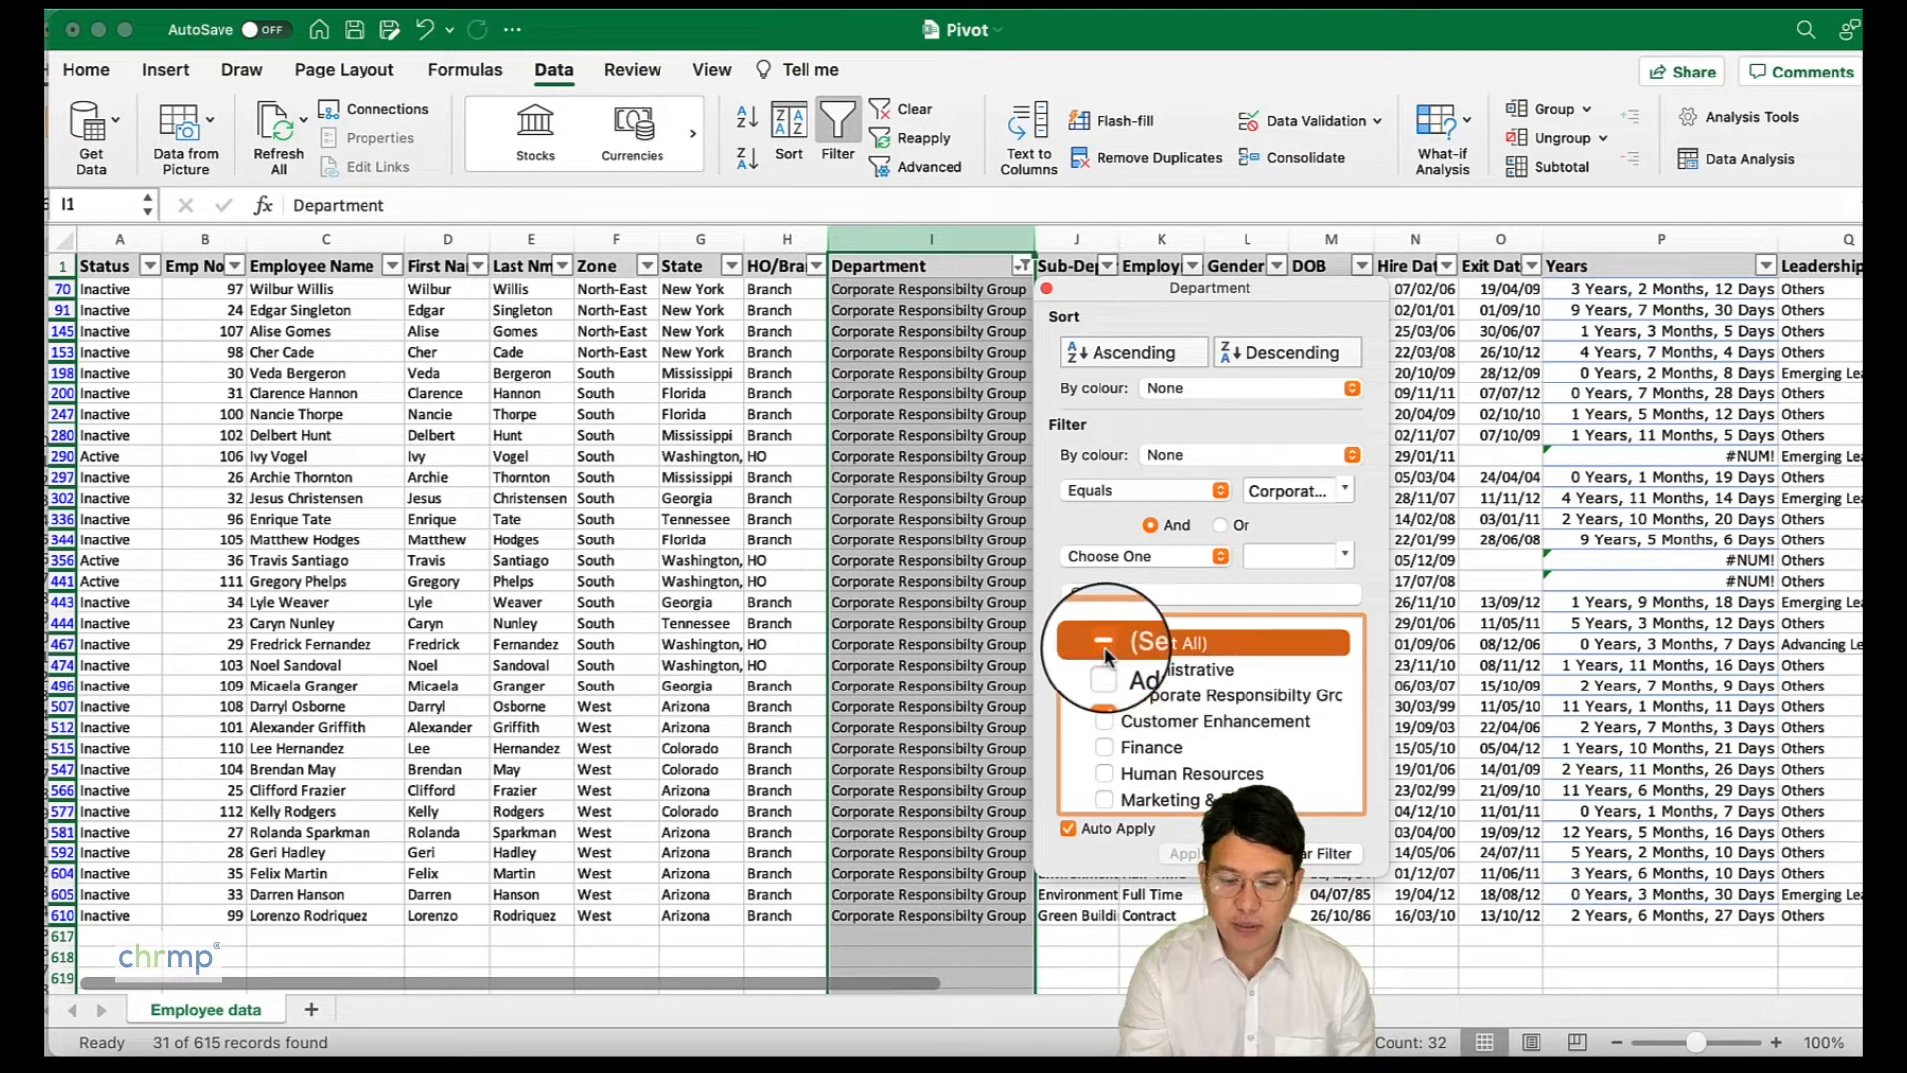
click(1105, 576)
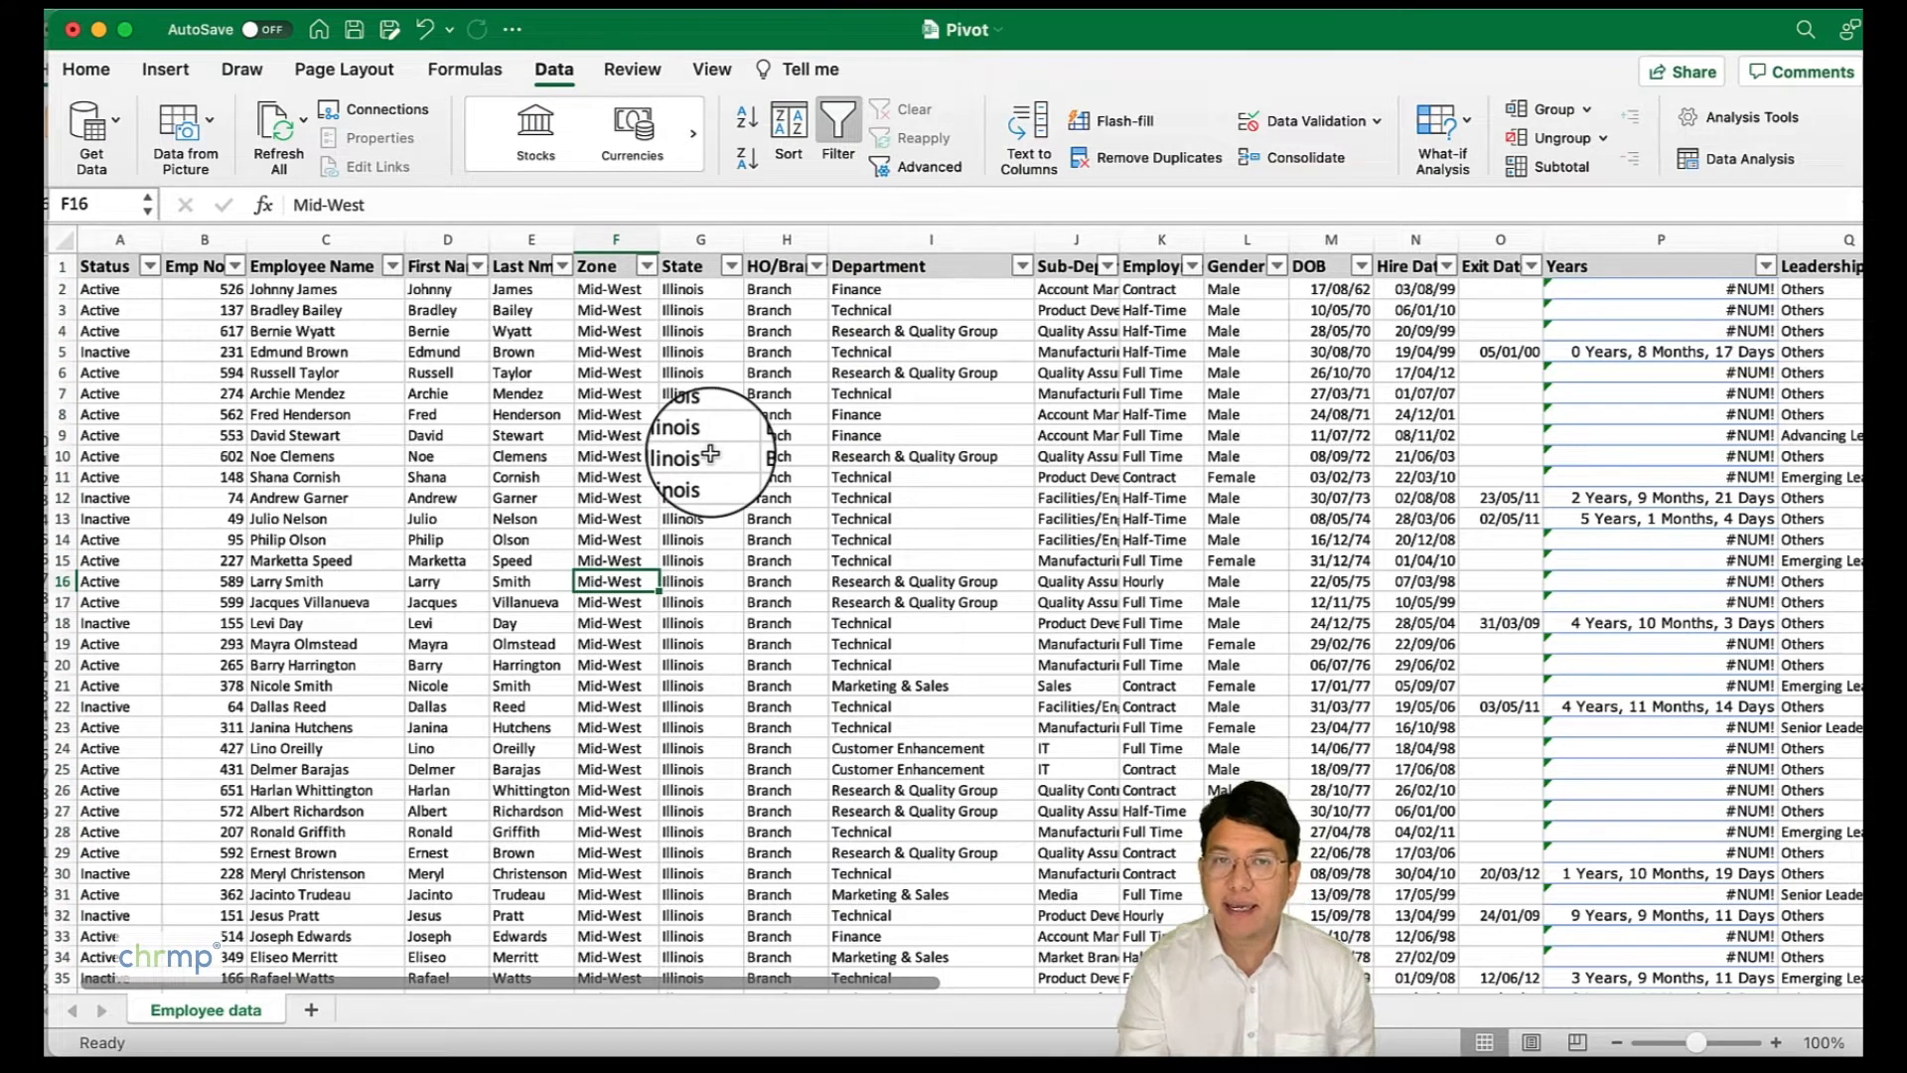
- Start a PivotTable from 'Employee data'!$A$1:$Y$616 destined for a new worksheet
click(699, 580)
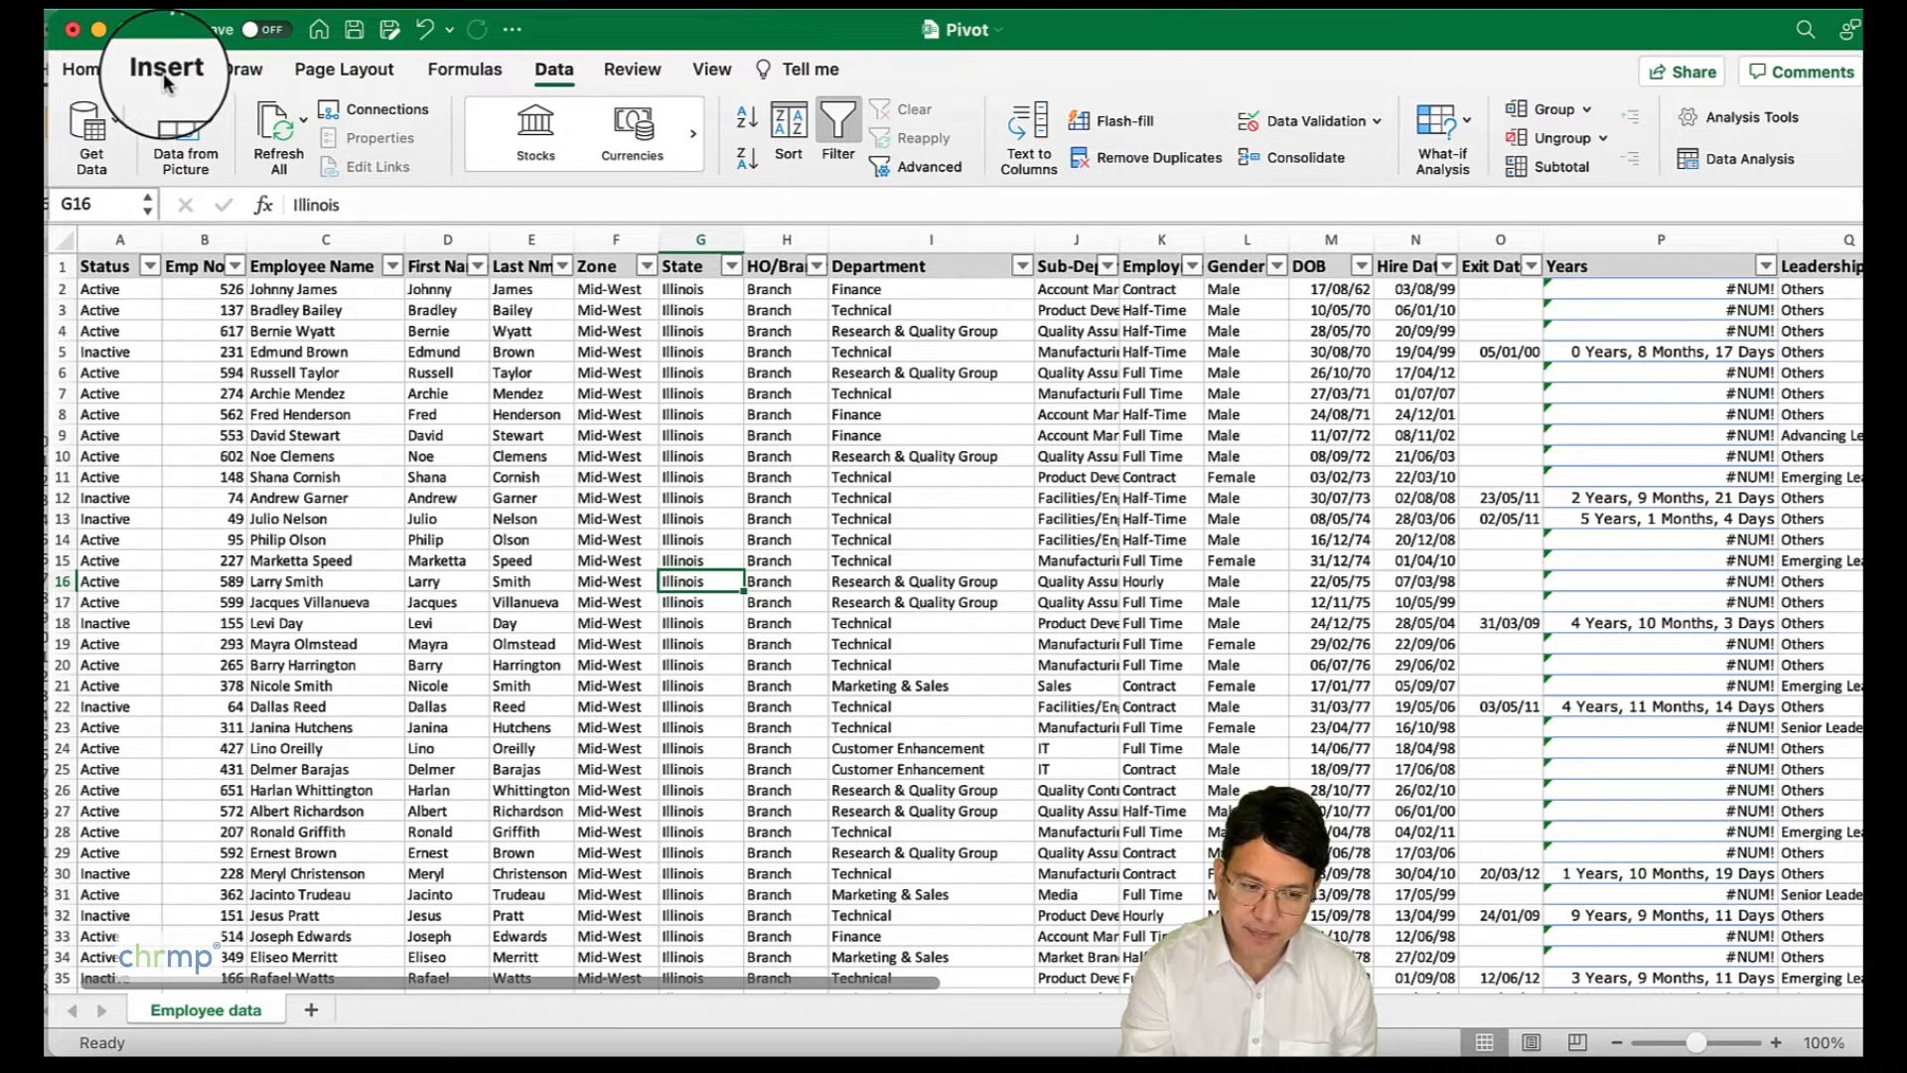
click(164, 70)
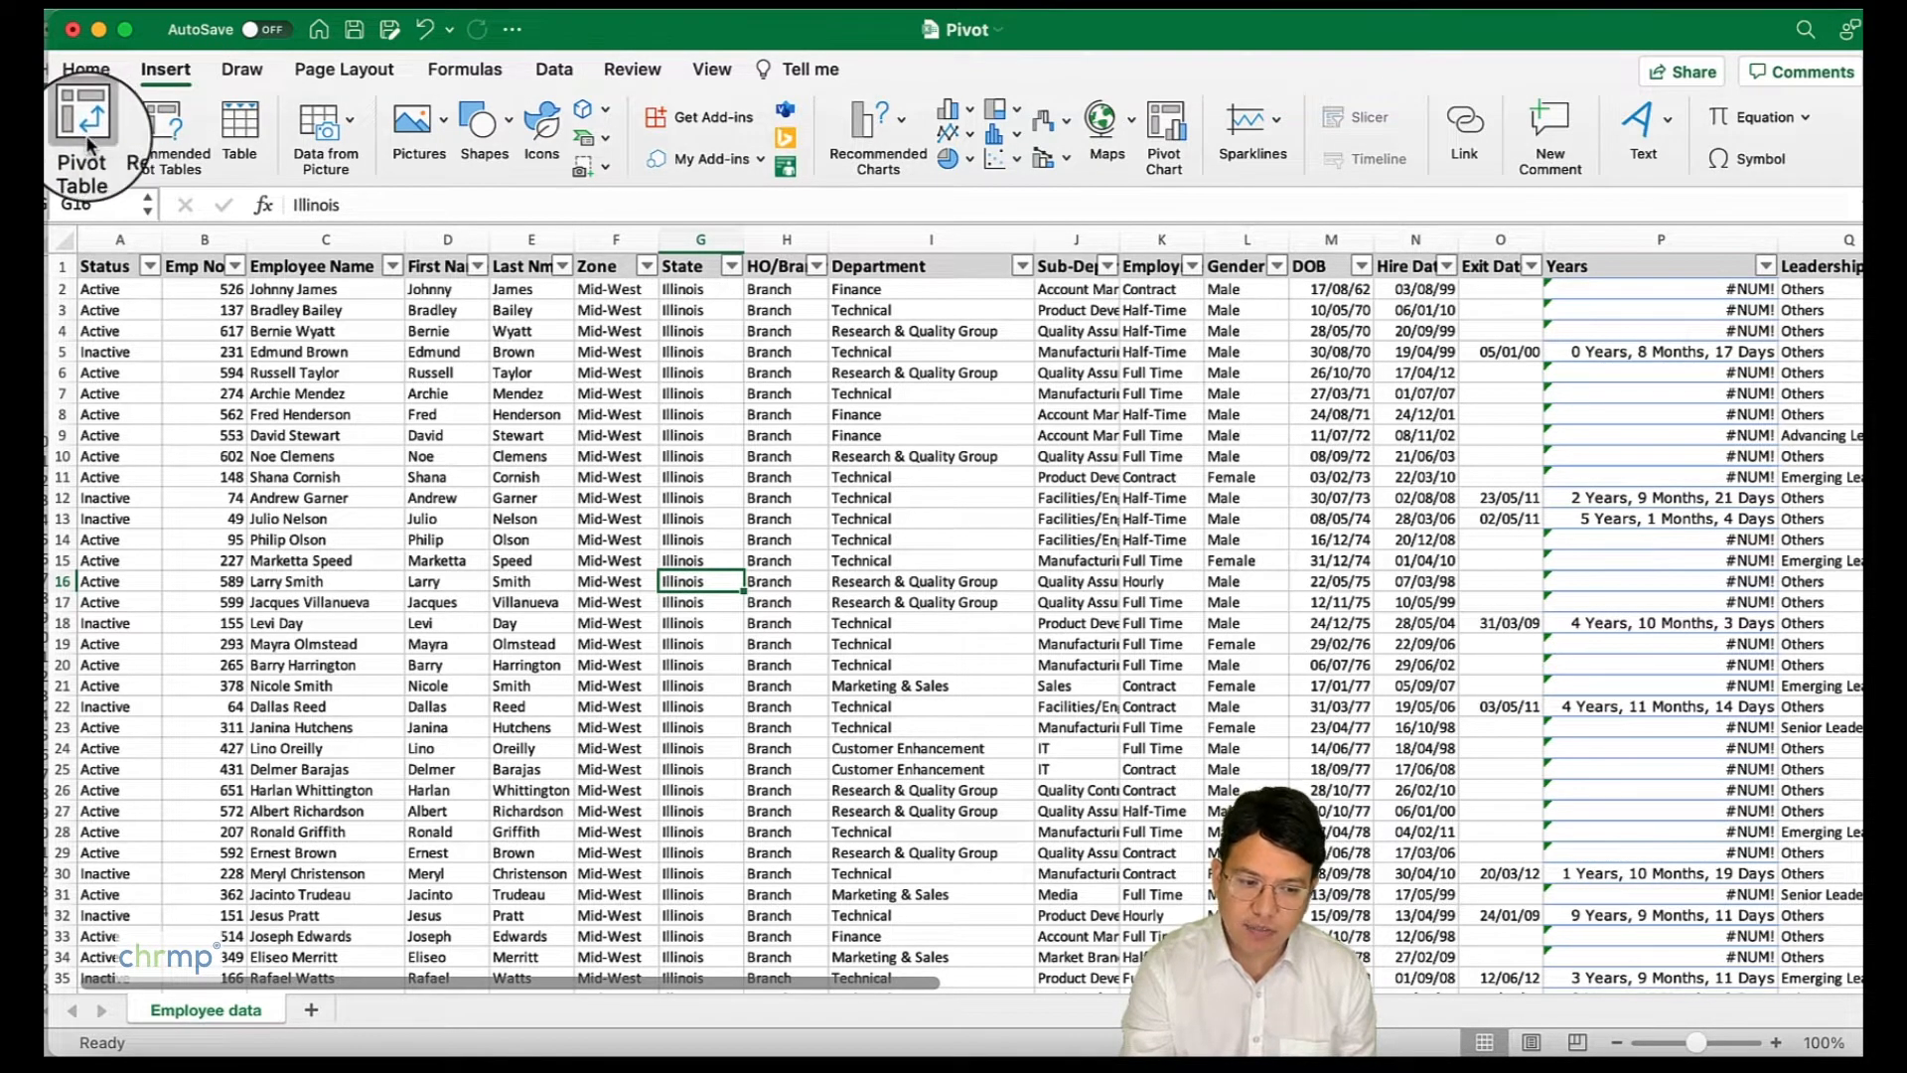
click(81, 134)
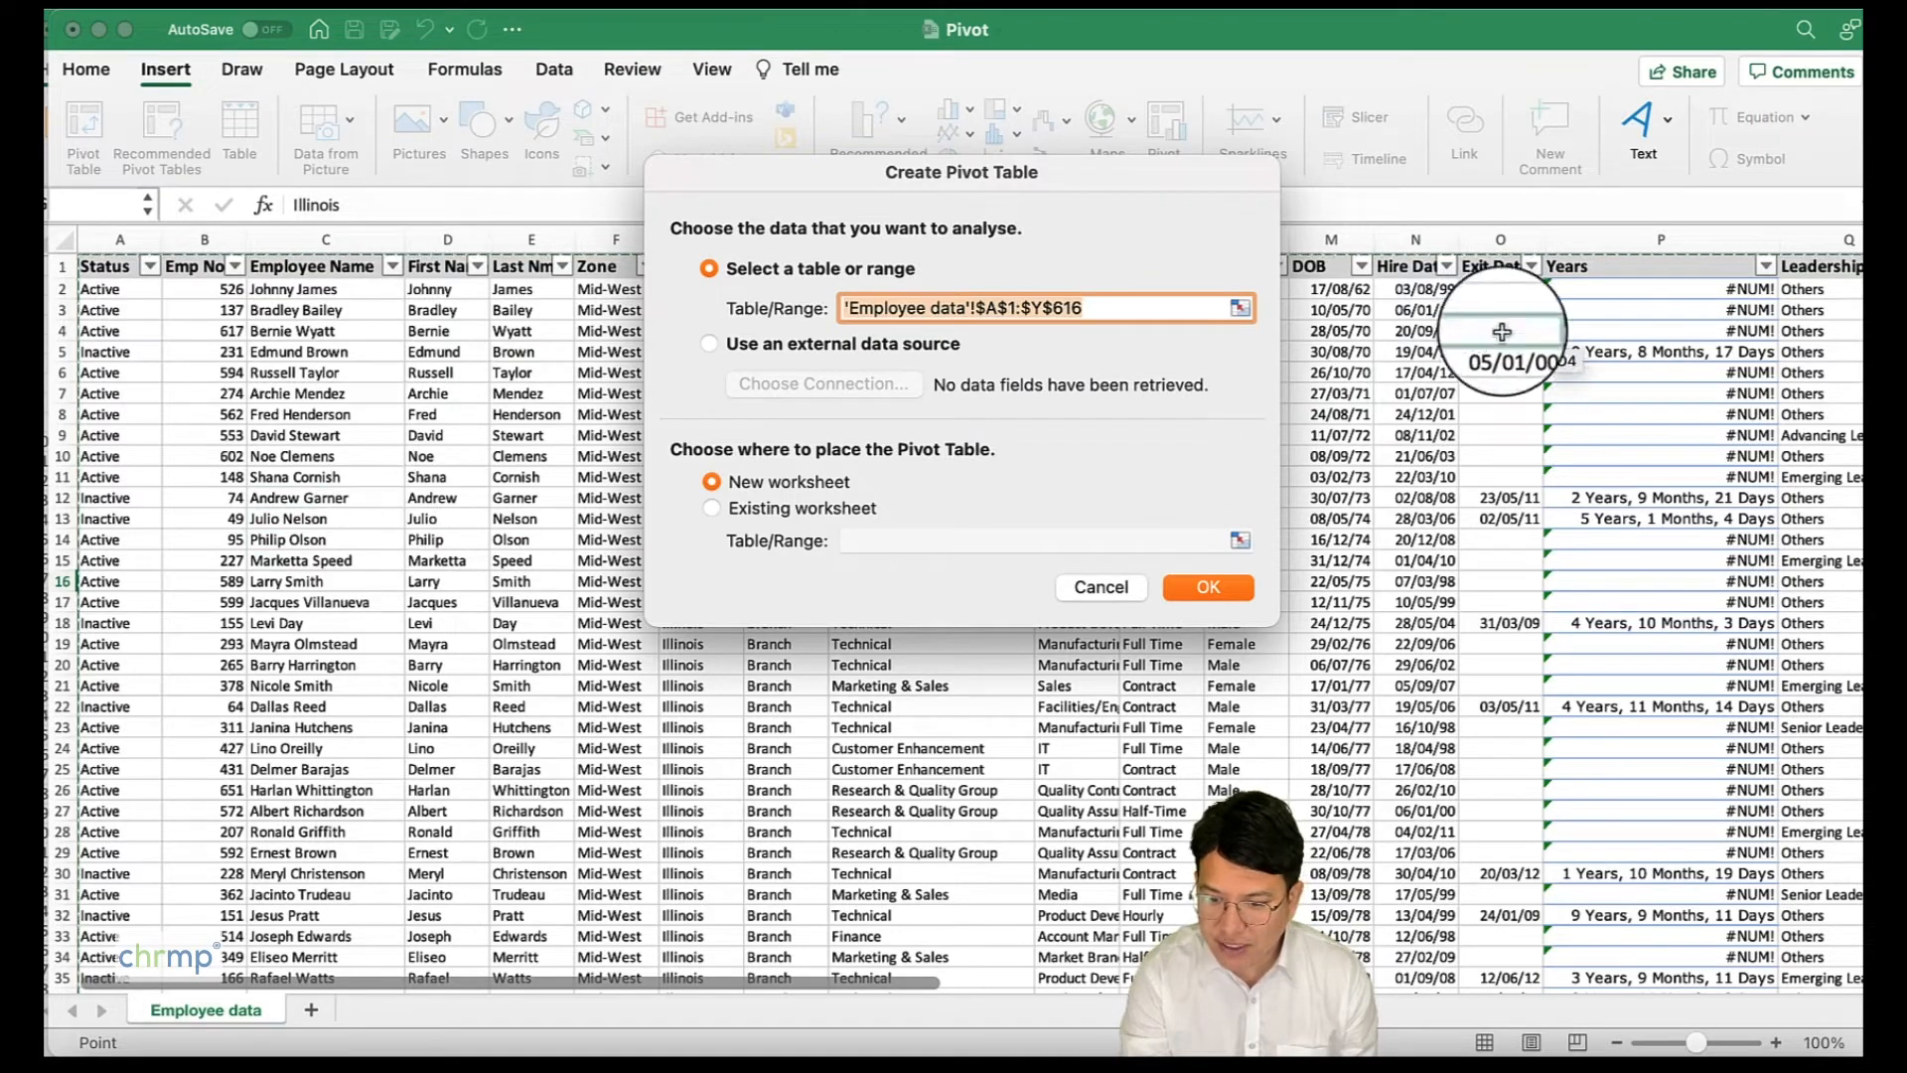
scroll(right, 3)
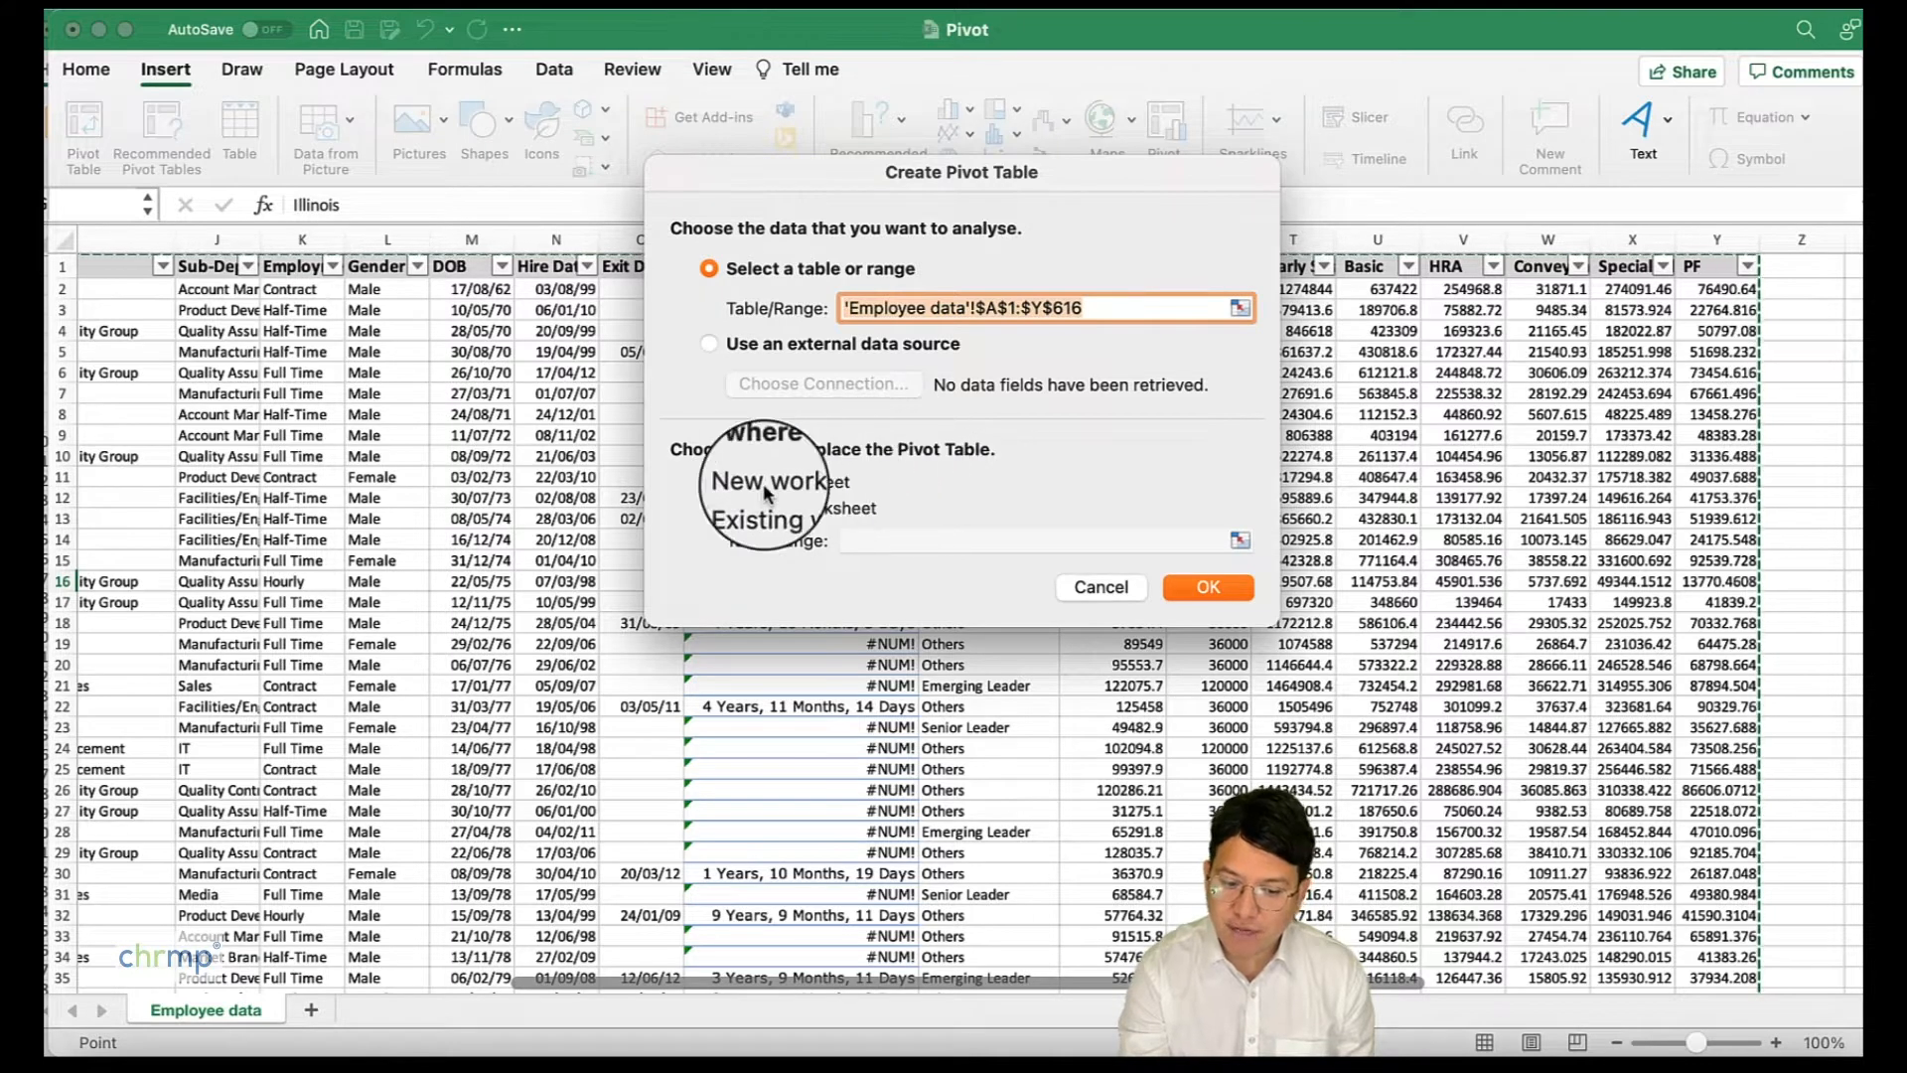
click(711, 481)
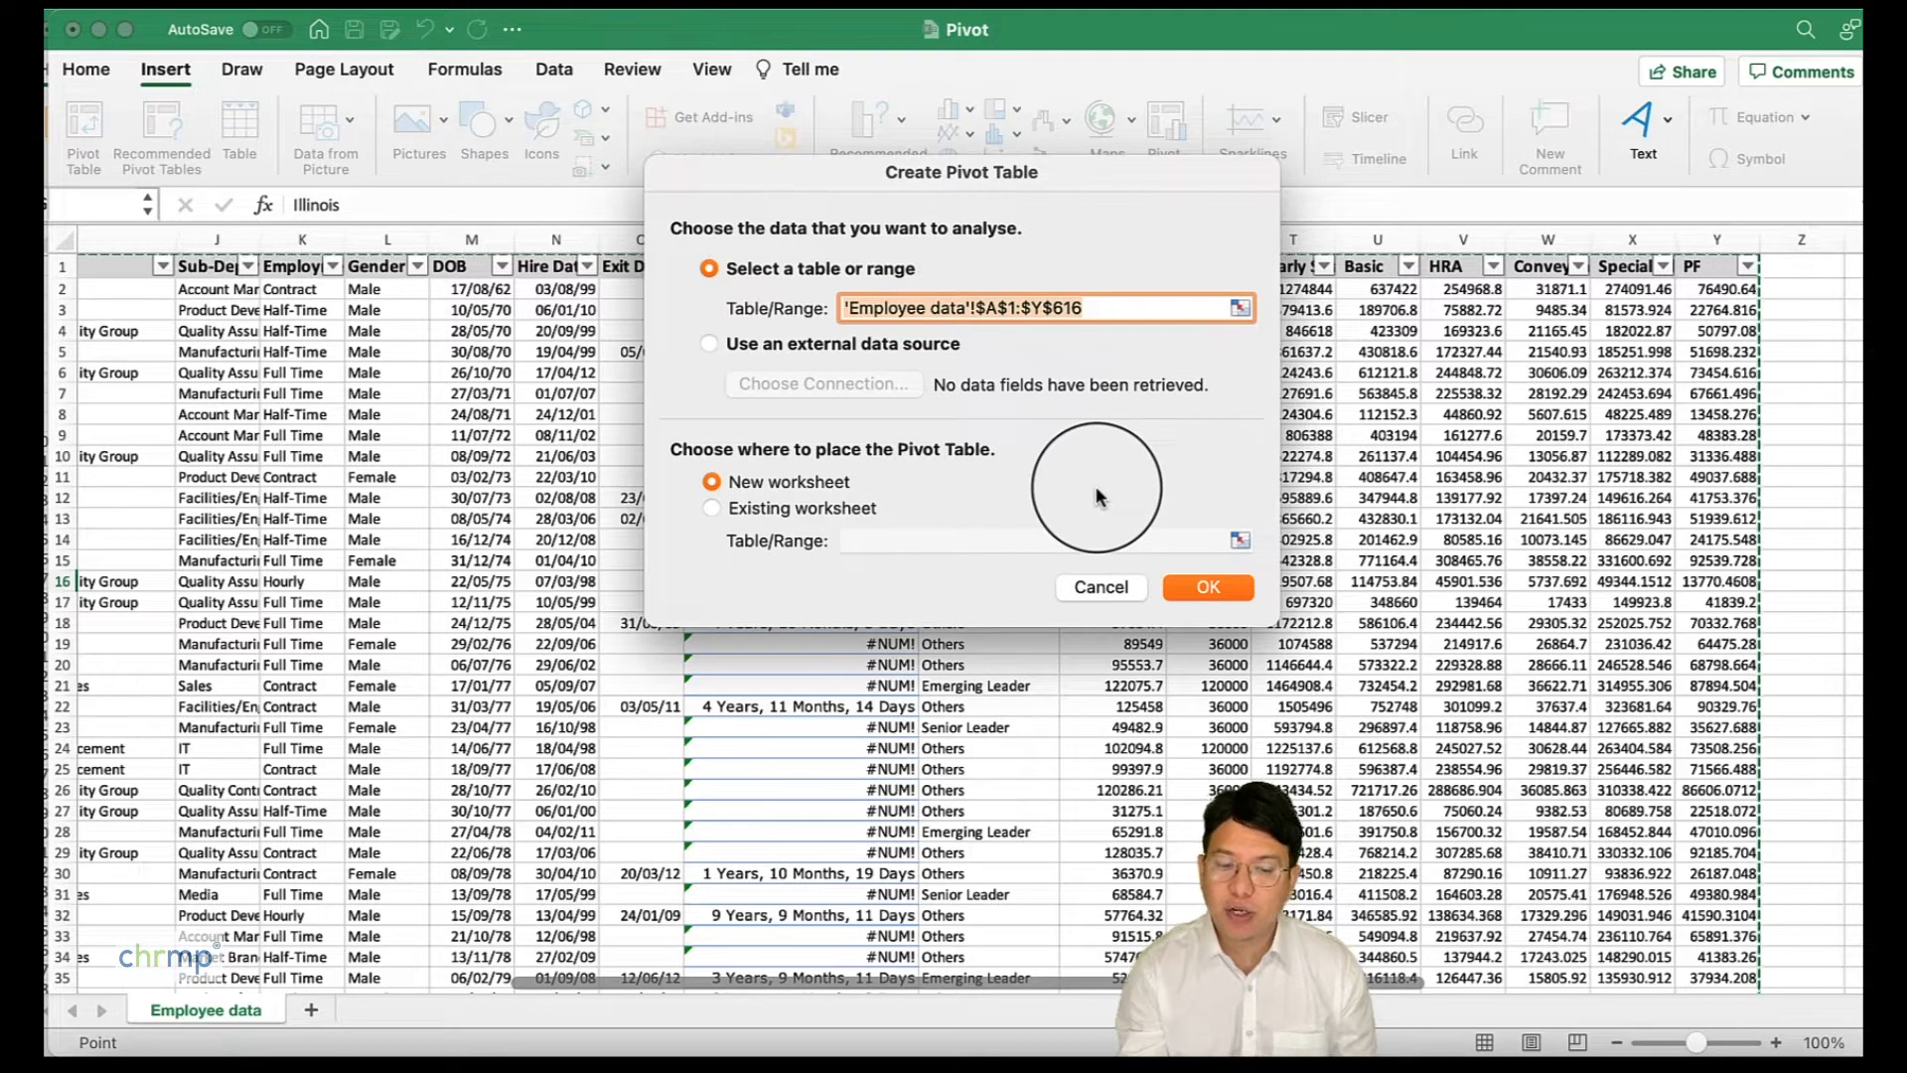
mouse_move(910, 503)
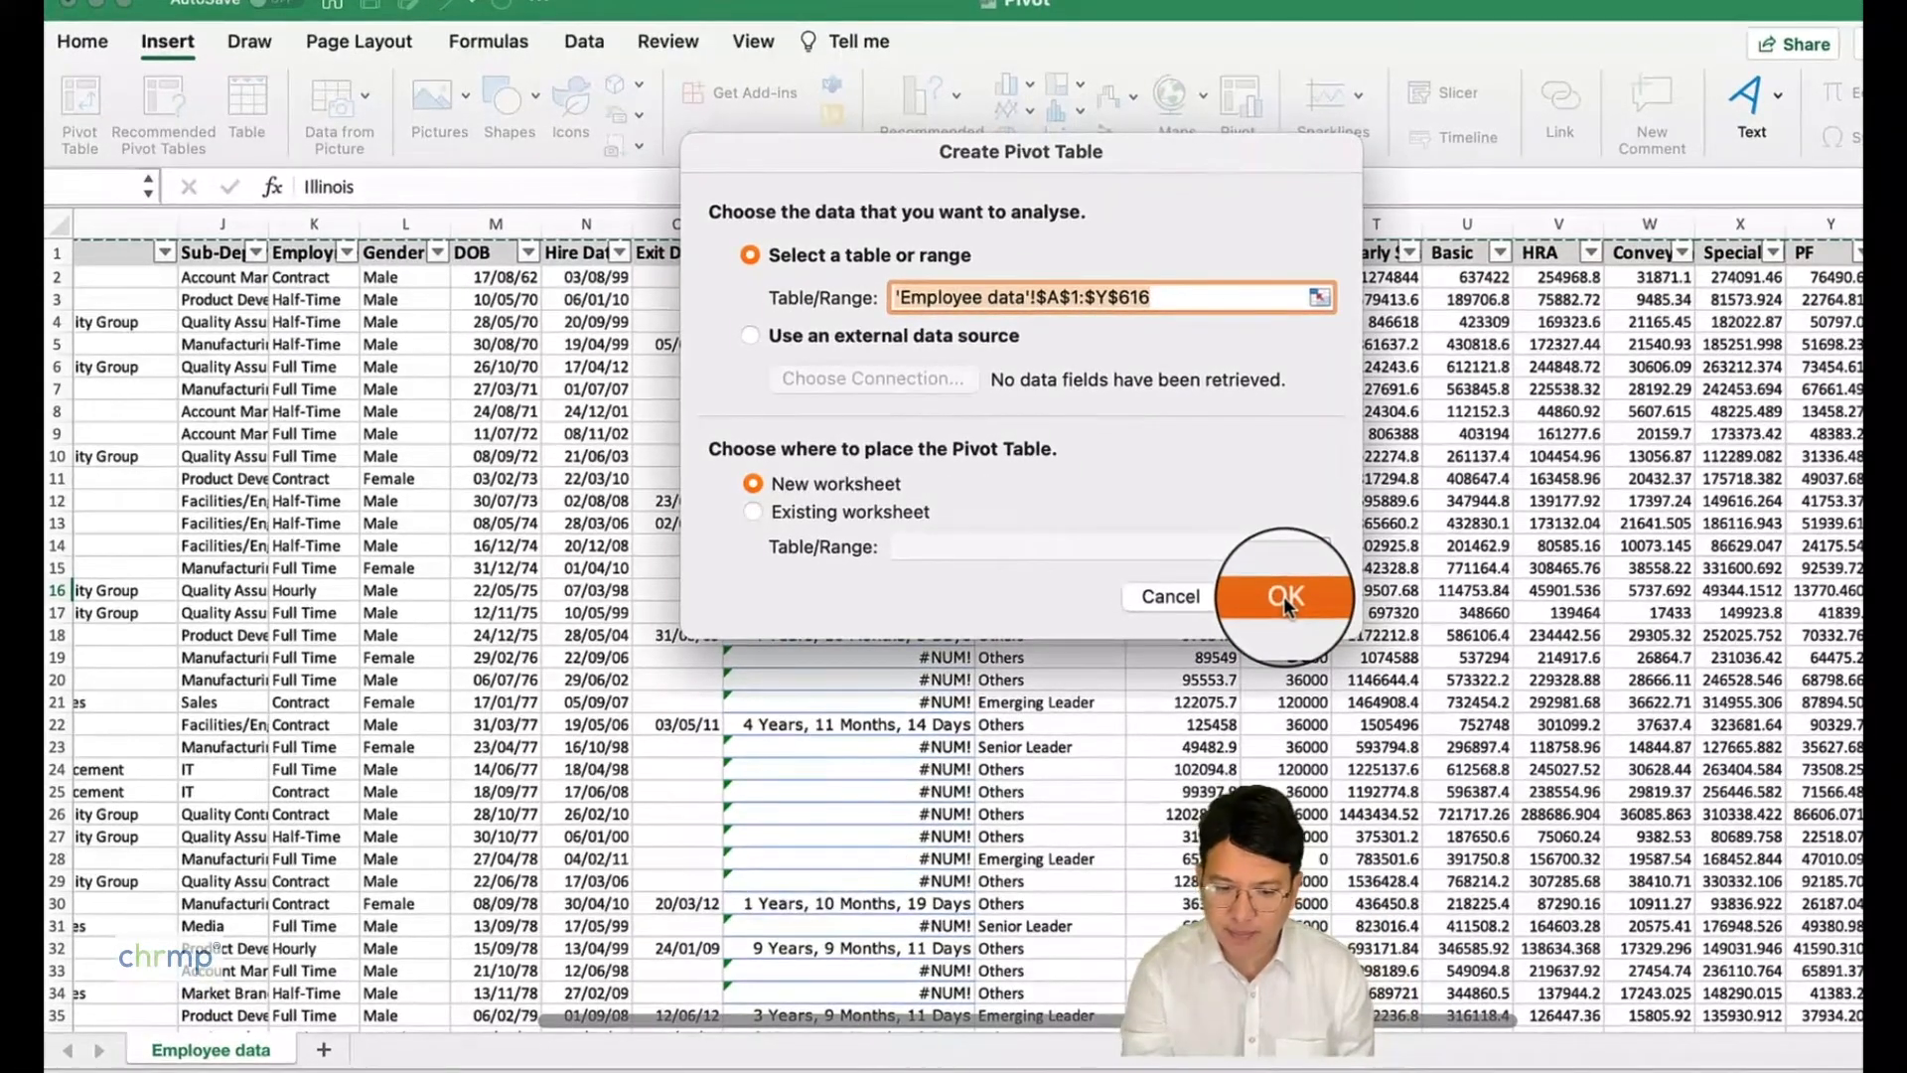
- Create the Sheet4 pivot with Department in Rows and Count of Department in Values
click(1283, 596)
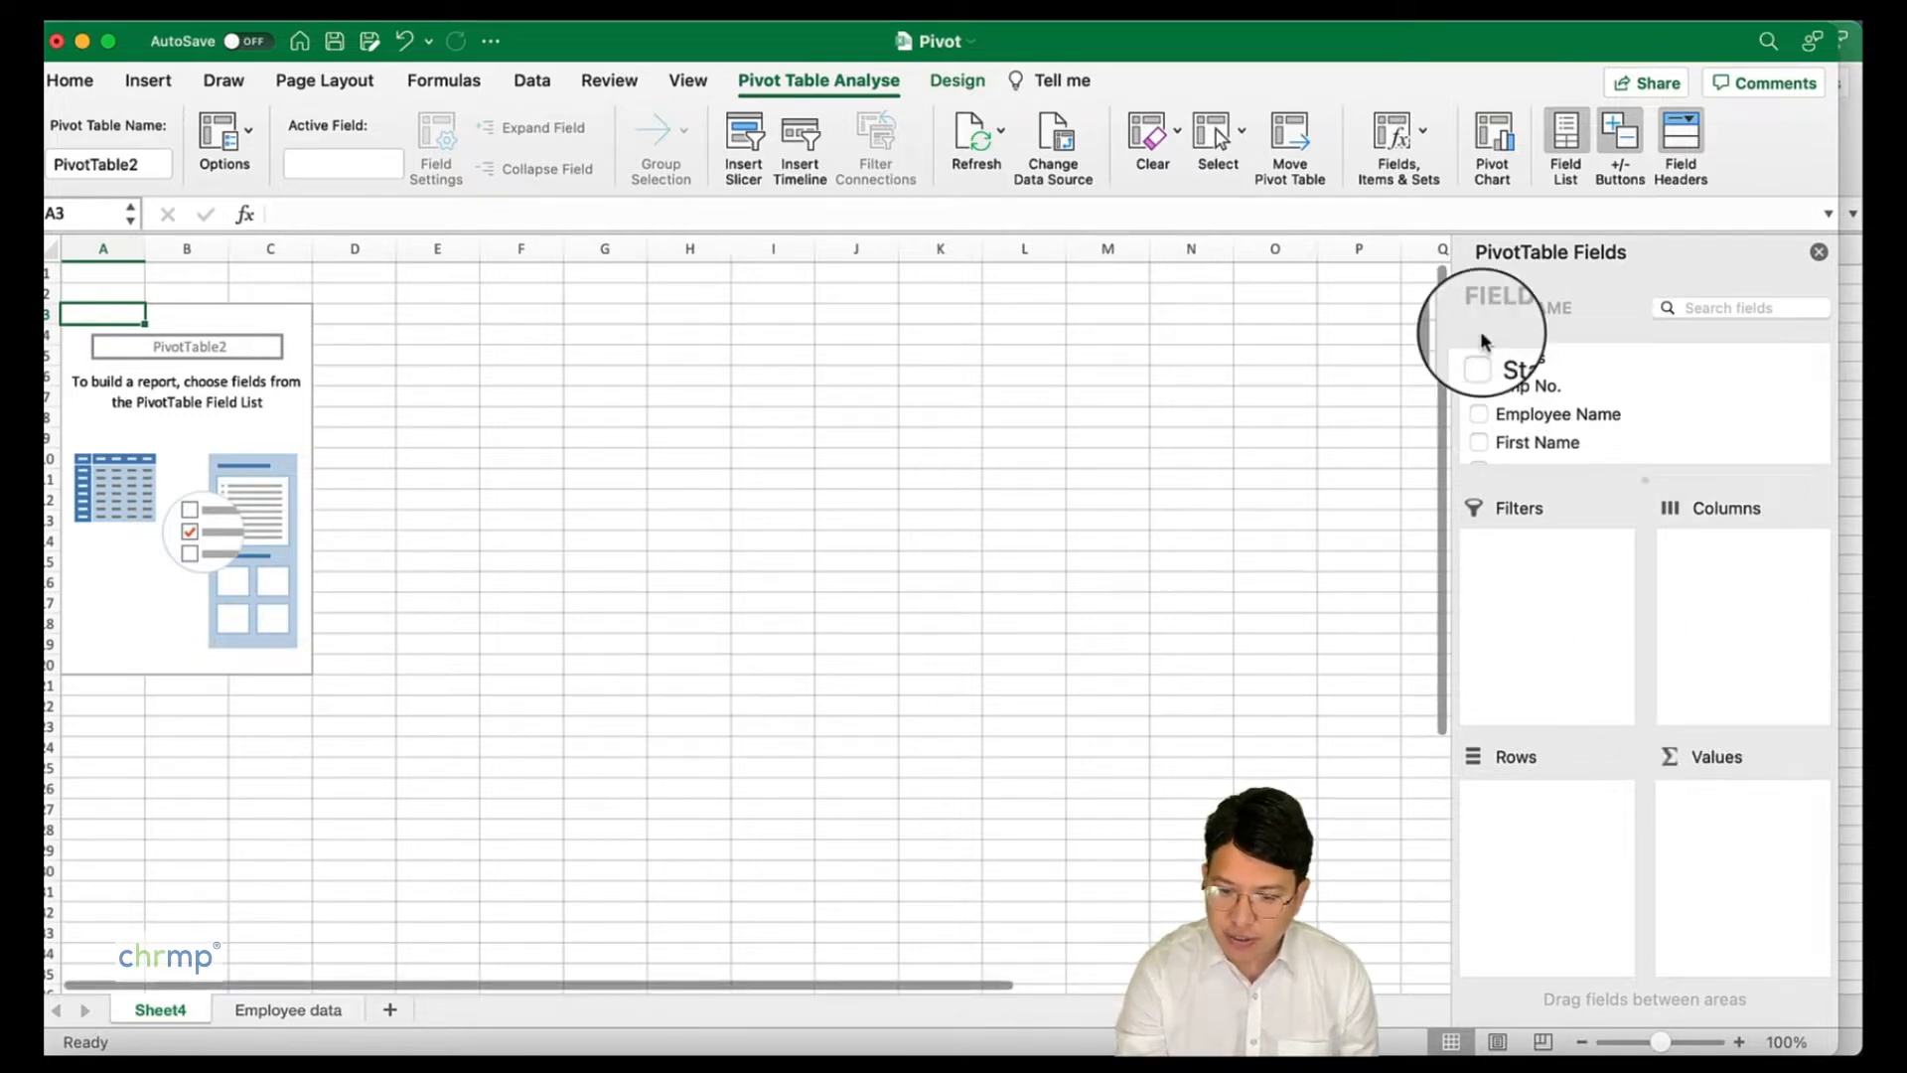
scroll(down, 3)
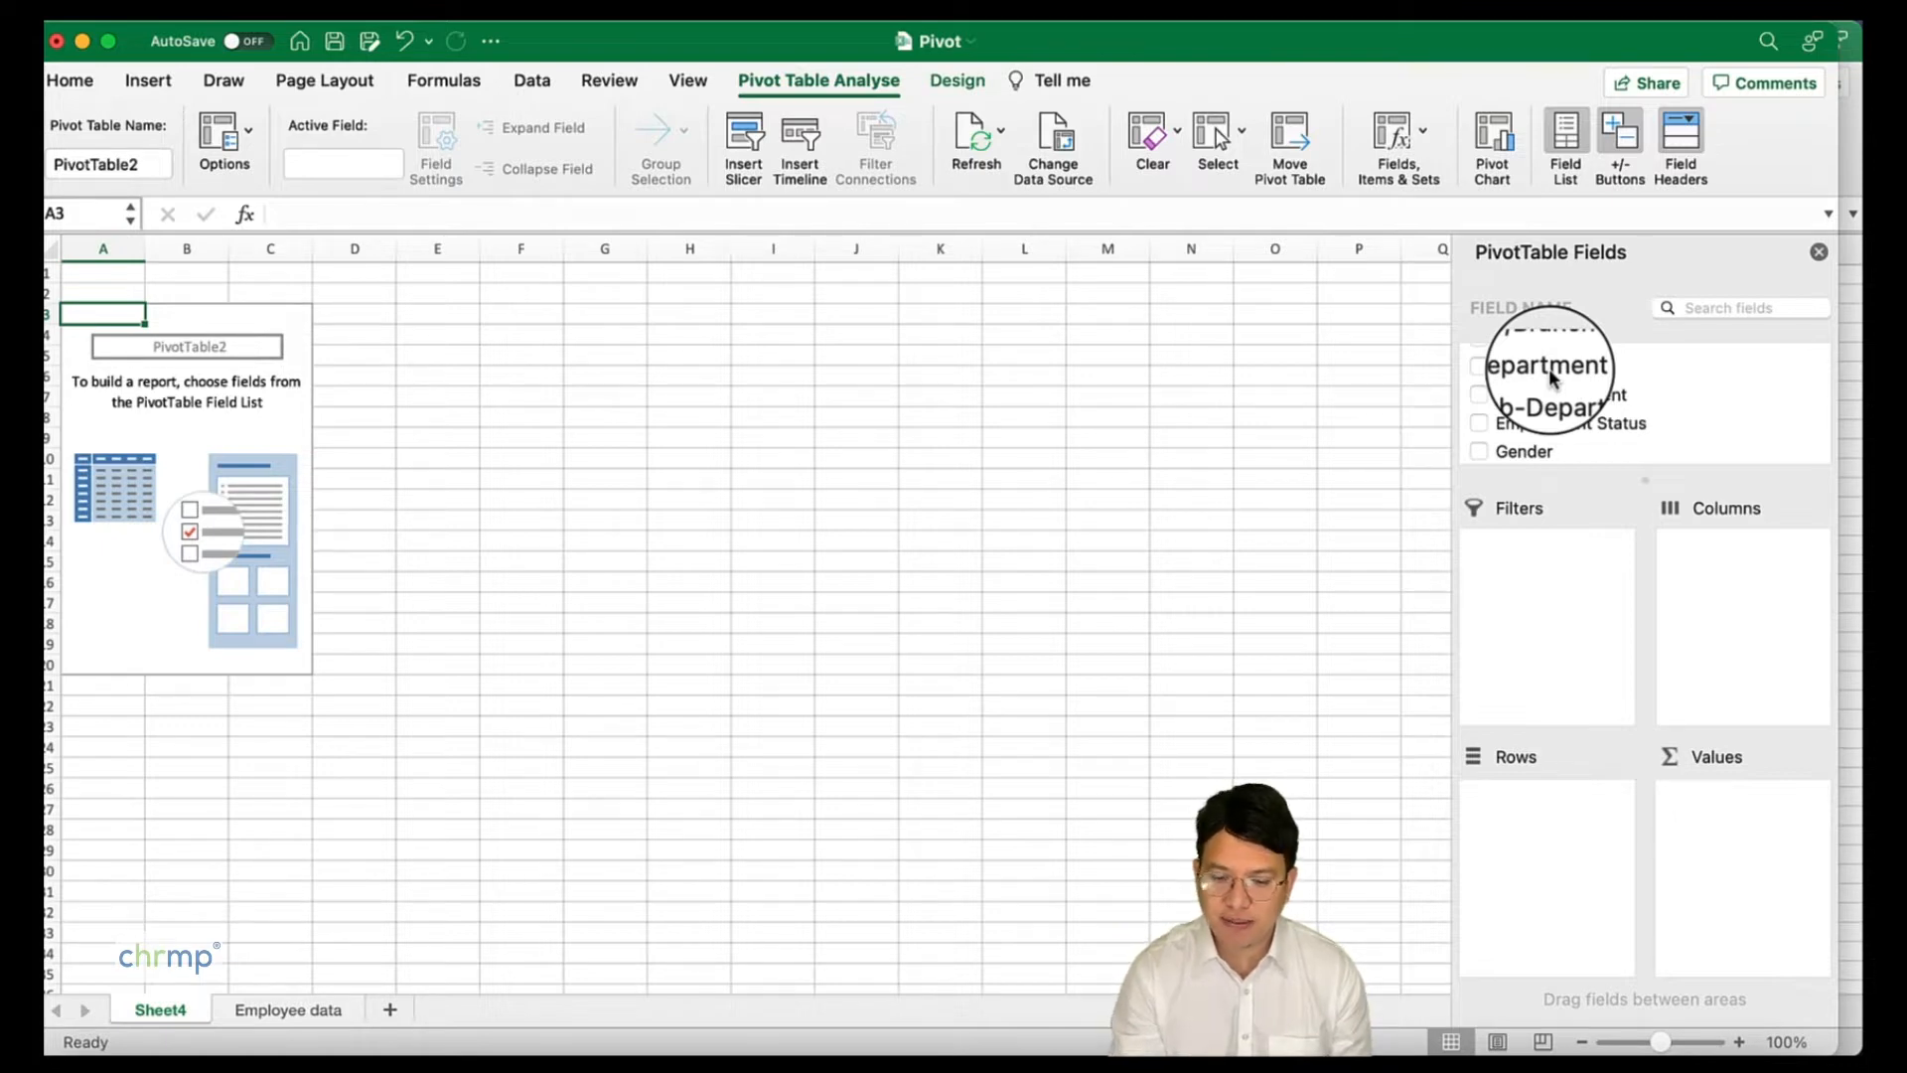
click(1544, 365)
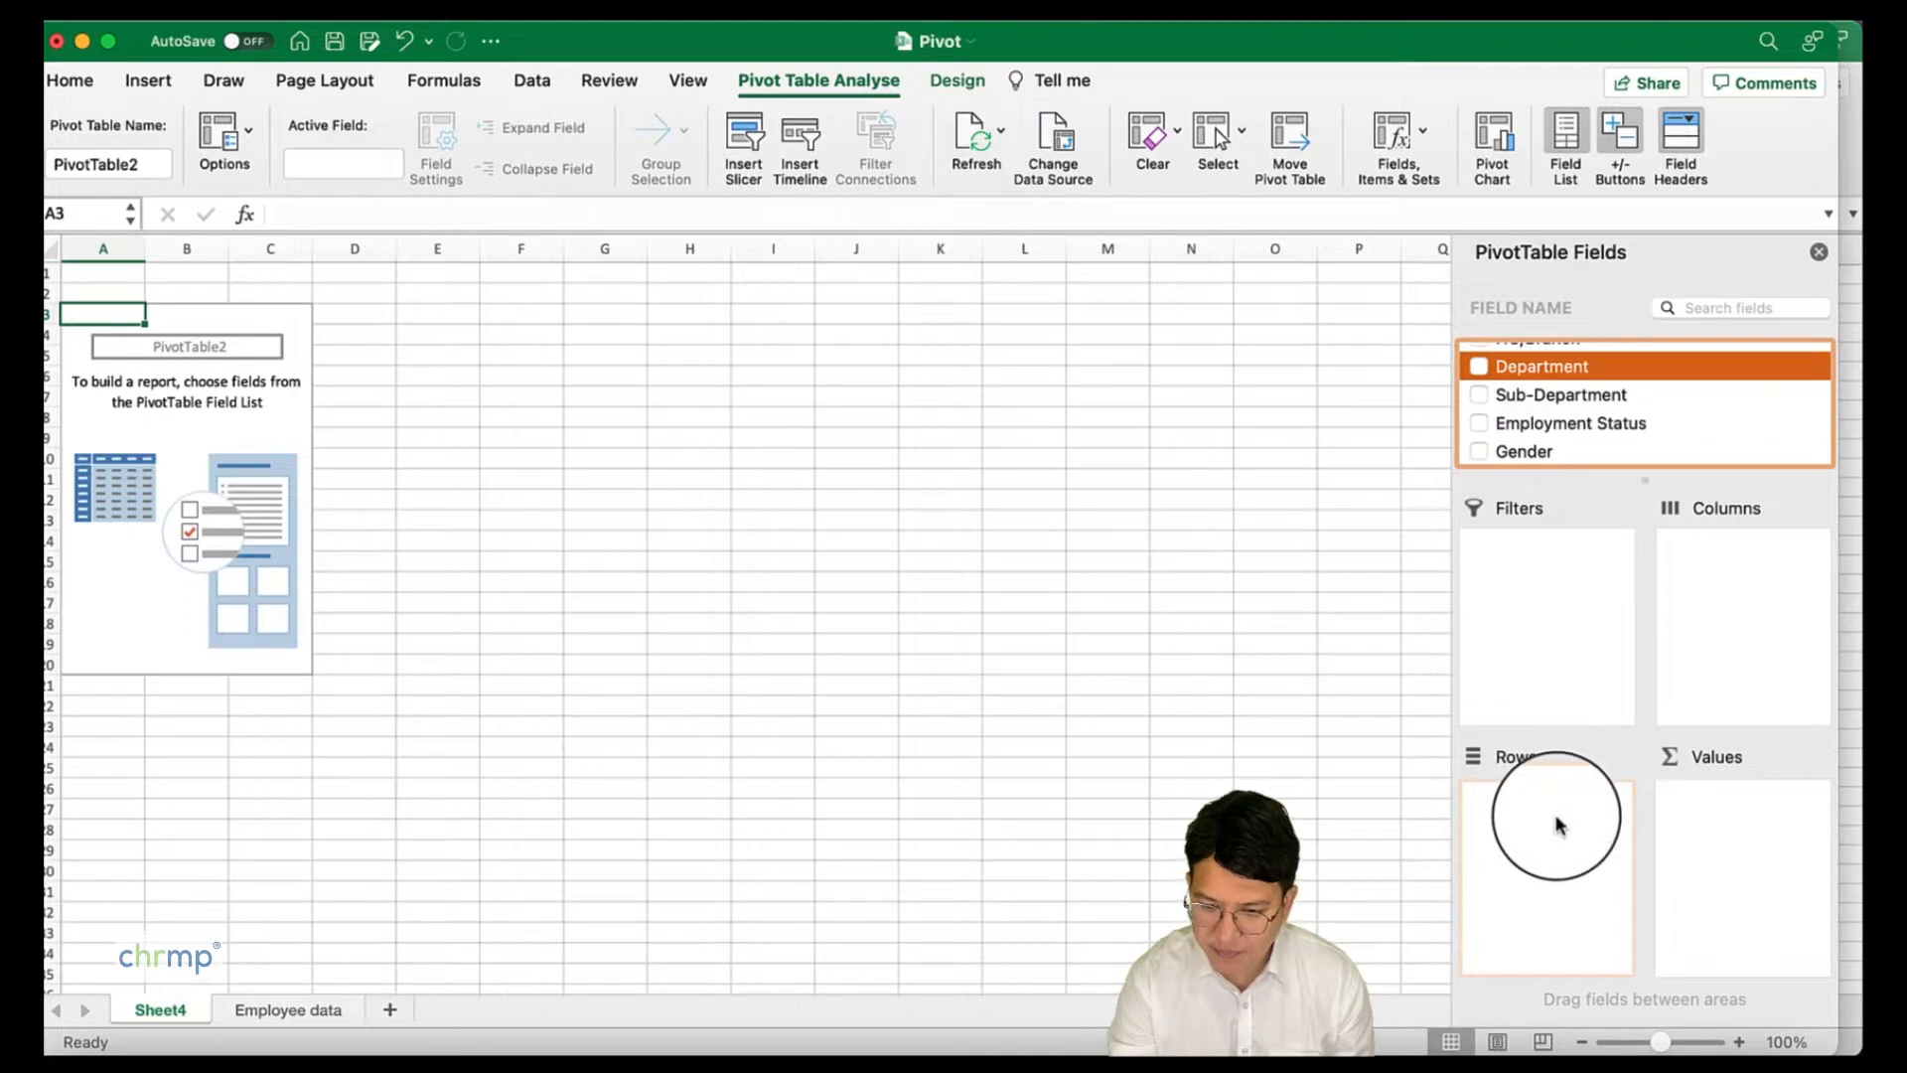
click(1479, 365)
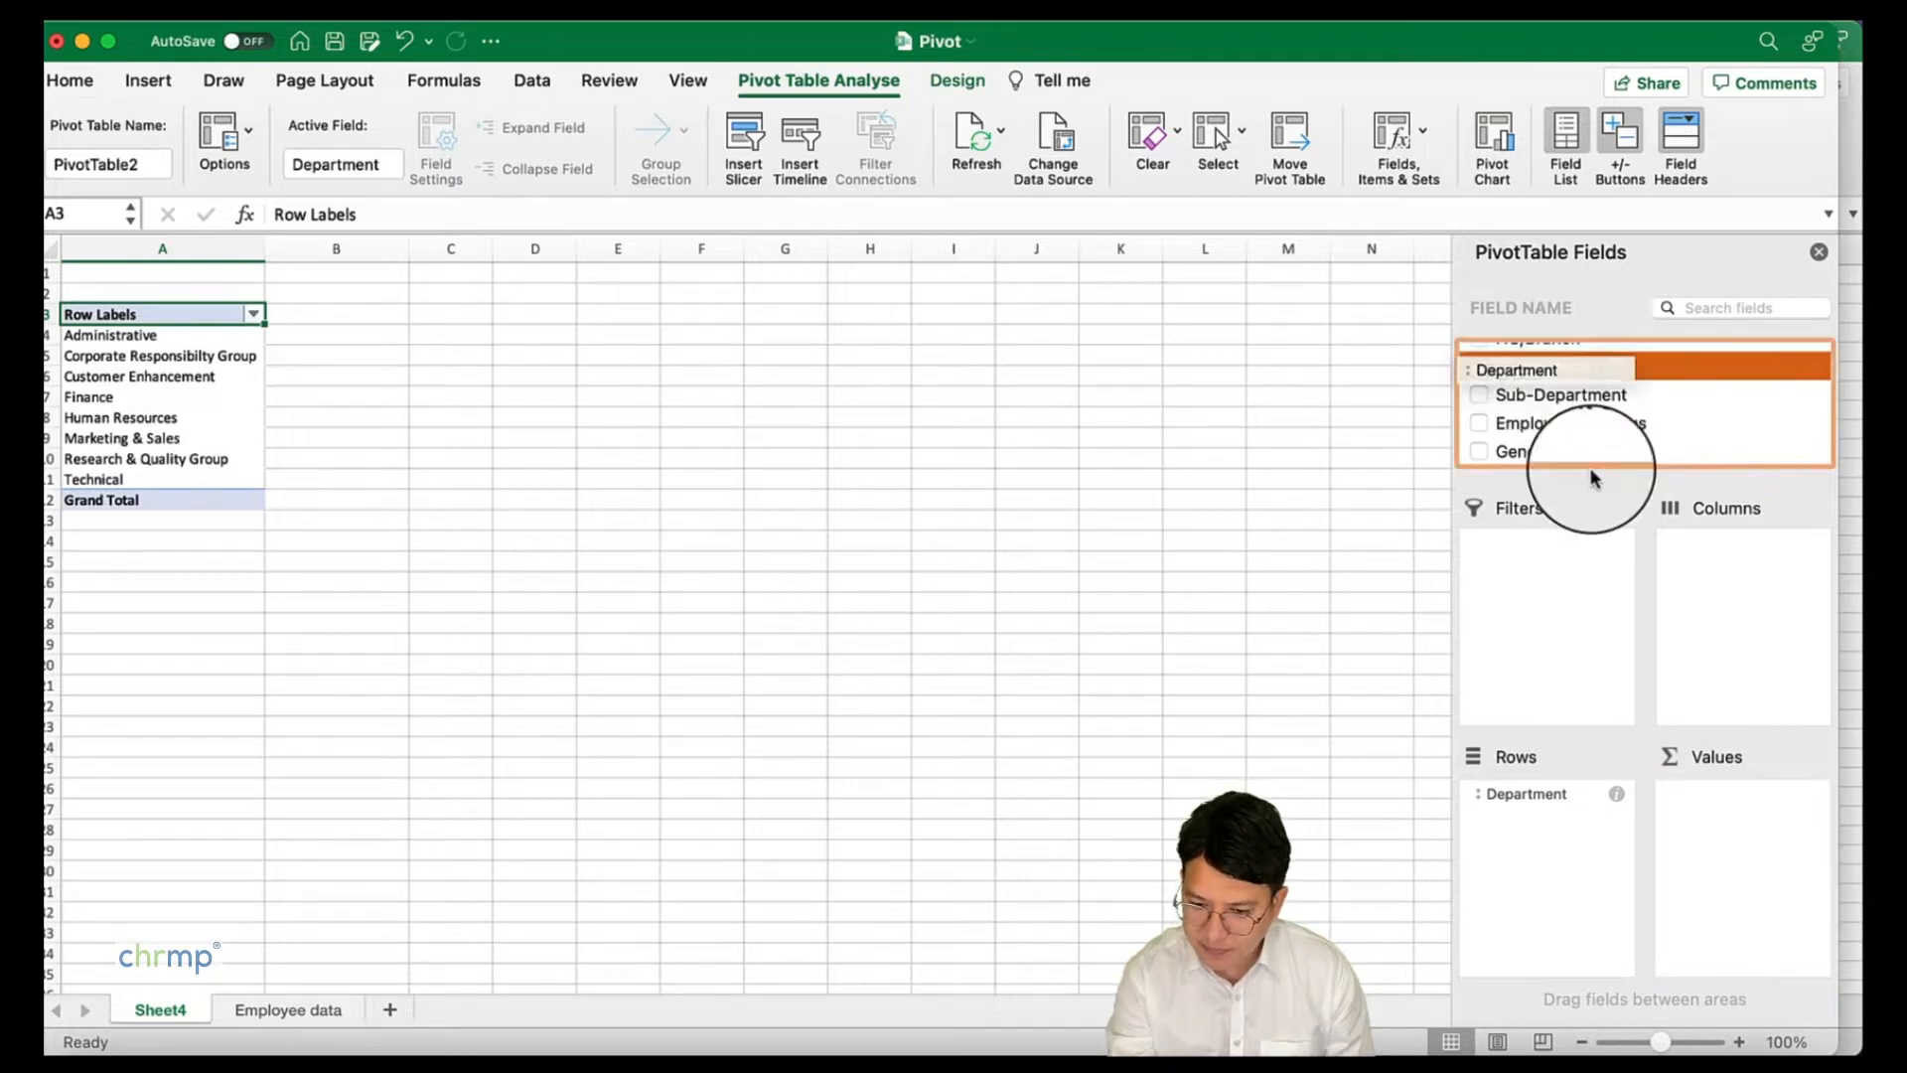
click(1479, 366)
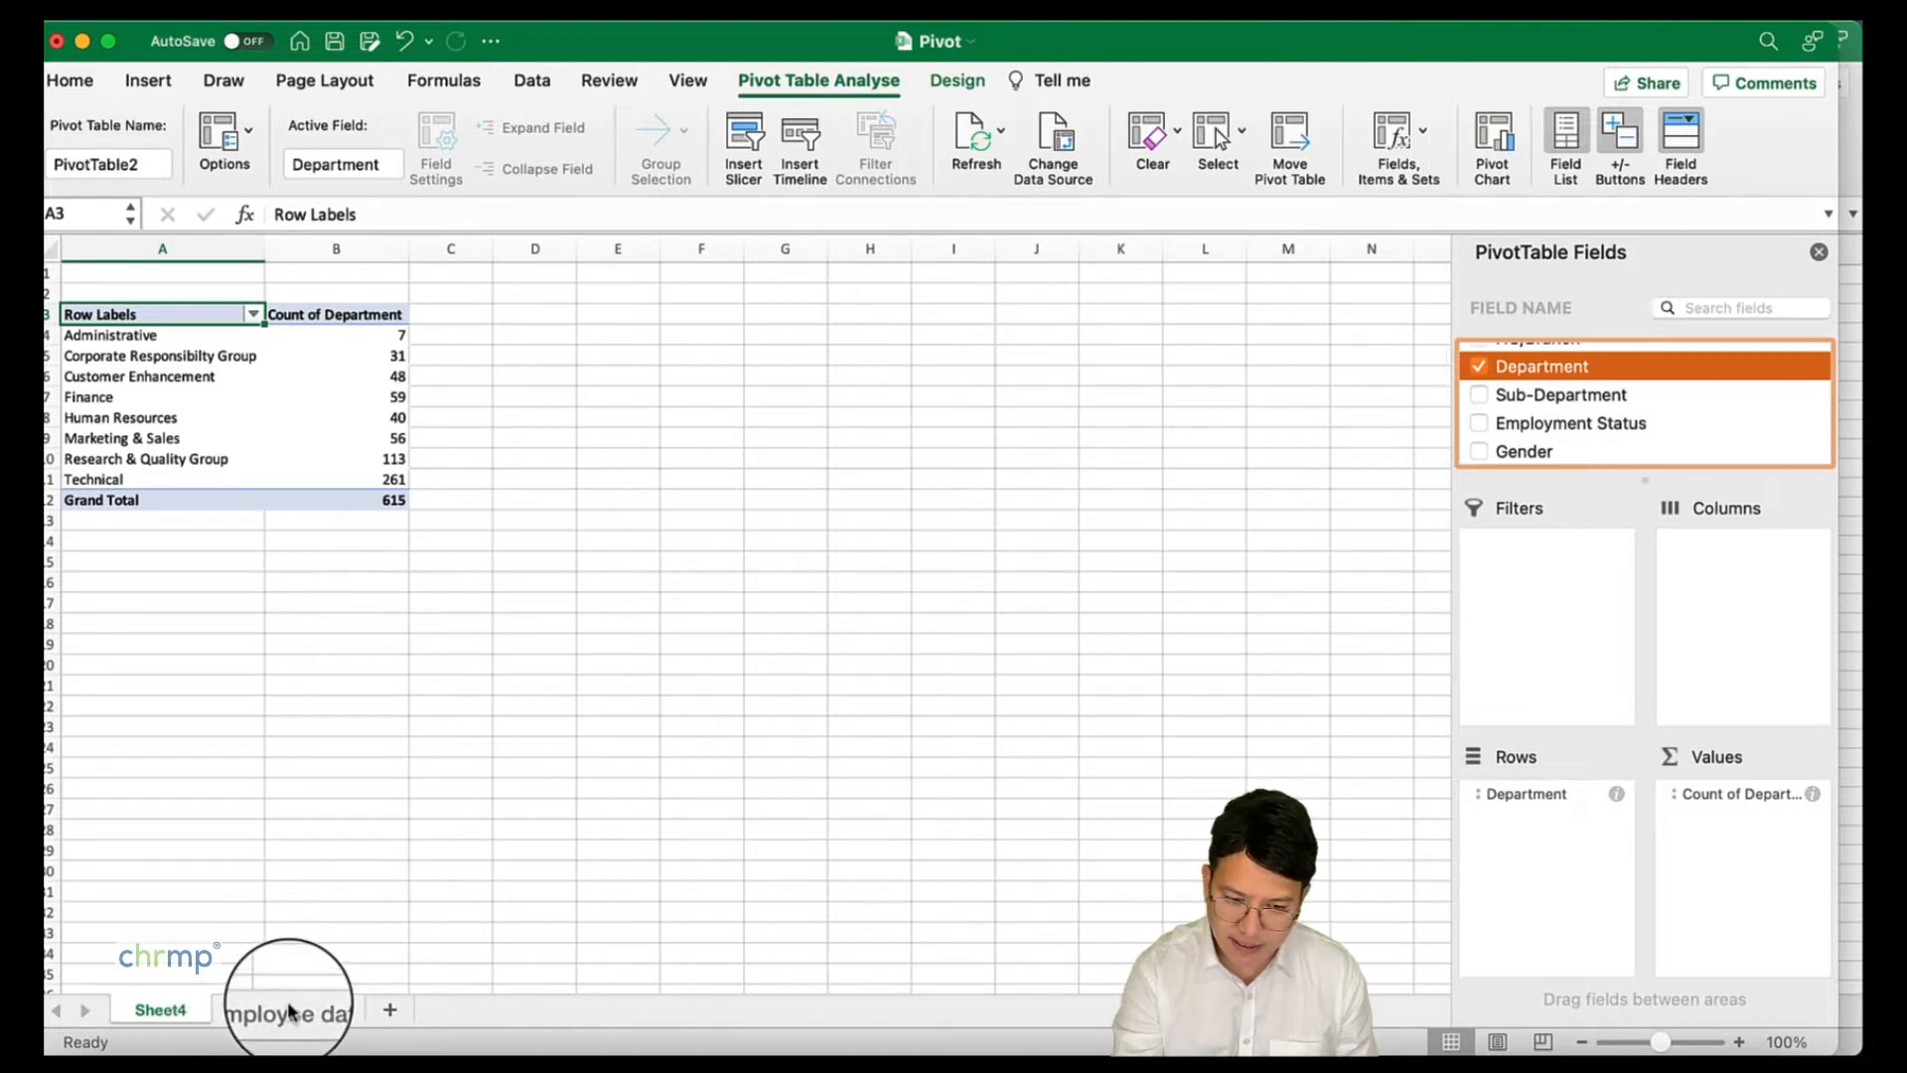
click(289, 1009)
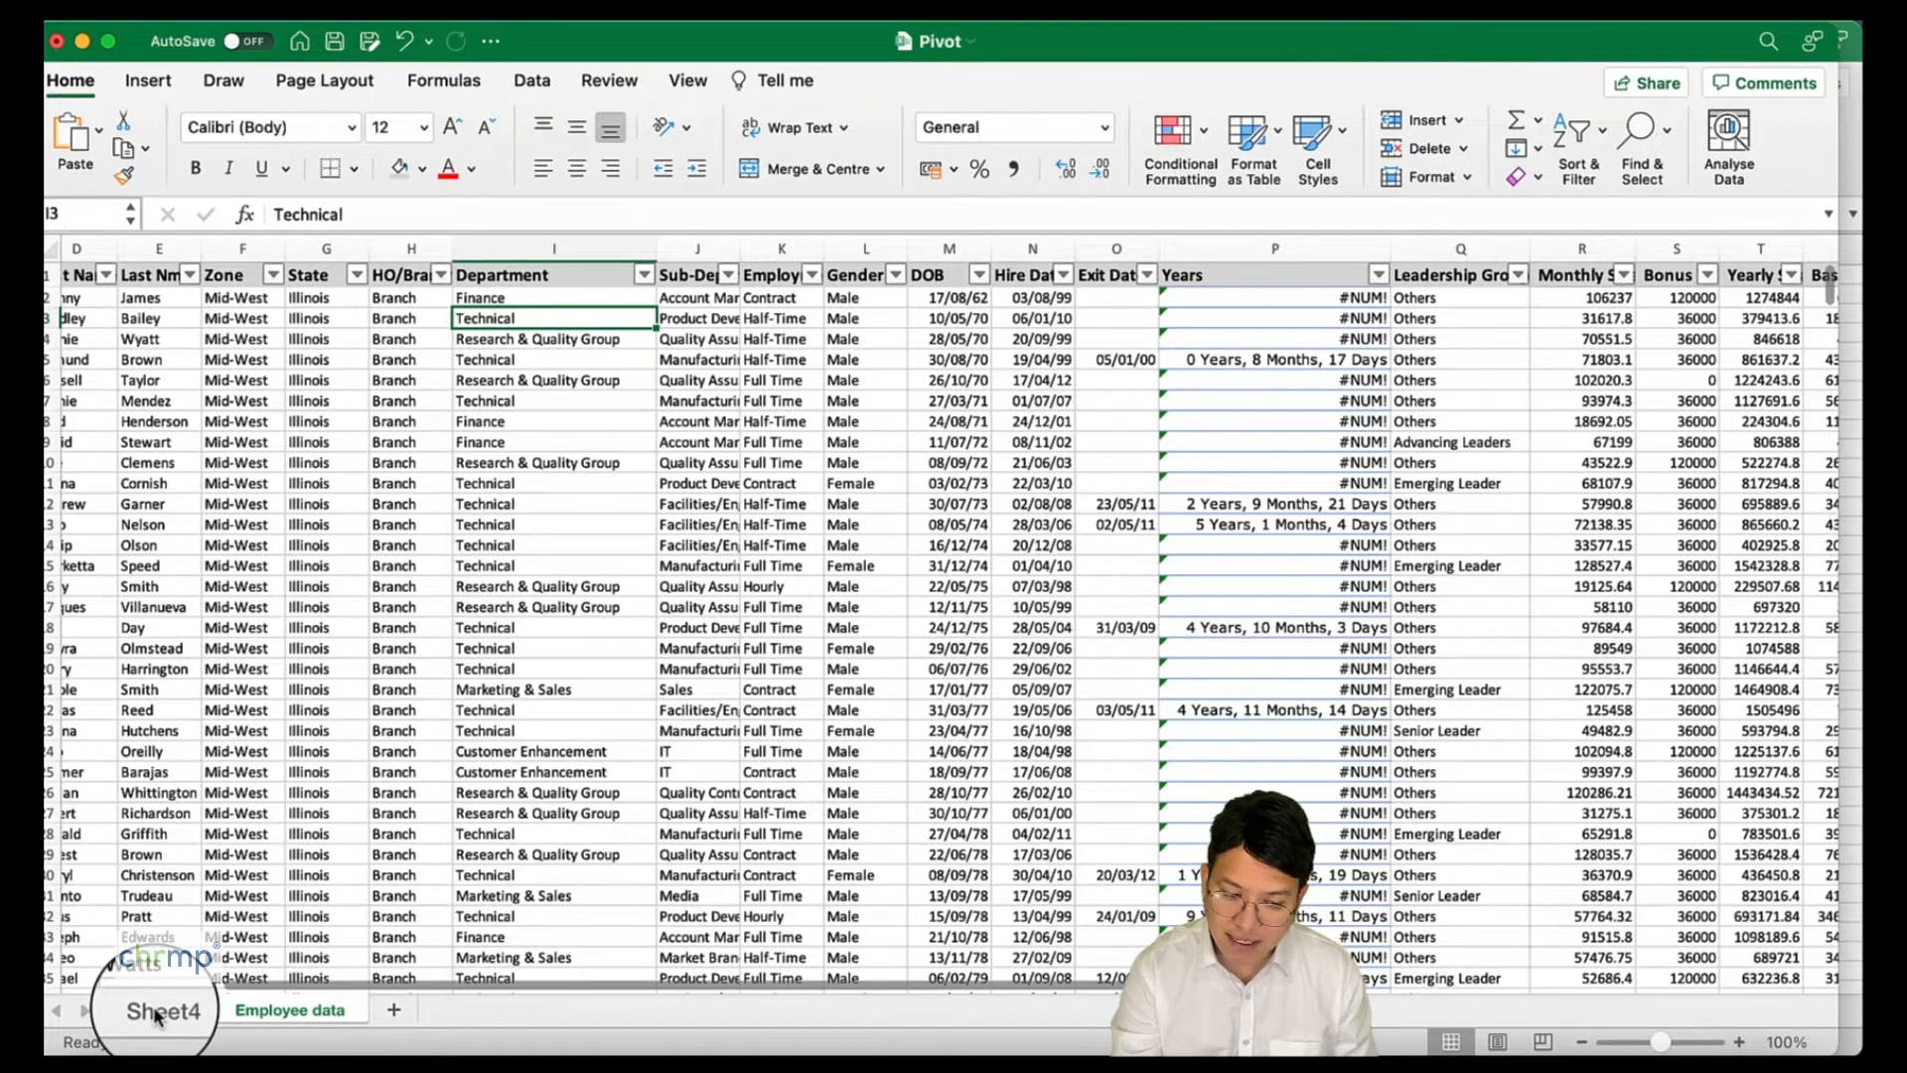
- Check the department headcounts at Sheet4 cells A3 and B4, then return to Employee data
click(167, 1009)
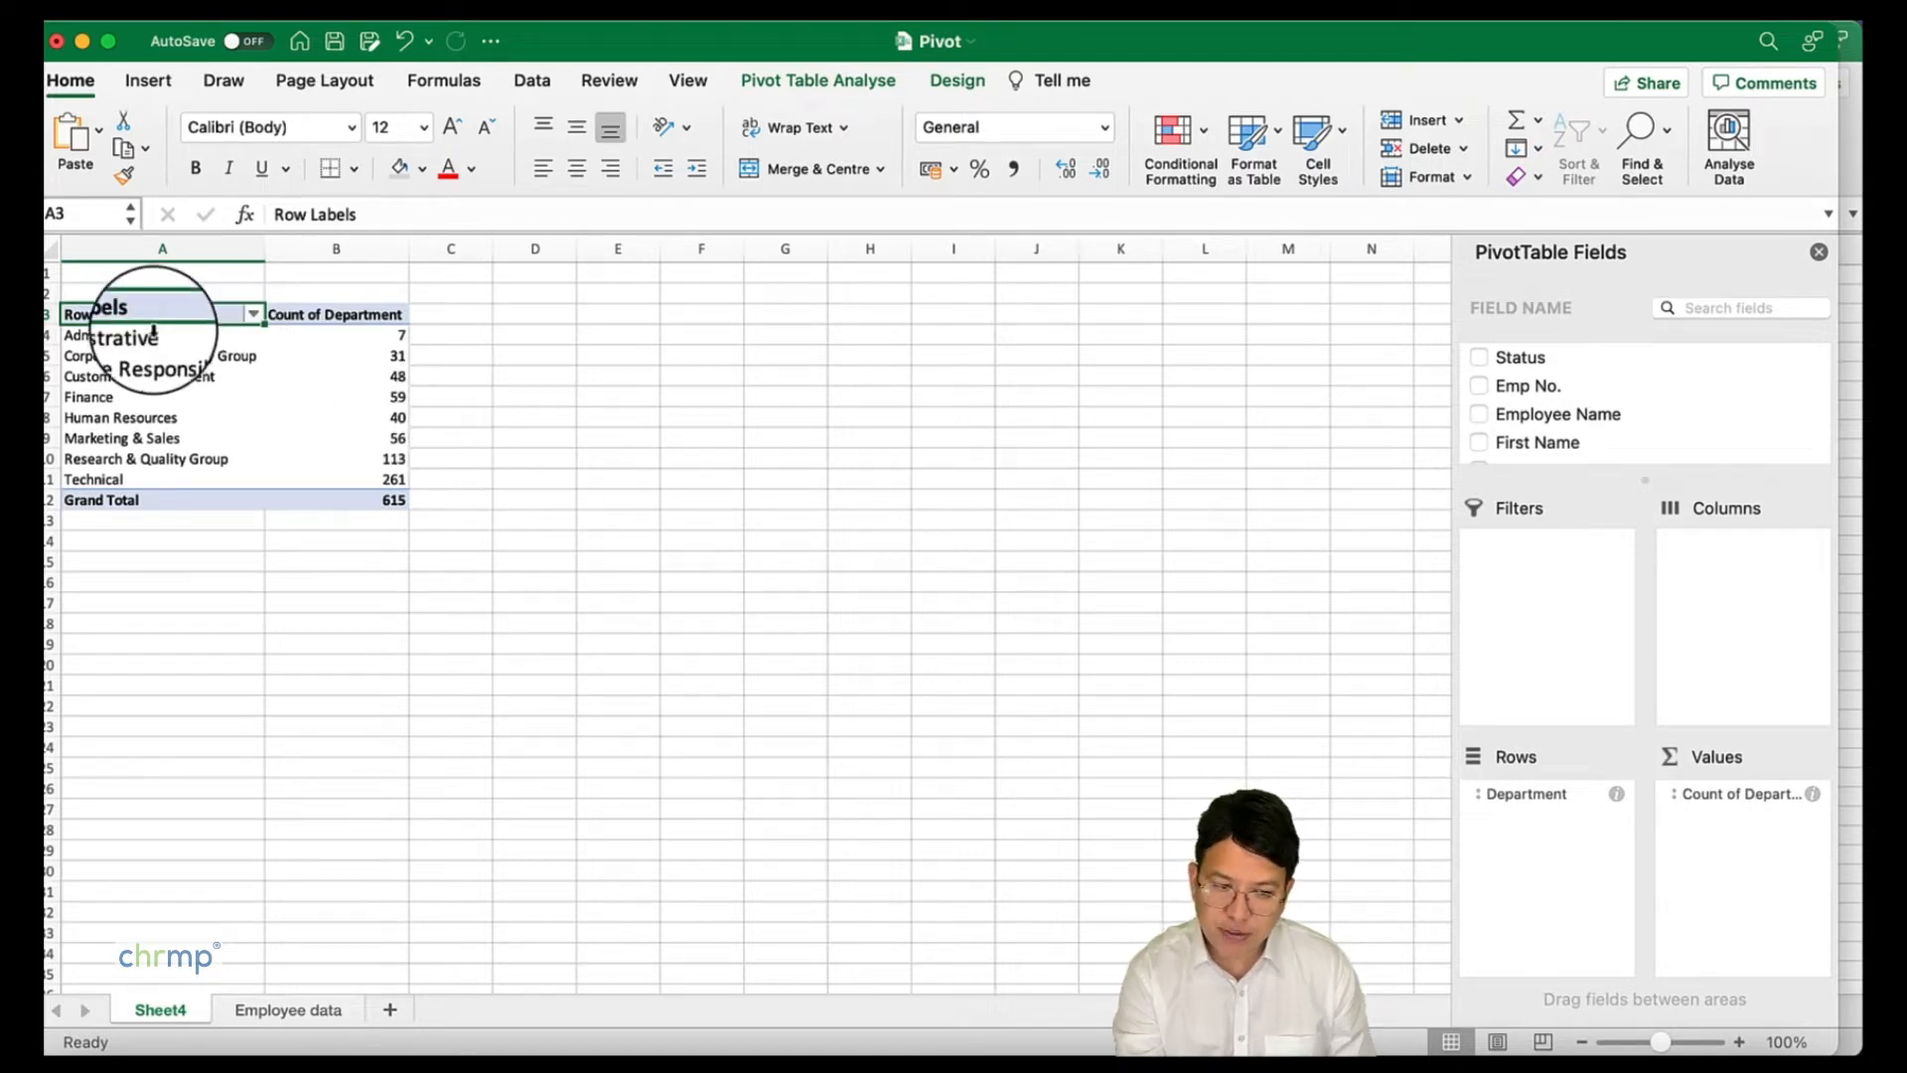
click(335, 335)
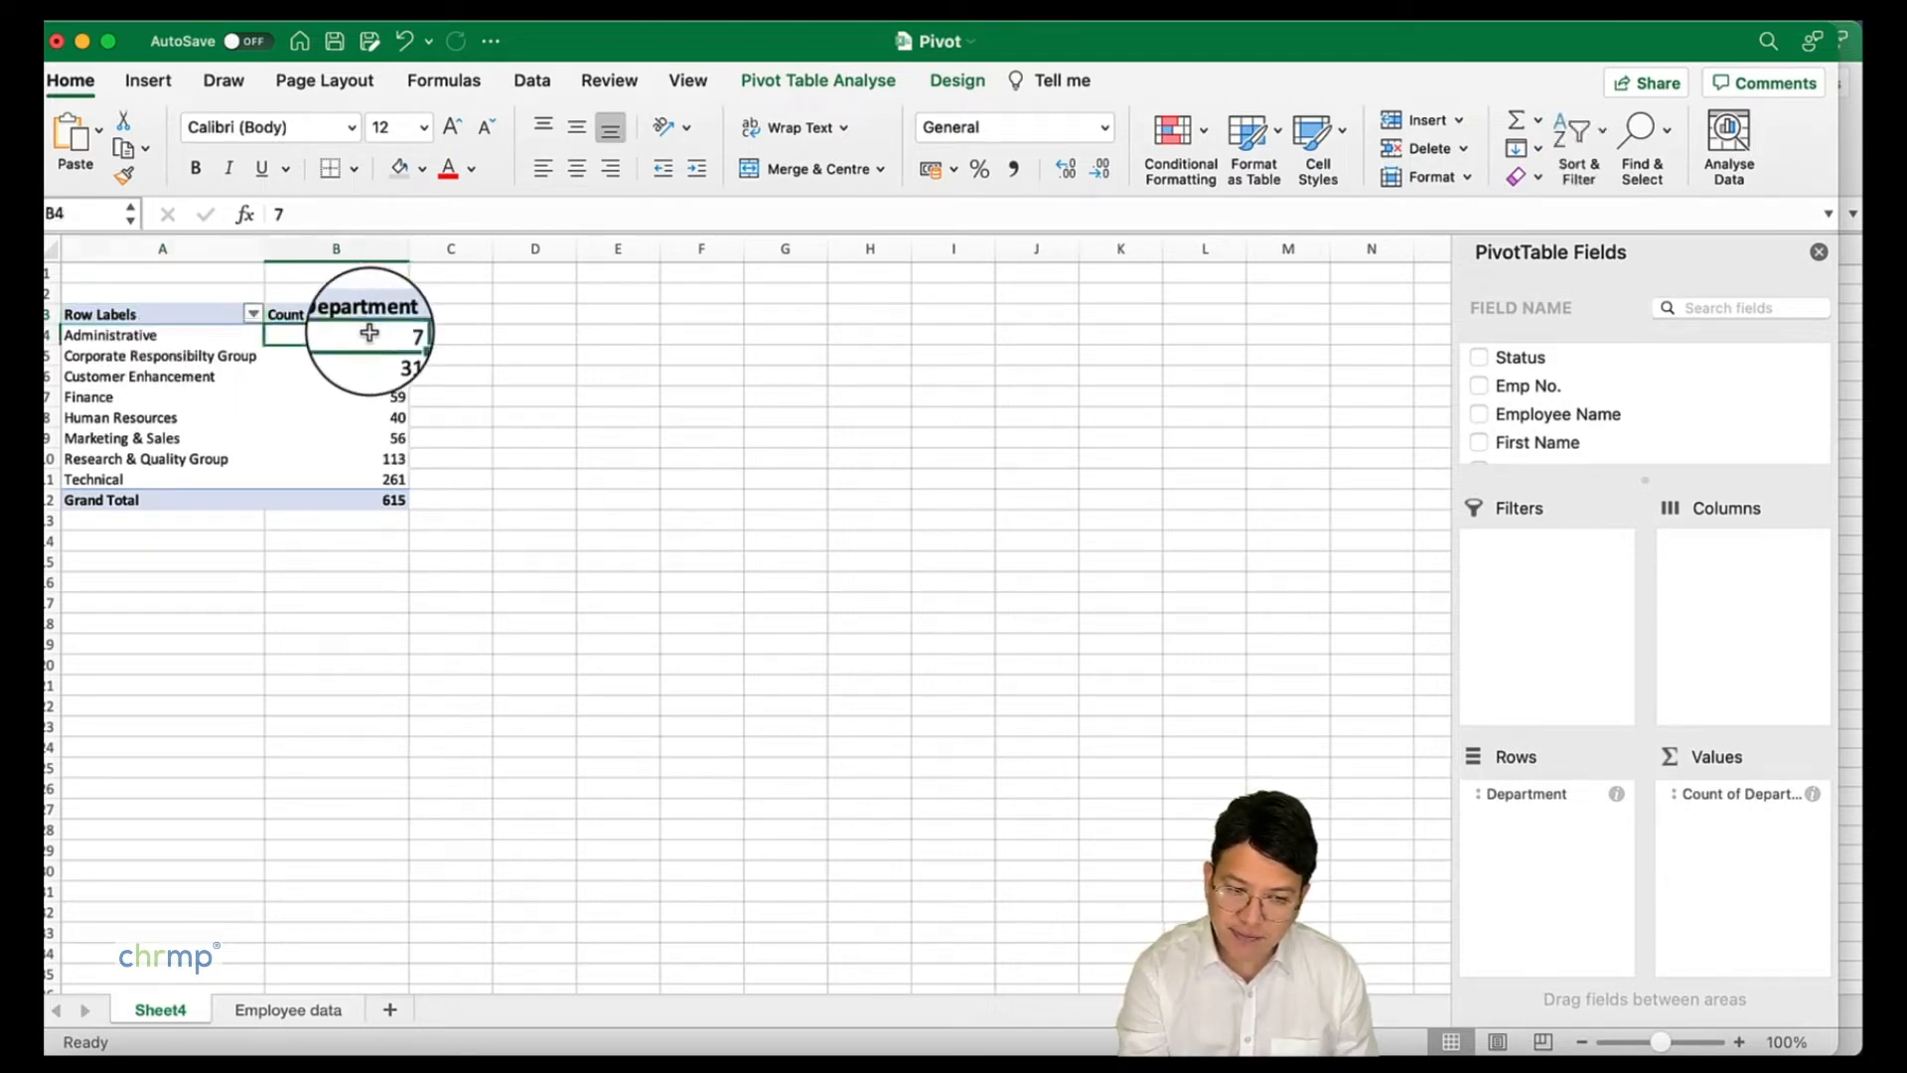
click(335, 355)
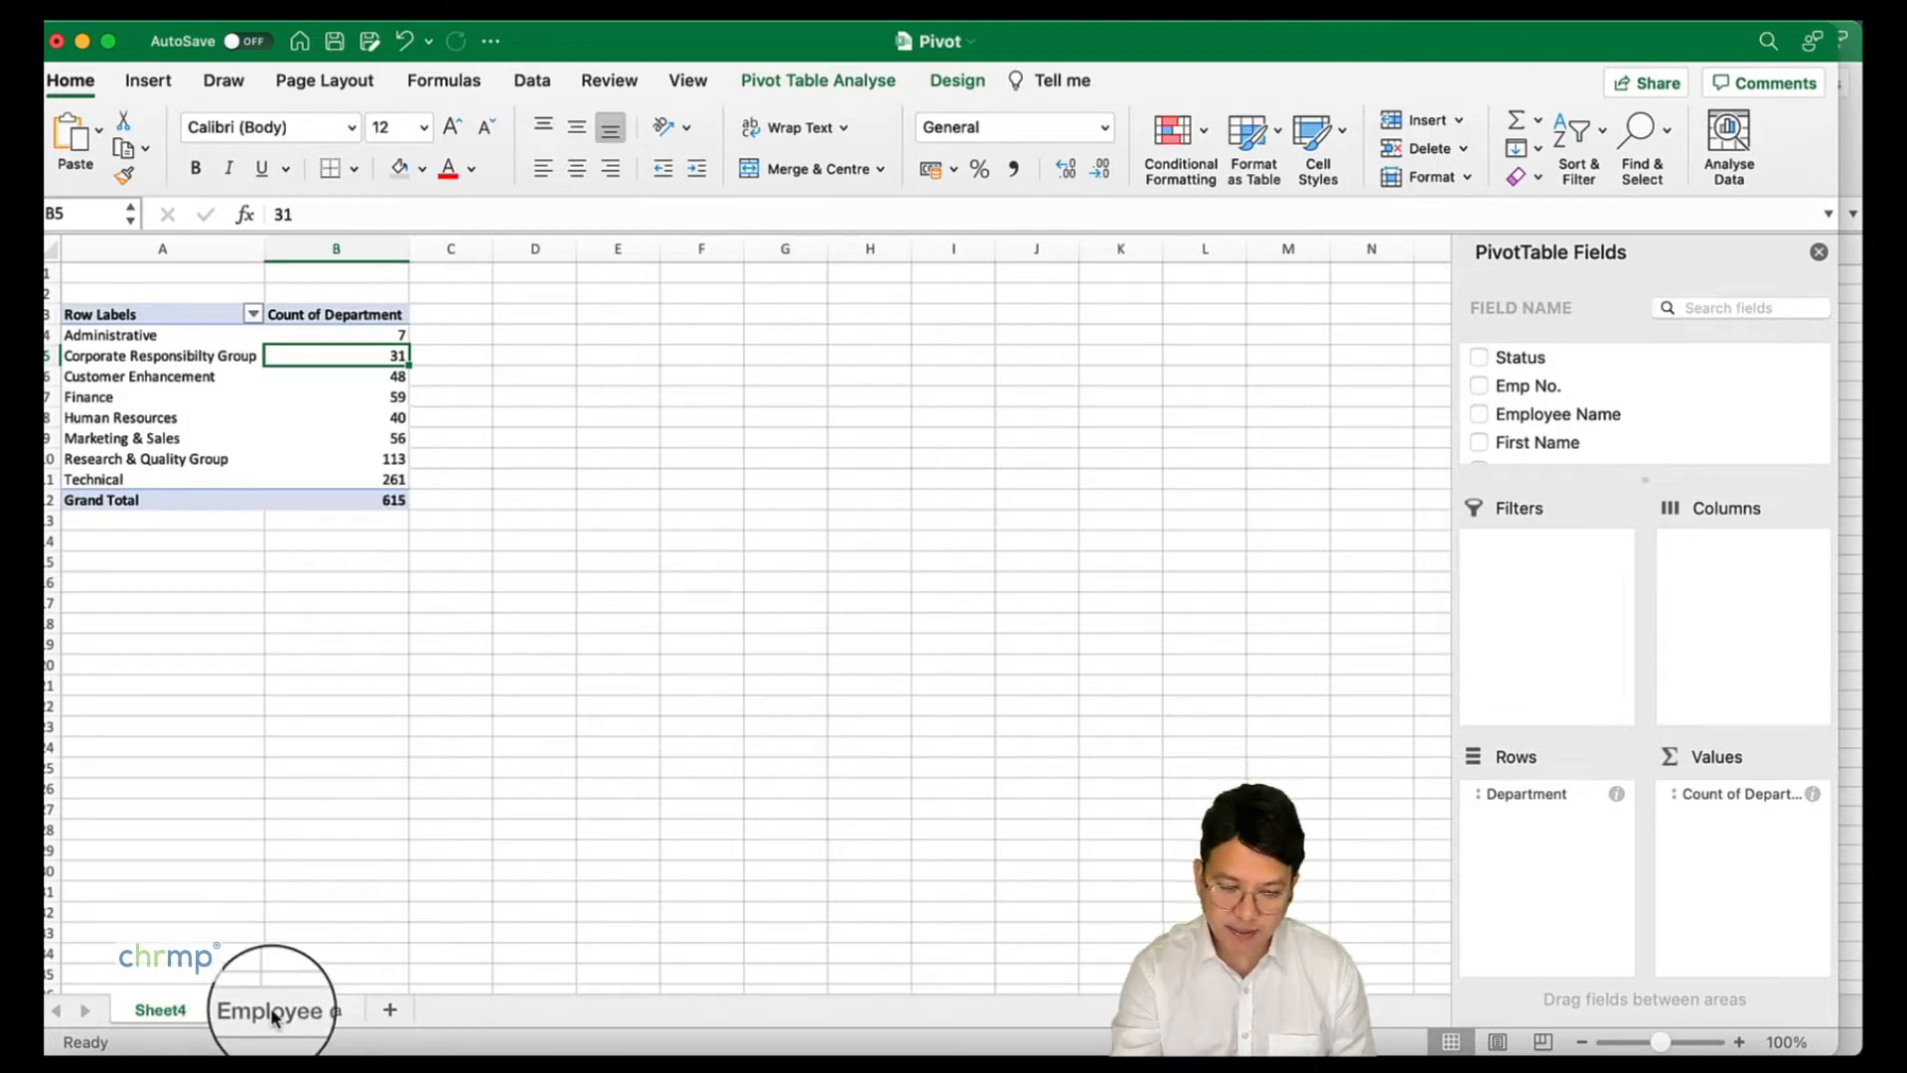
click(288, 1009)
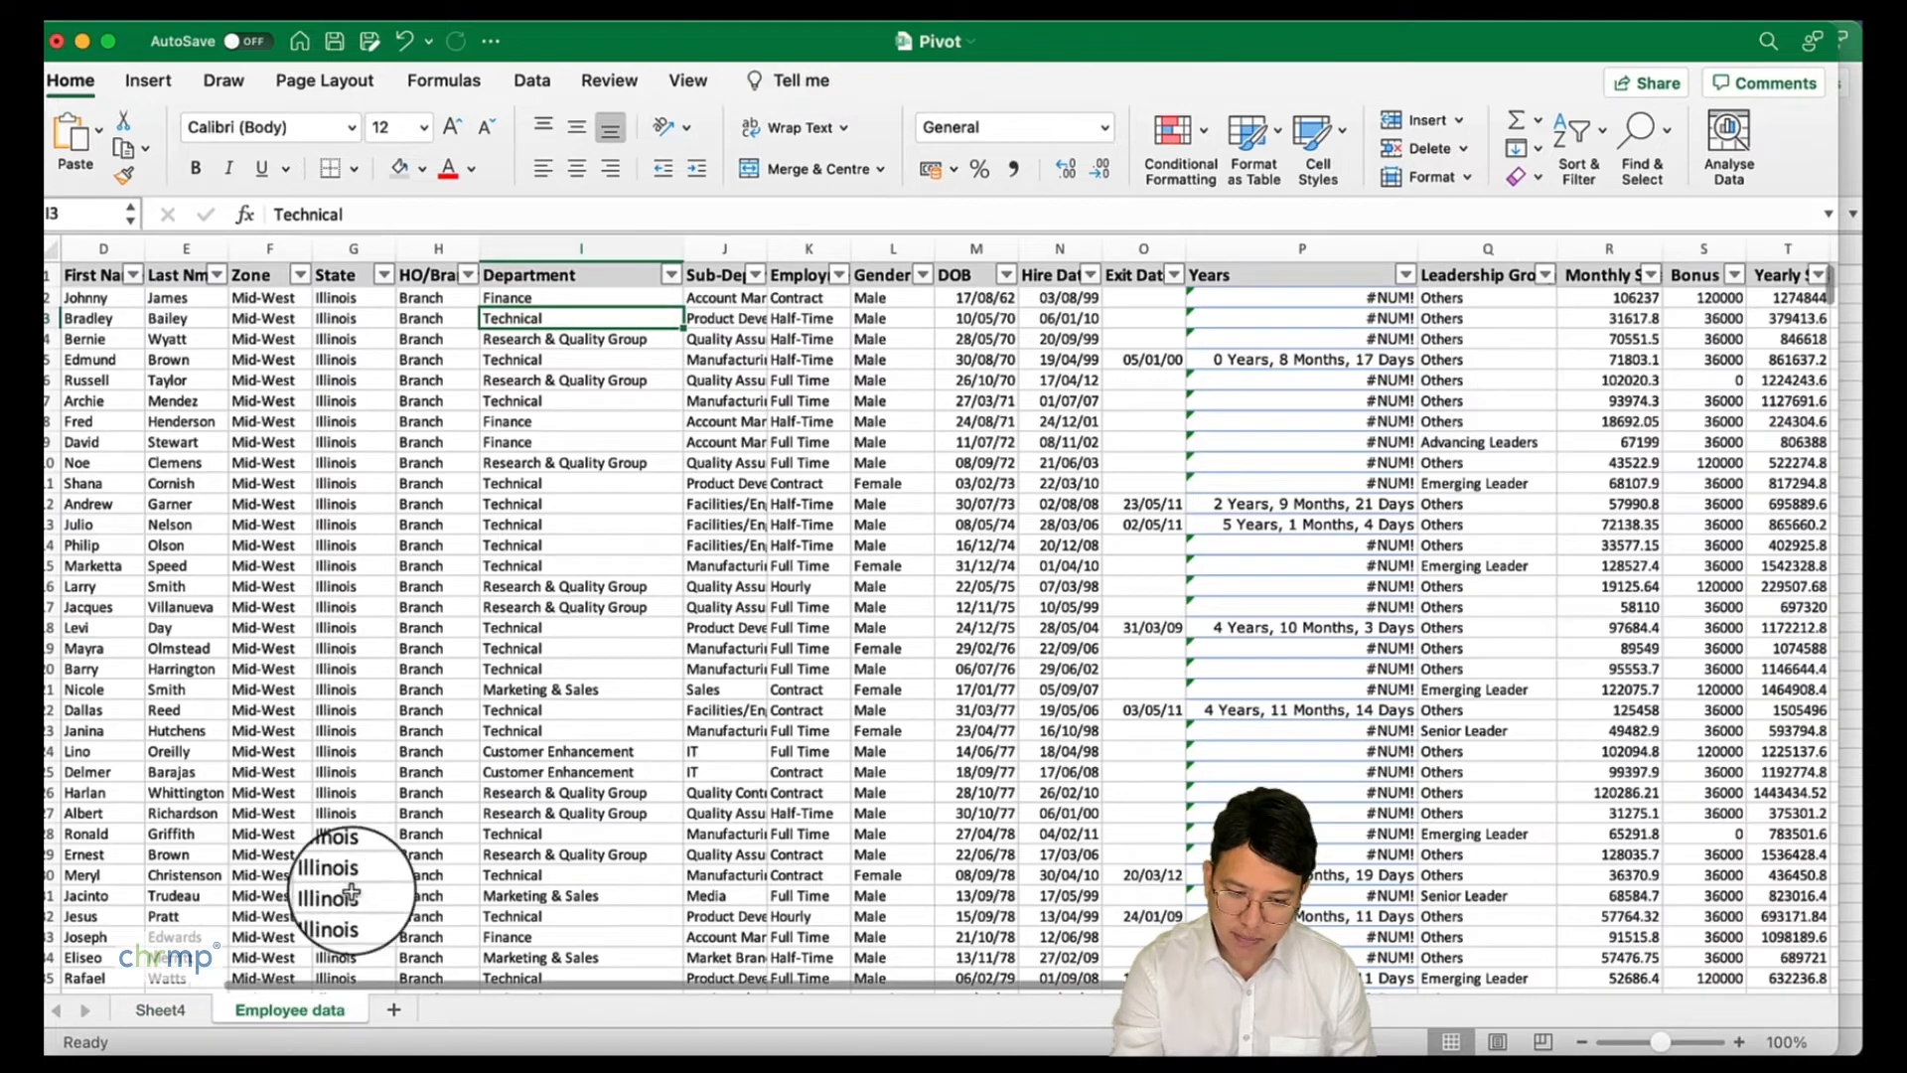
mouse_move(675, 601)
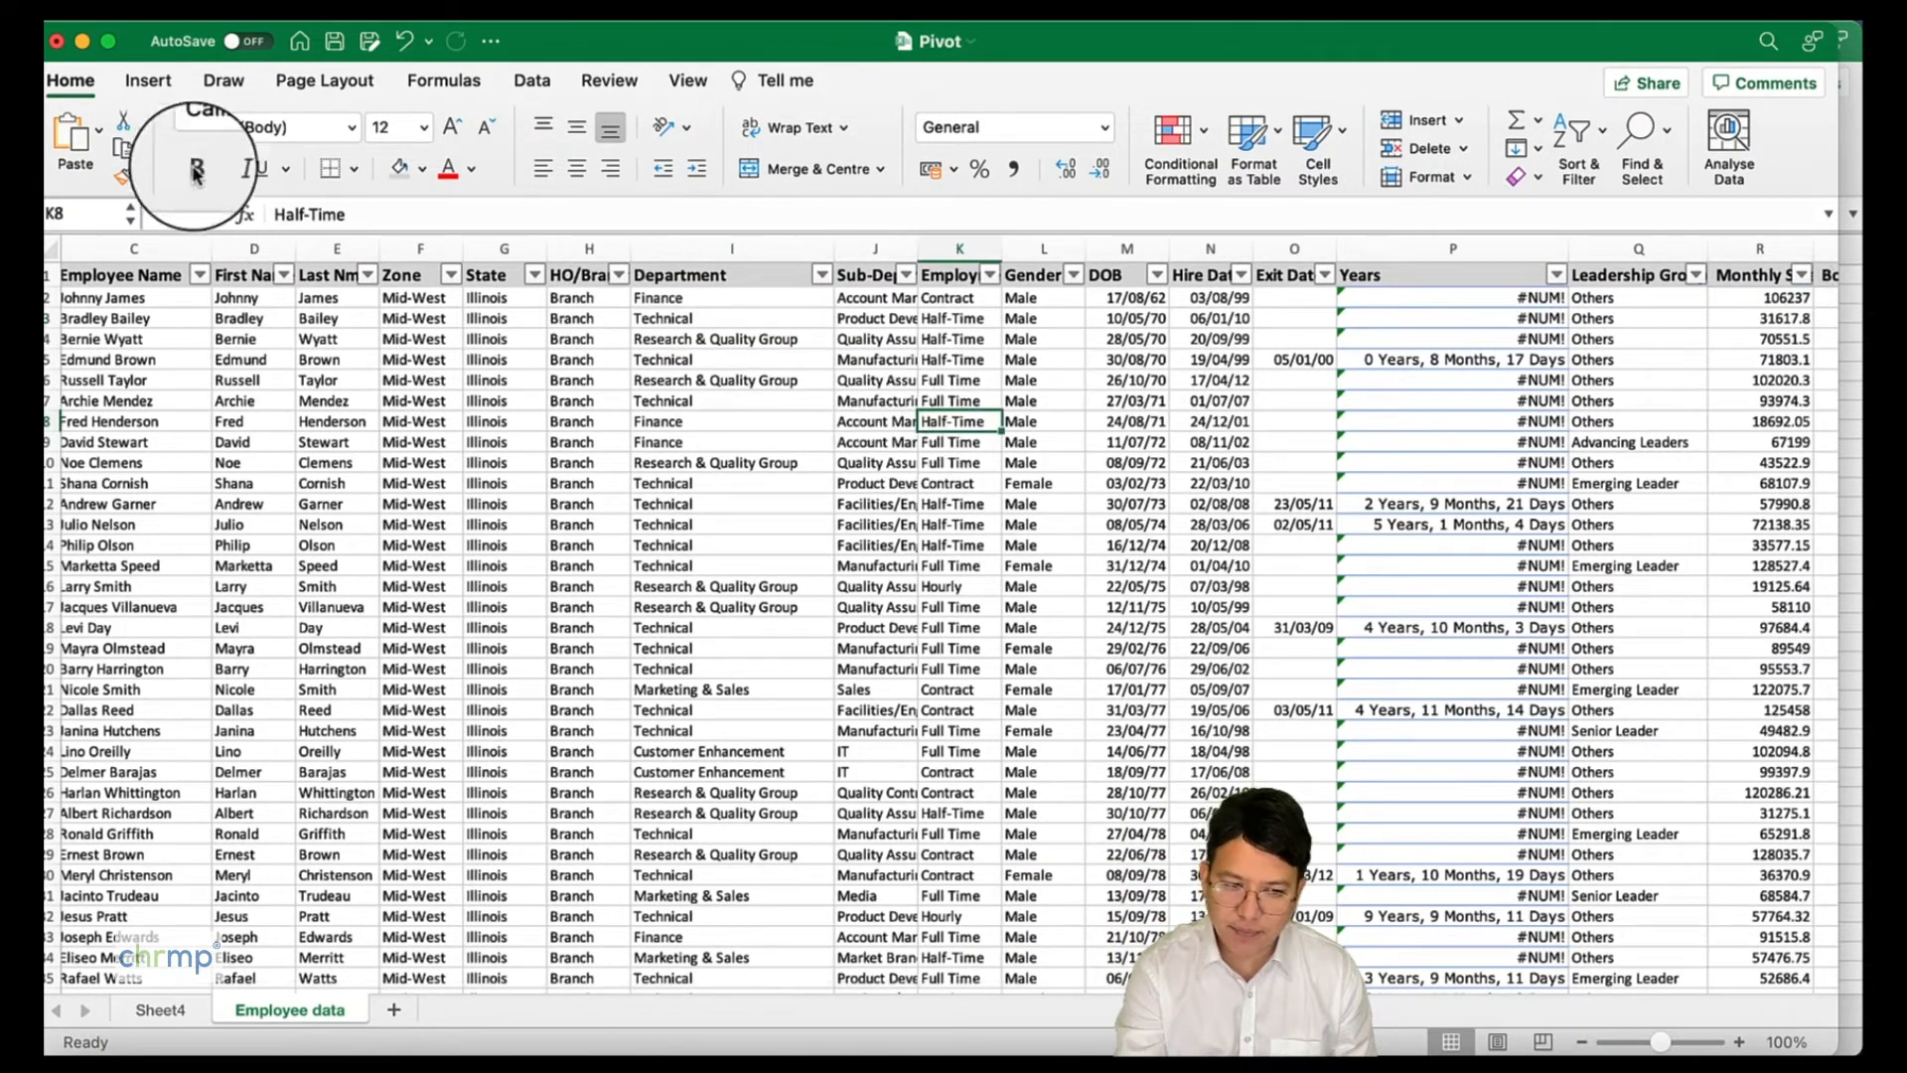
- Insert a PivotTable from the employee data at existing location Sheet4 cell A19
click(146, 81)
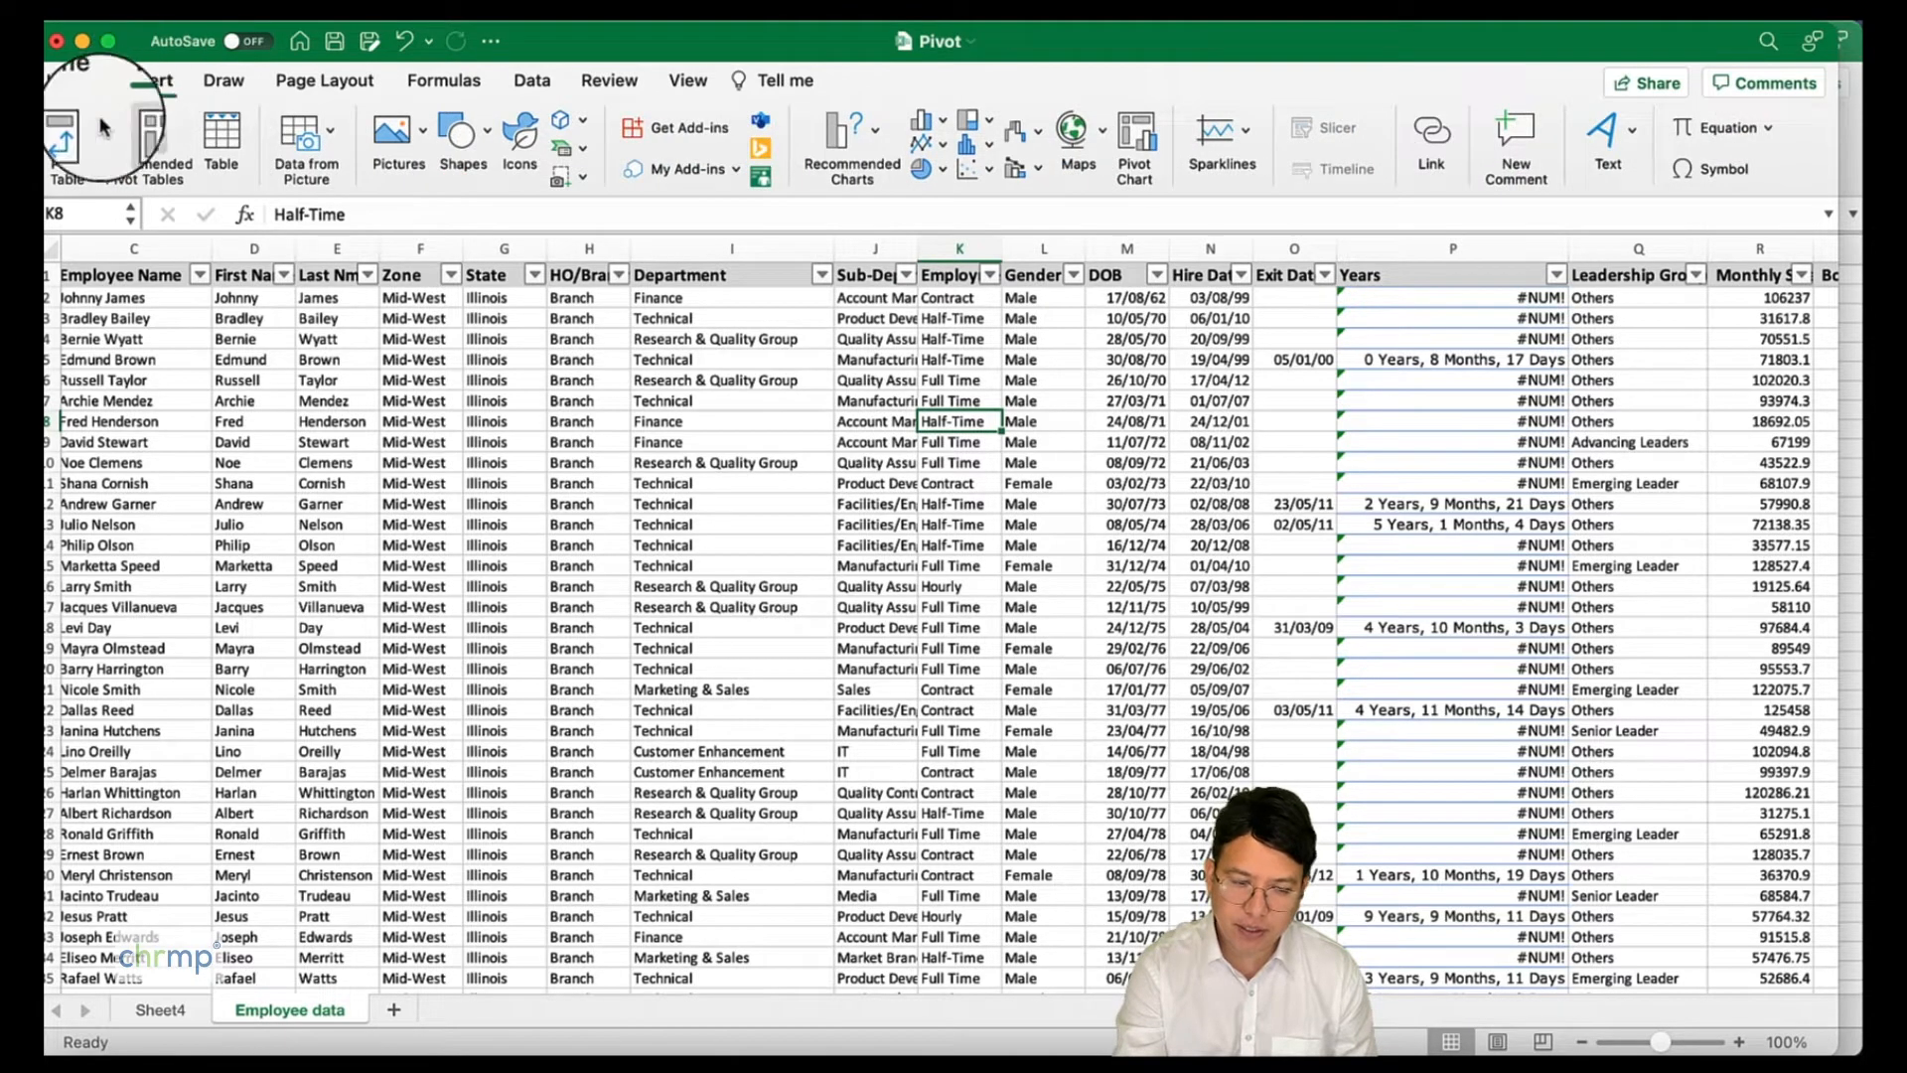
click(69, 140)
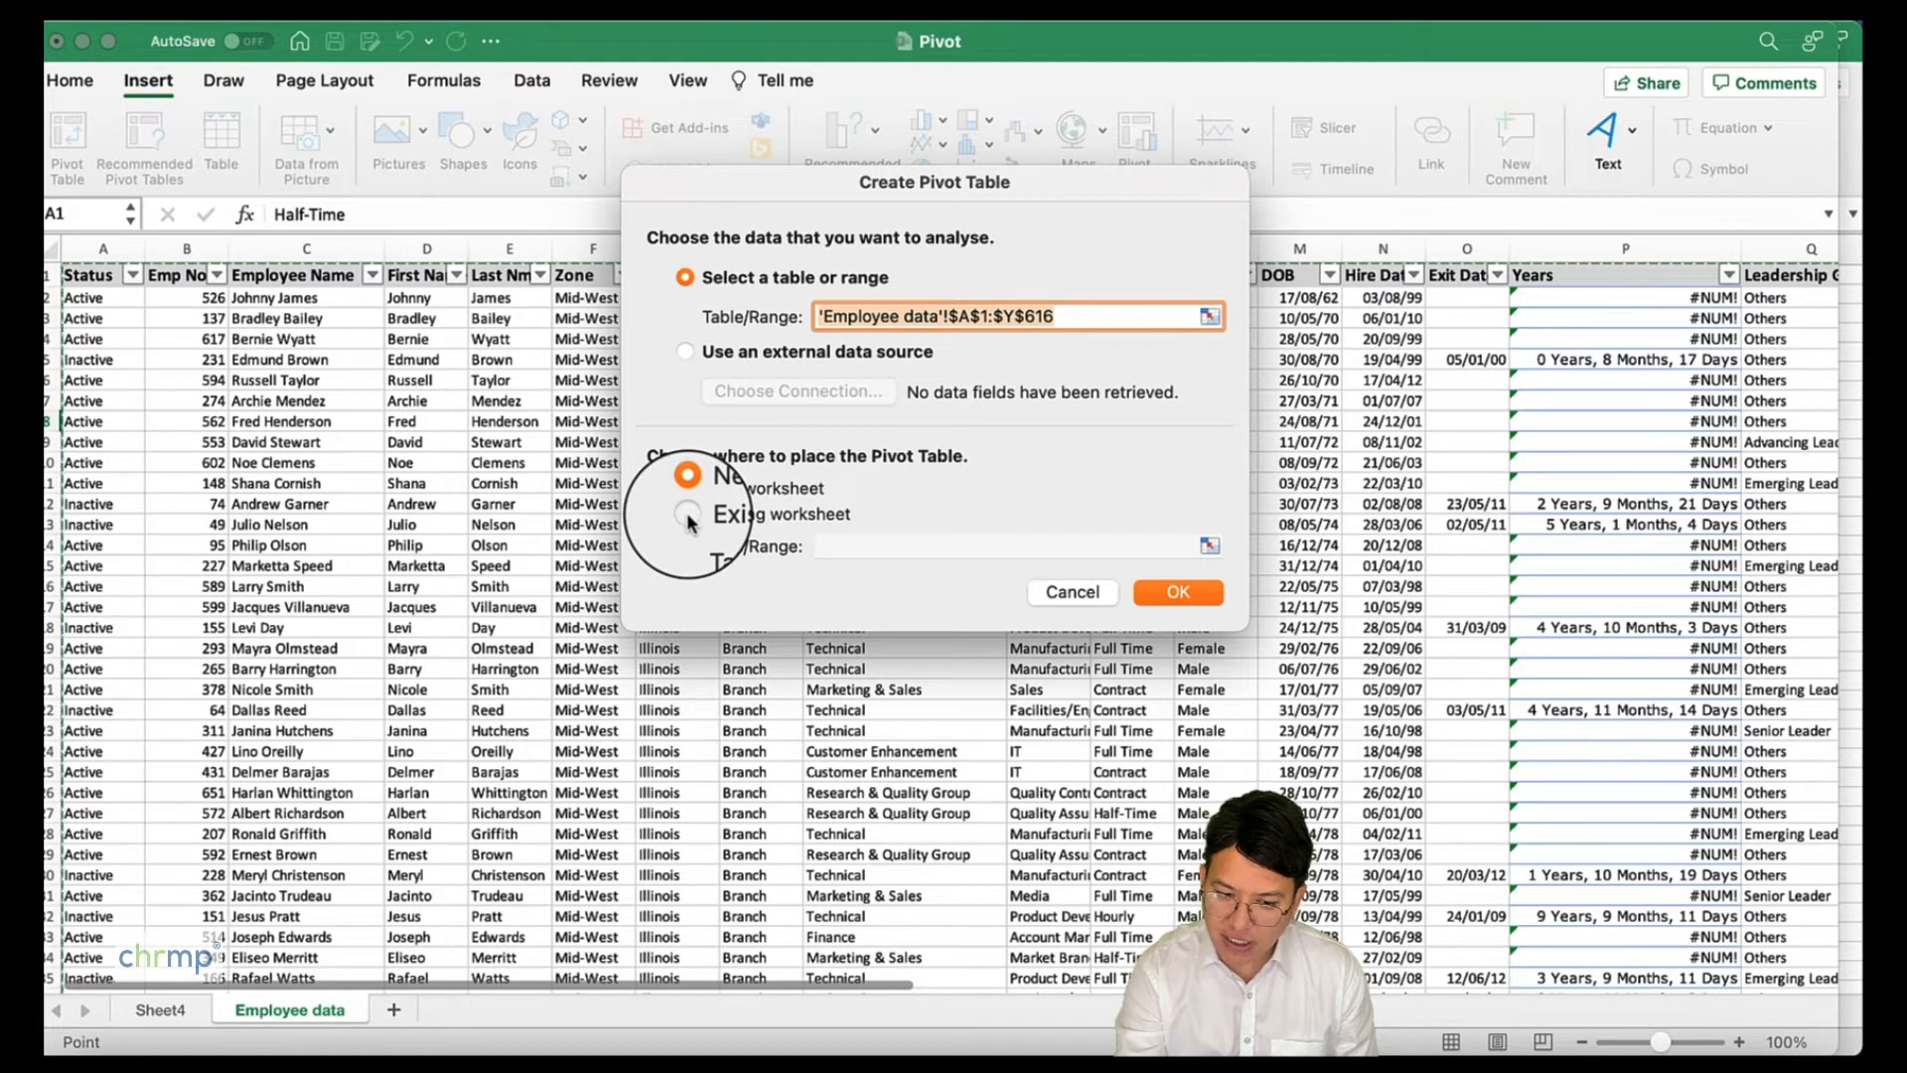
click(688, 513)
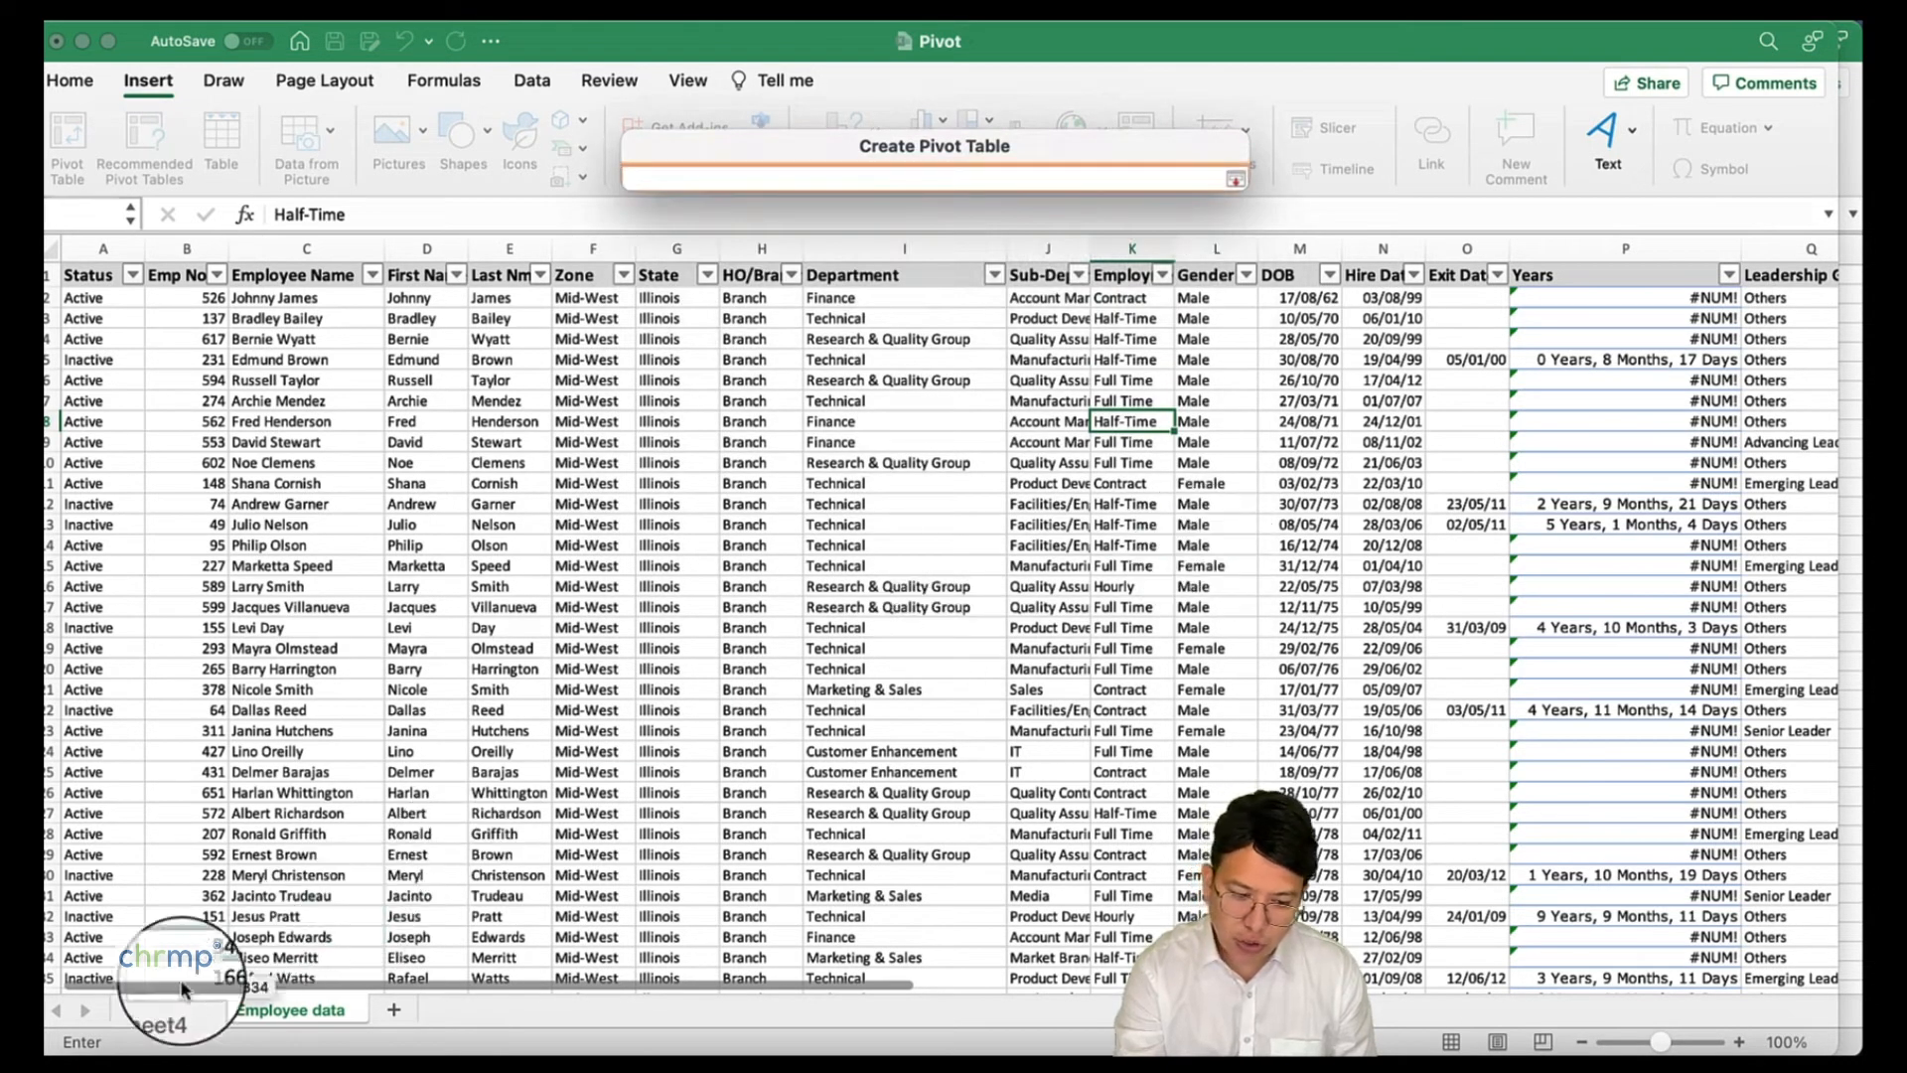
click(164, 1009)
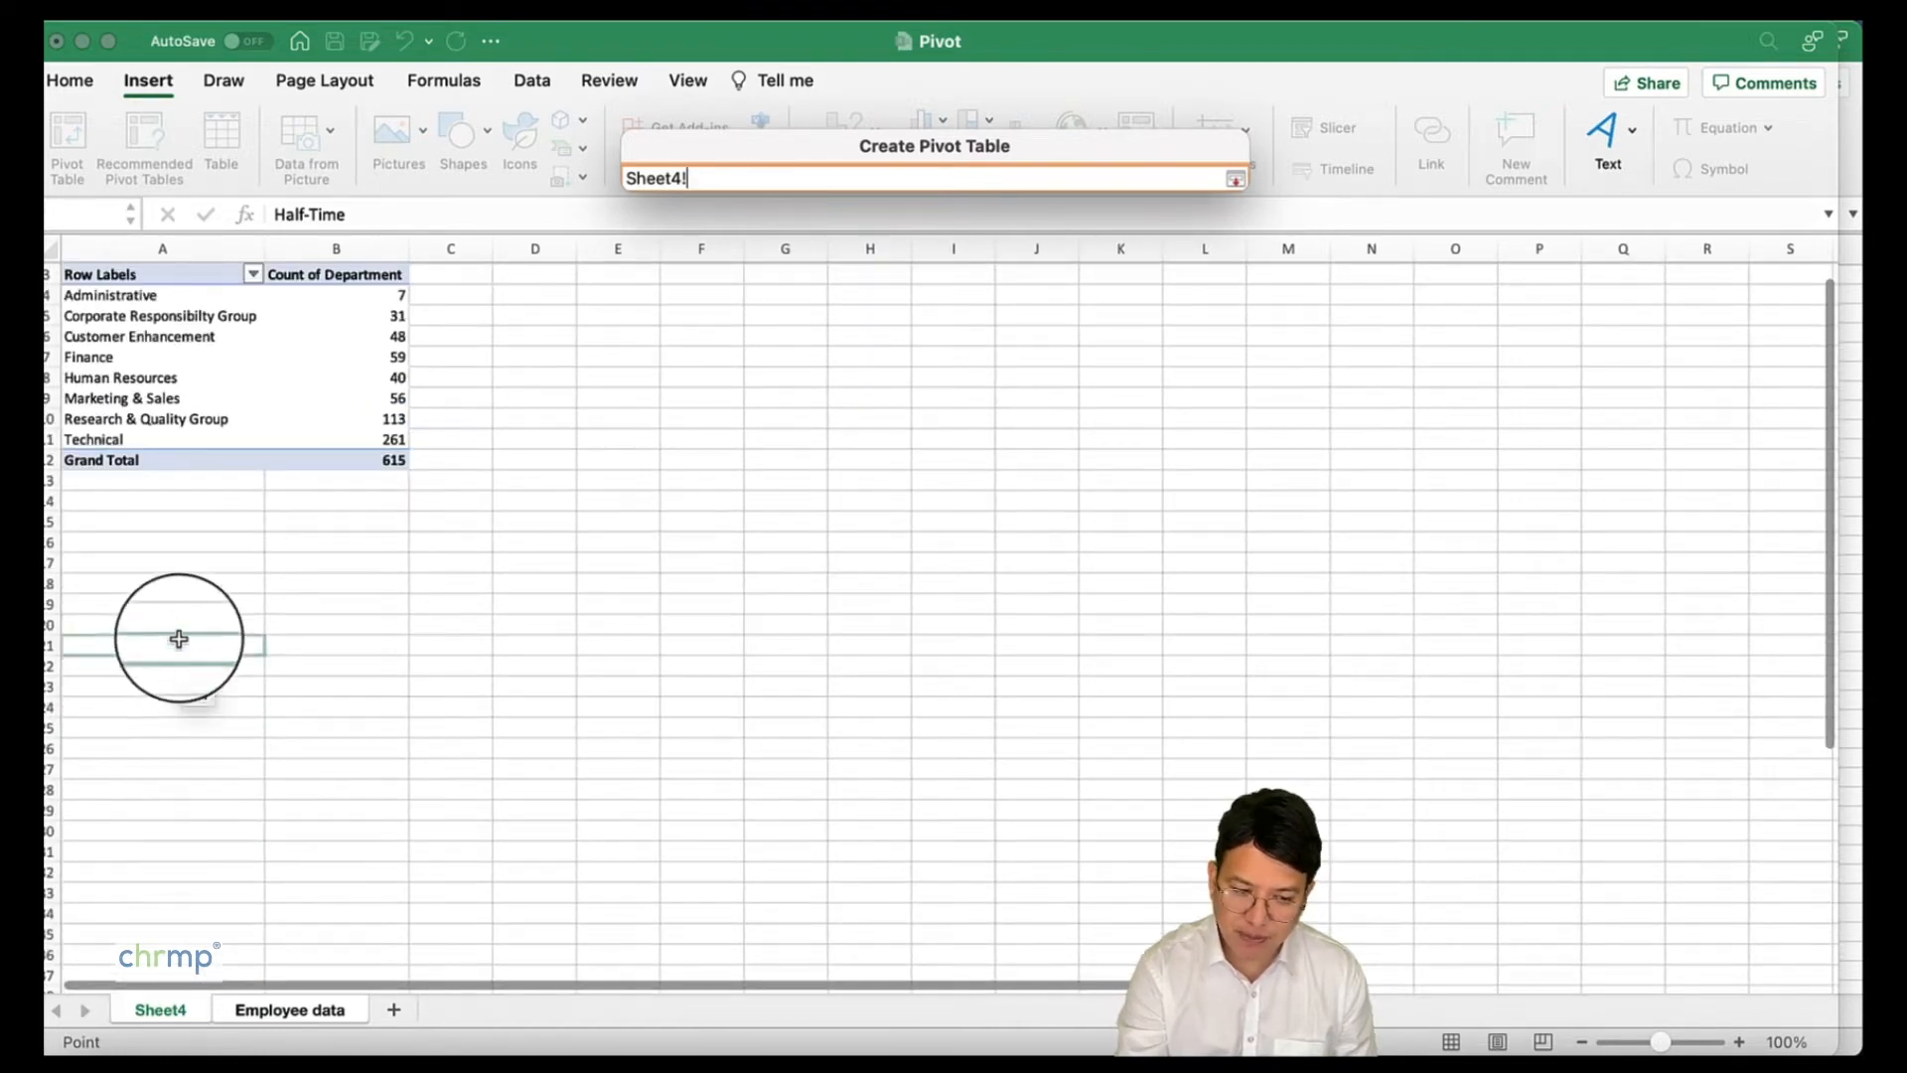
click(162, 605)
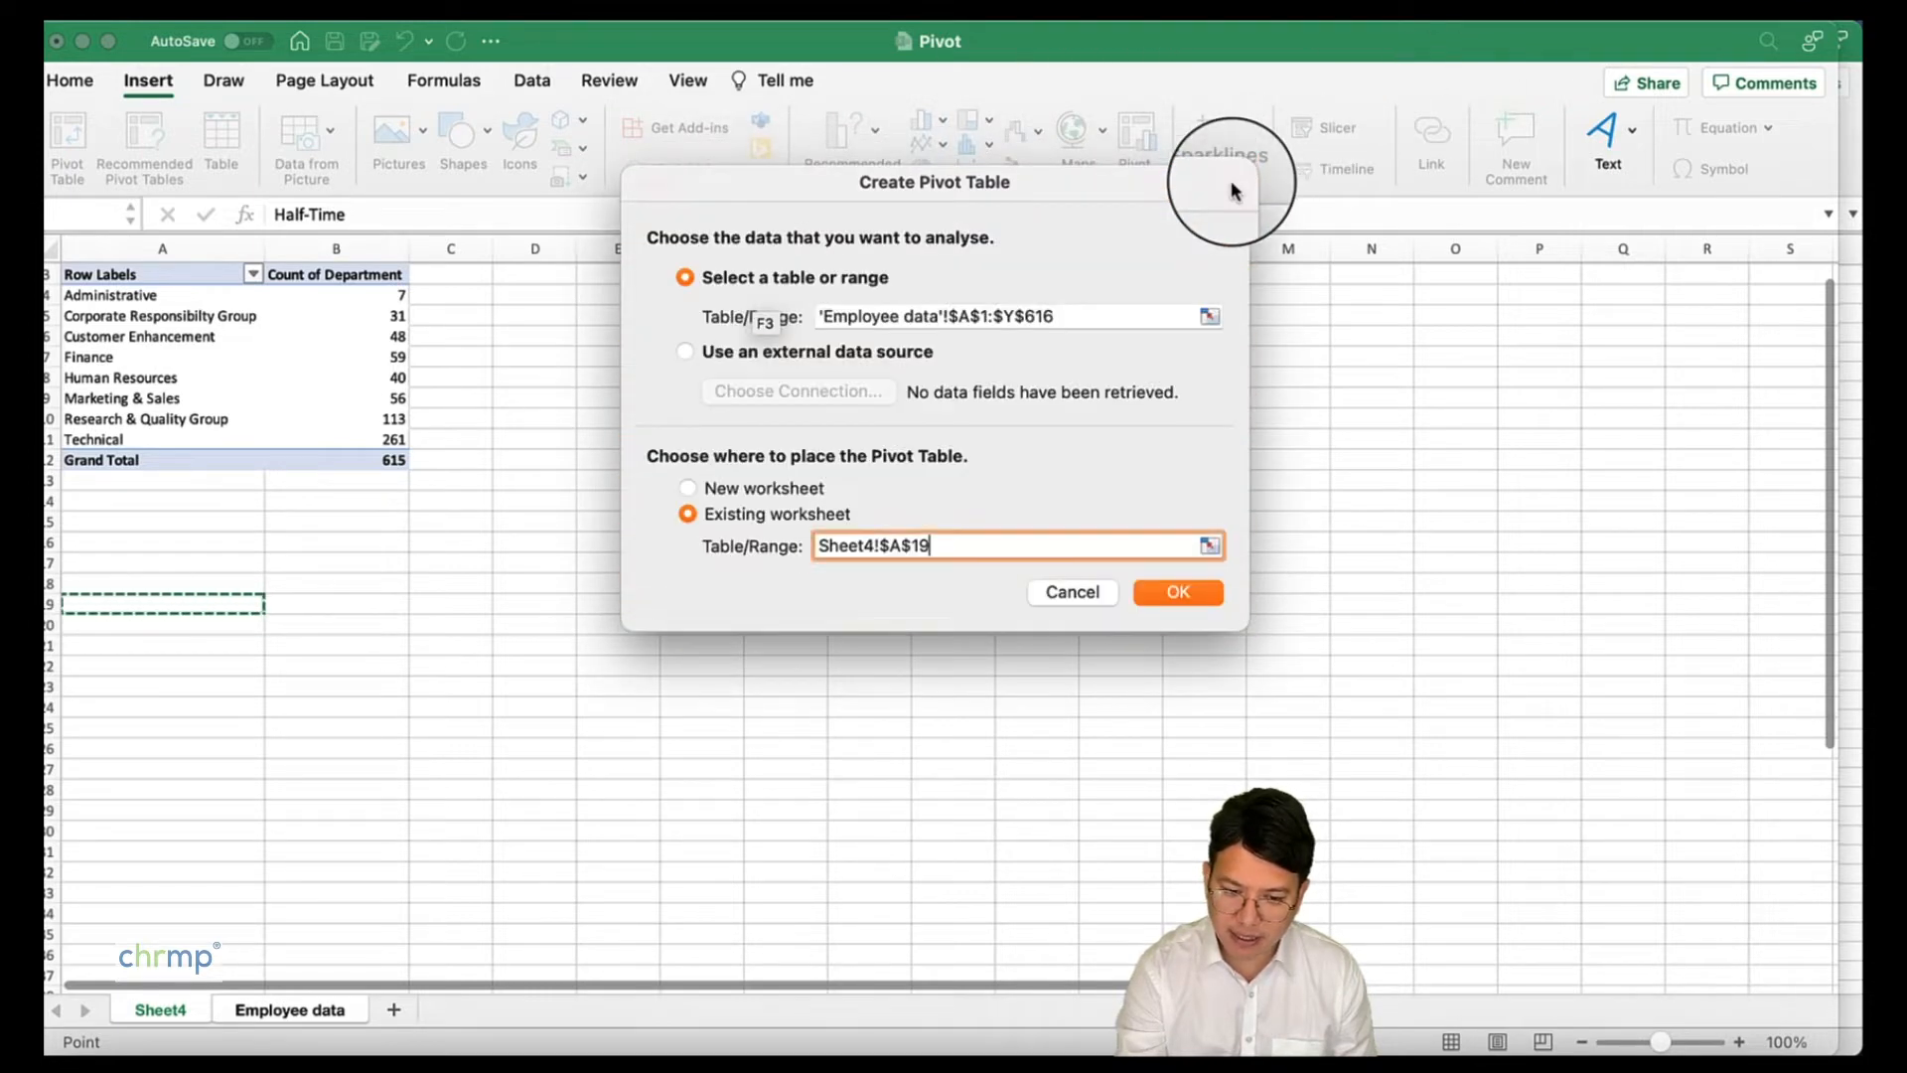
click(1175, 592)
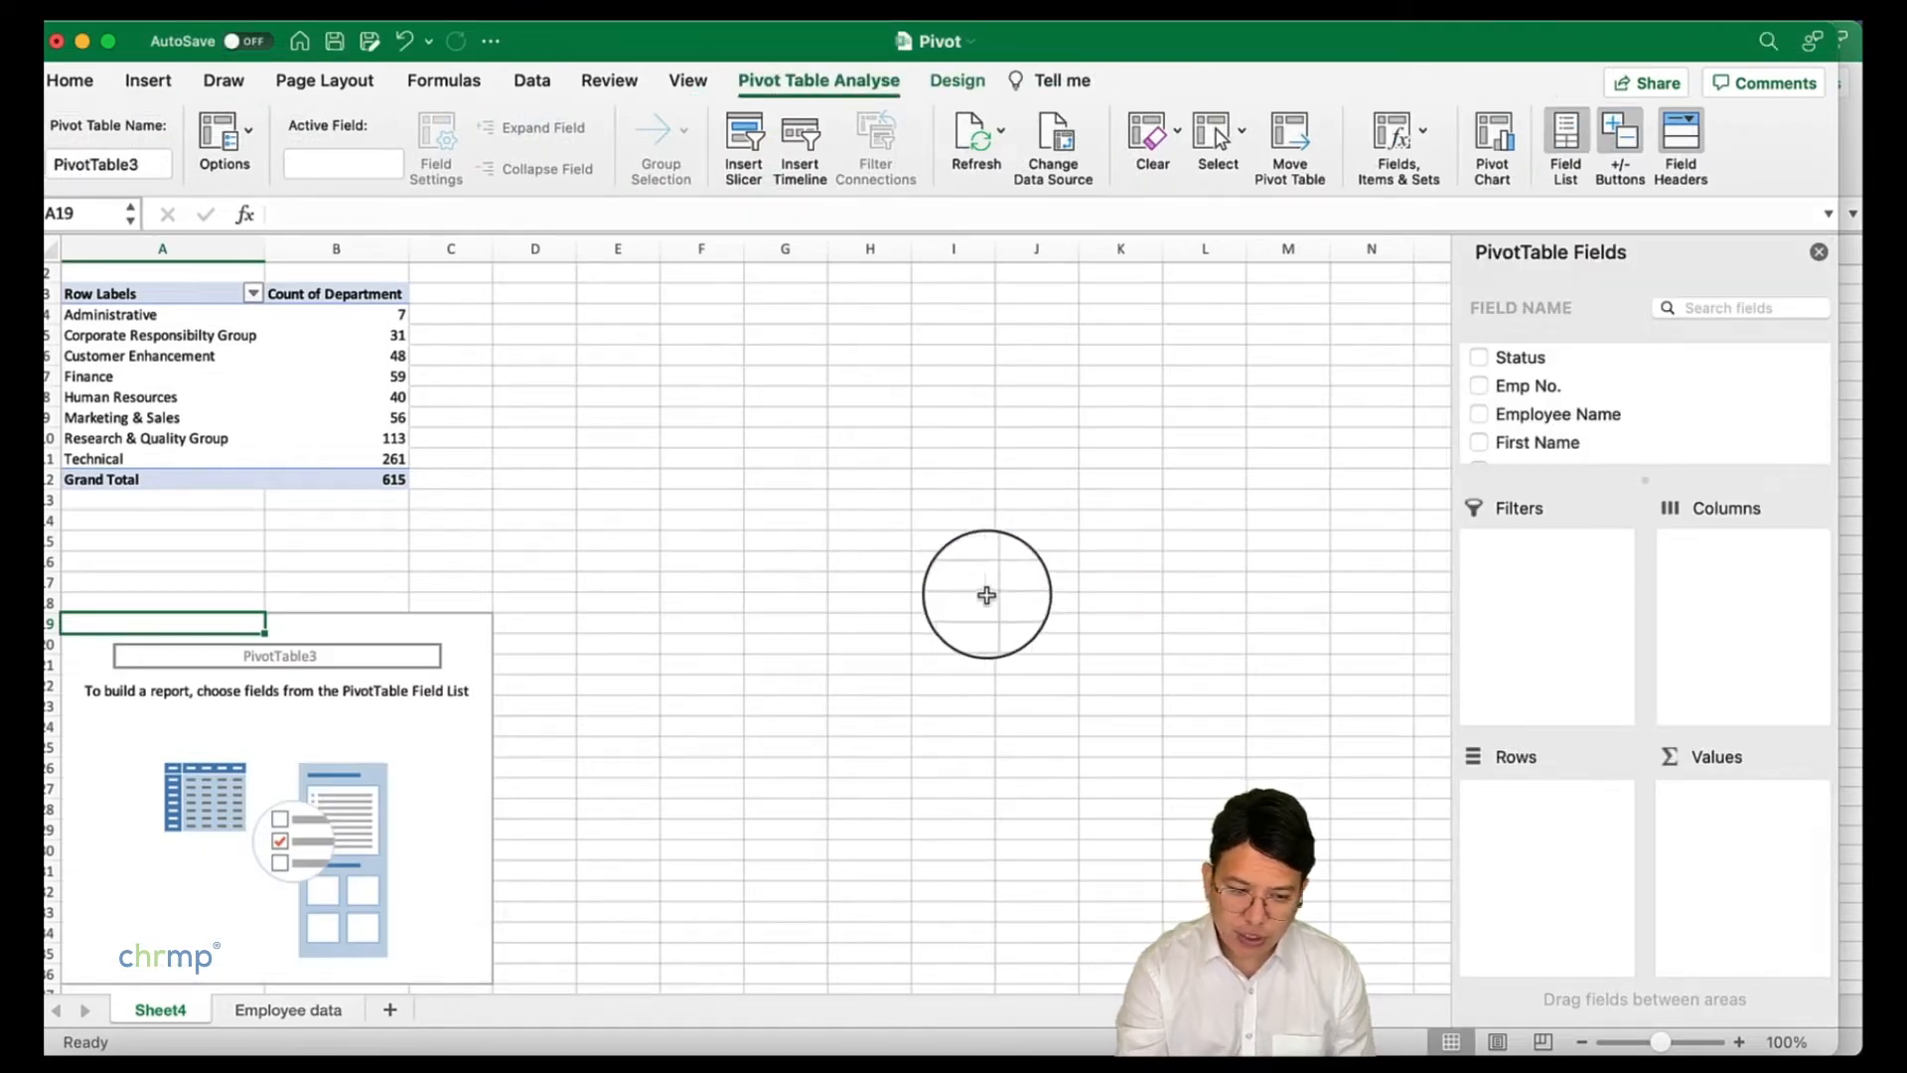
mouse_move(1389, 453)
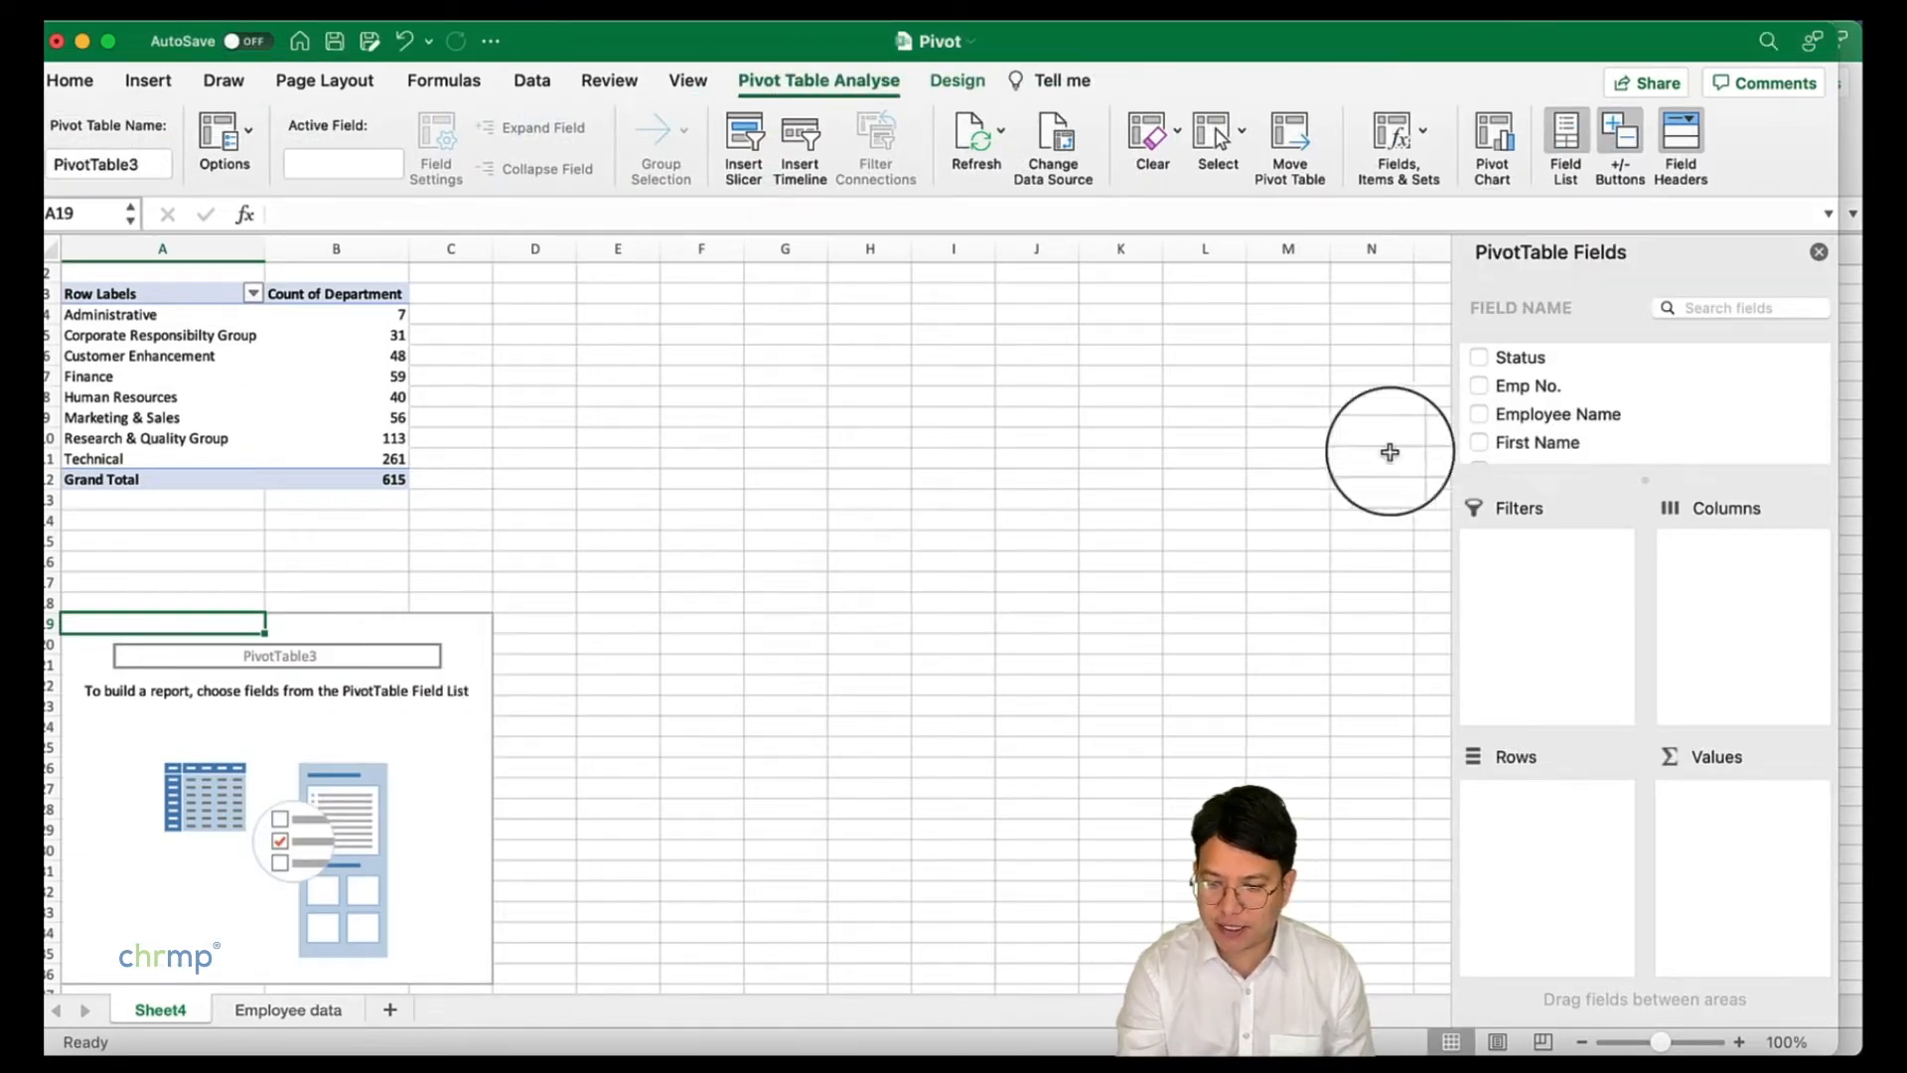
- Count employees by State in the second pivot and select the state counts totalling 615
scroll(down, 3)
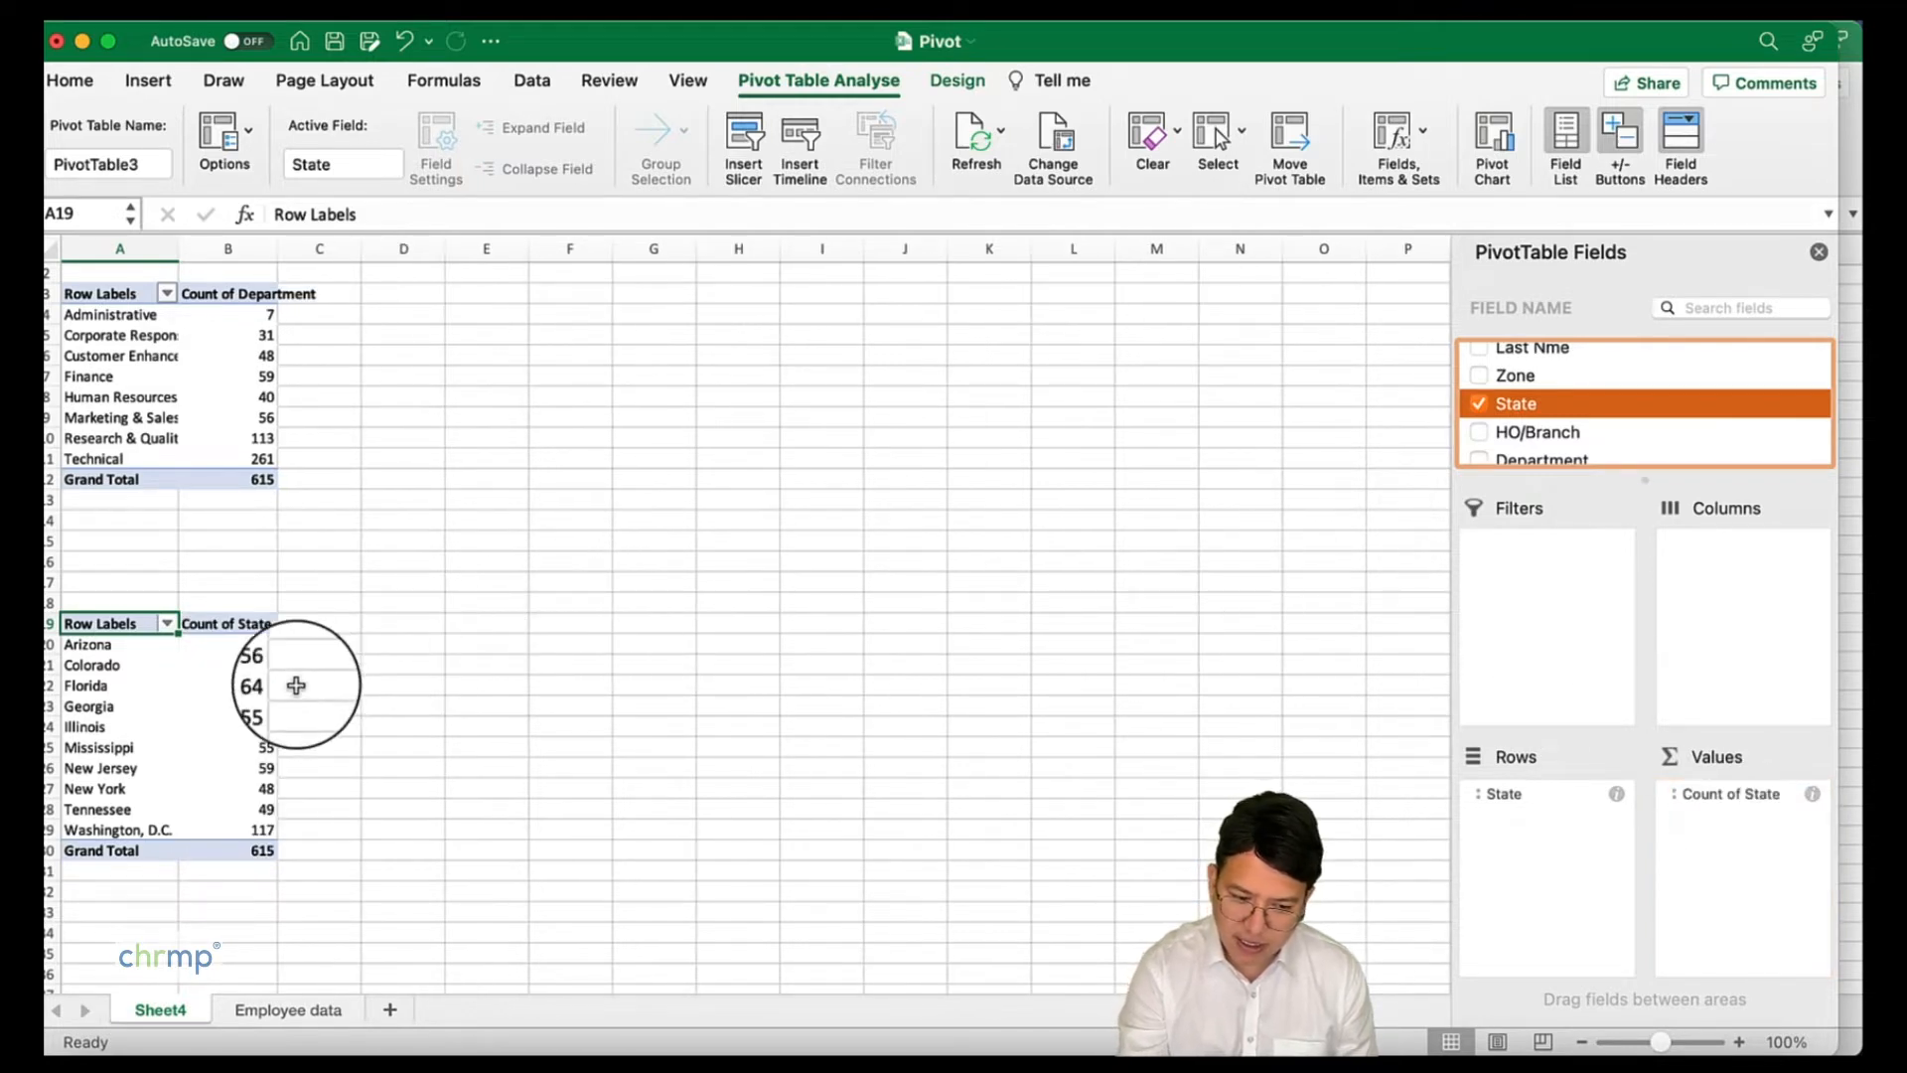
drag(227, 643, 228, 849)
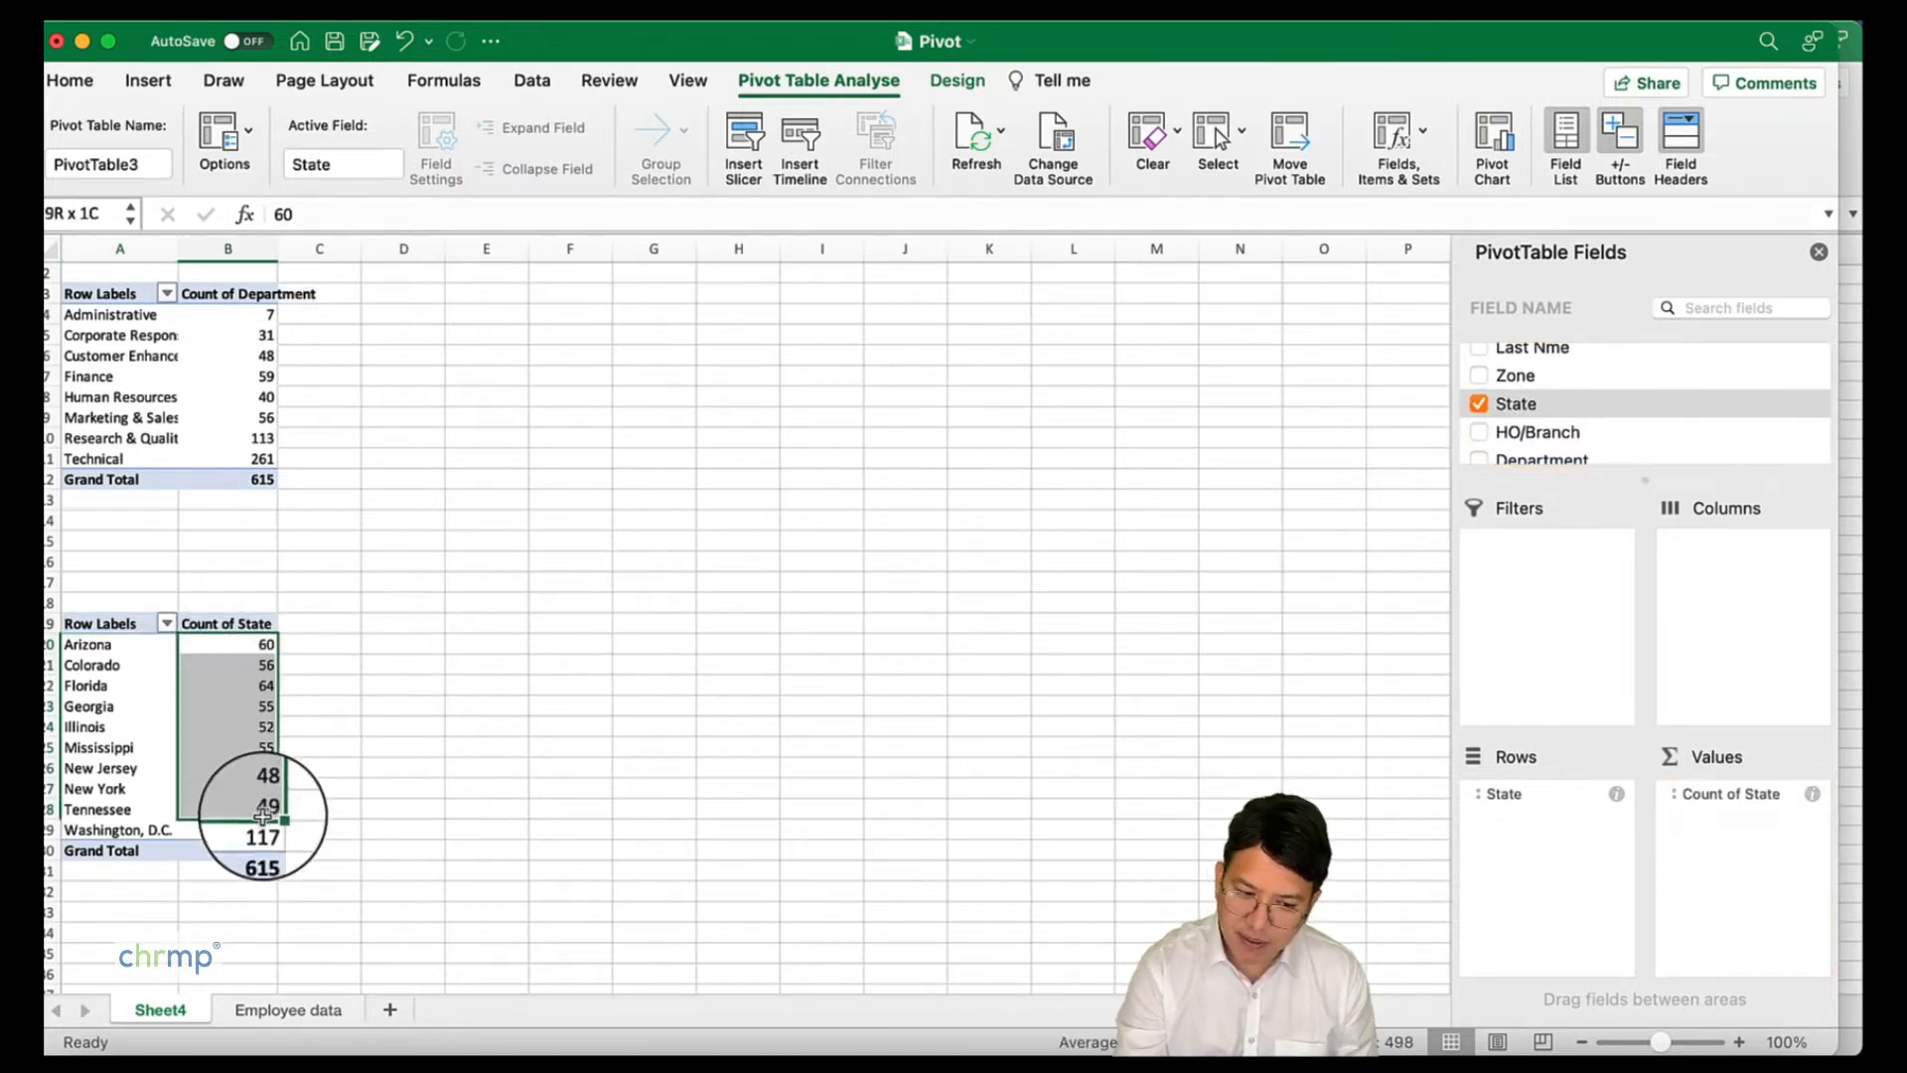
click(227, 828)
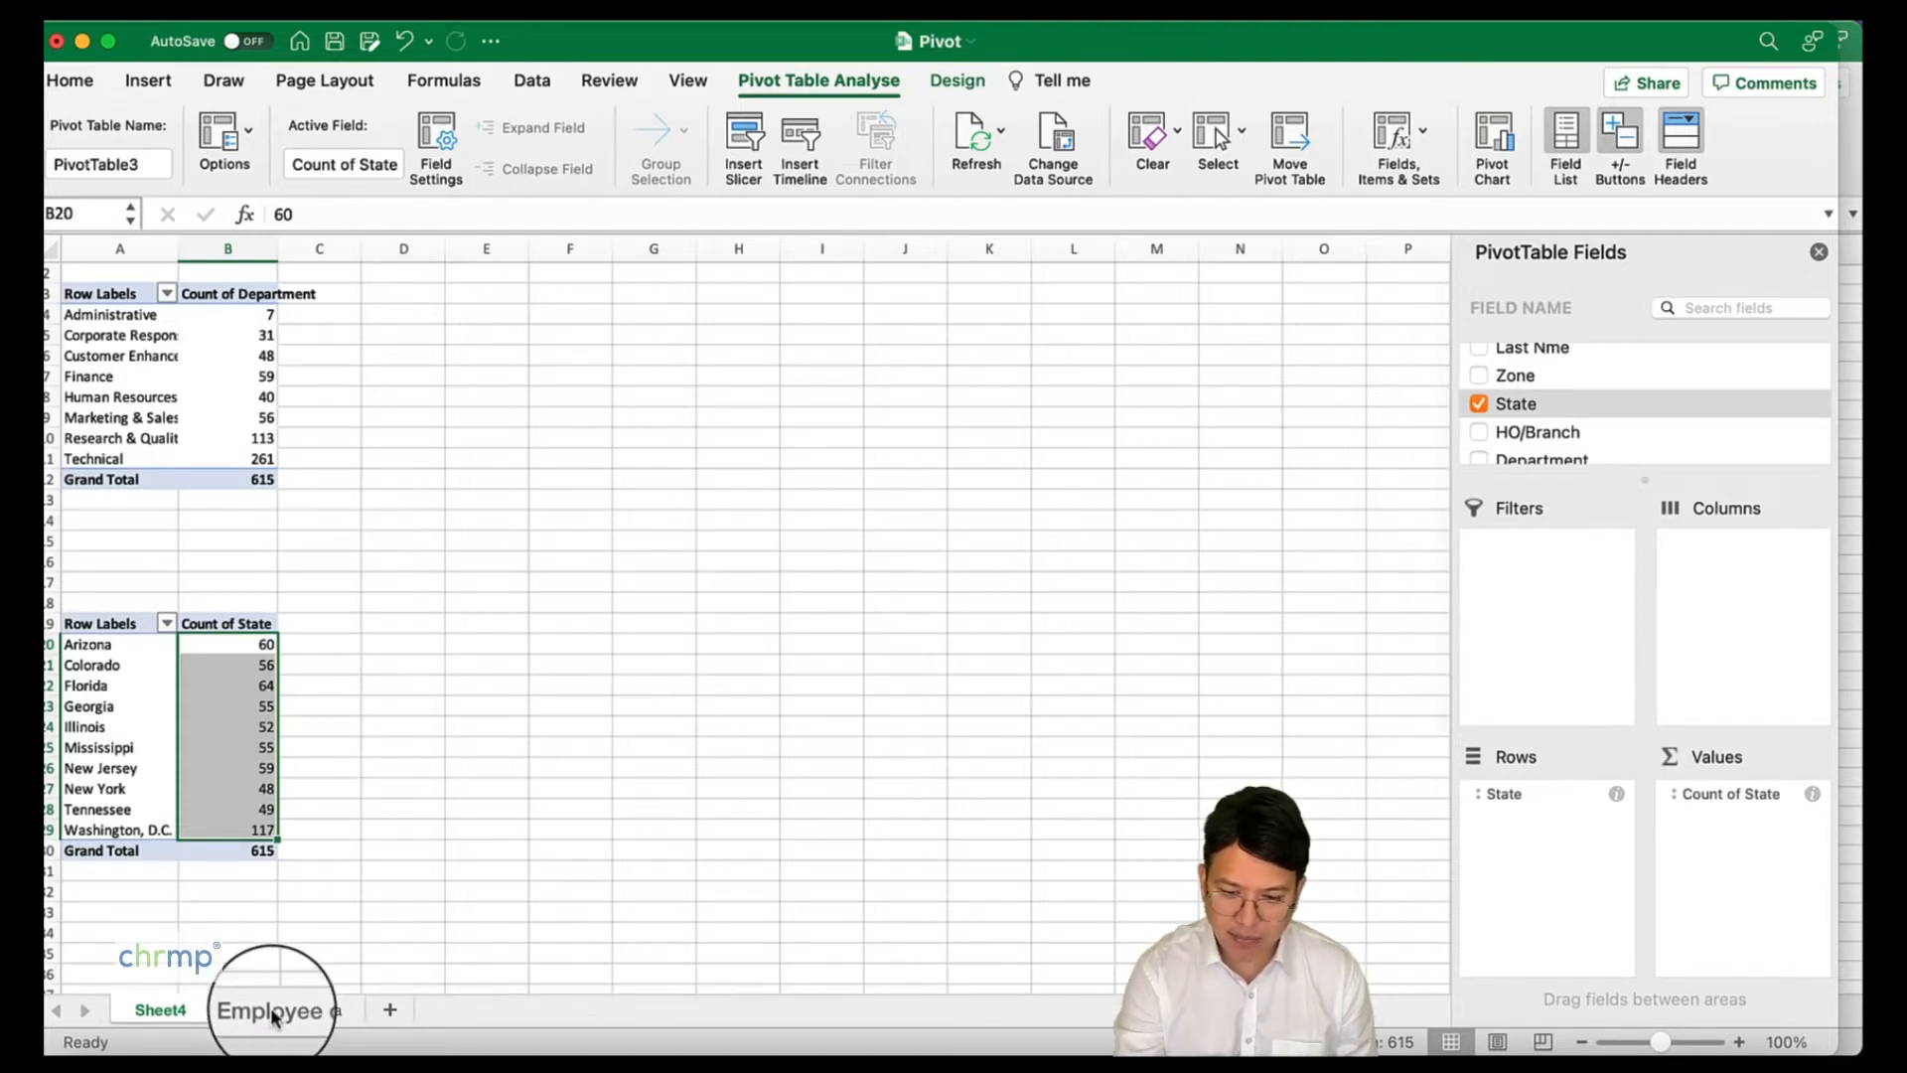
- Browse the Employee data sheet across its State, Gender and salary columns
click(270, 1009)
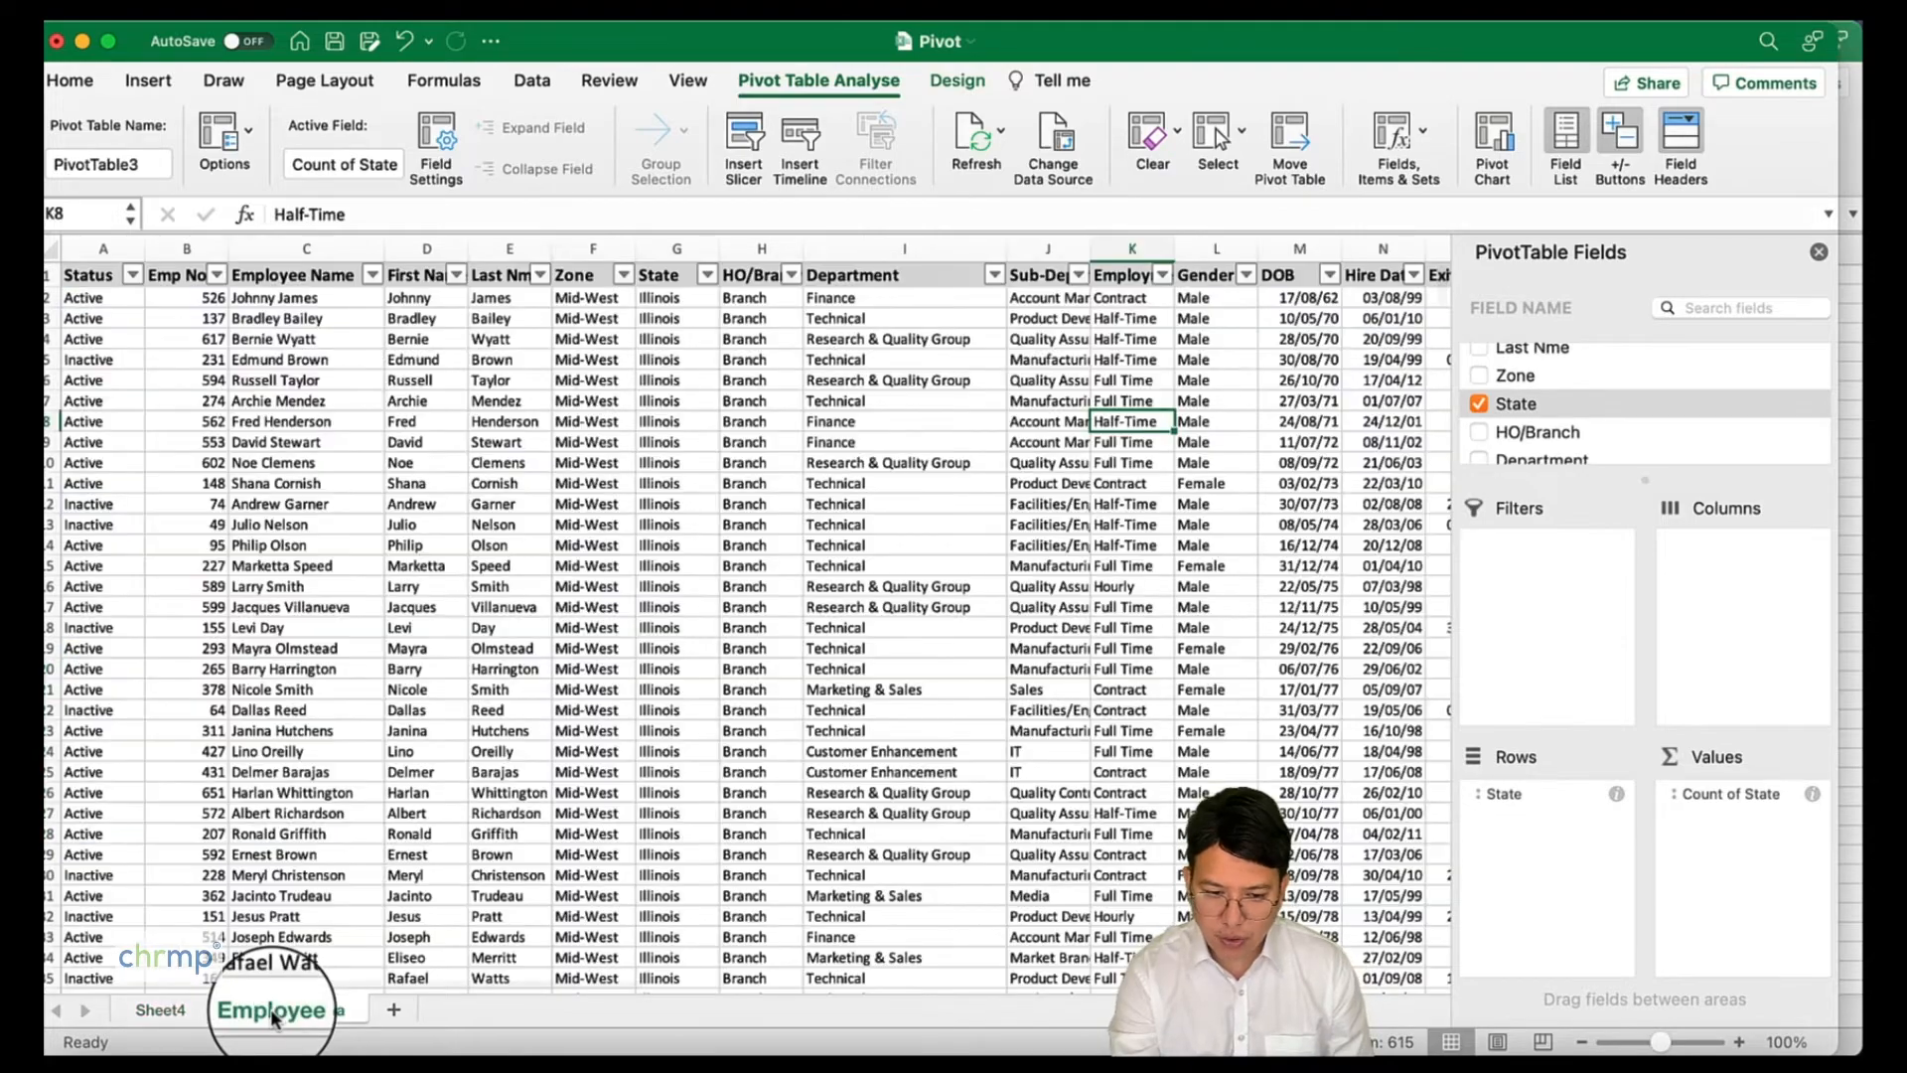
click(270, 1009)
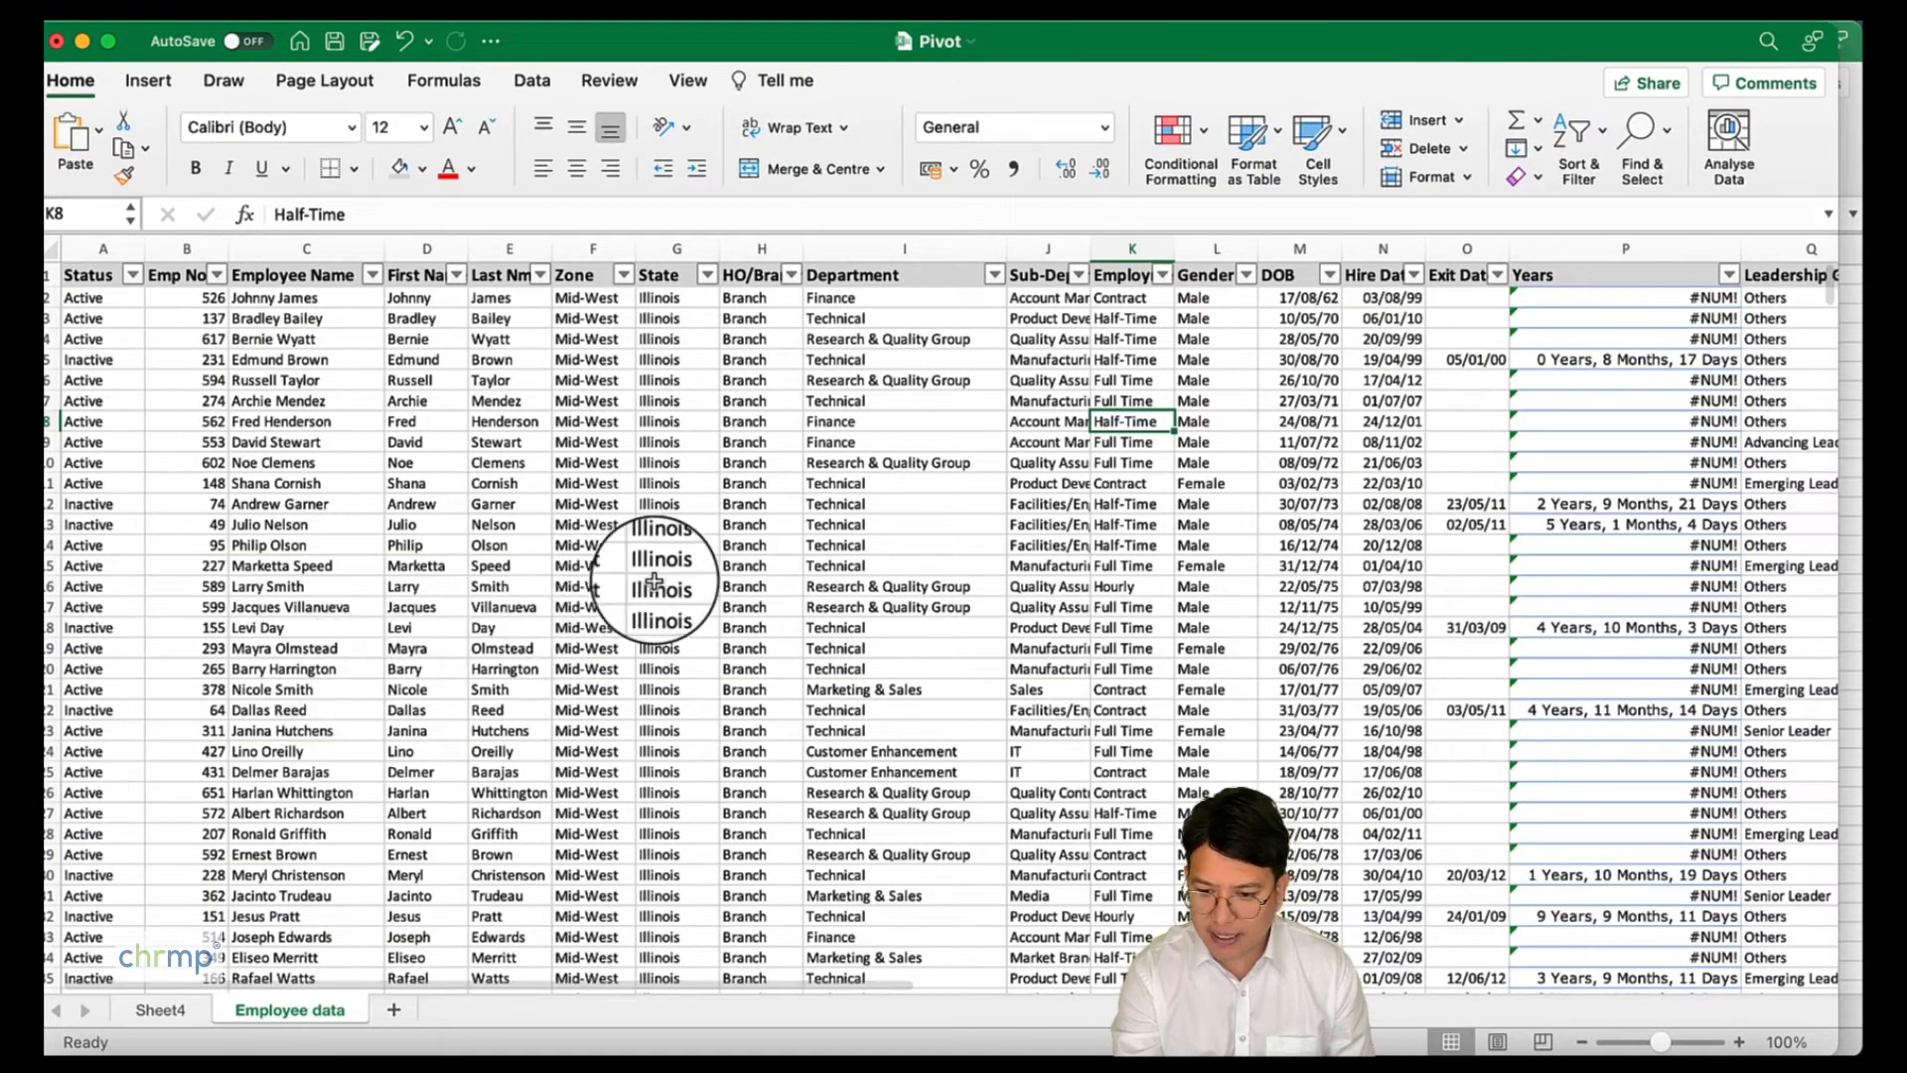
scroll(right, 3)
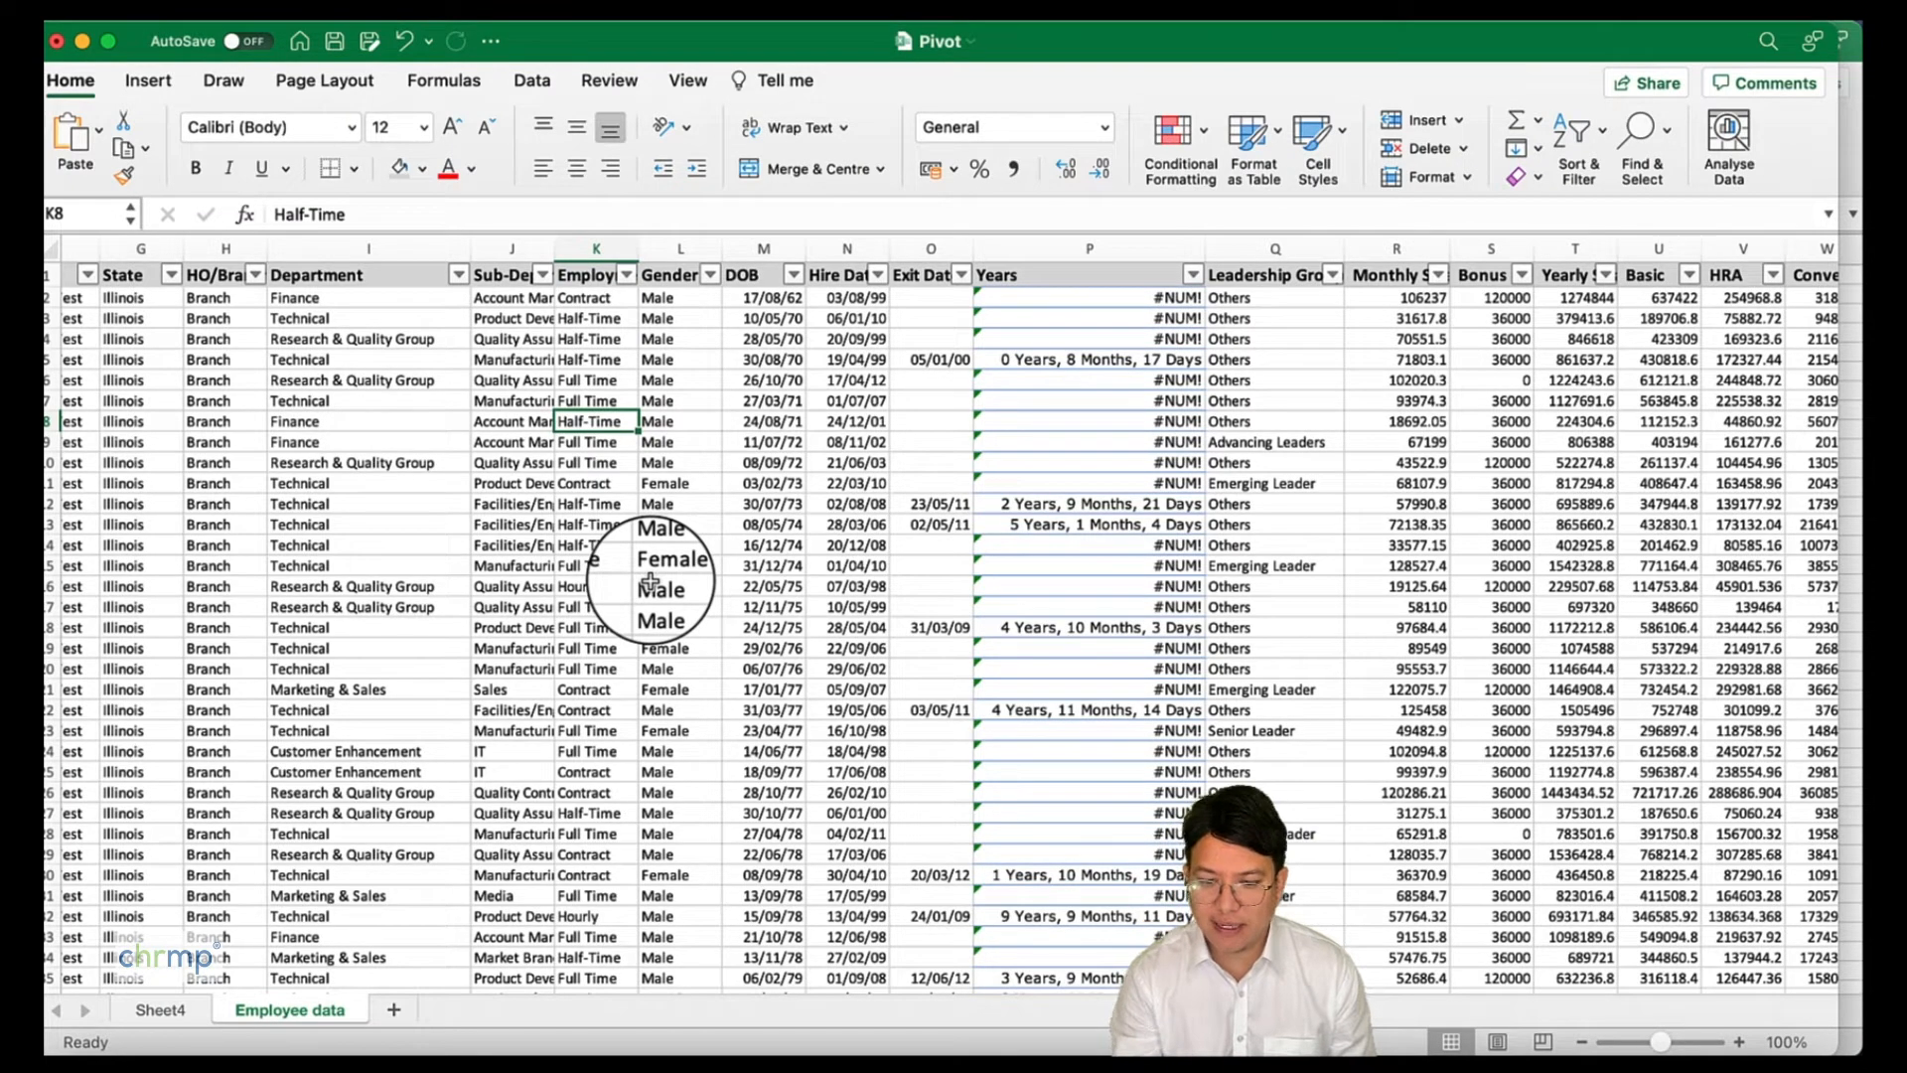
mouse_move(1359, 460)
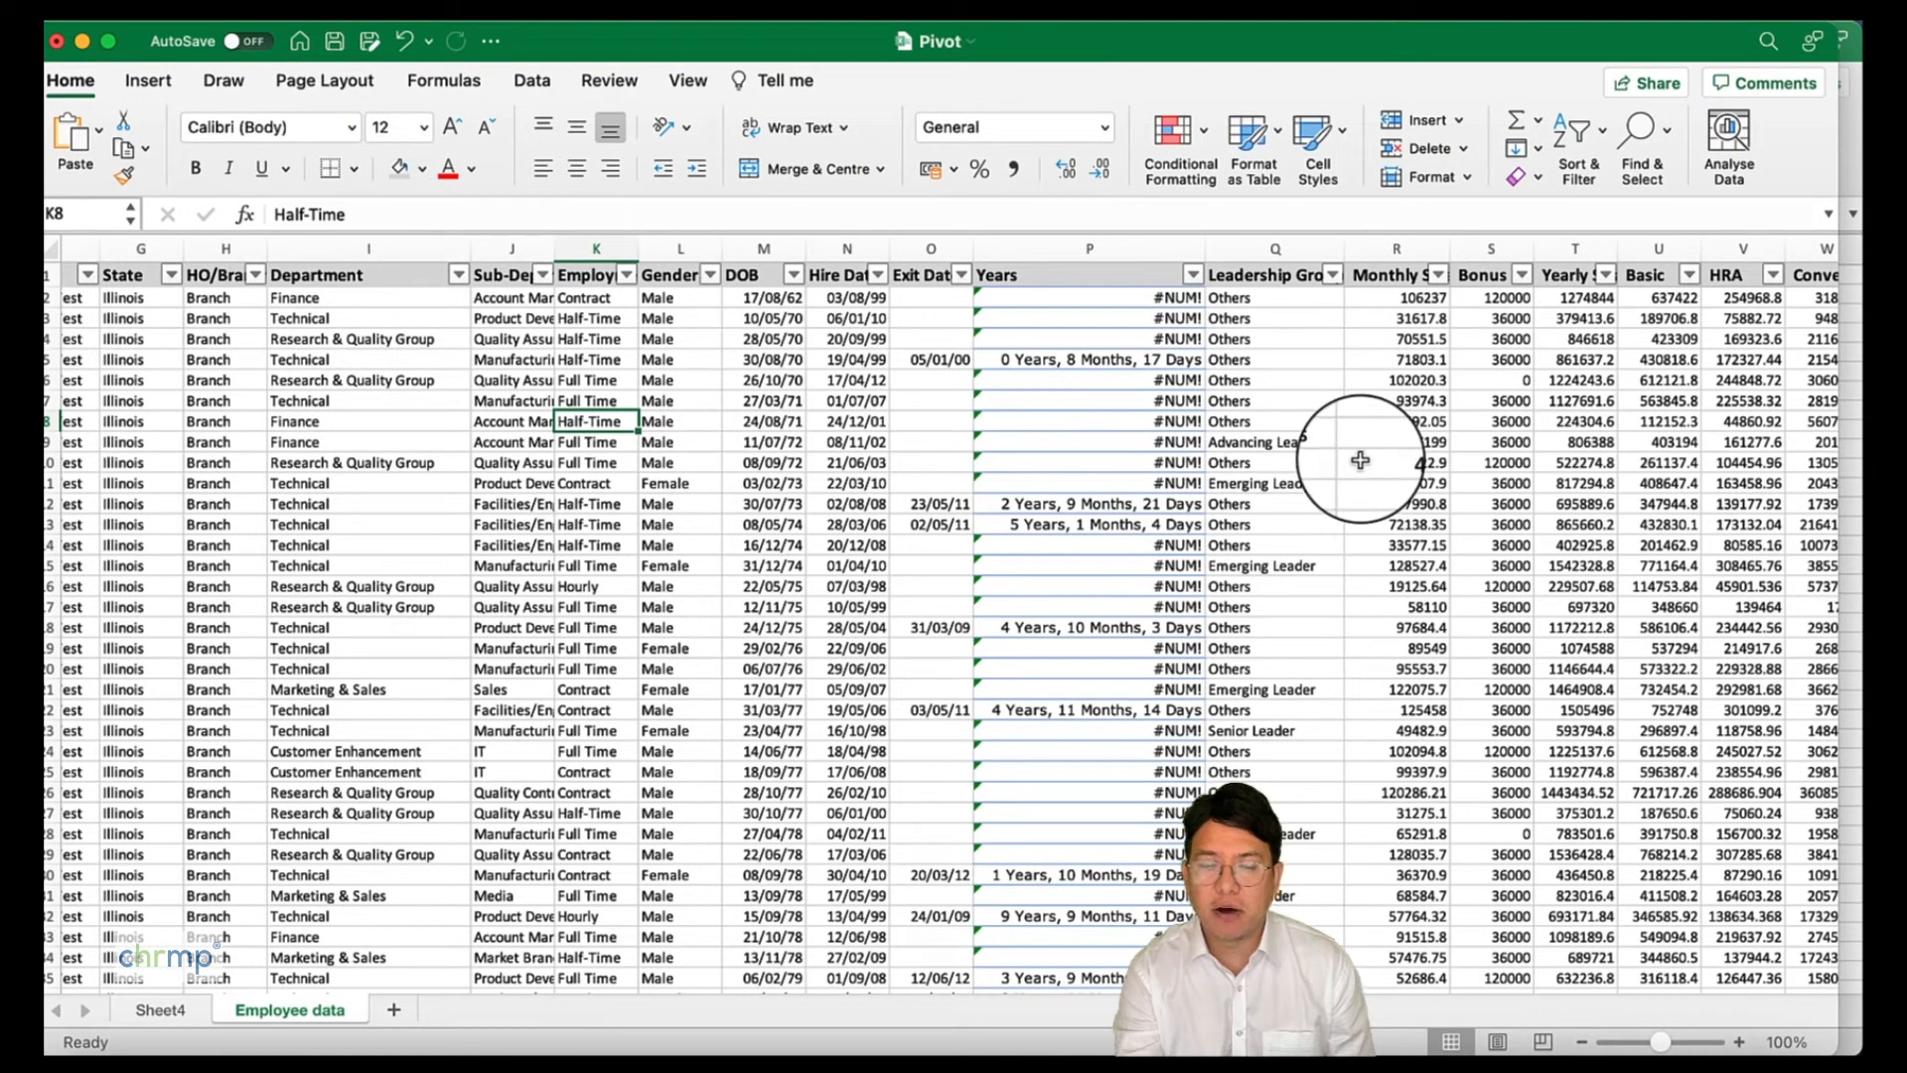
scroll(left, 3)
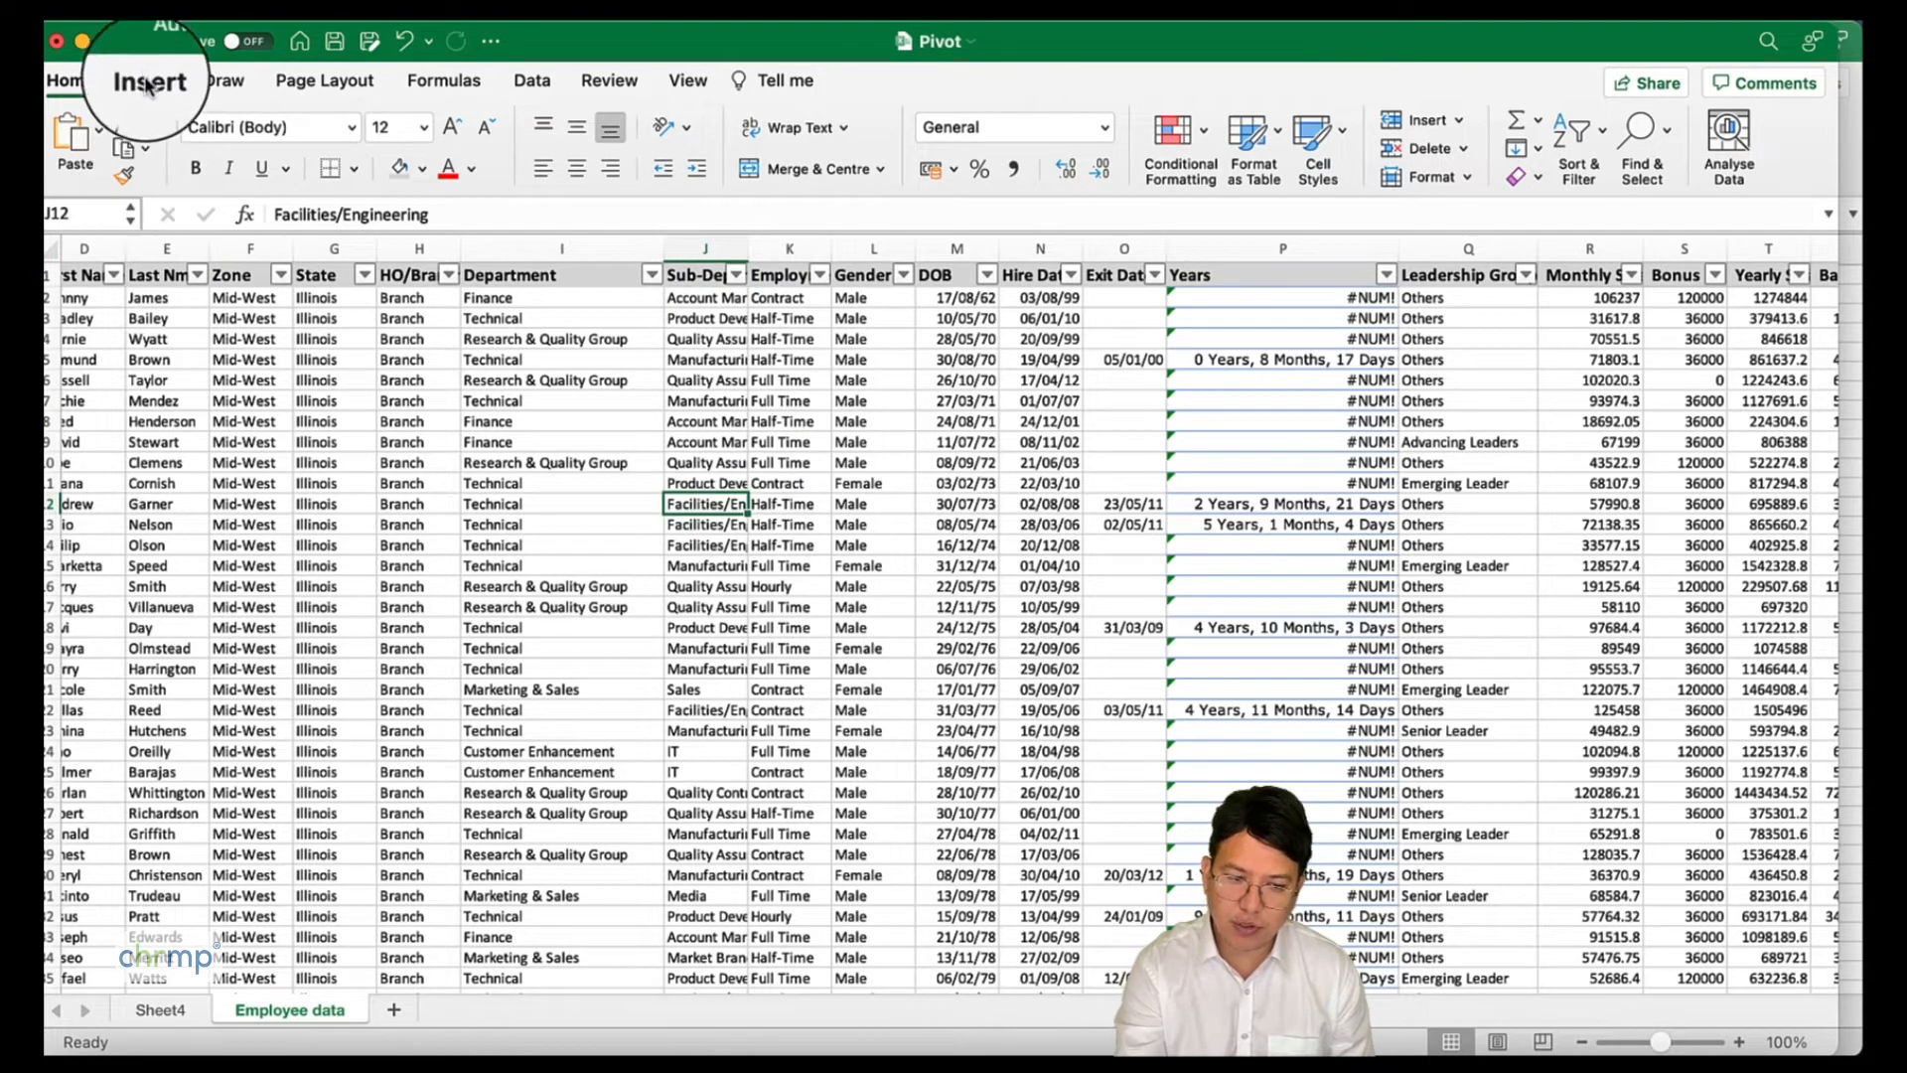
- Insert a third PivotTable from the employee data at Sheet4!$A$42
click(147, 81)
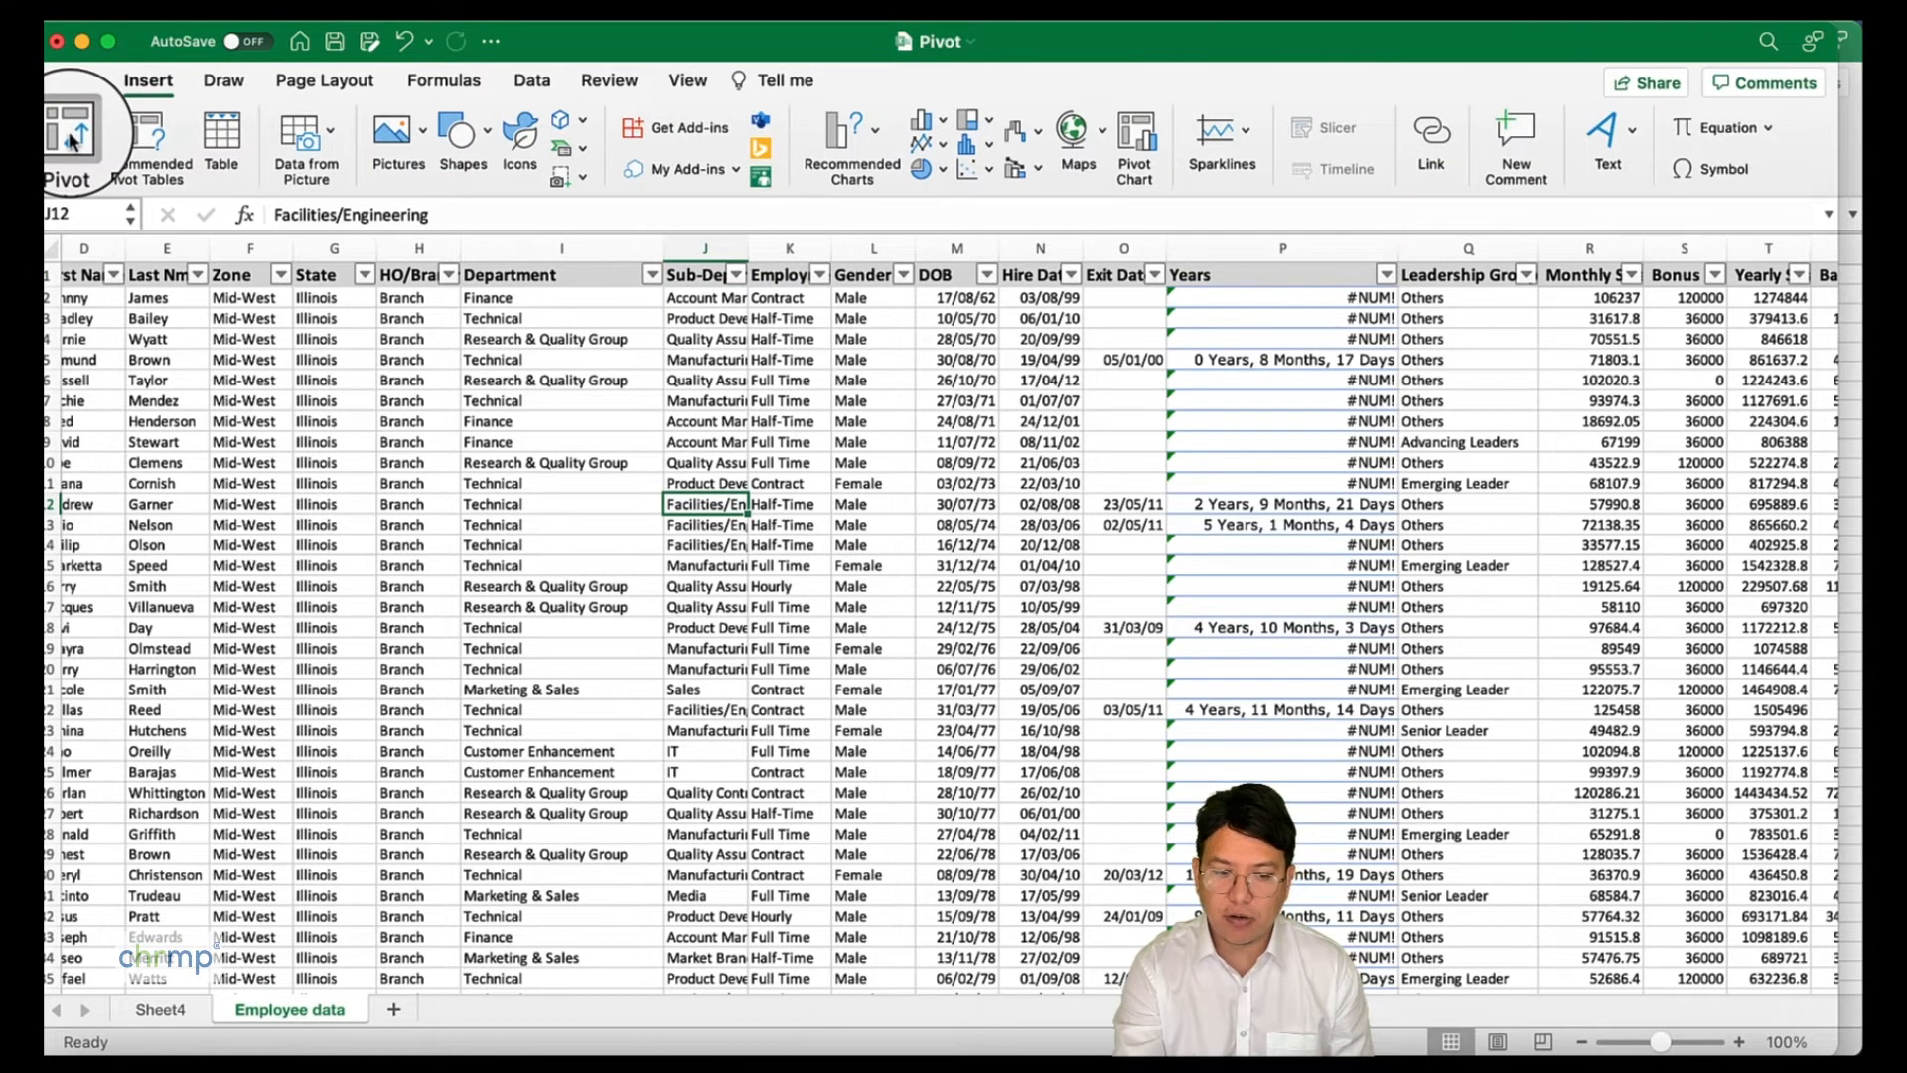
click(70, 135)
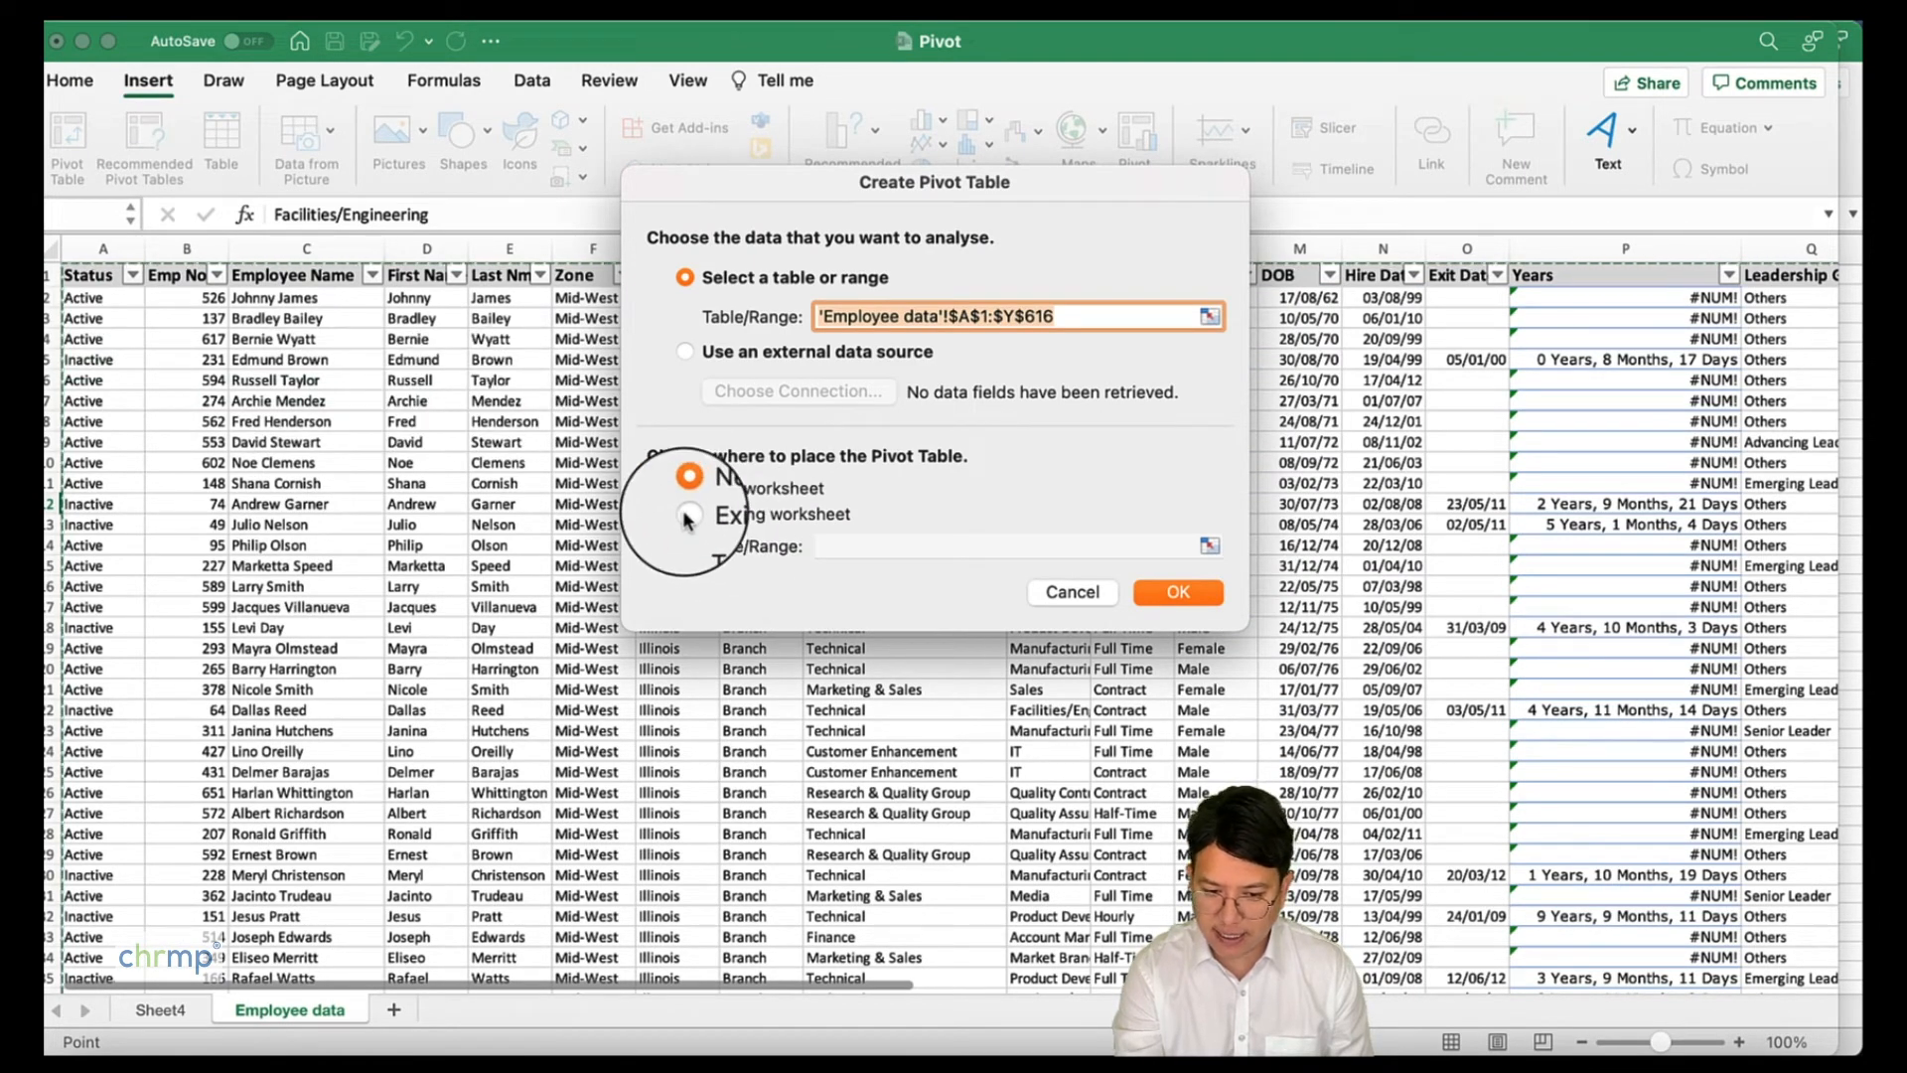
click(688, 514)
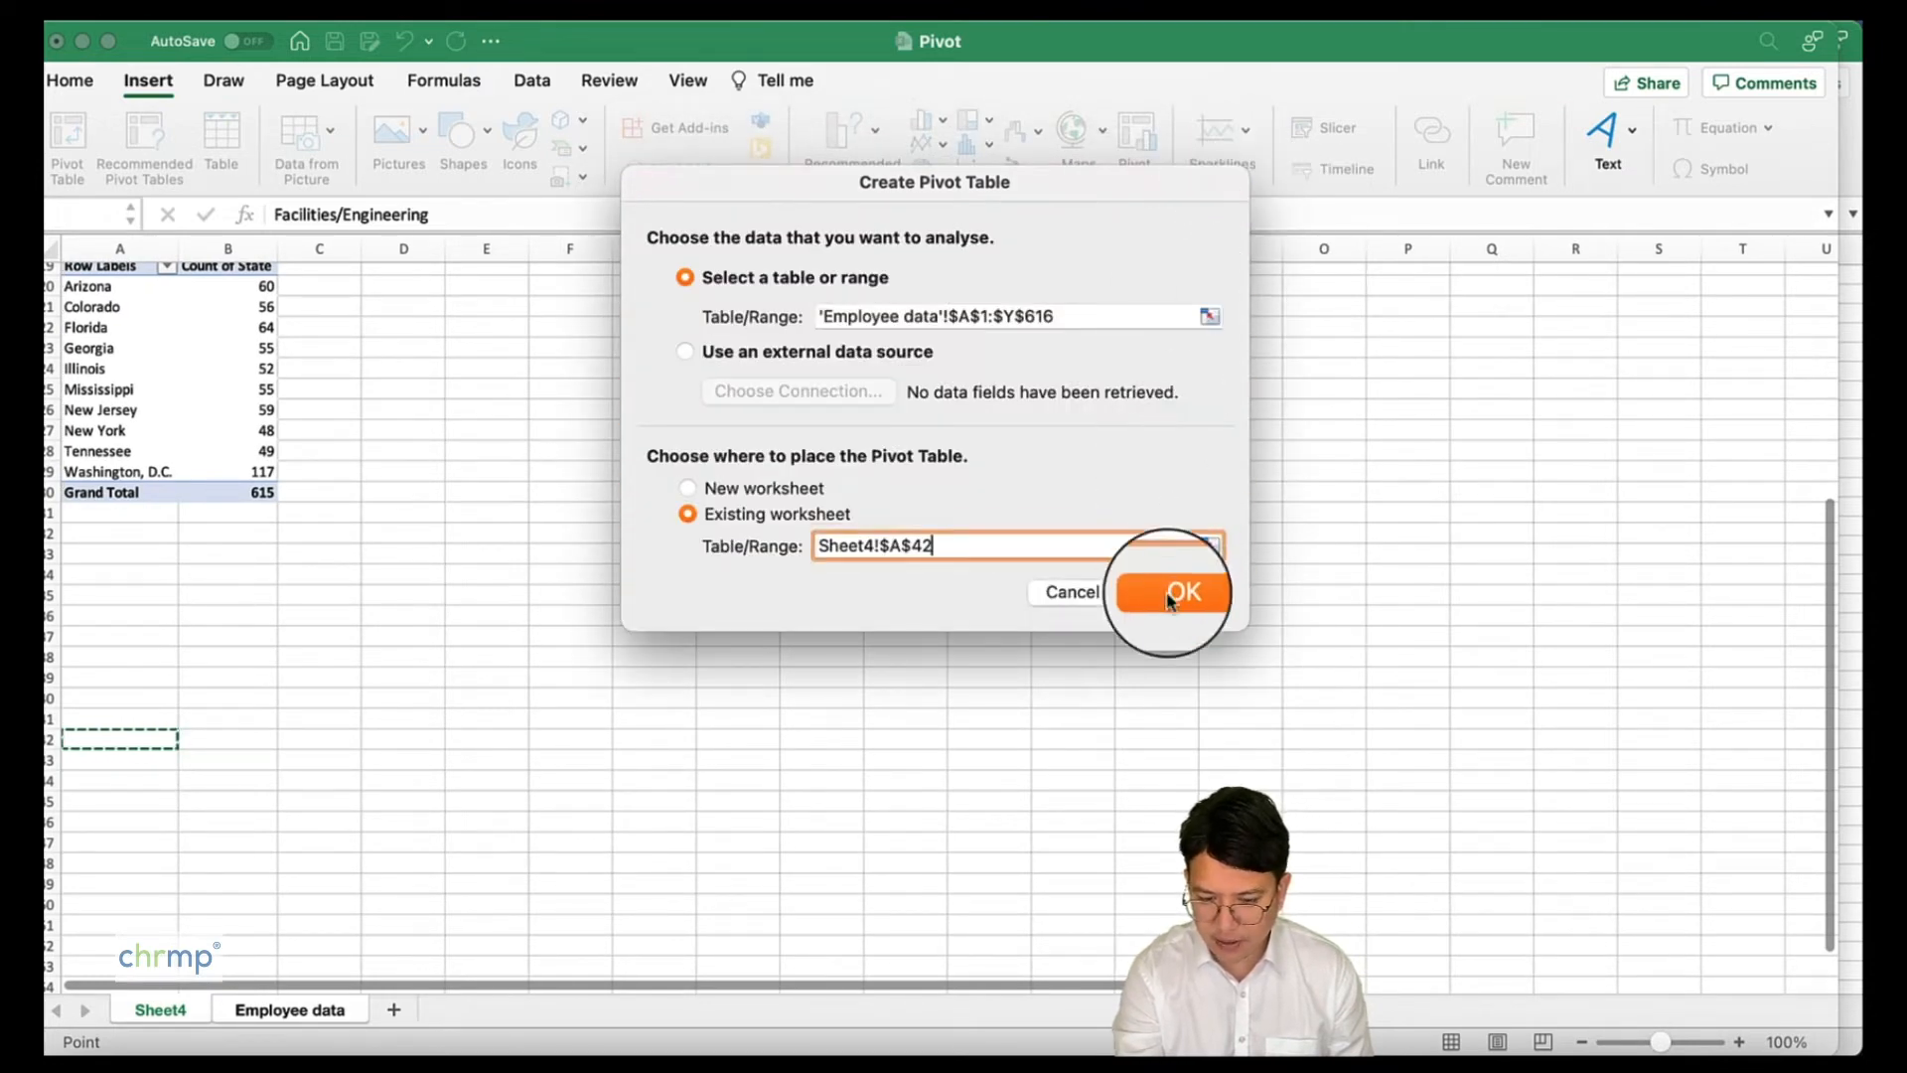
click(1180, 591)
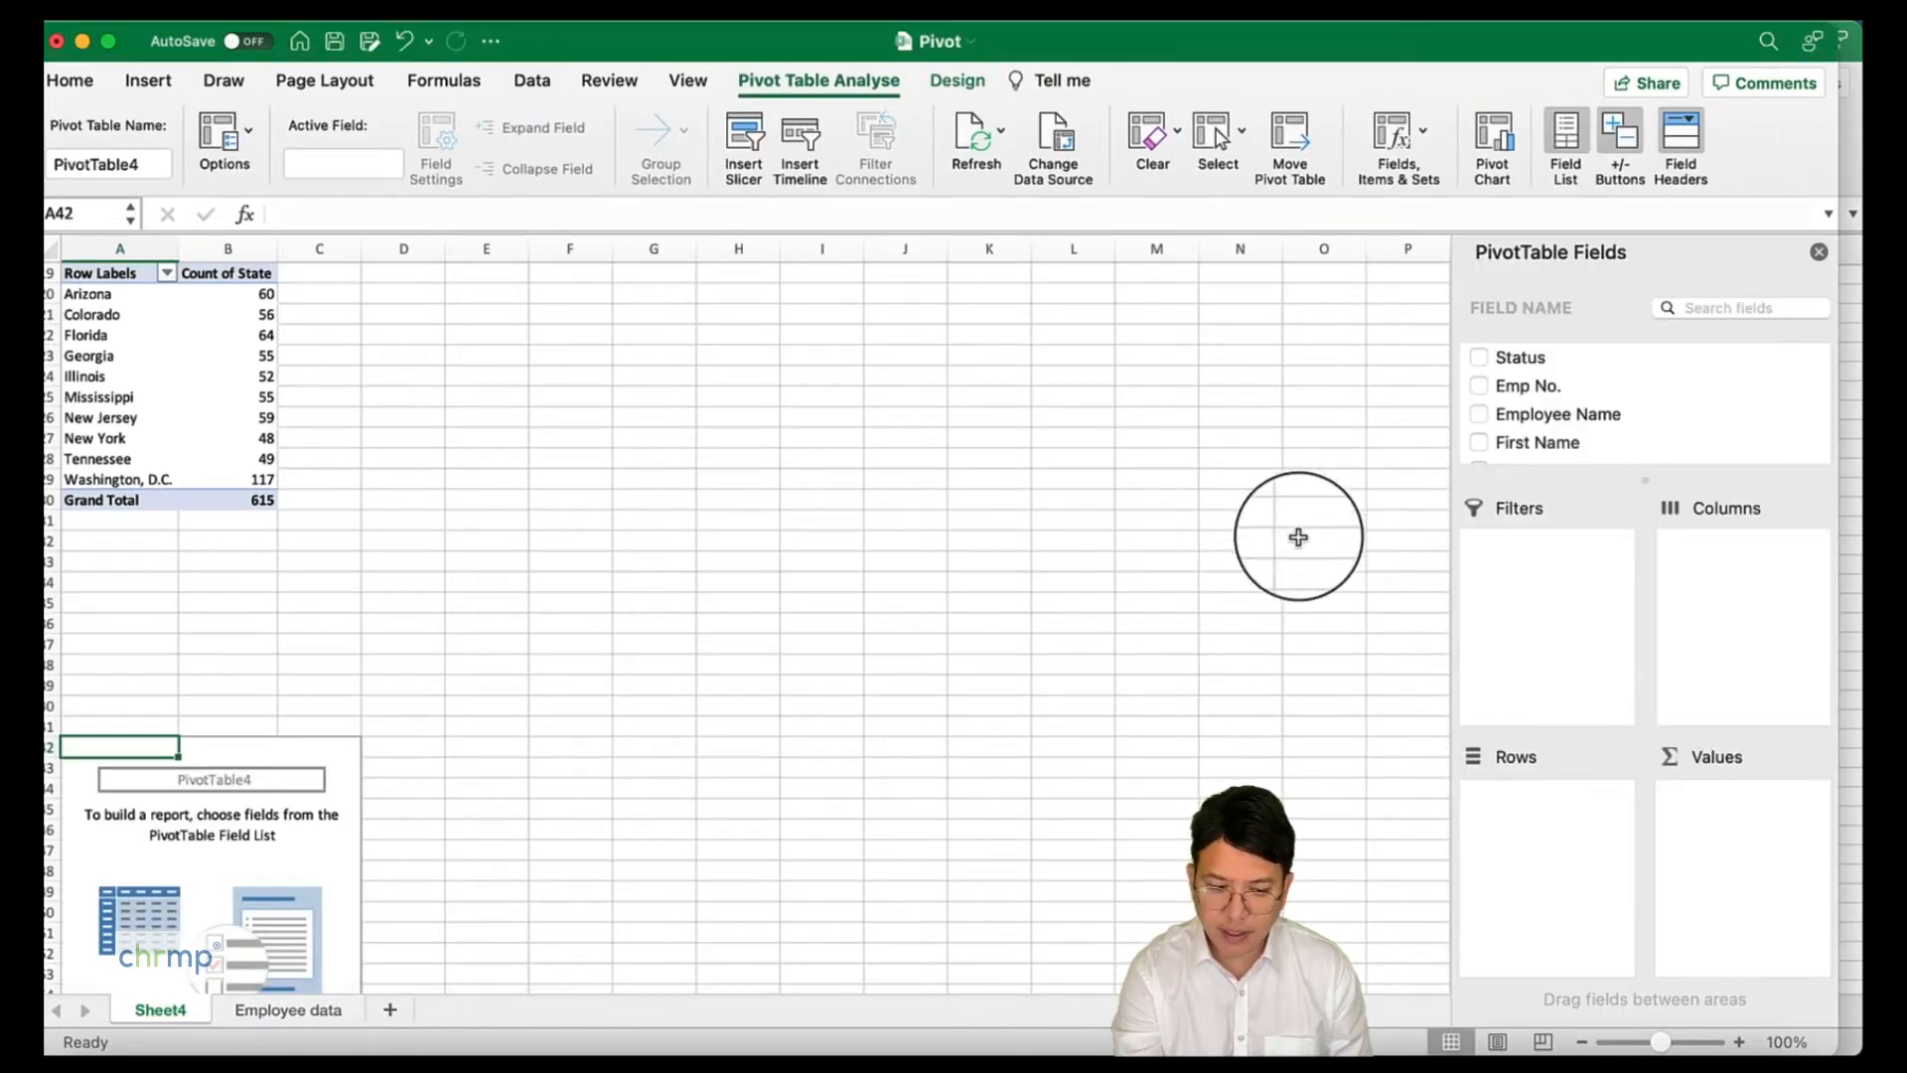
mouse_move(499, 692)
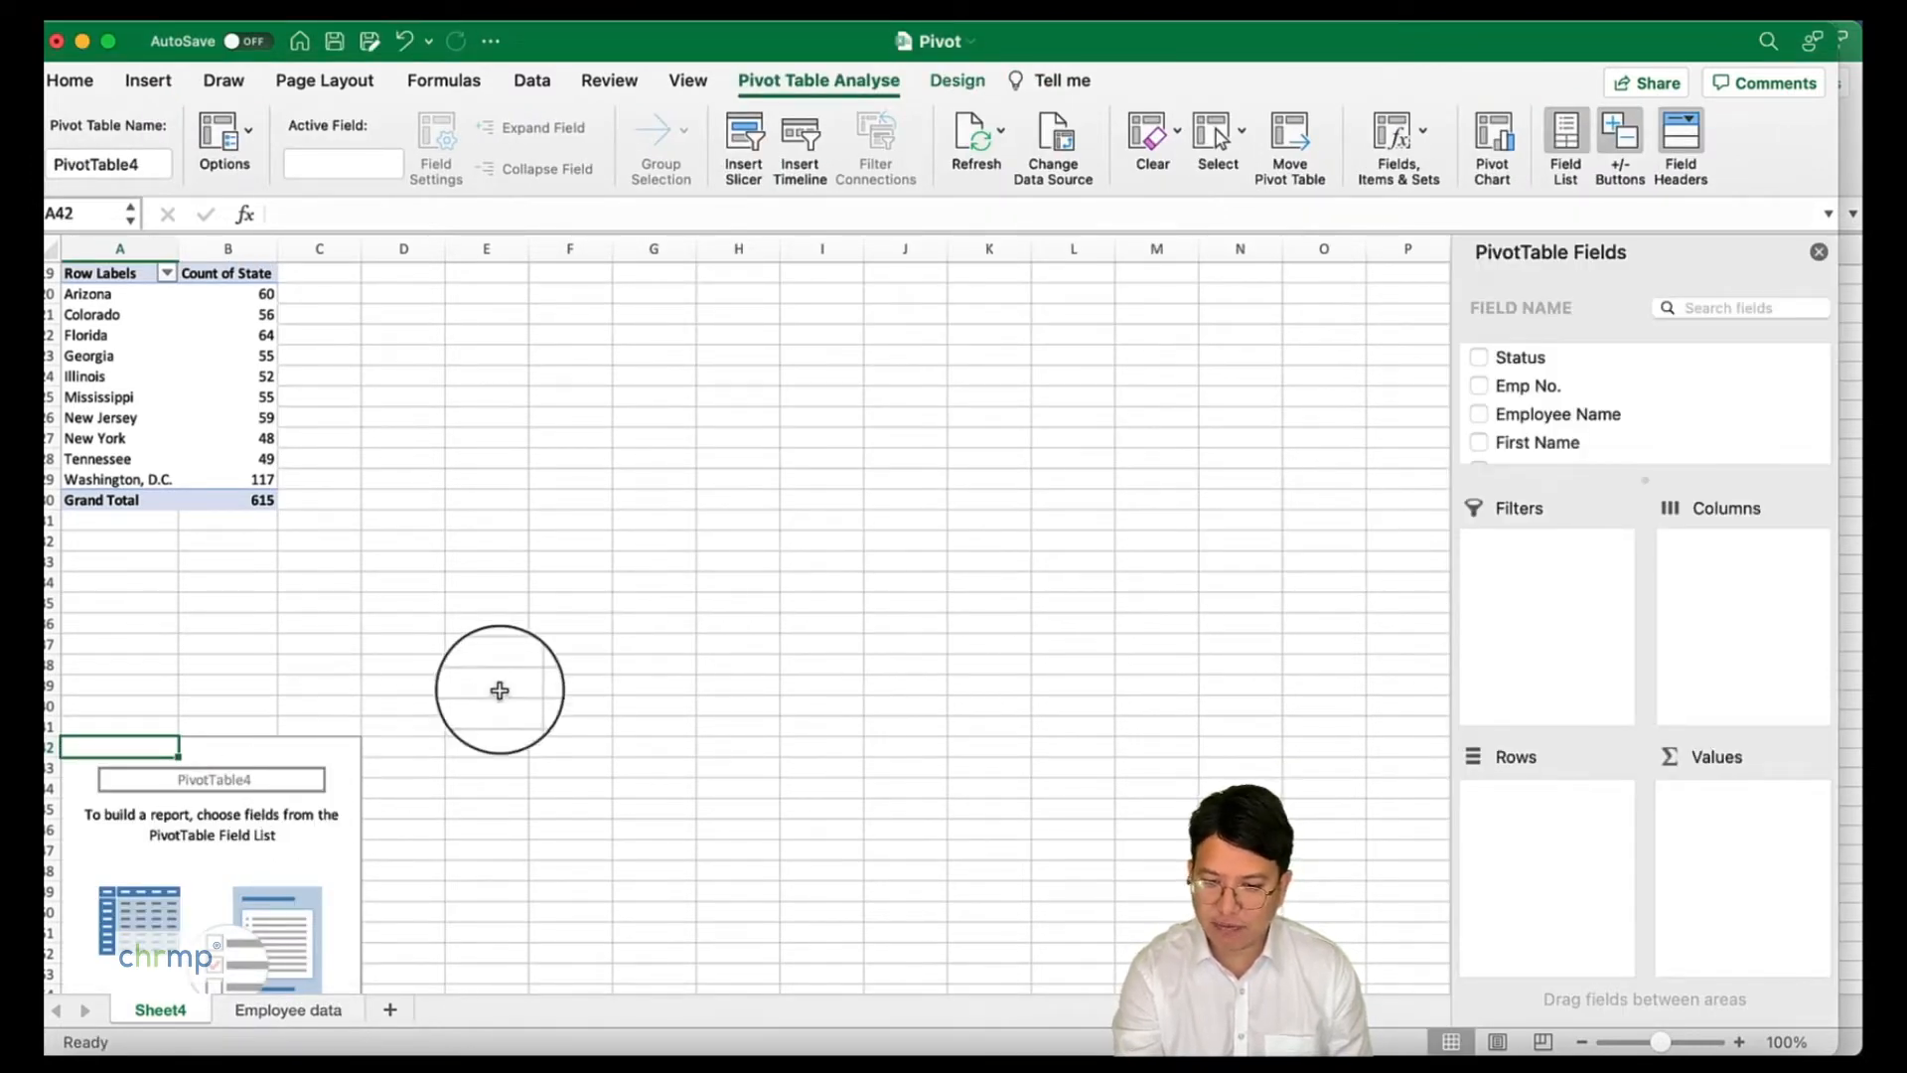
- Put Sub-Department in Rows and Sum of Monthly Salary in Values
scroll(down, 3)
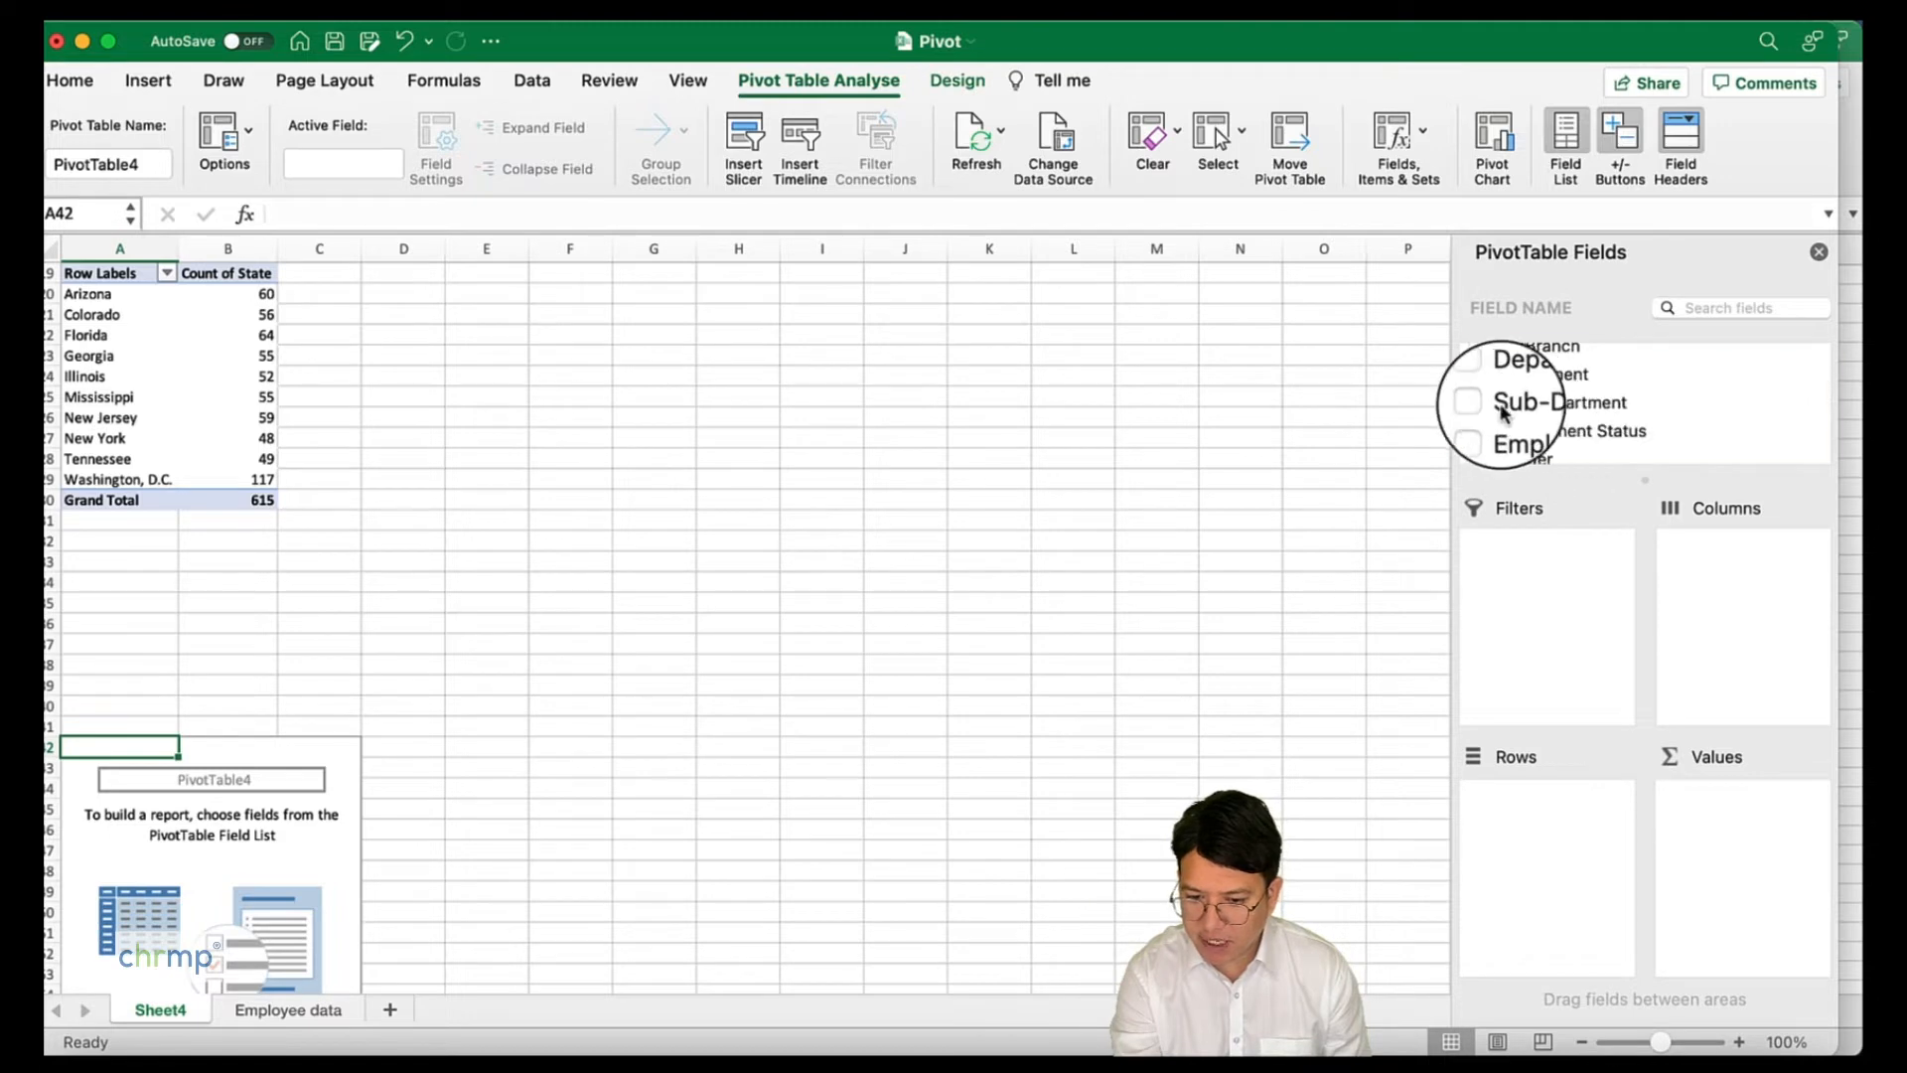
drag(1541, 373, 1527, 826)
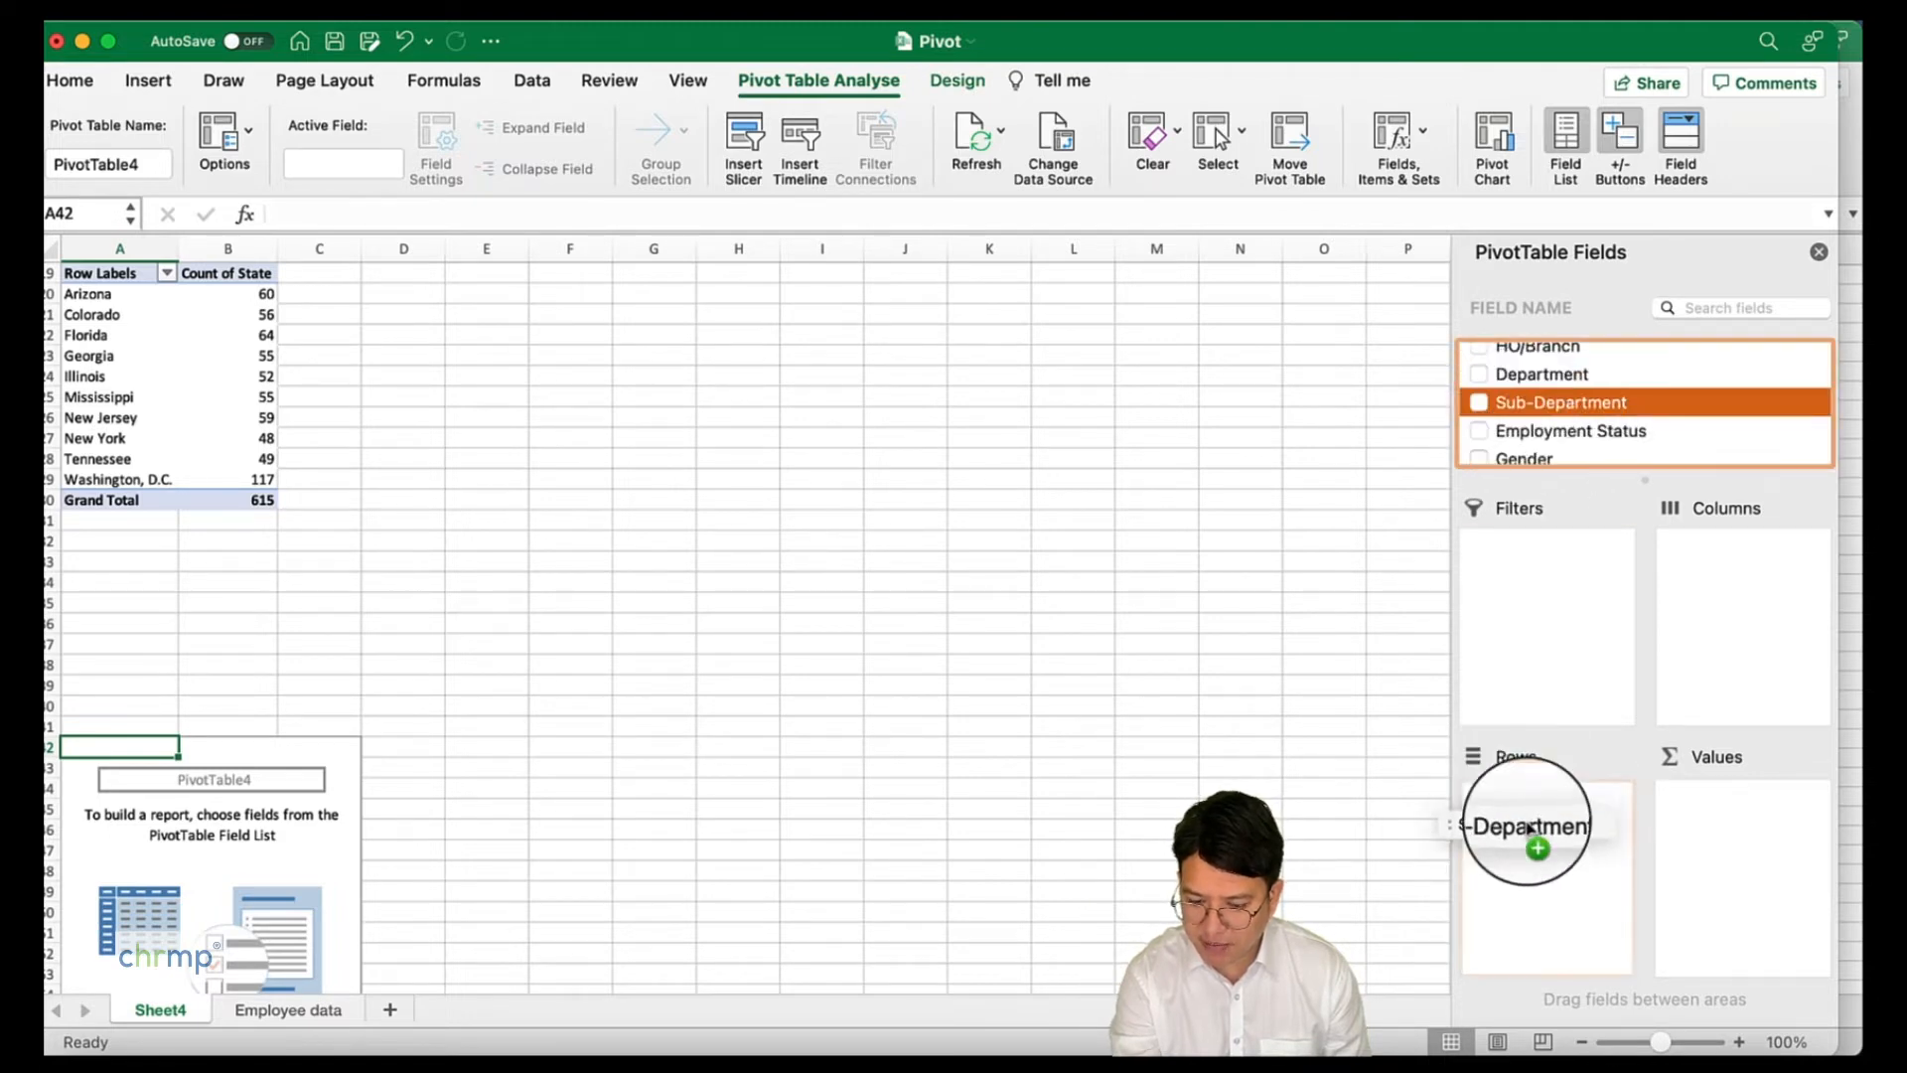
click(1479, 401)
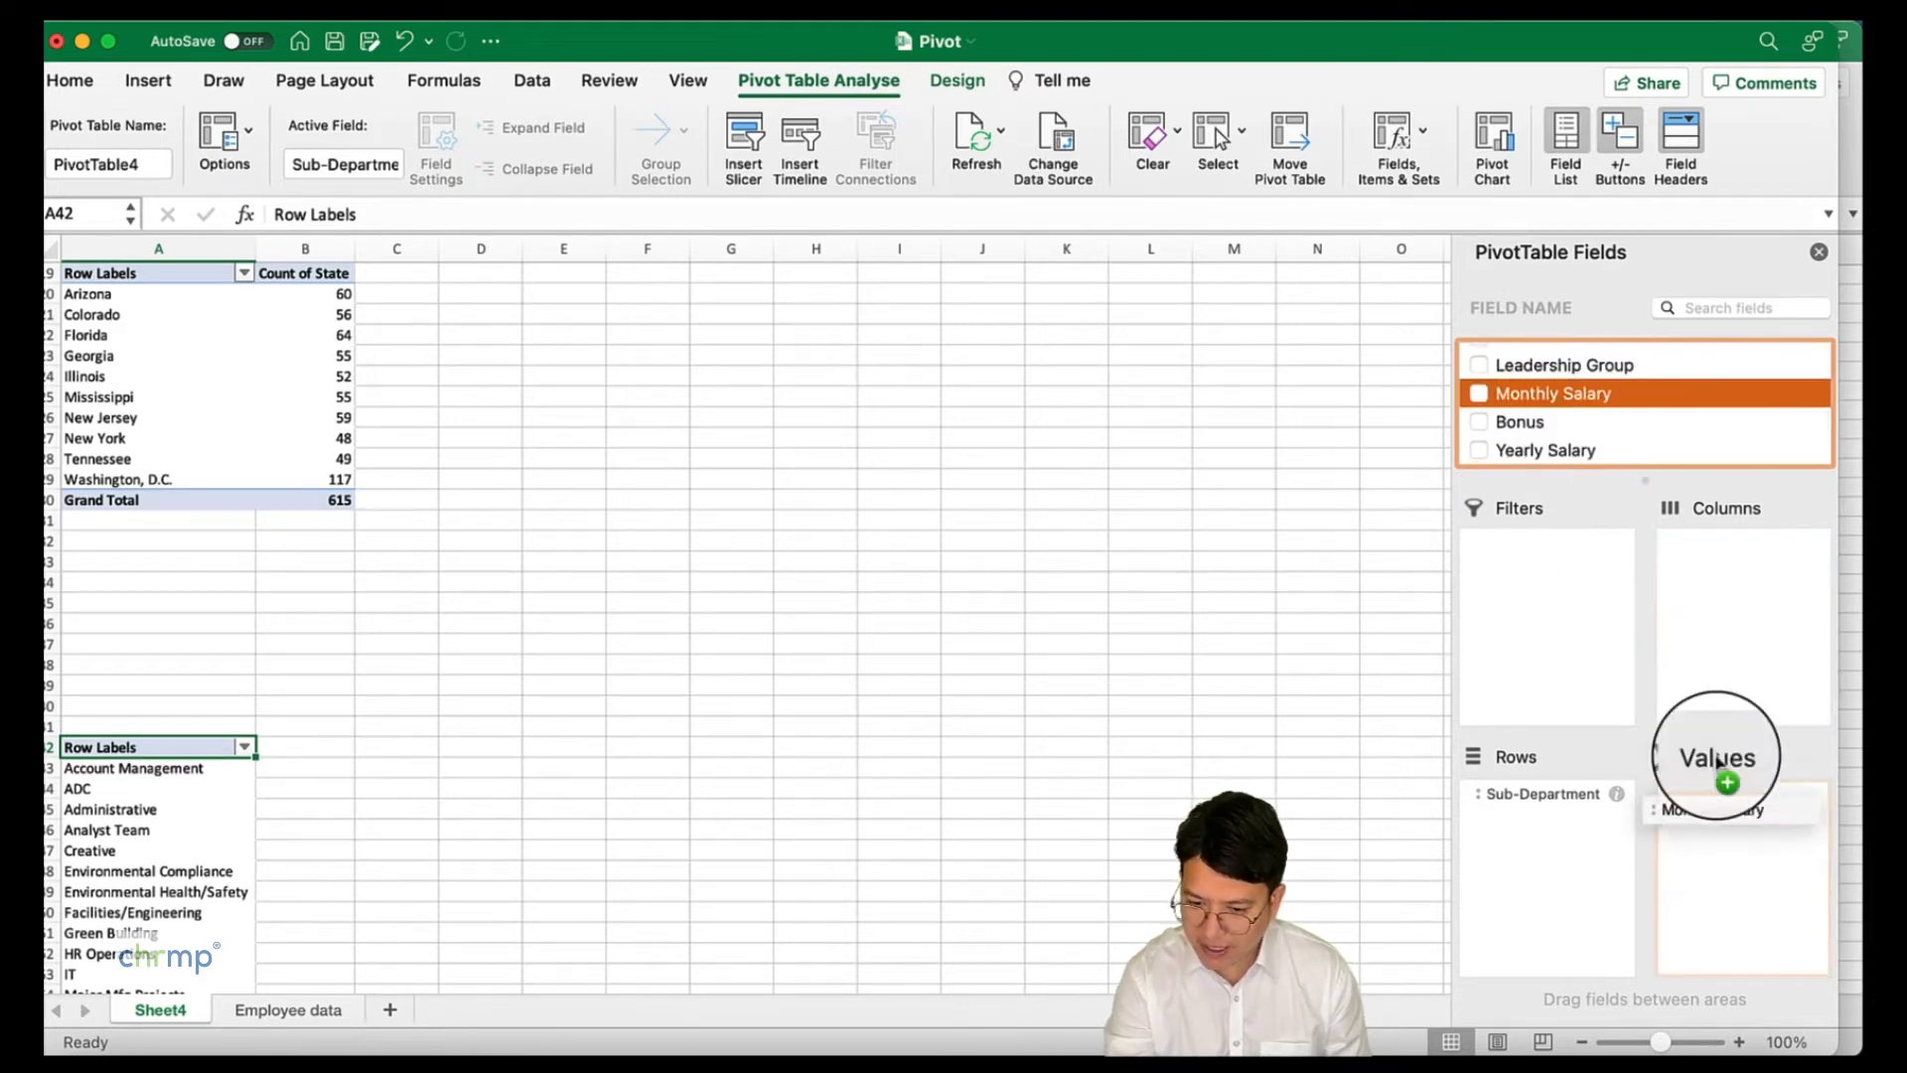
click(1479, 394)
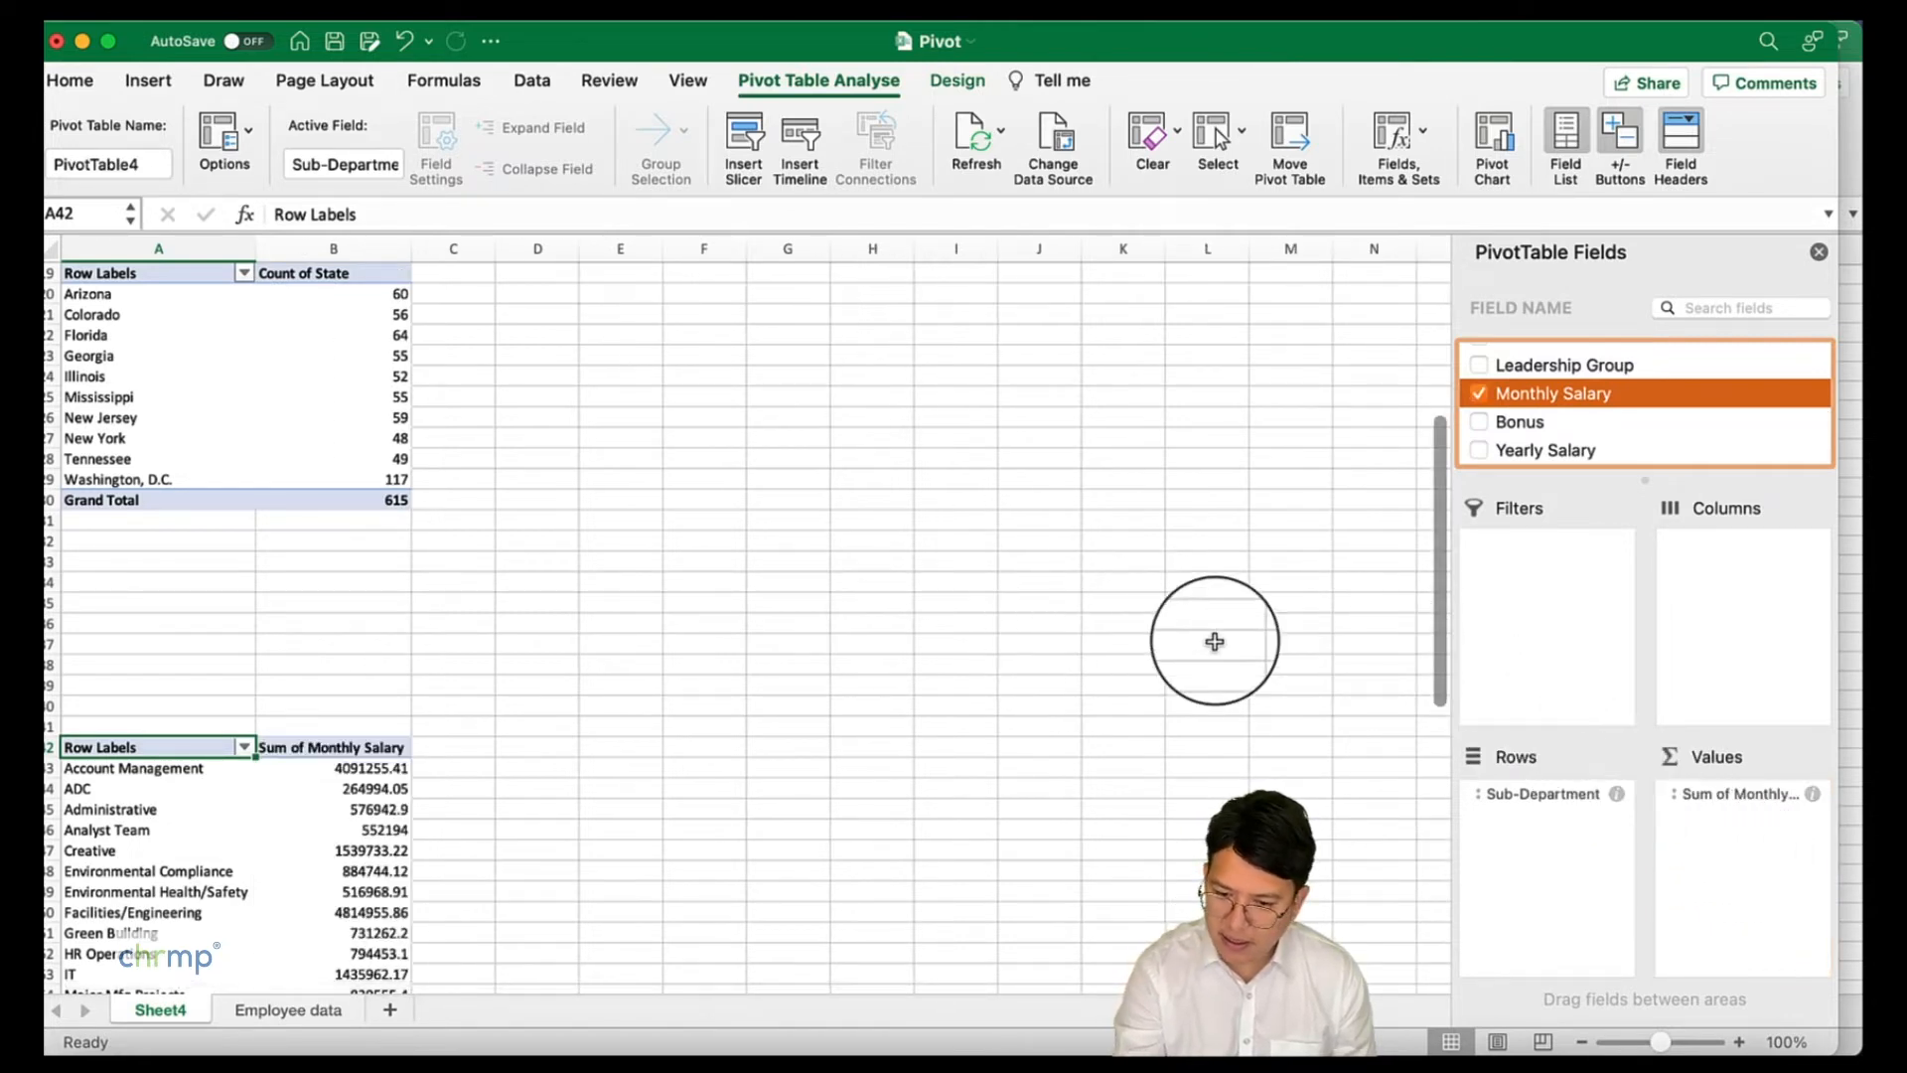
mouse_move(797, 801)
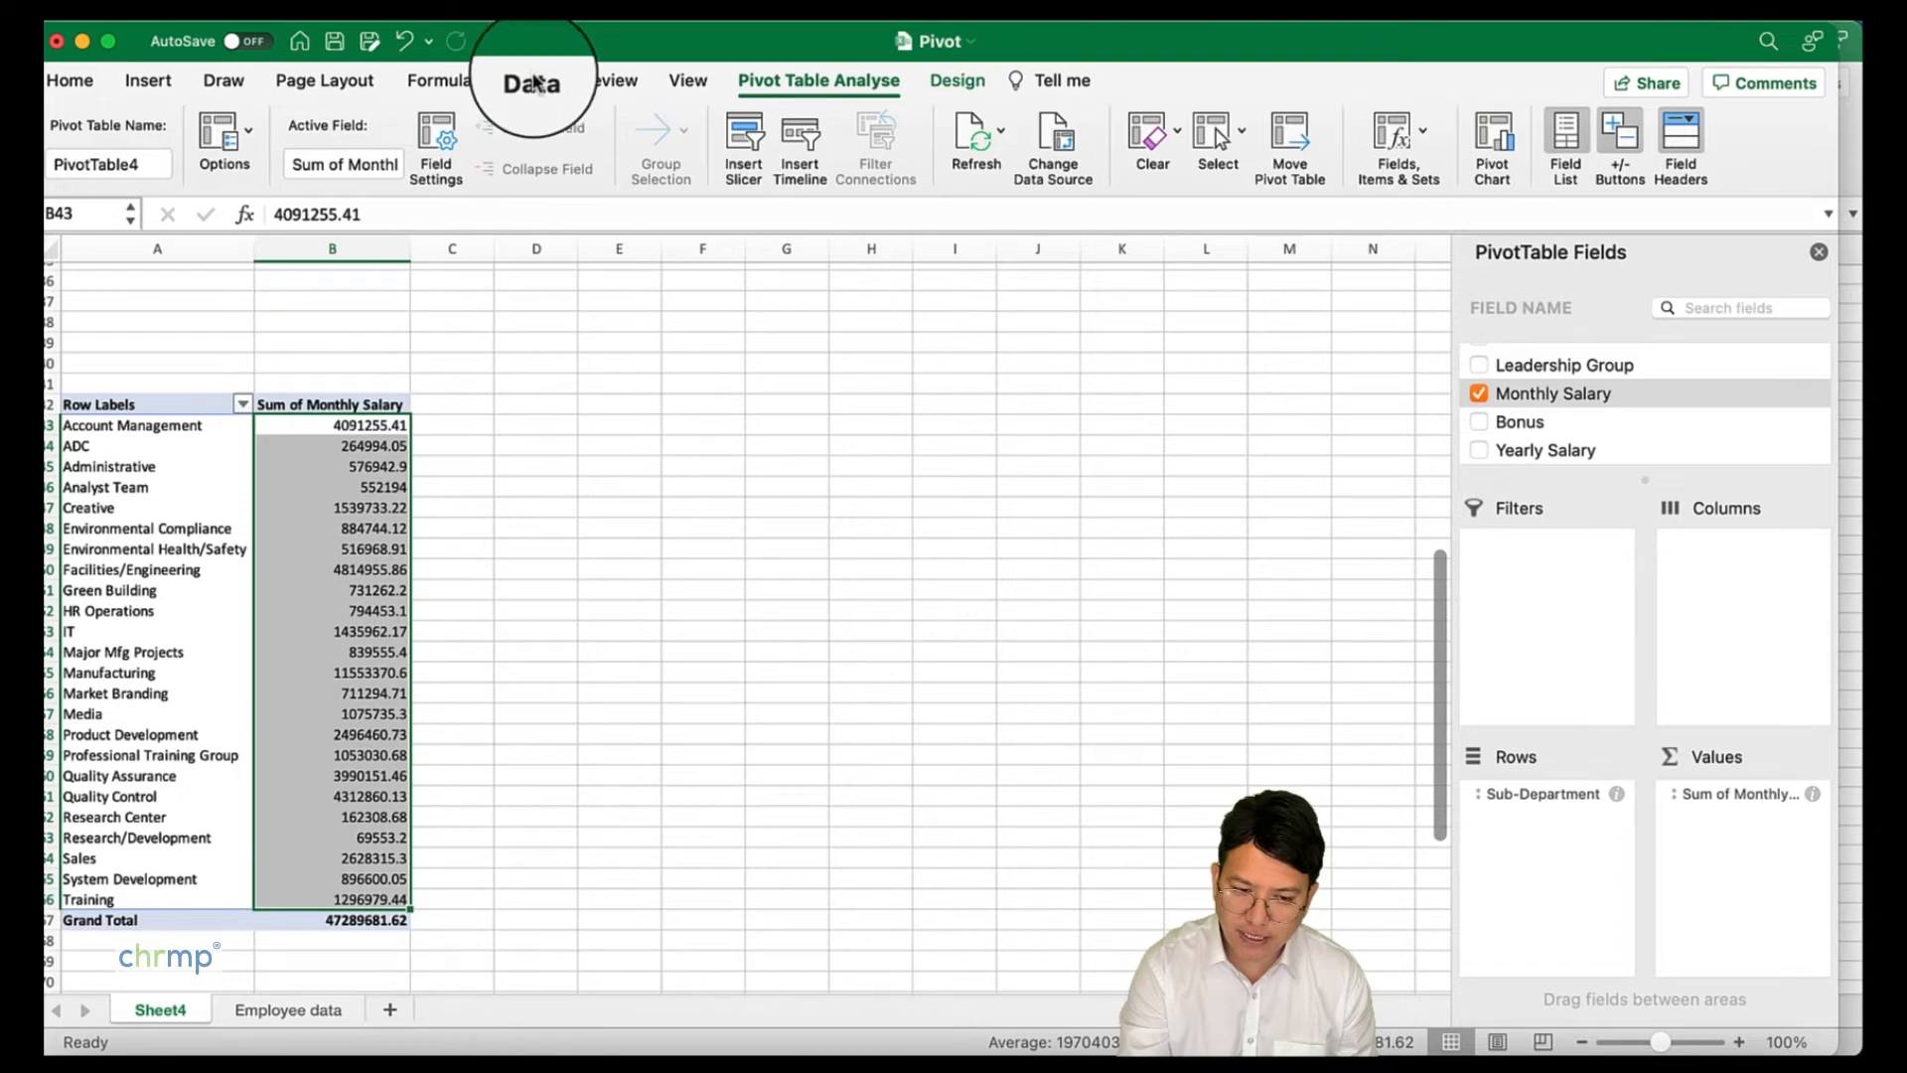
- Sort the Sum of Monthly Salary totals Z to A, putting Manufacturing first
click(531, 80)
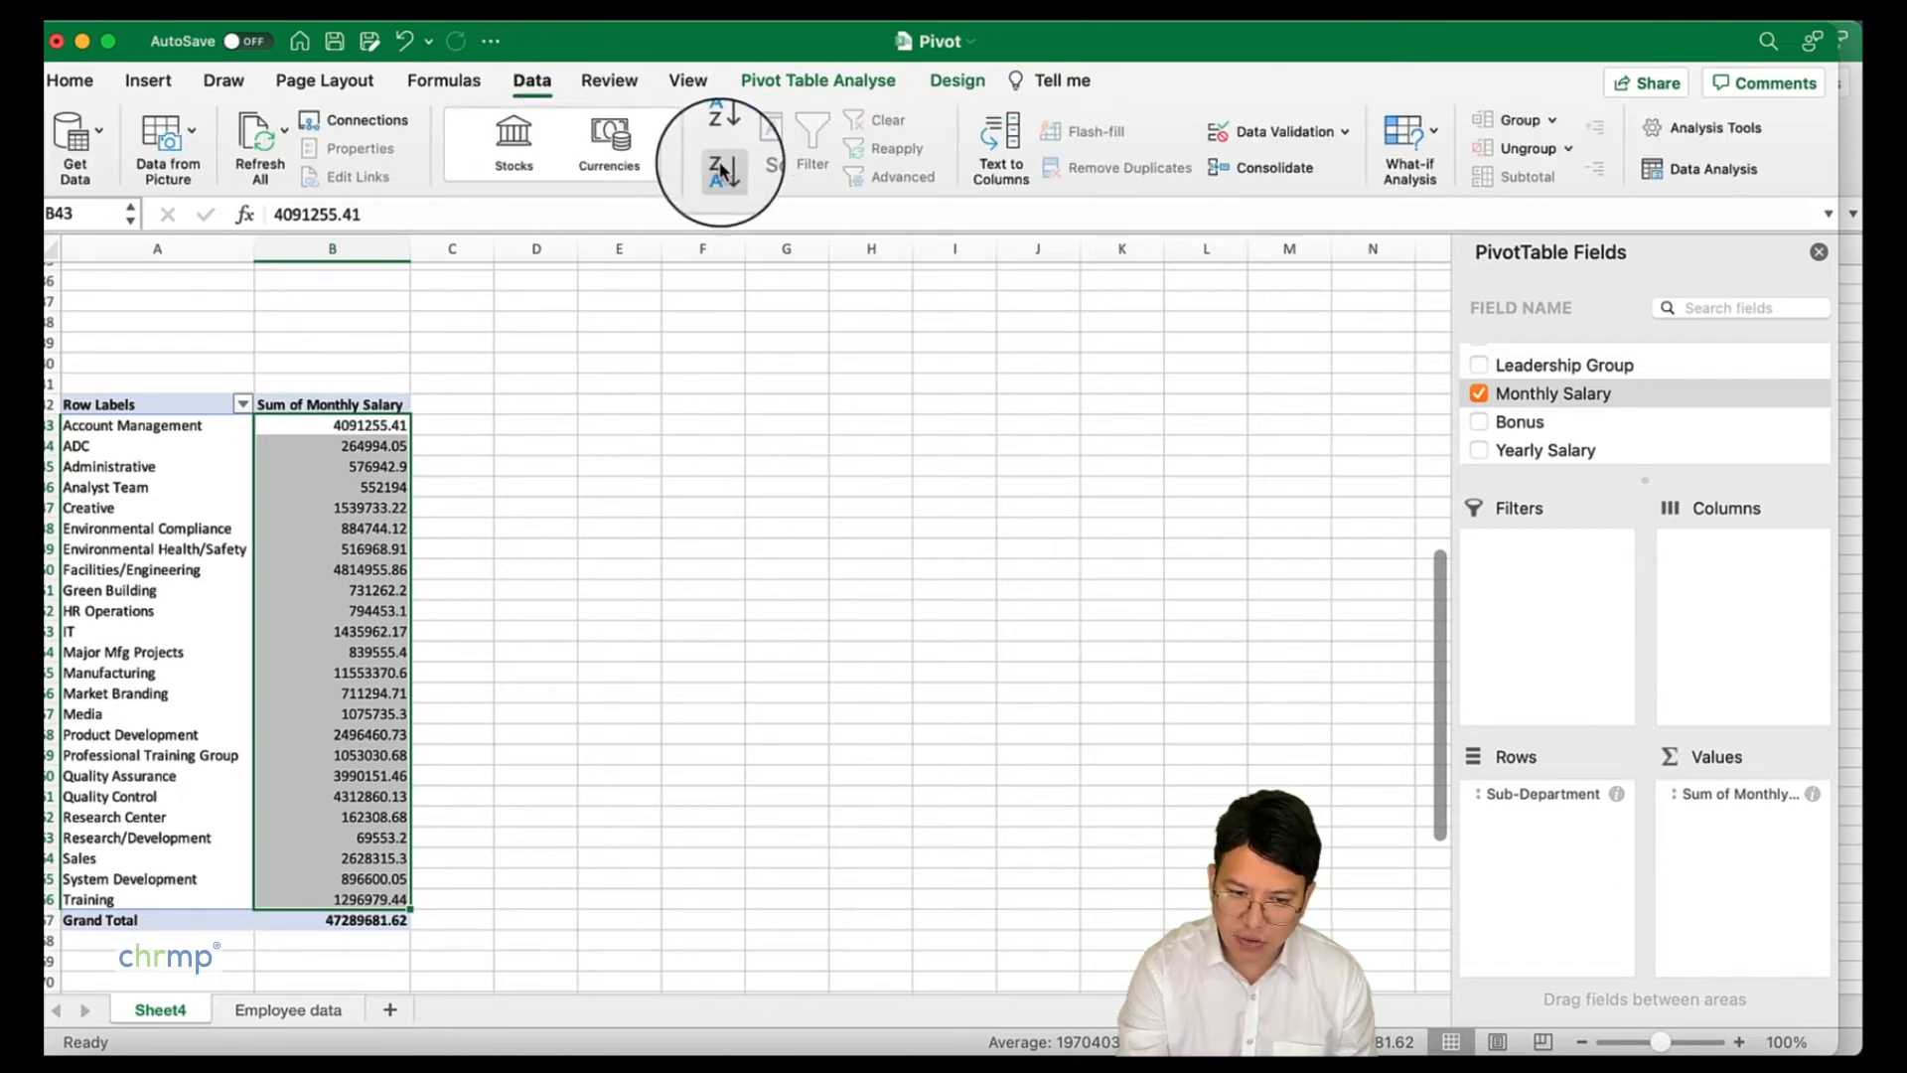
click(722, 168)
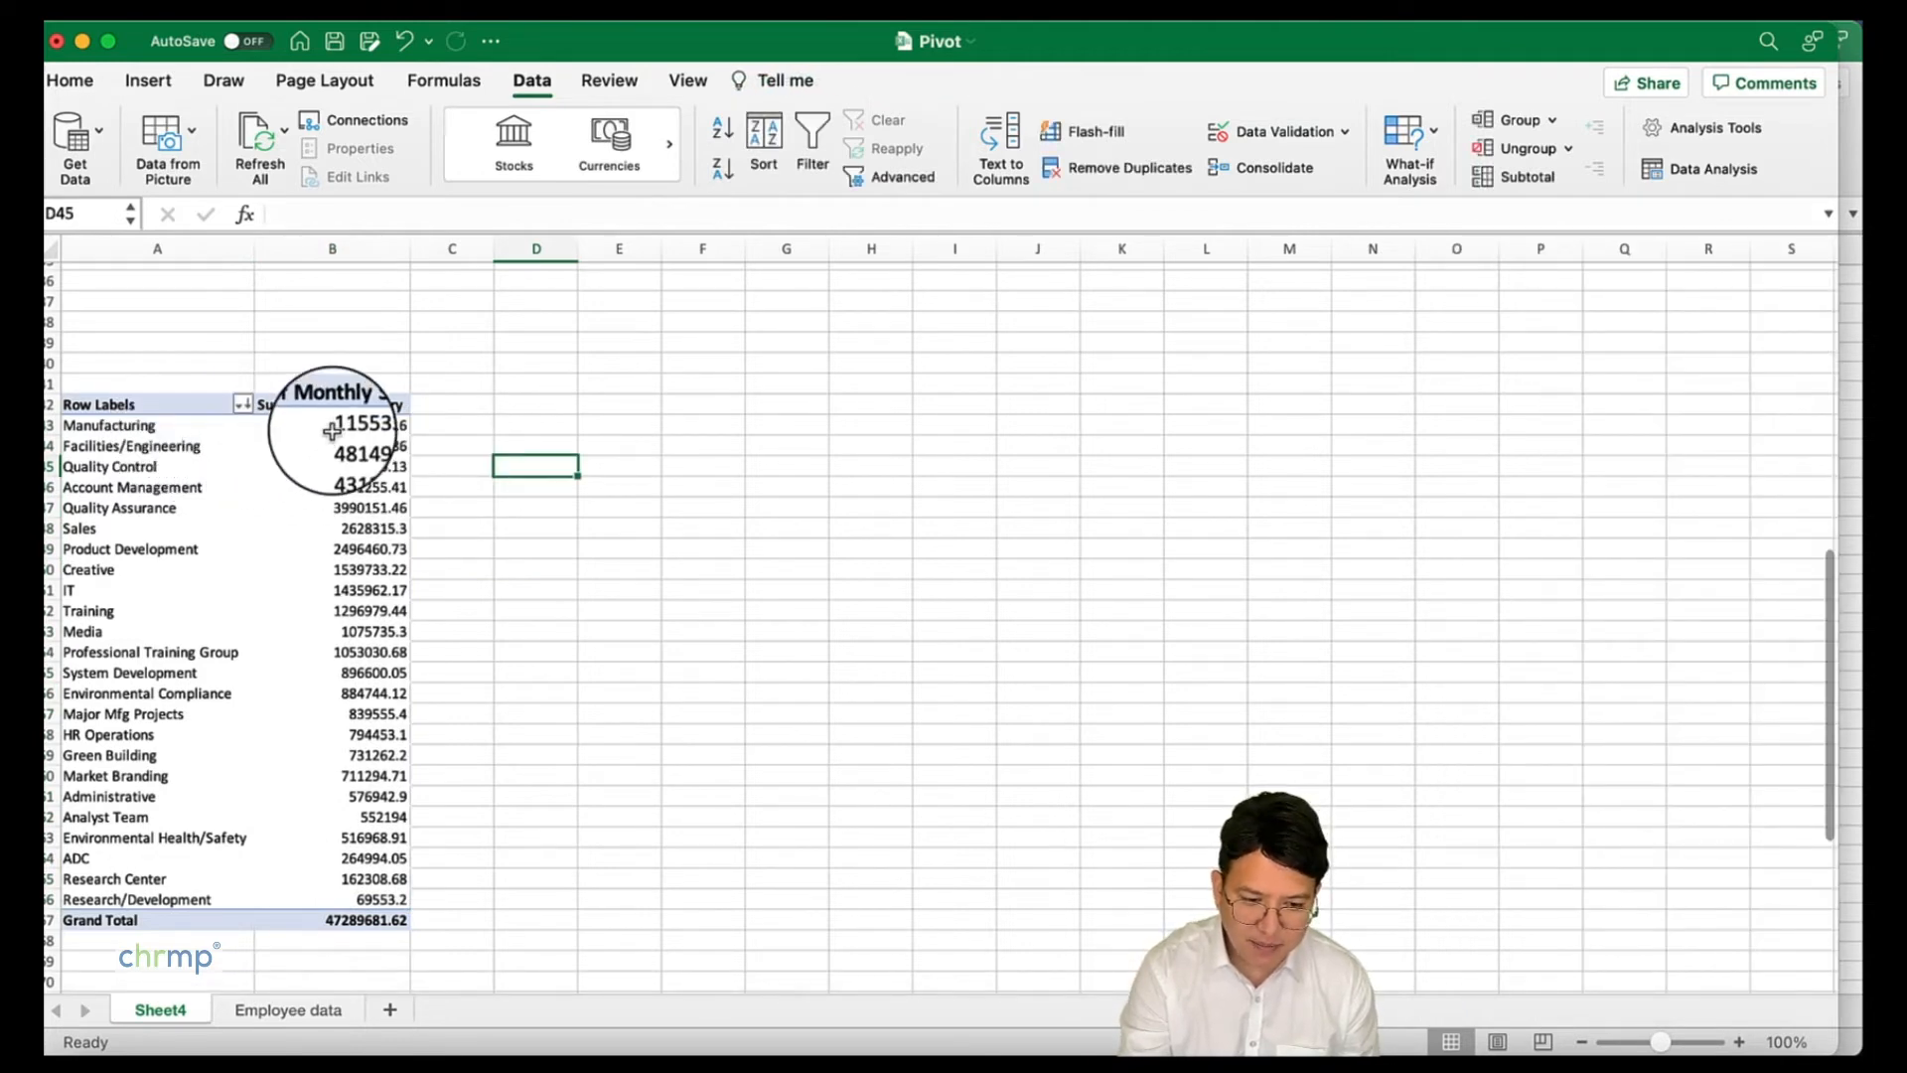
click(359, 424)
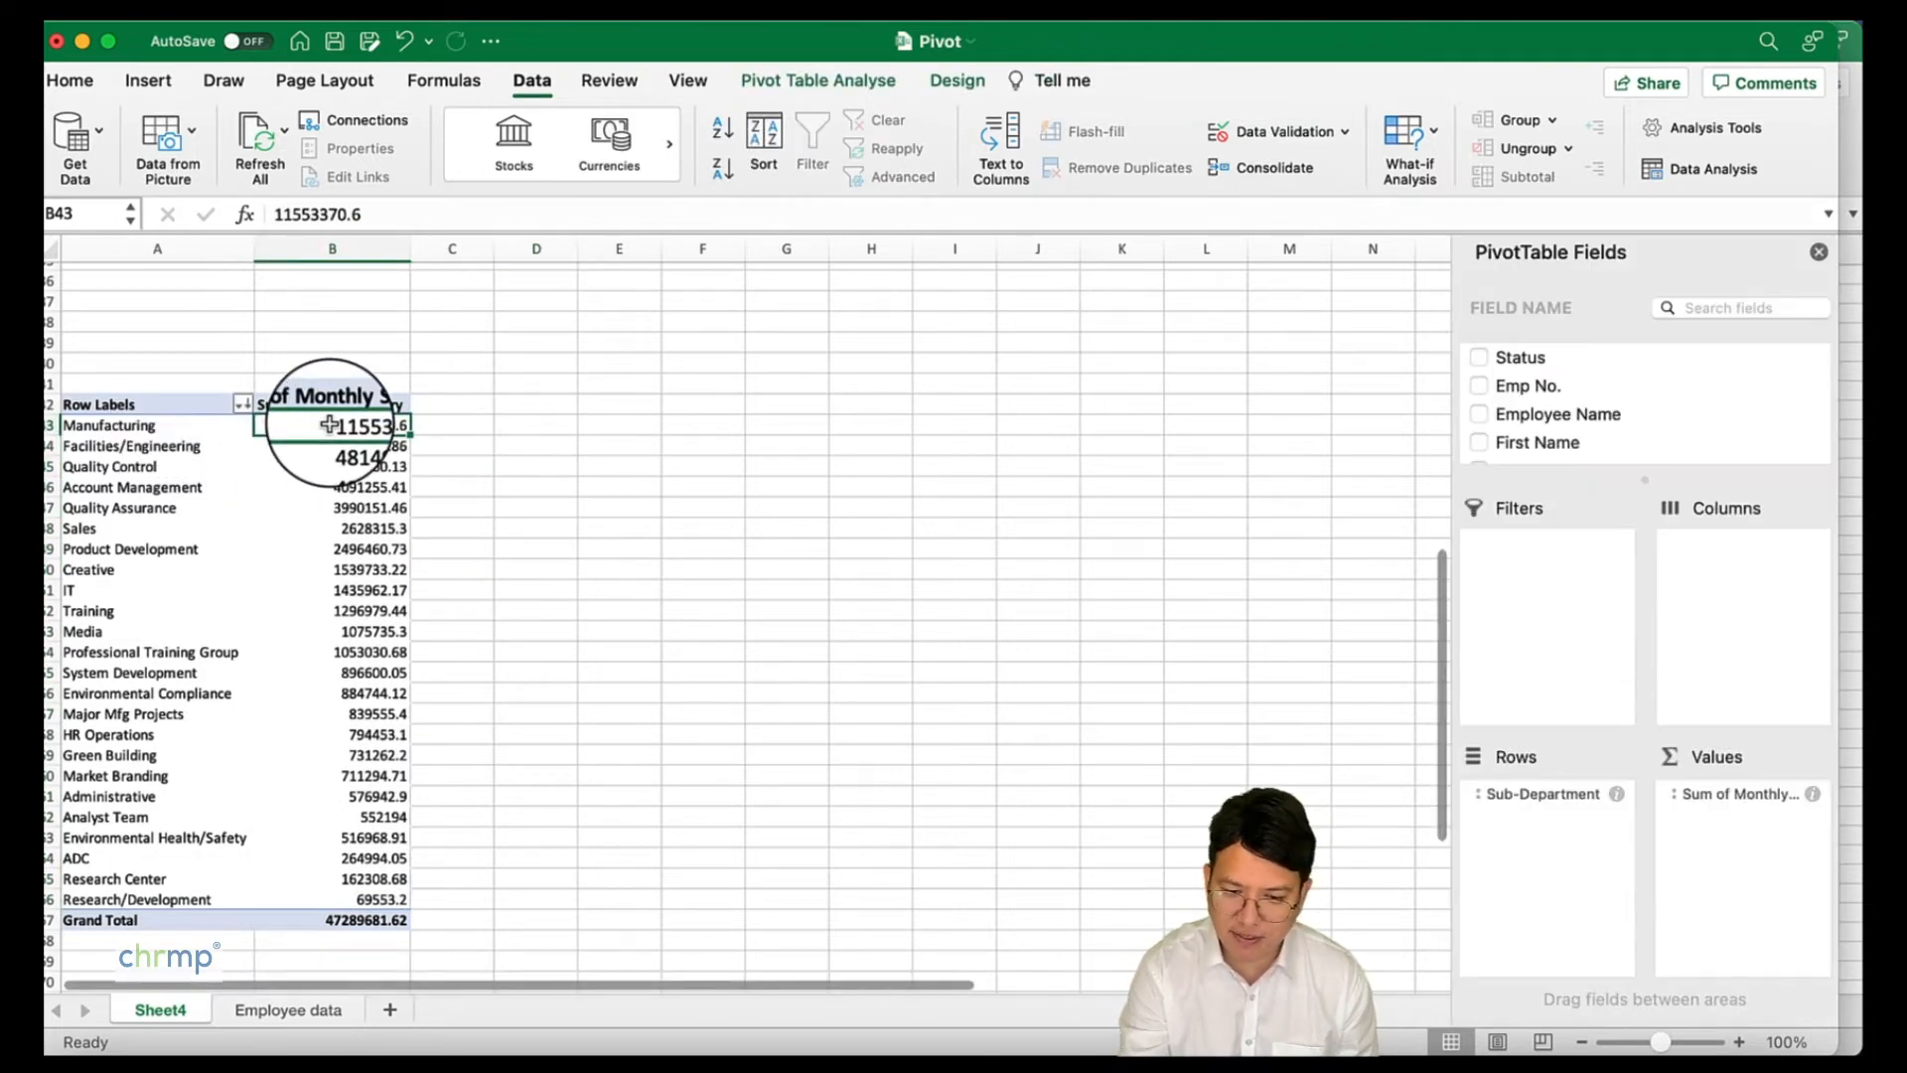
click(332, 445)
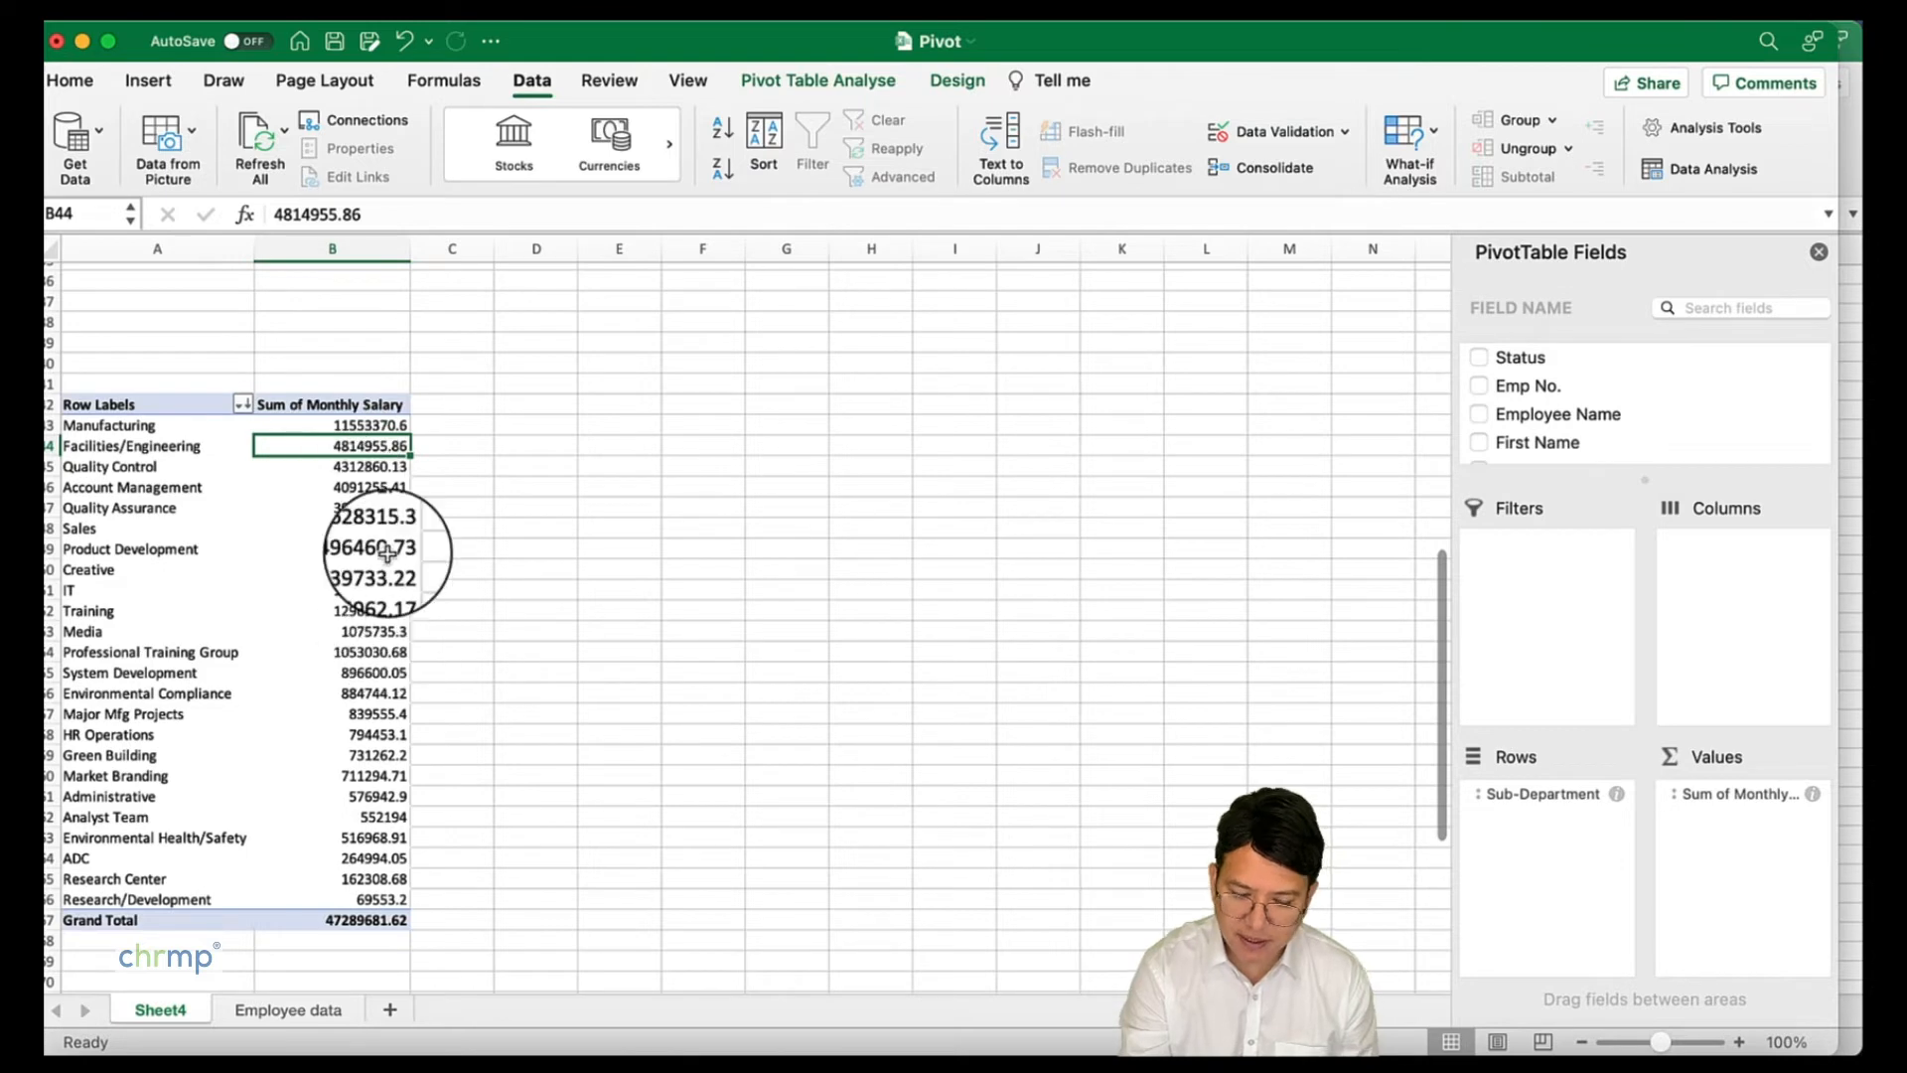
scroll(down, 3)
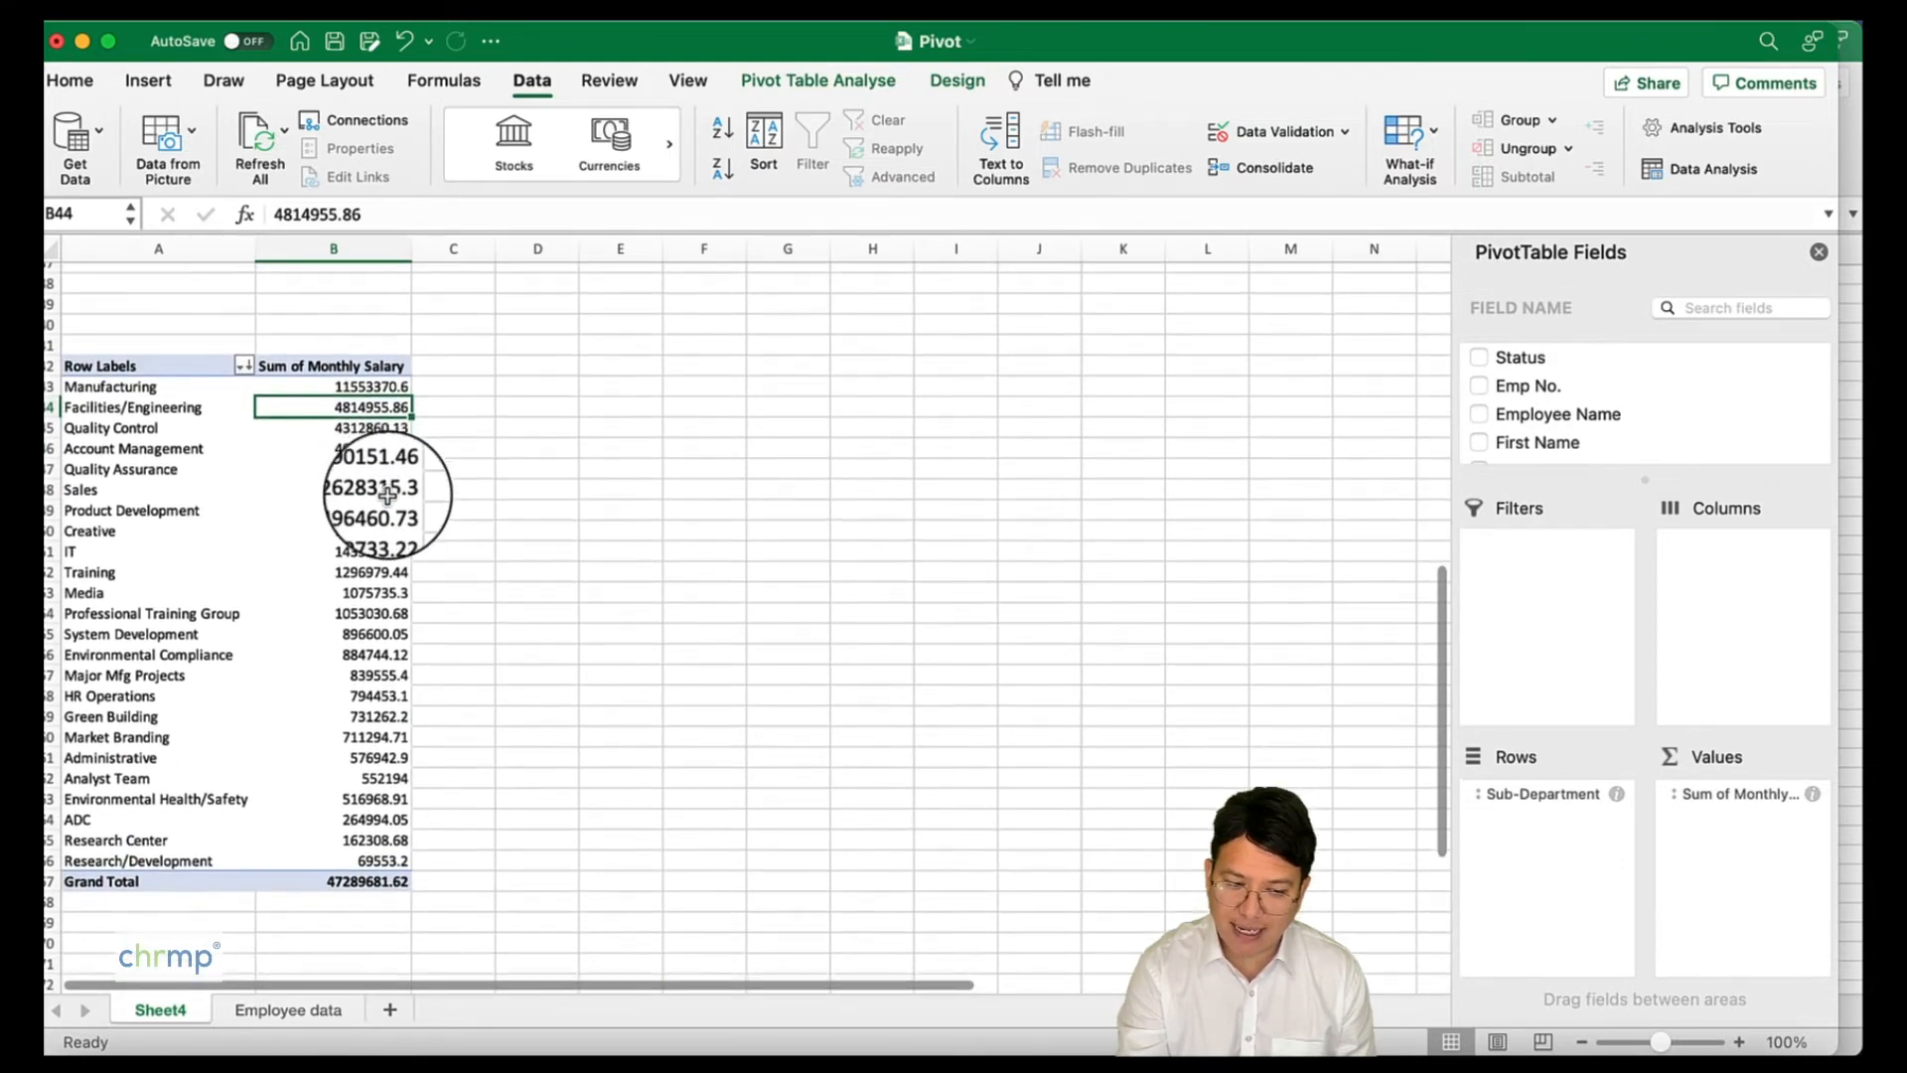
scroll(up, 3)
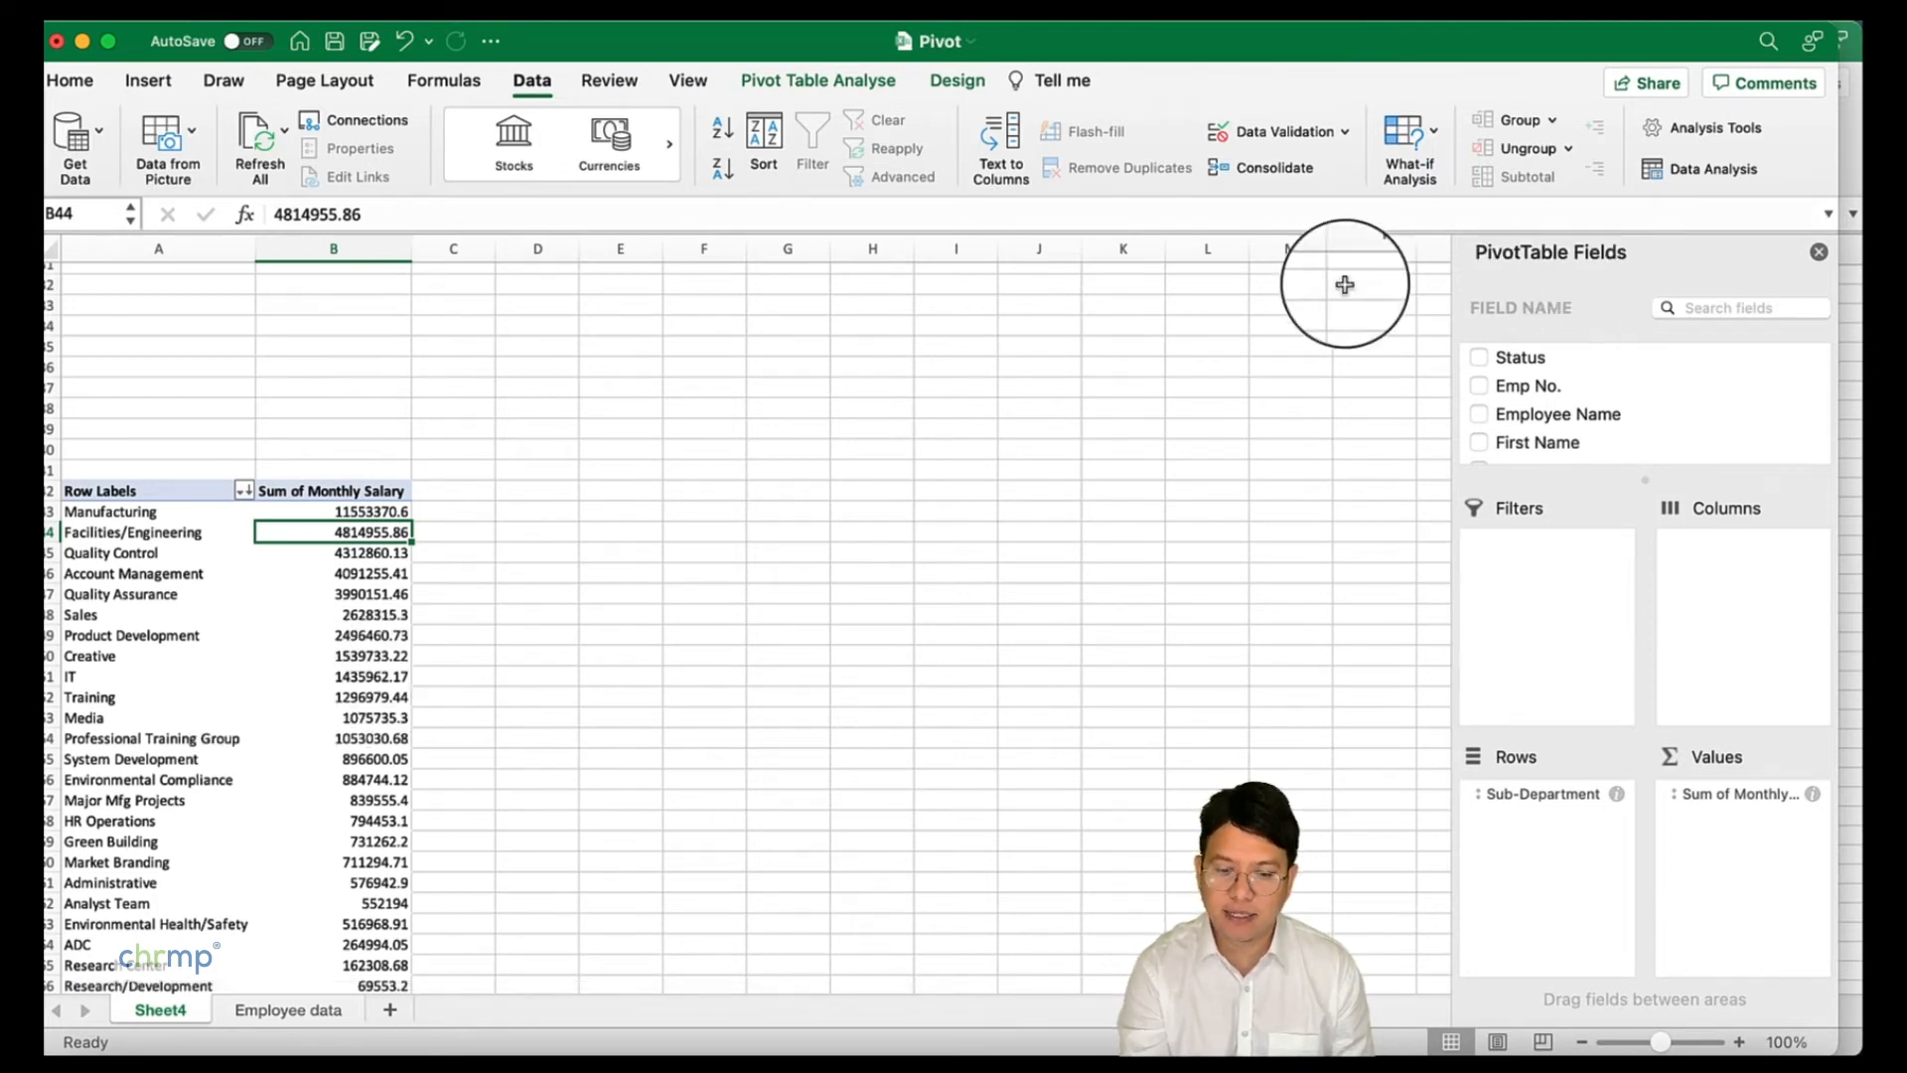
- Check a salary value in the Sub-Department pivot, then hide its field list from the shortcut menu
click(872, 553)
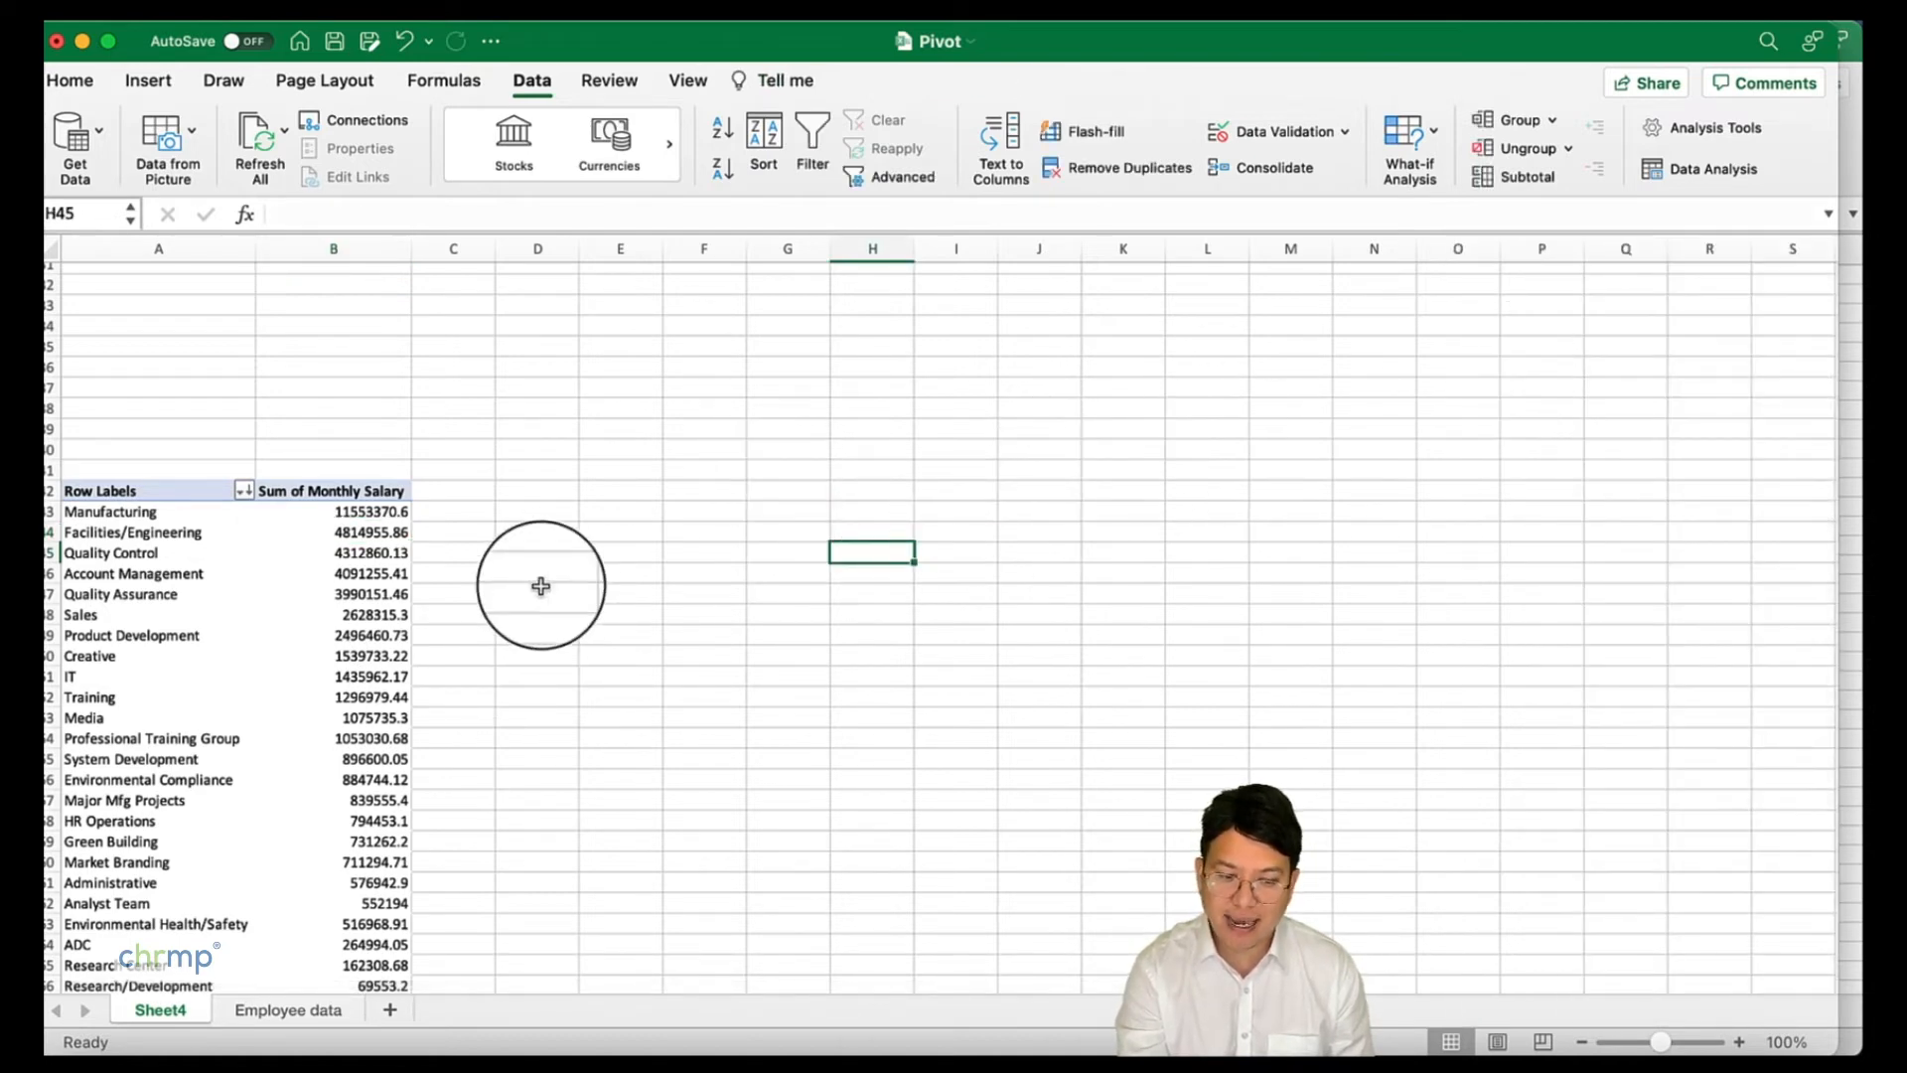
click(331, 594)
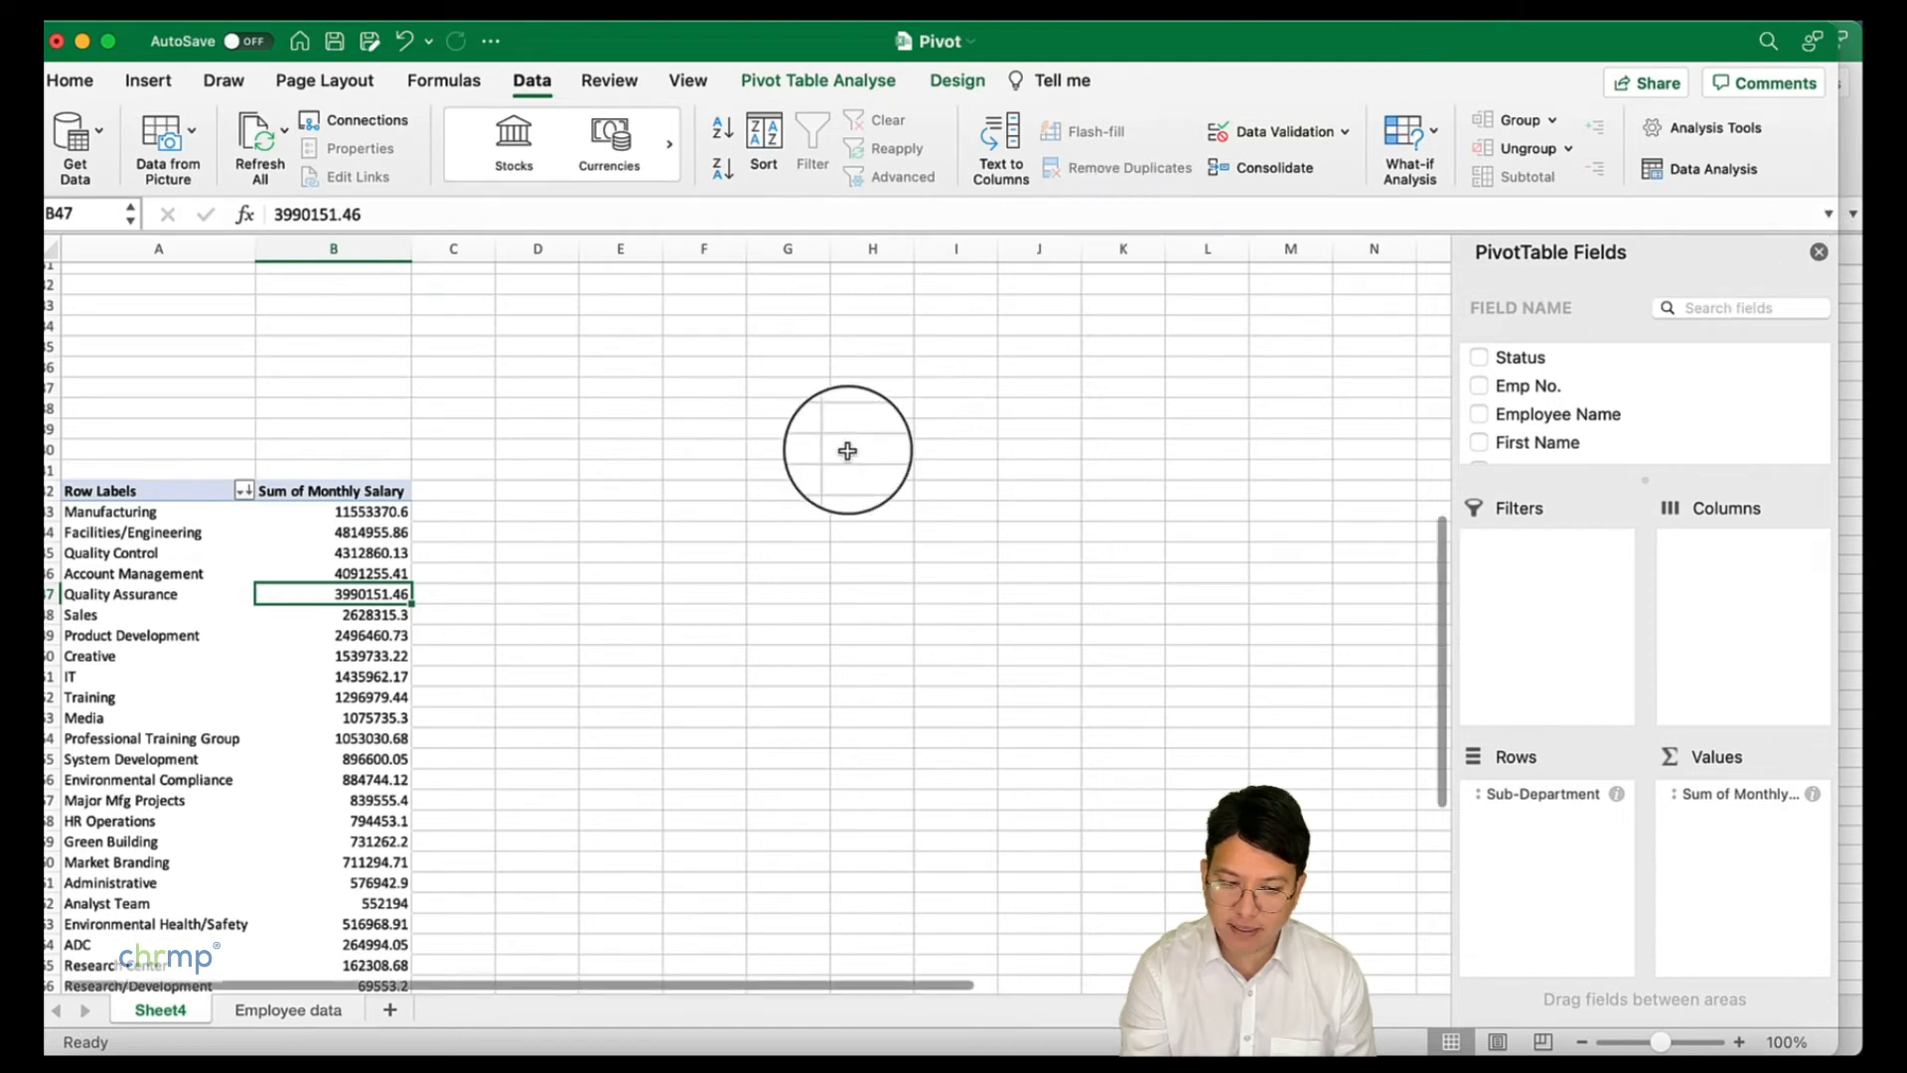
right_click(334, 552)
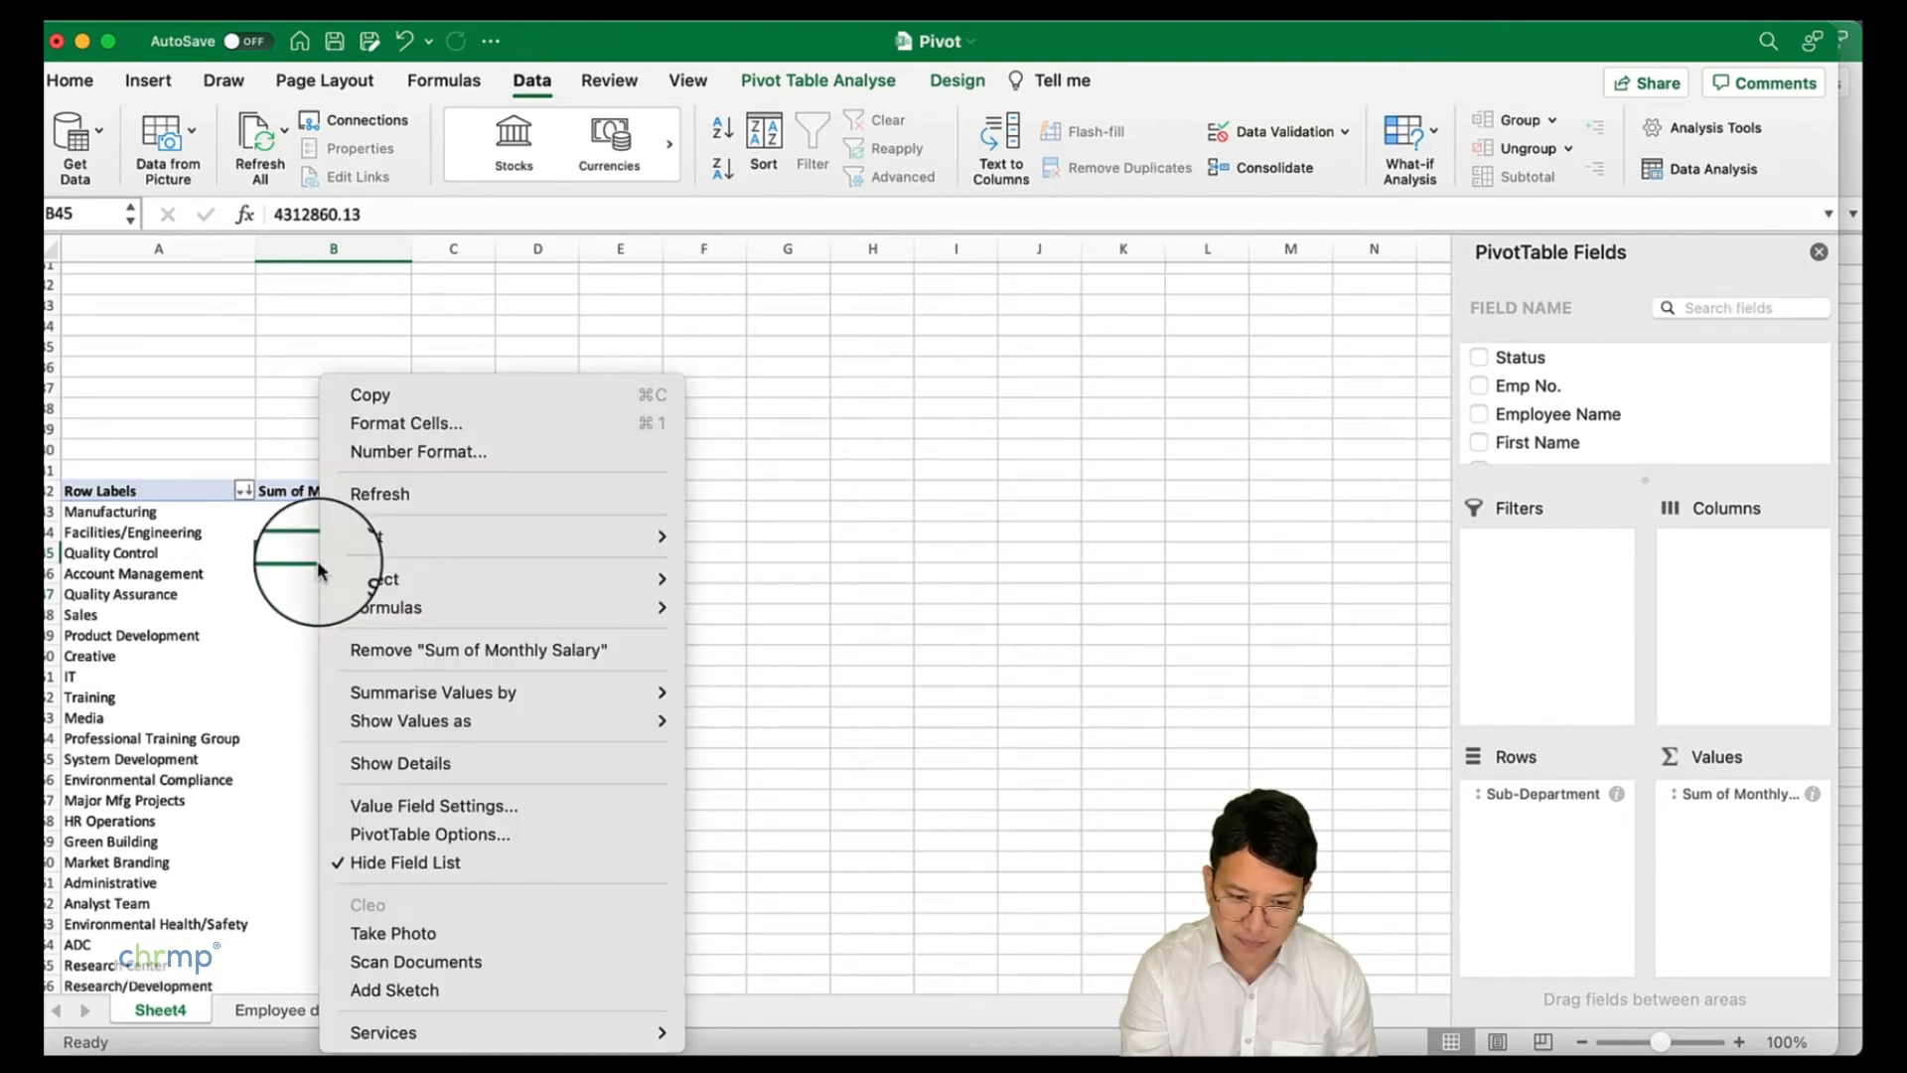
mouse_move(401, 862)
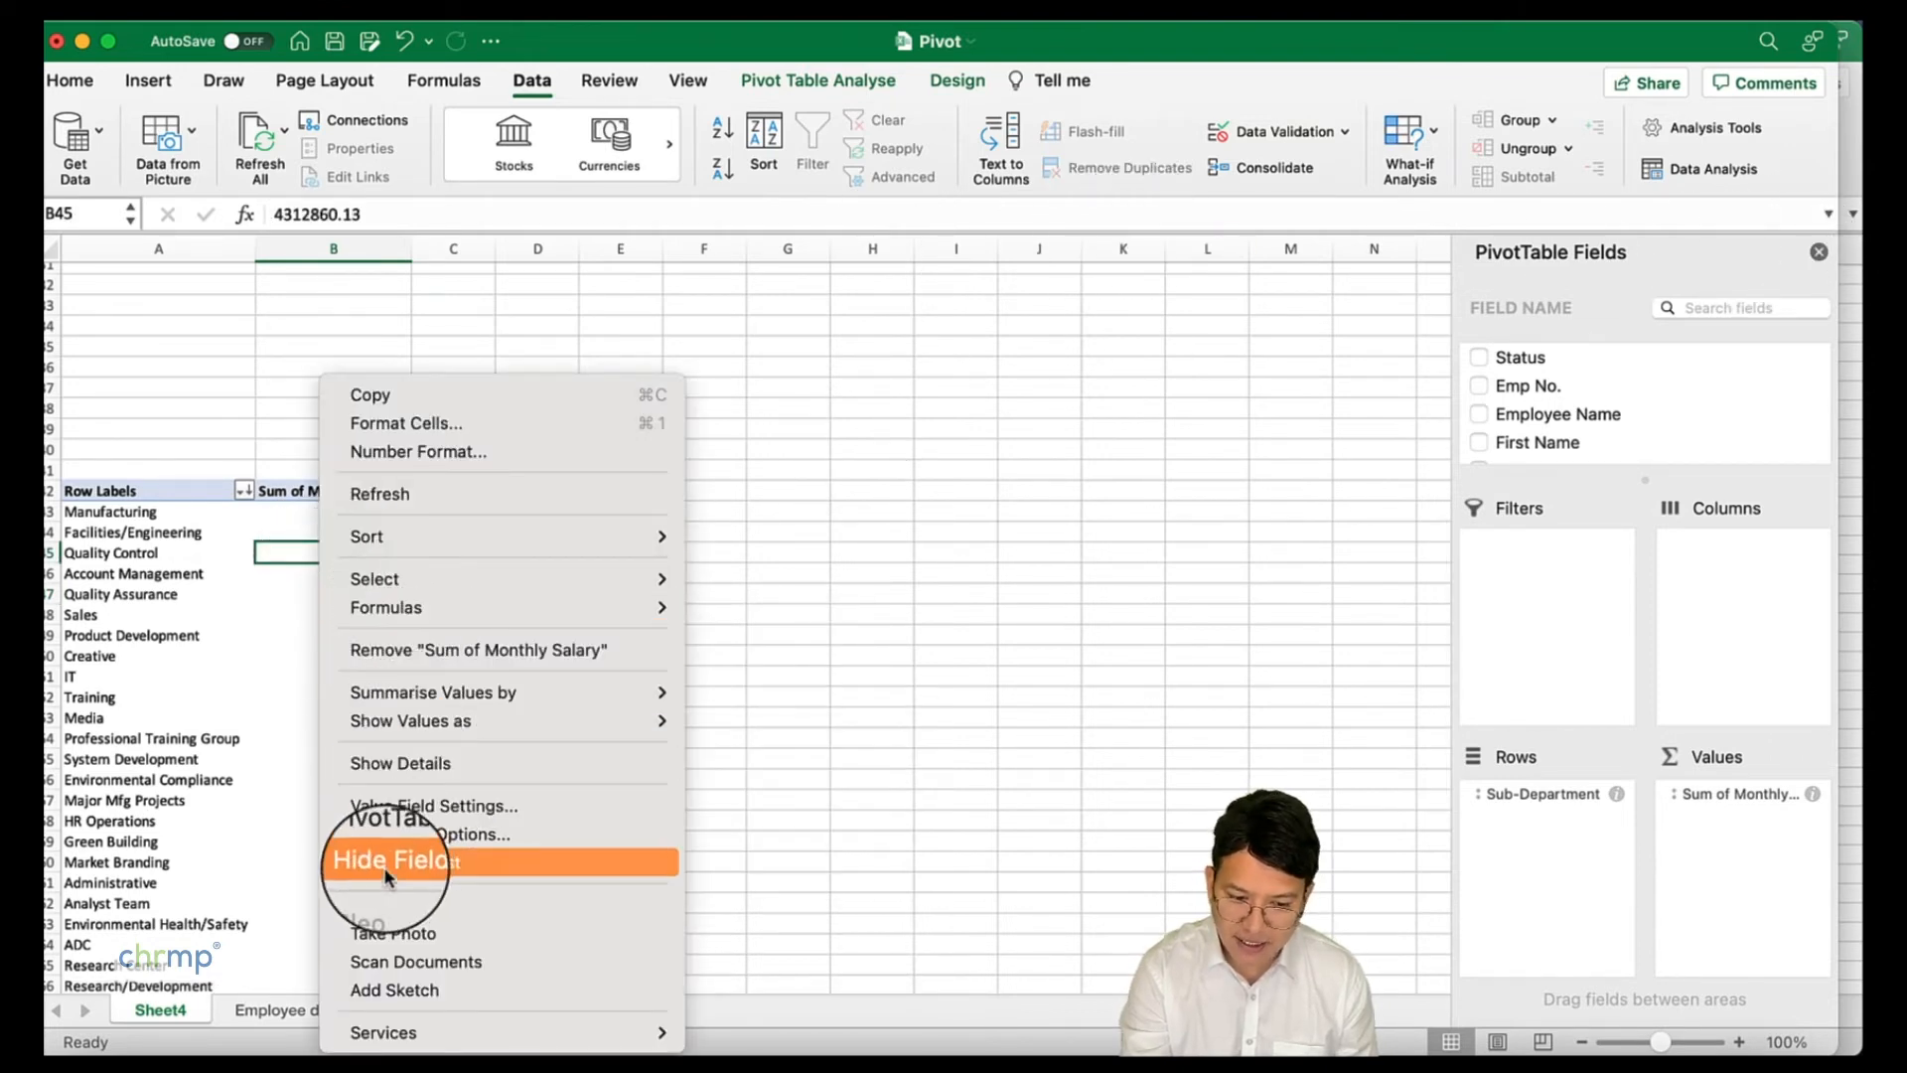
click(394, 860)
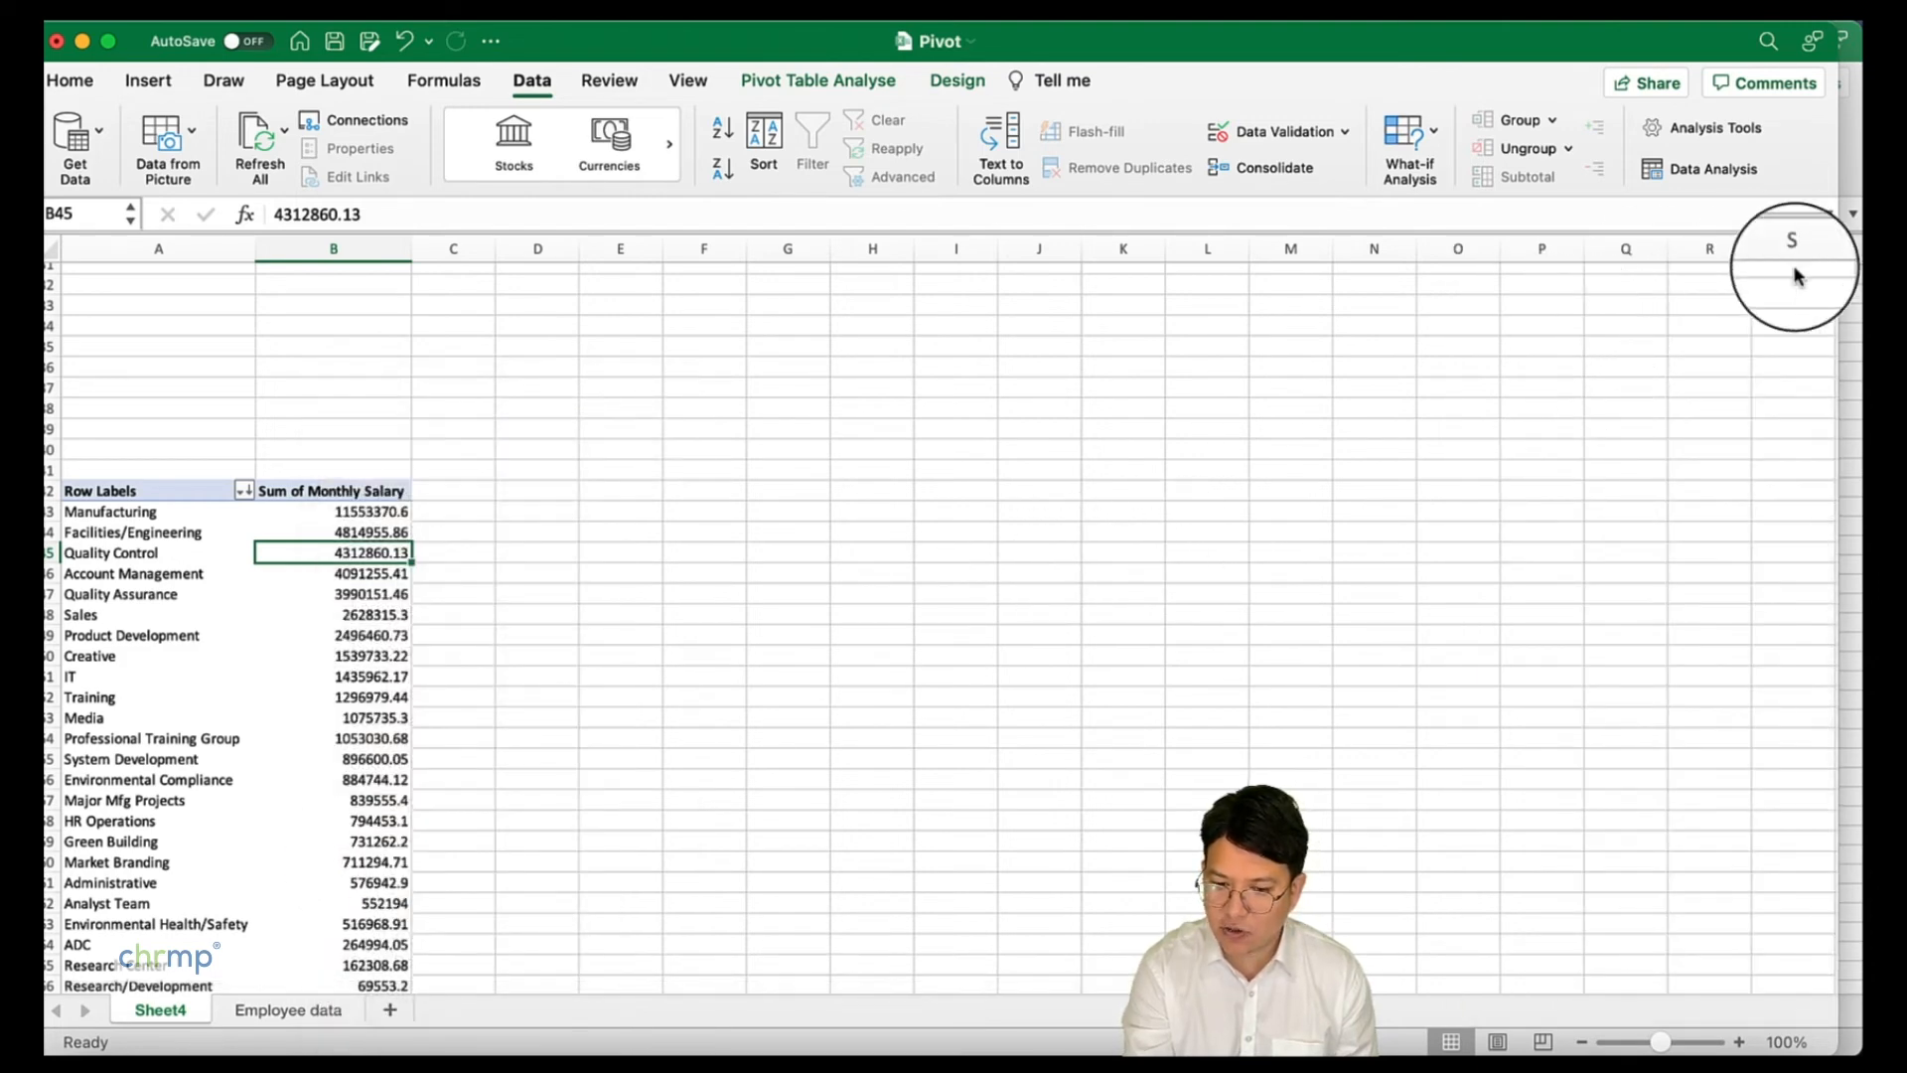
mouse_move(584, 601)
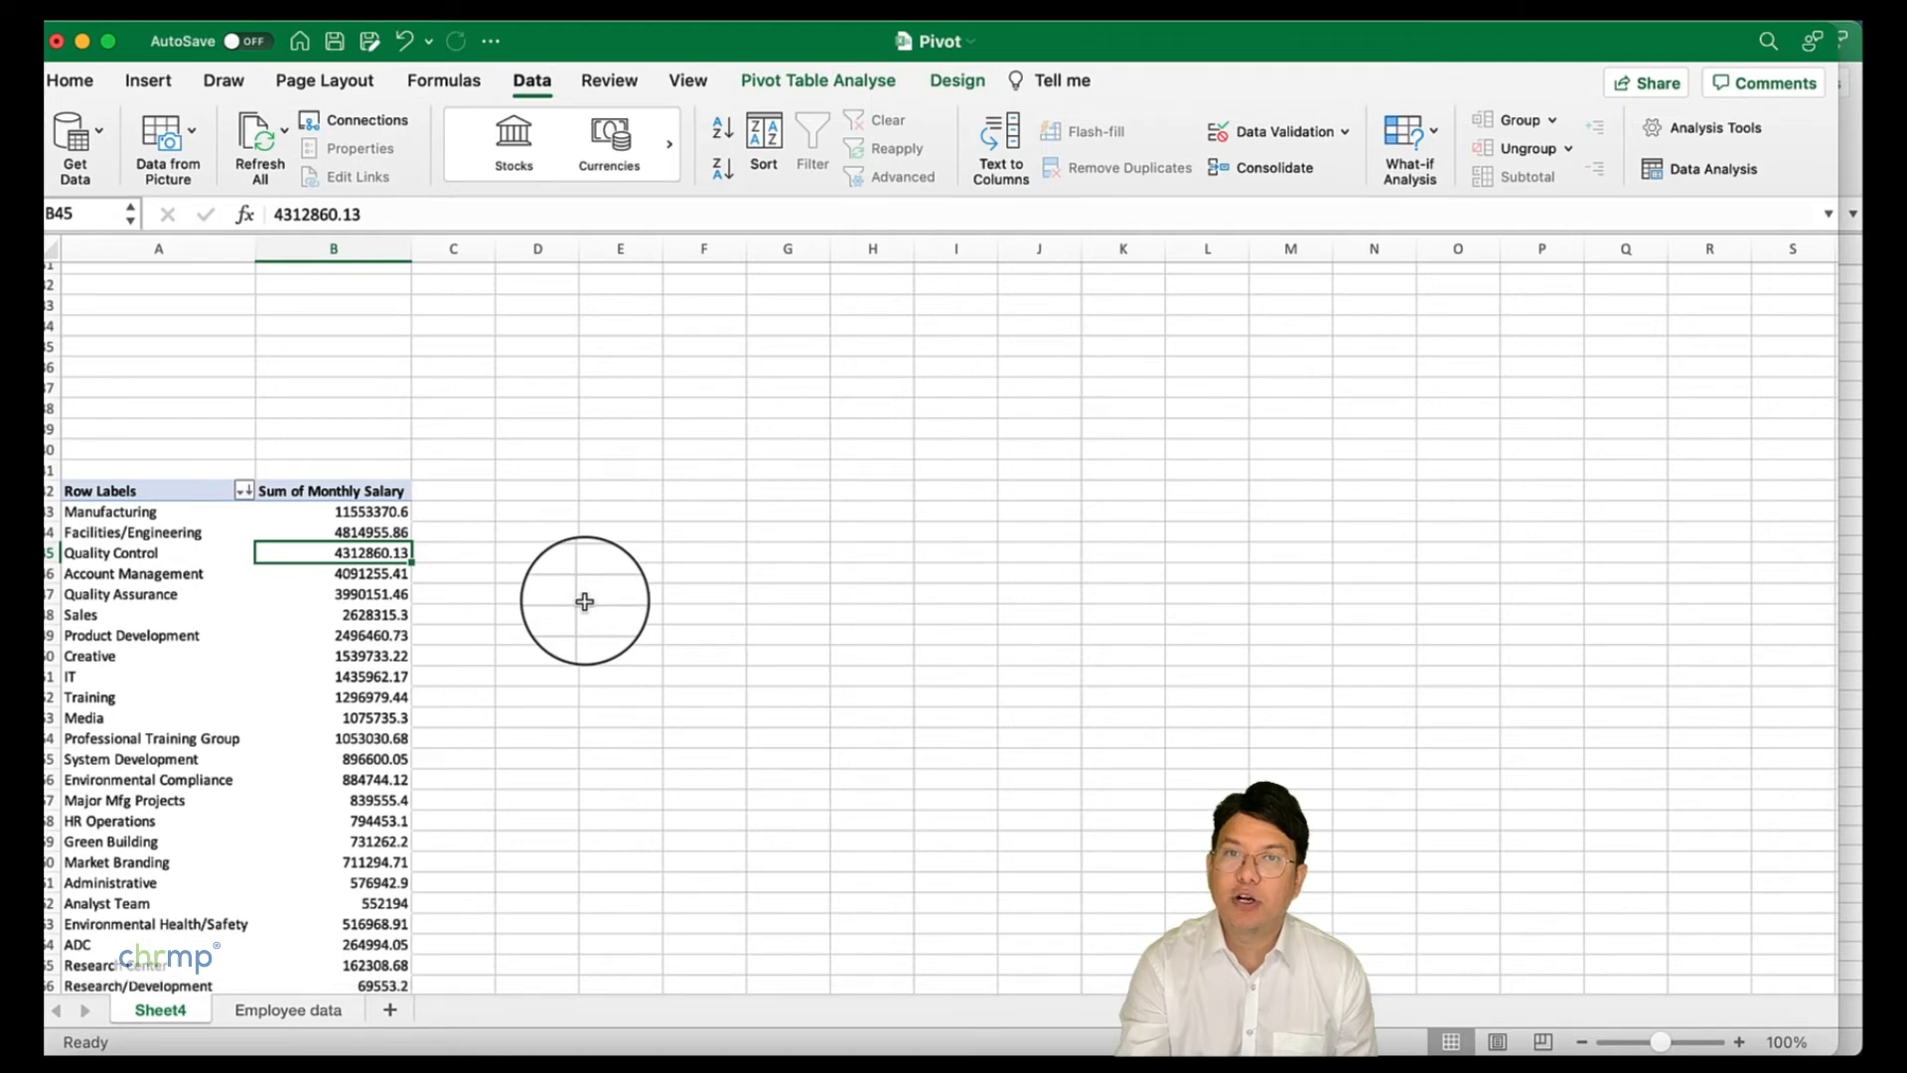
mouse_move(234, 612)
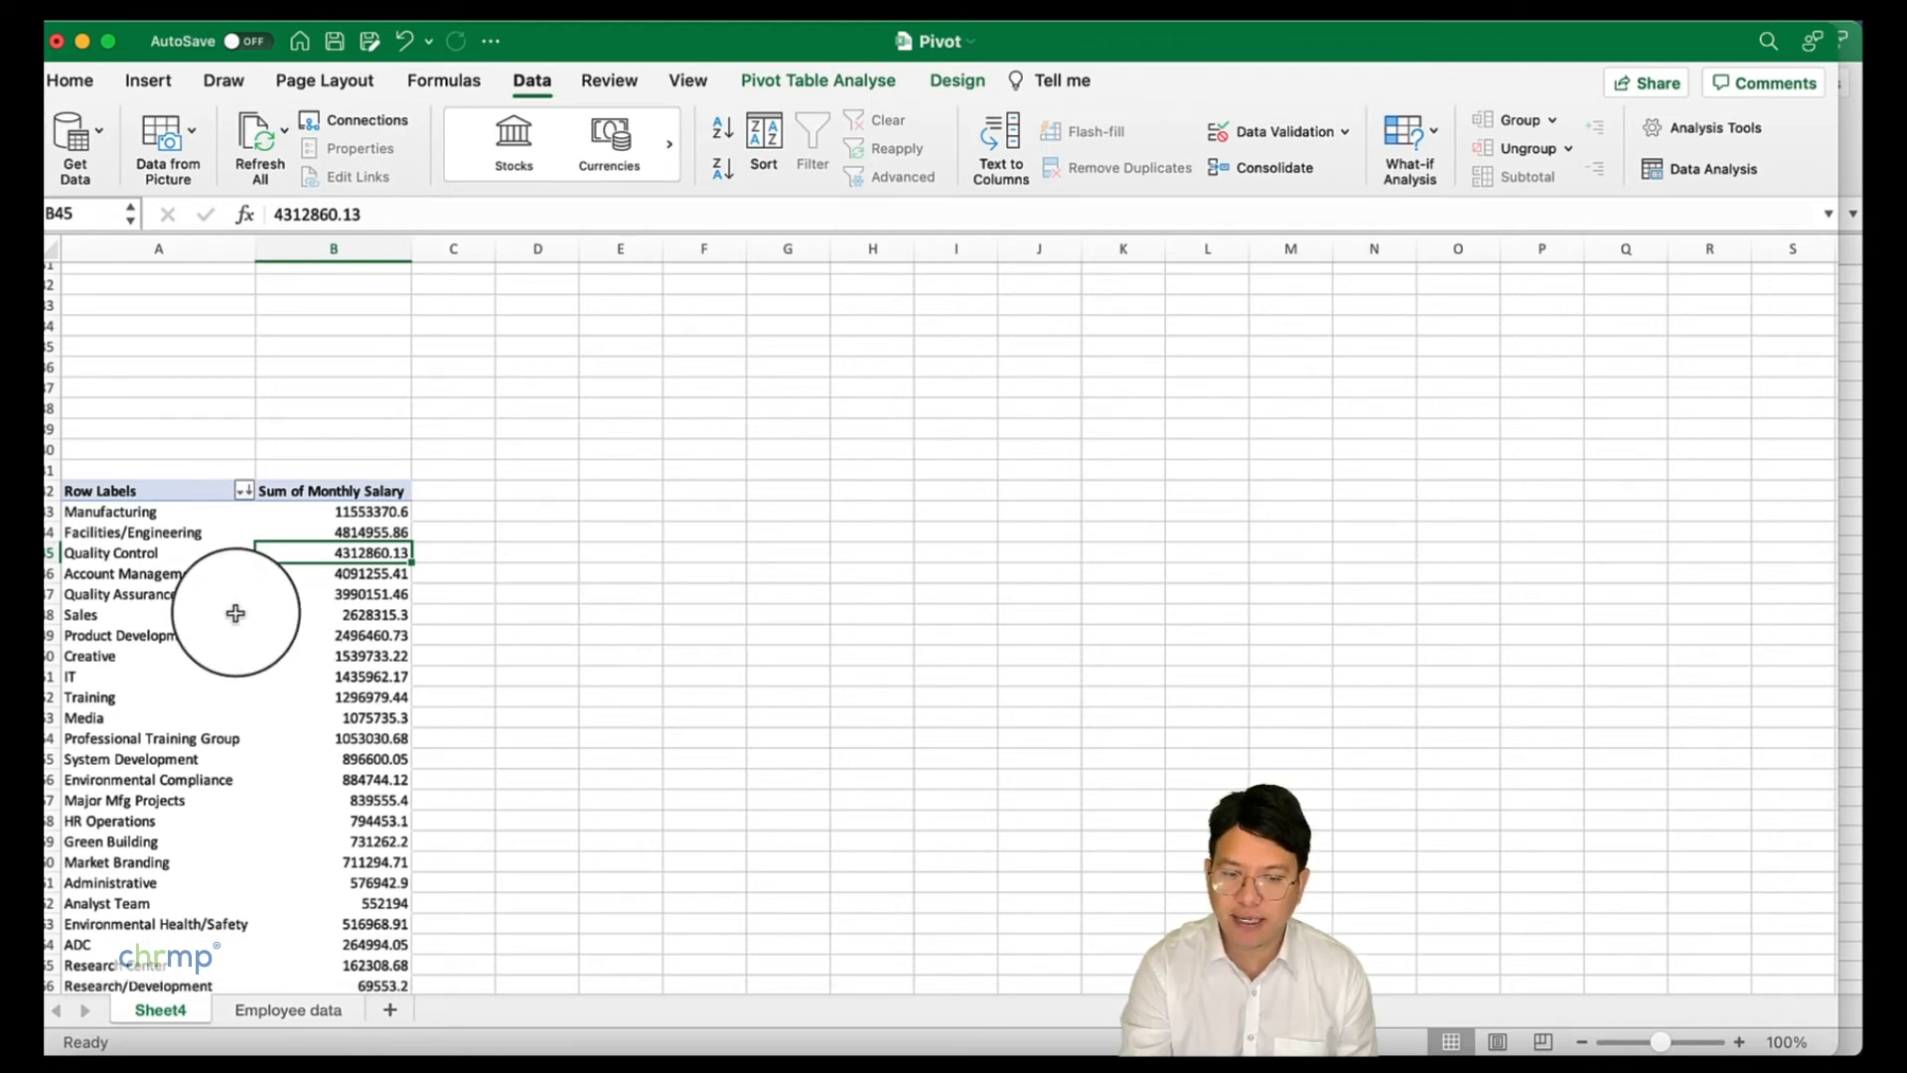
- Select a Sub-Department row and turn Field List back on from PivotTable Analyse
click(109, 594)
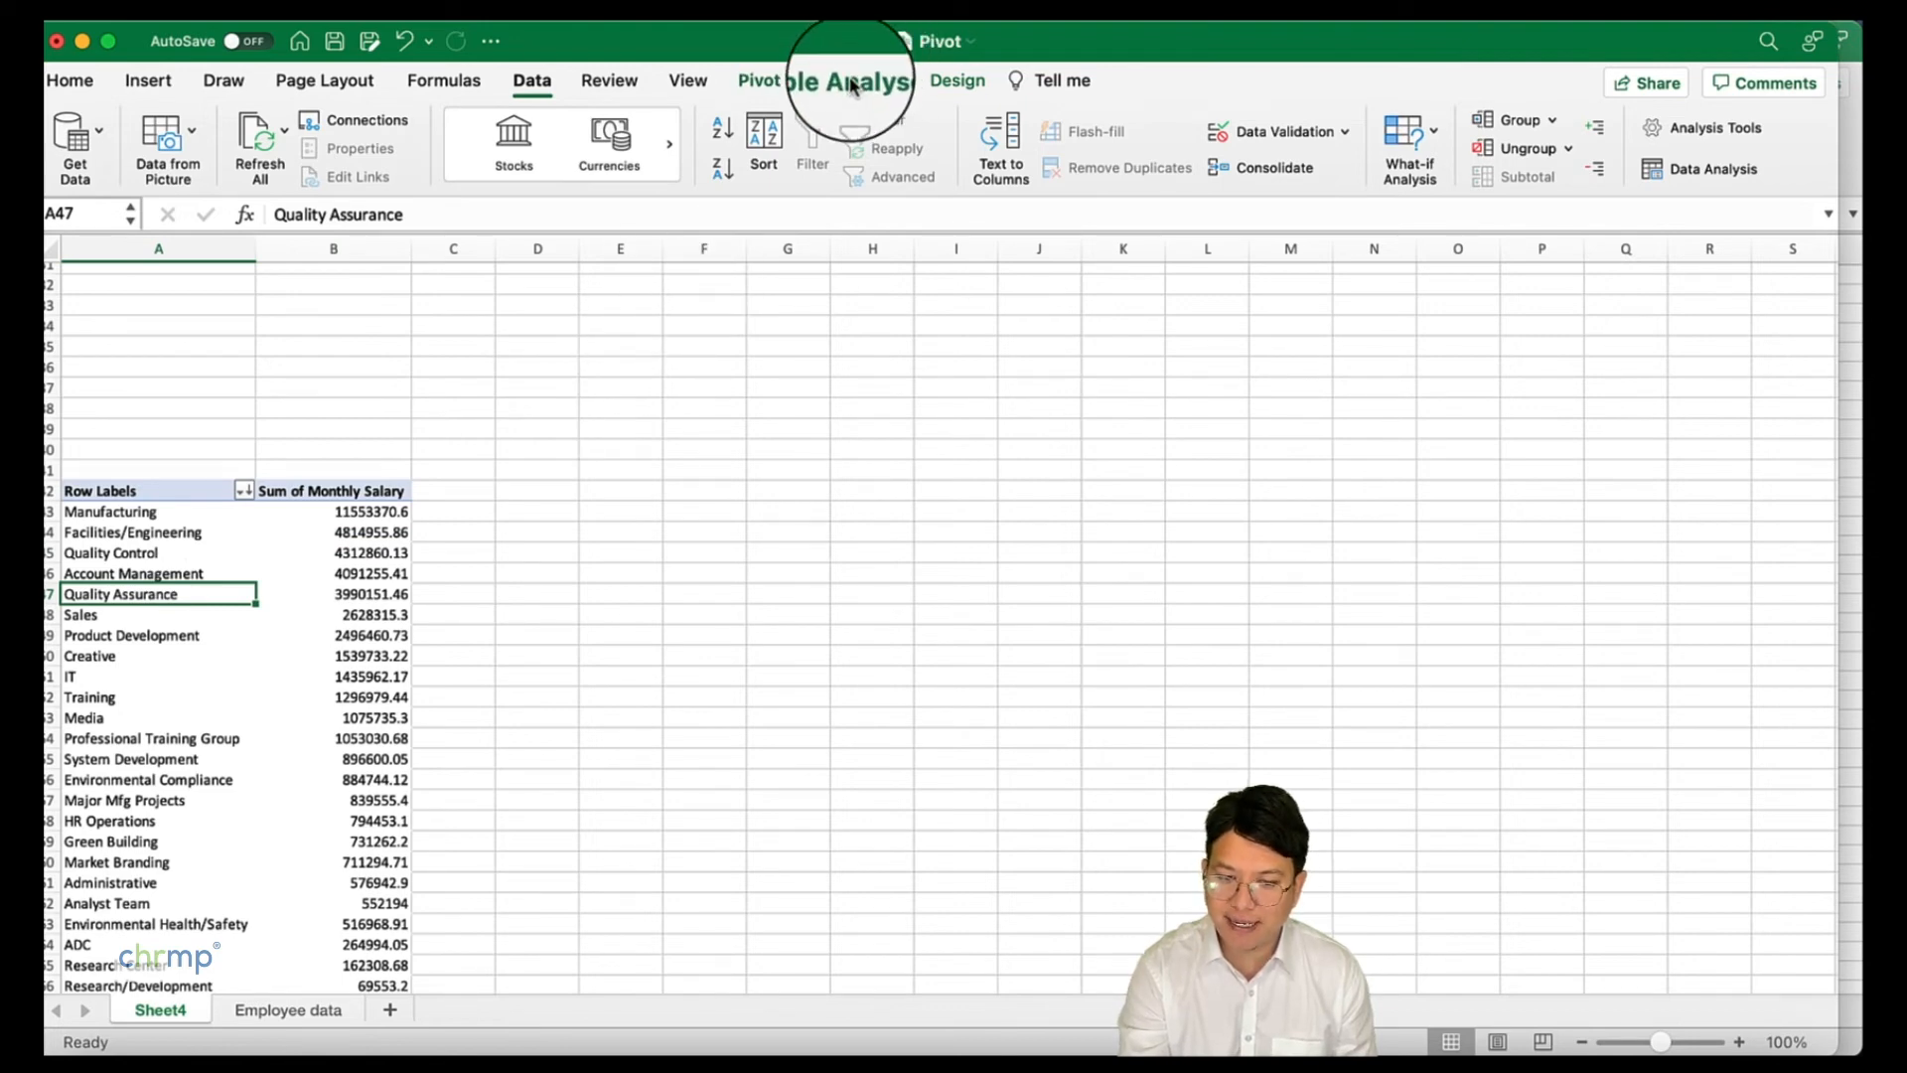
click(818, 80)
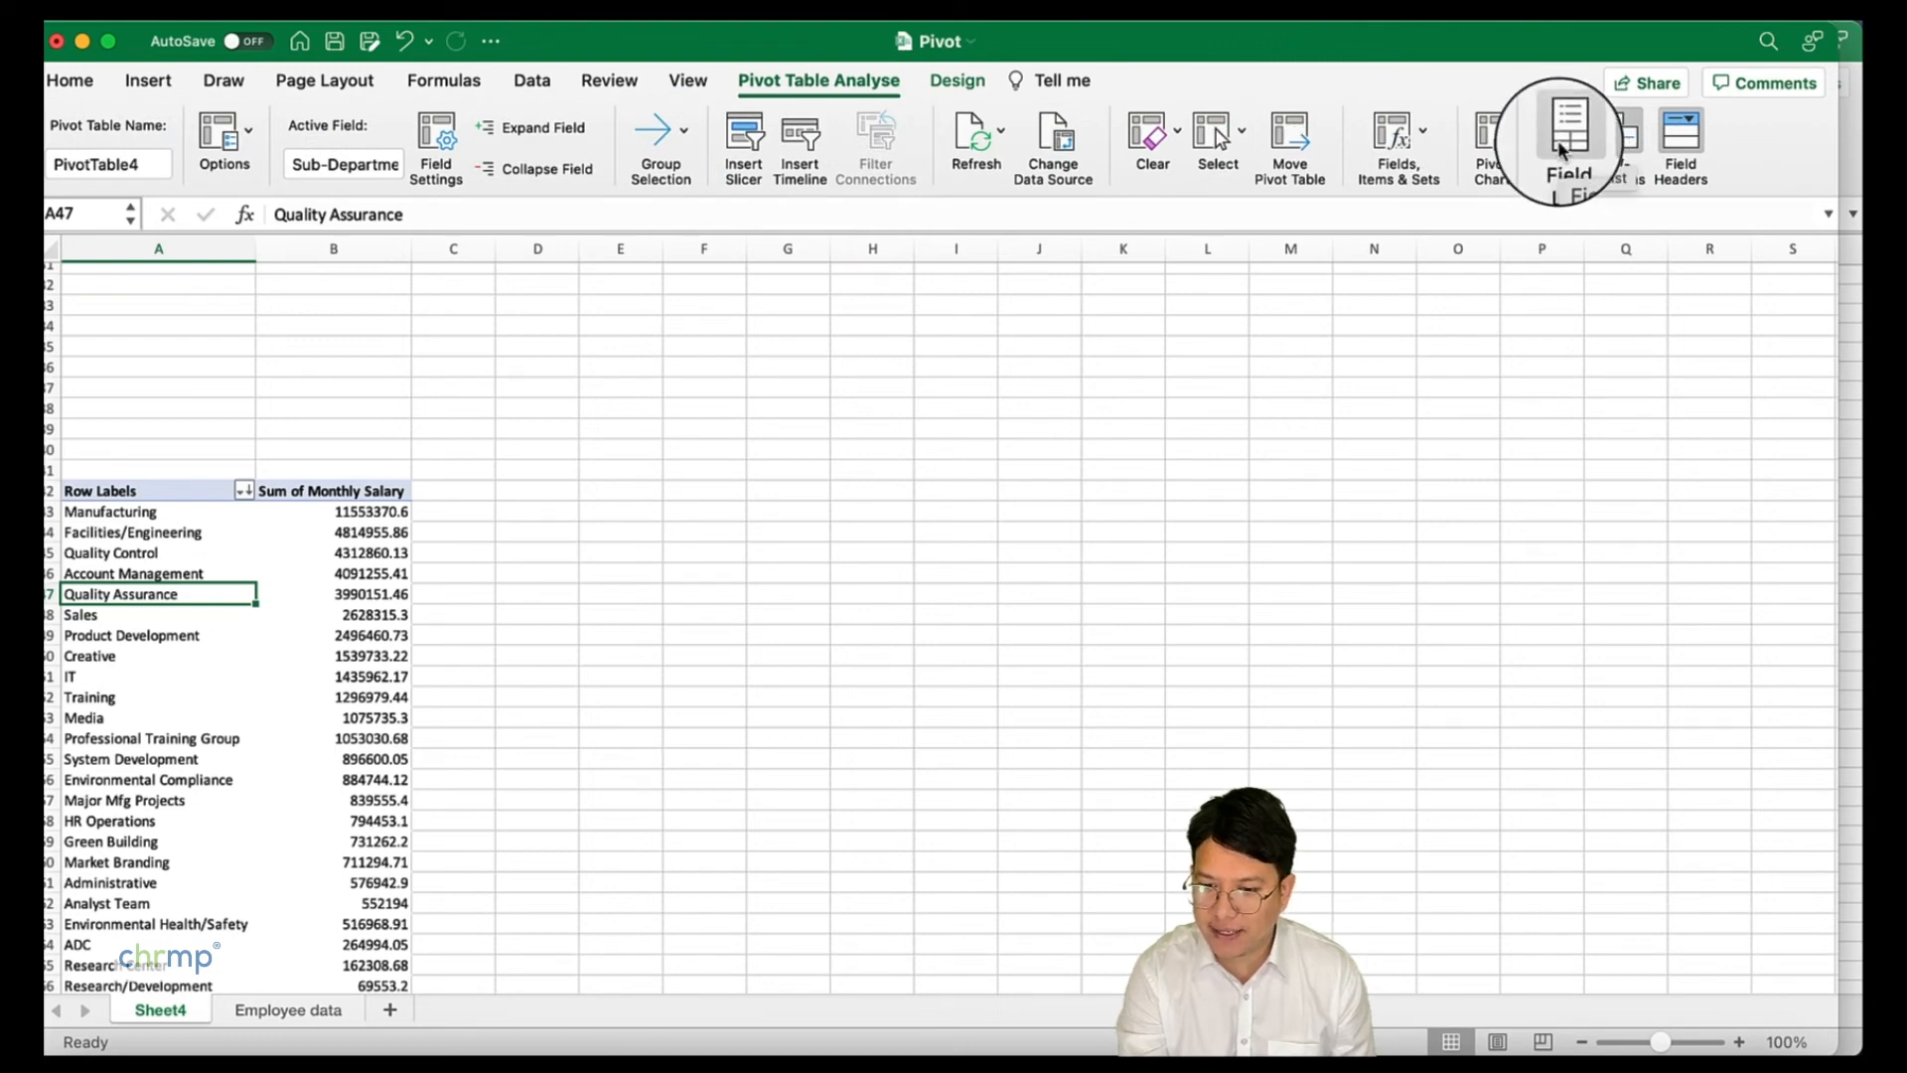
click(1567, 140)
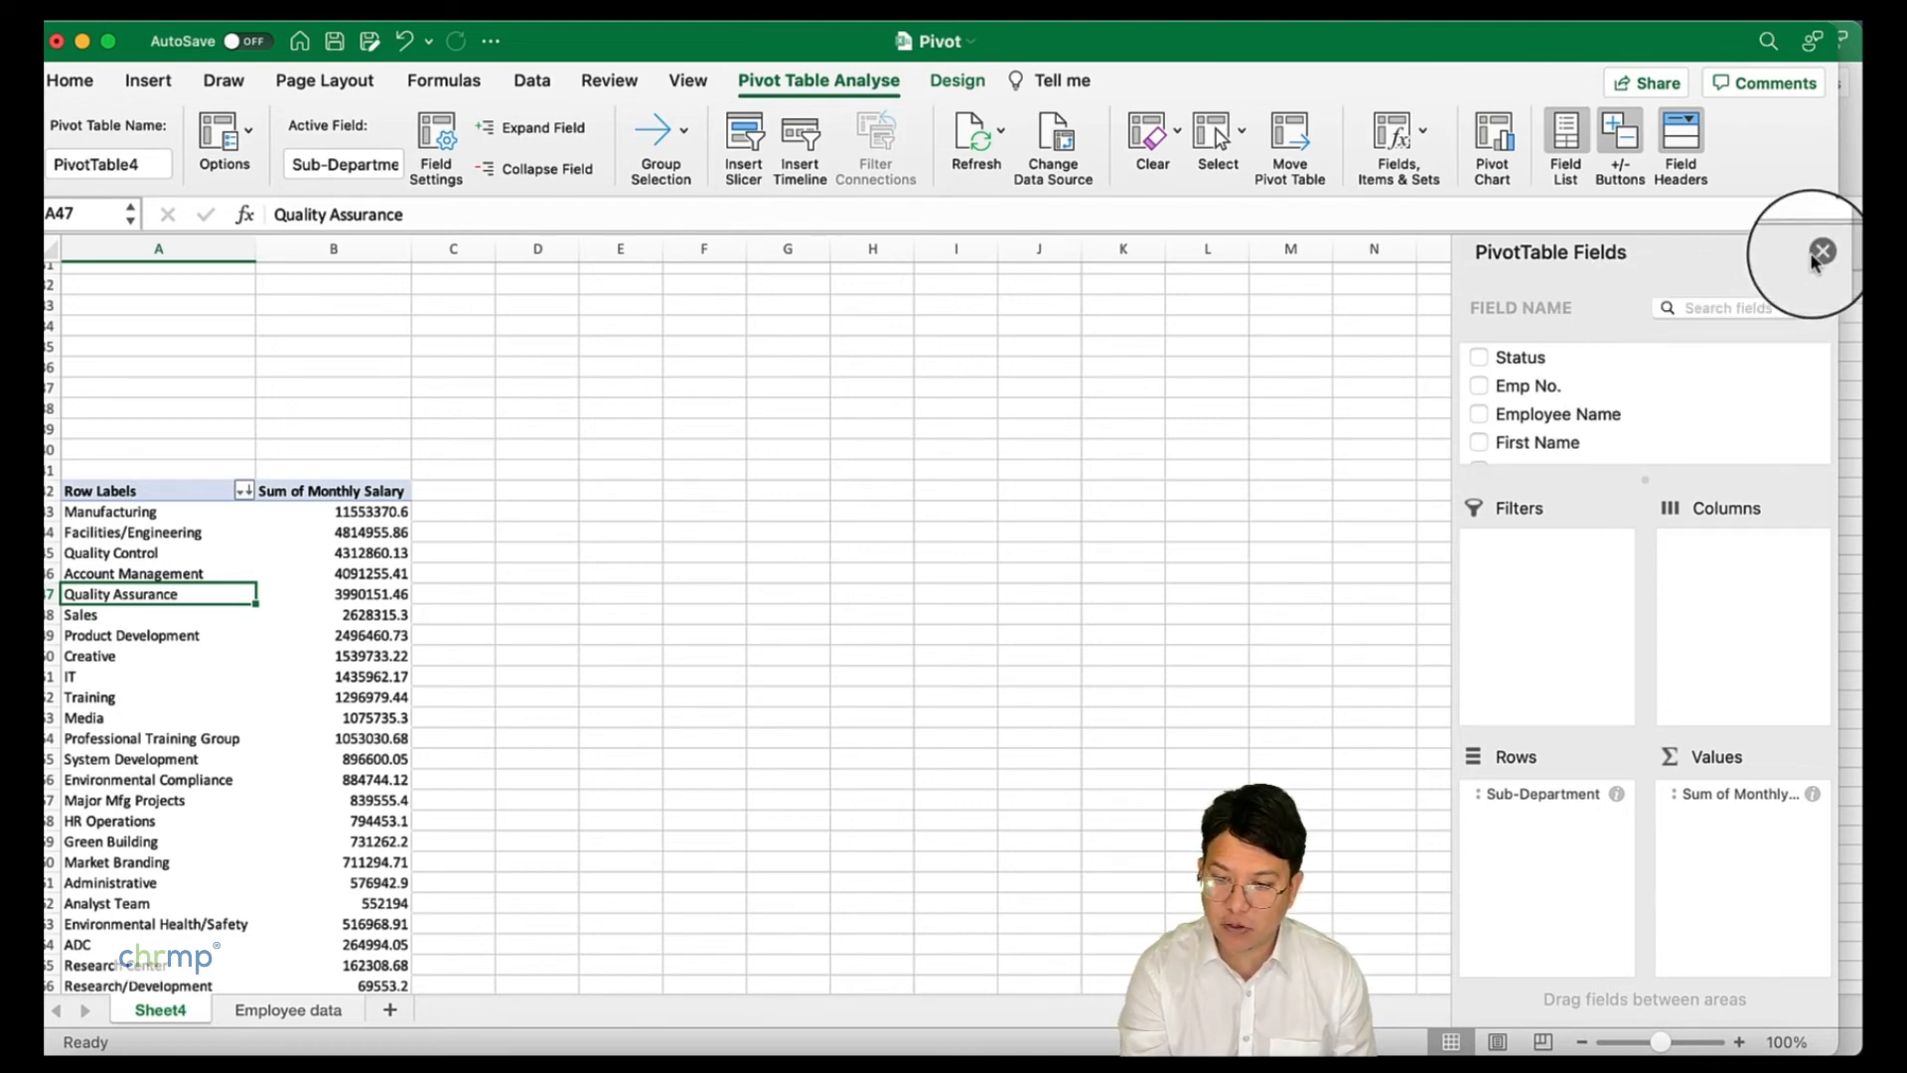
click(1822, 251)
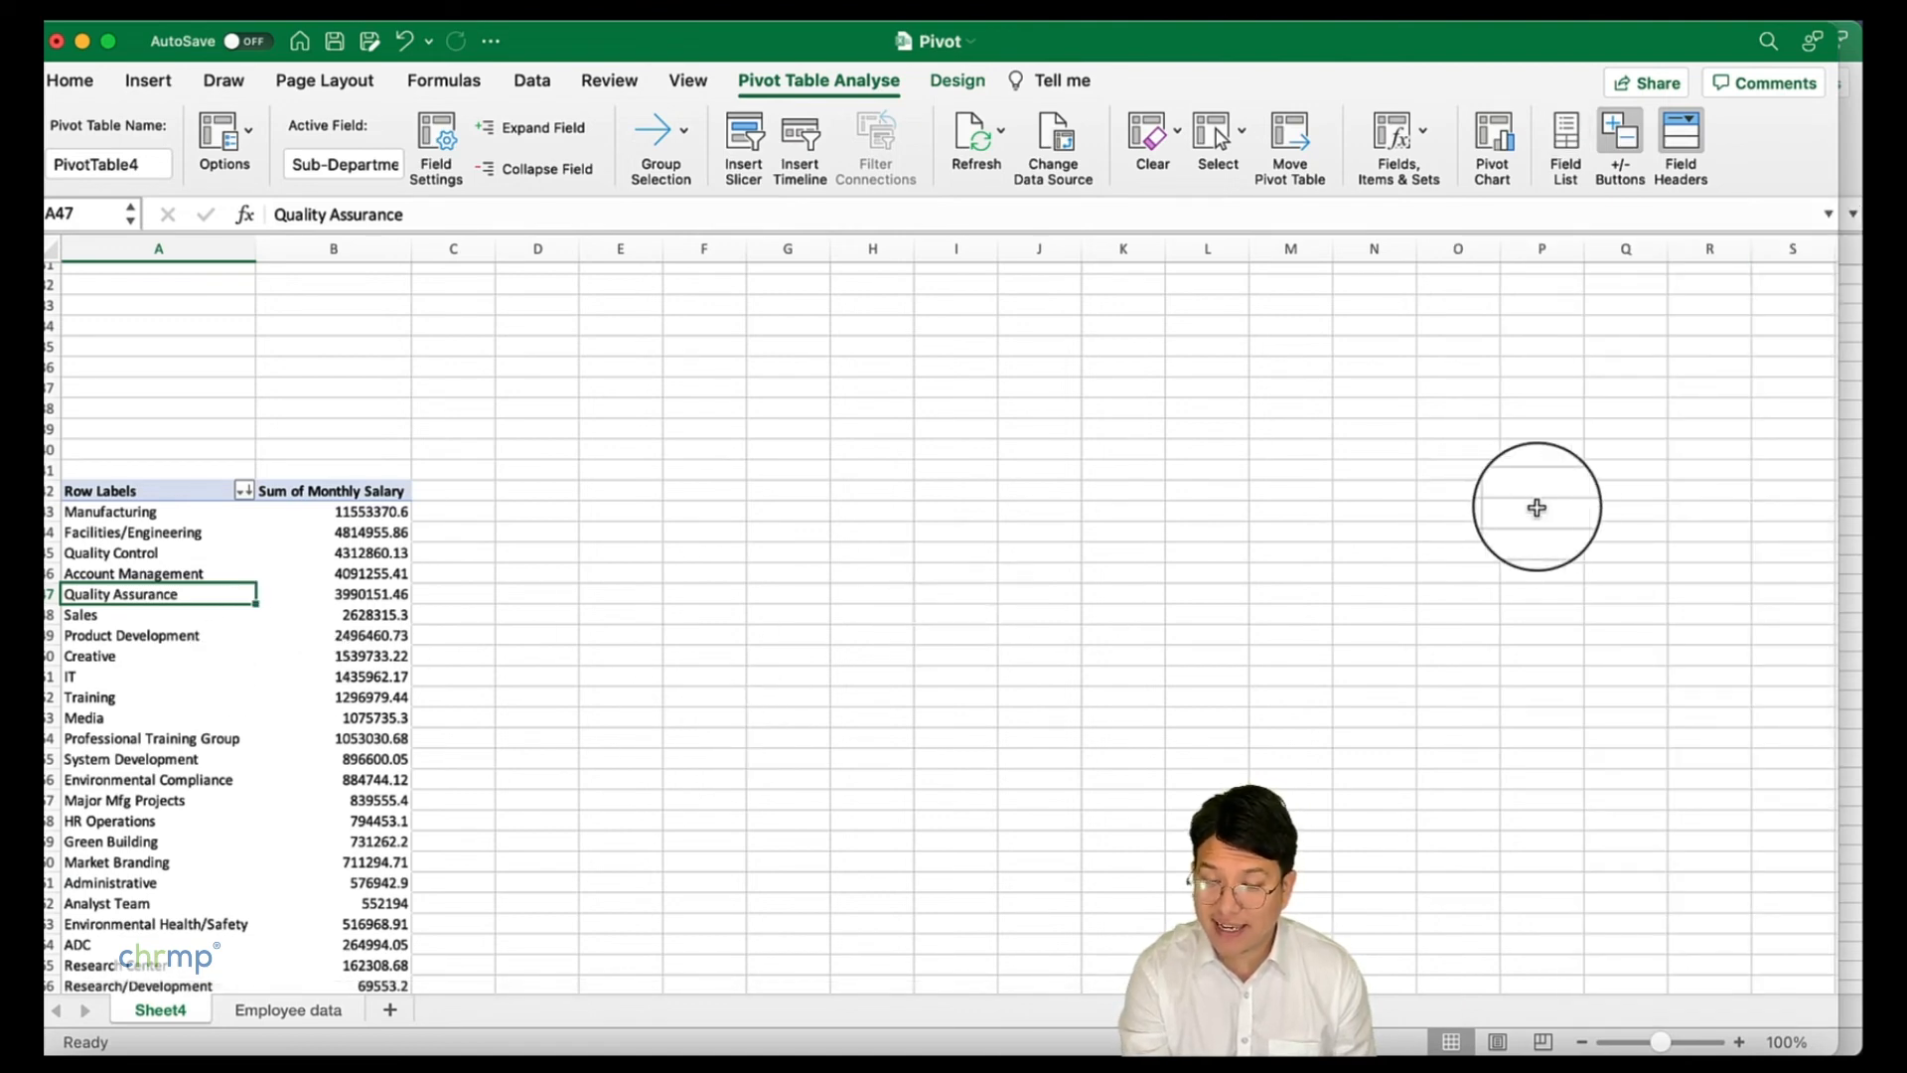
mouse_move(203, 629)
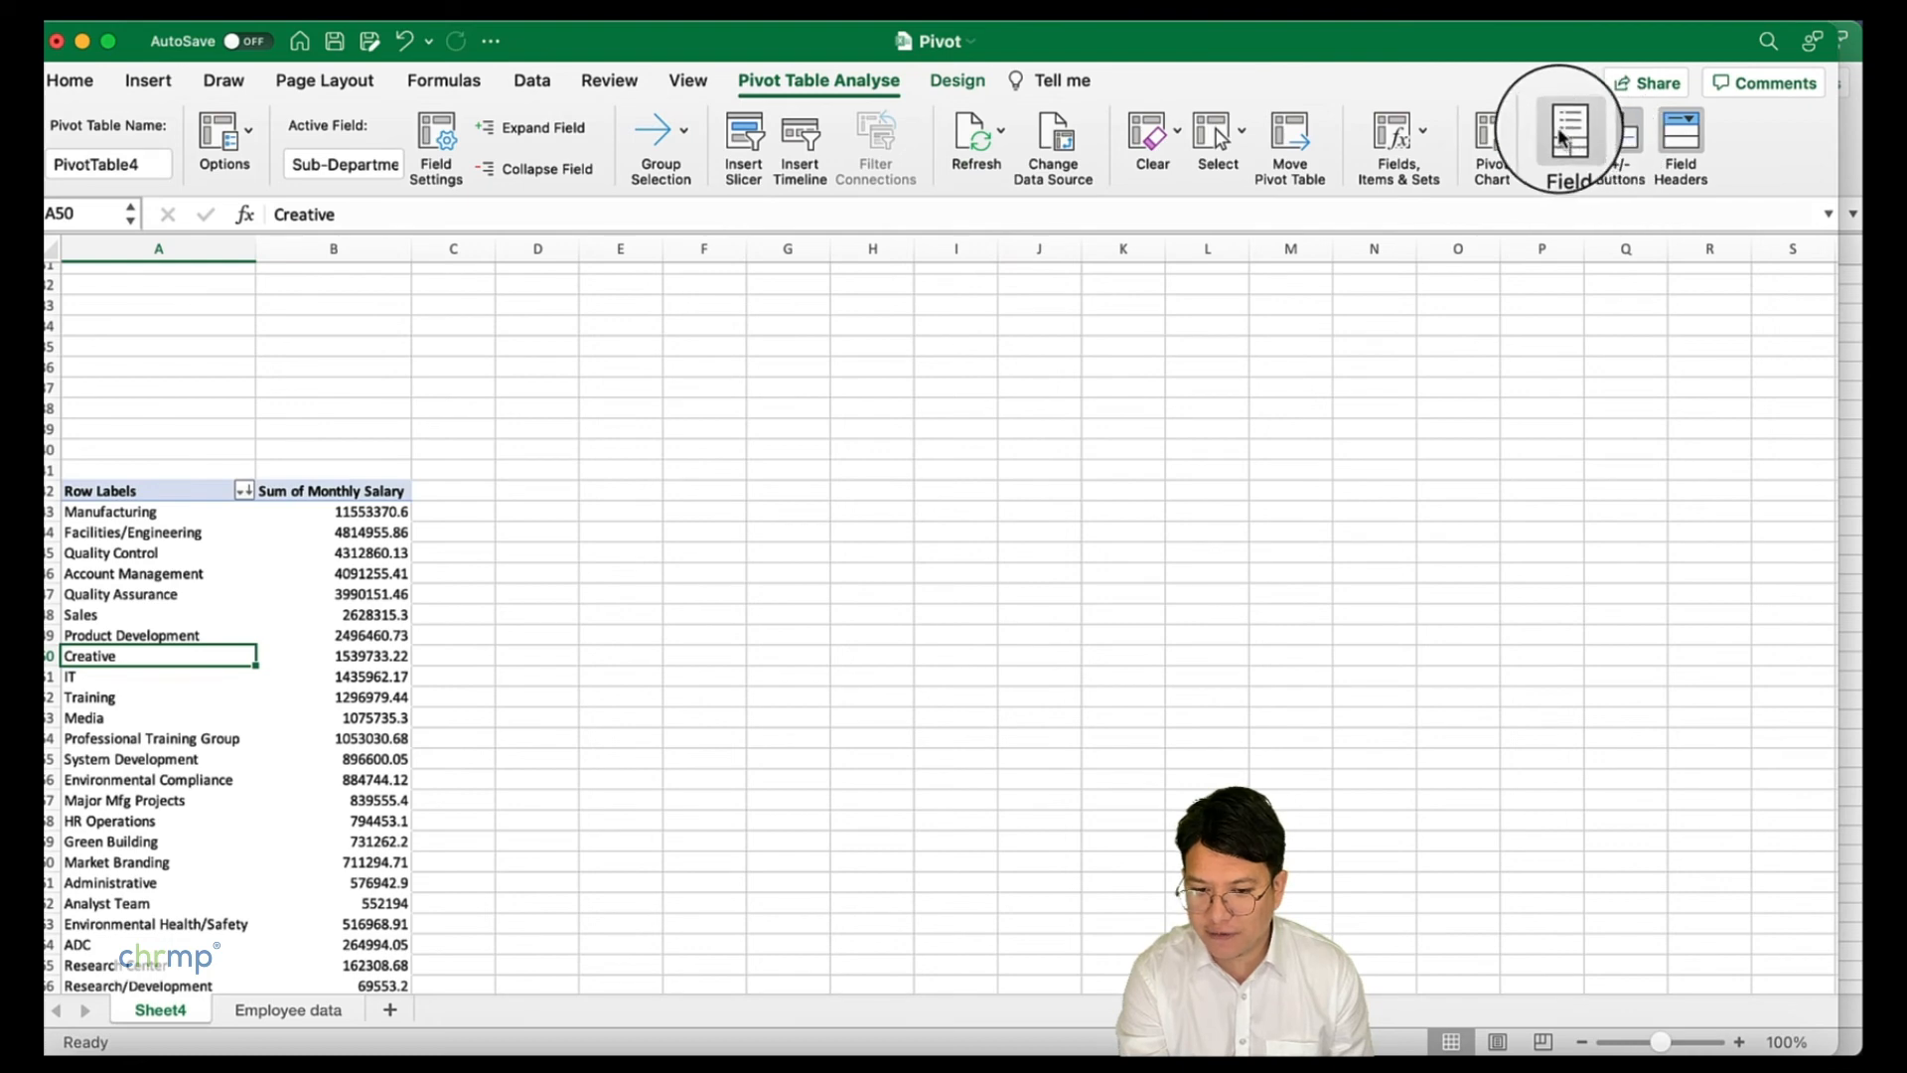
click(1565, 143)
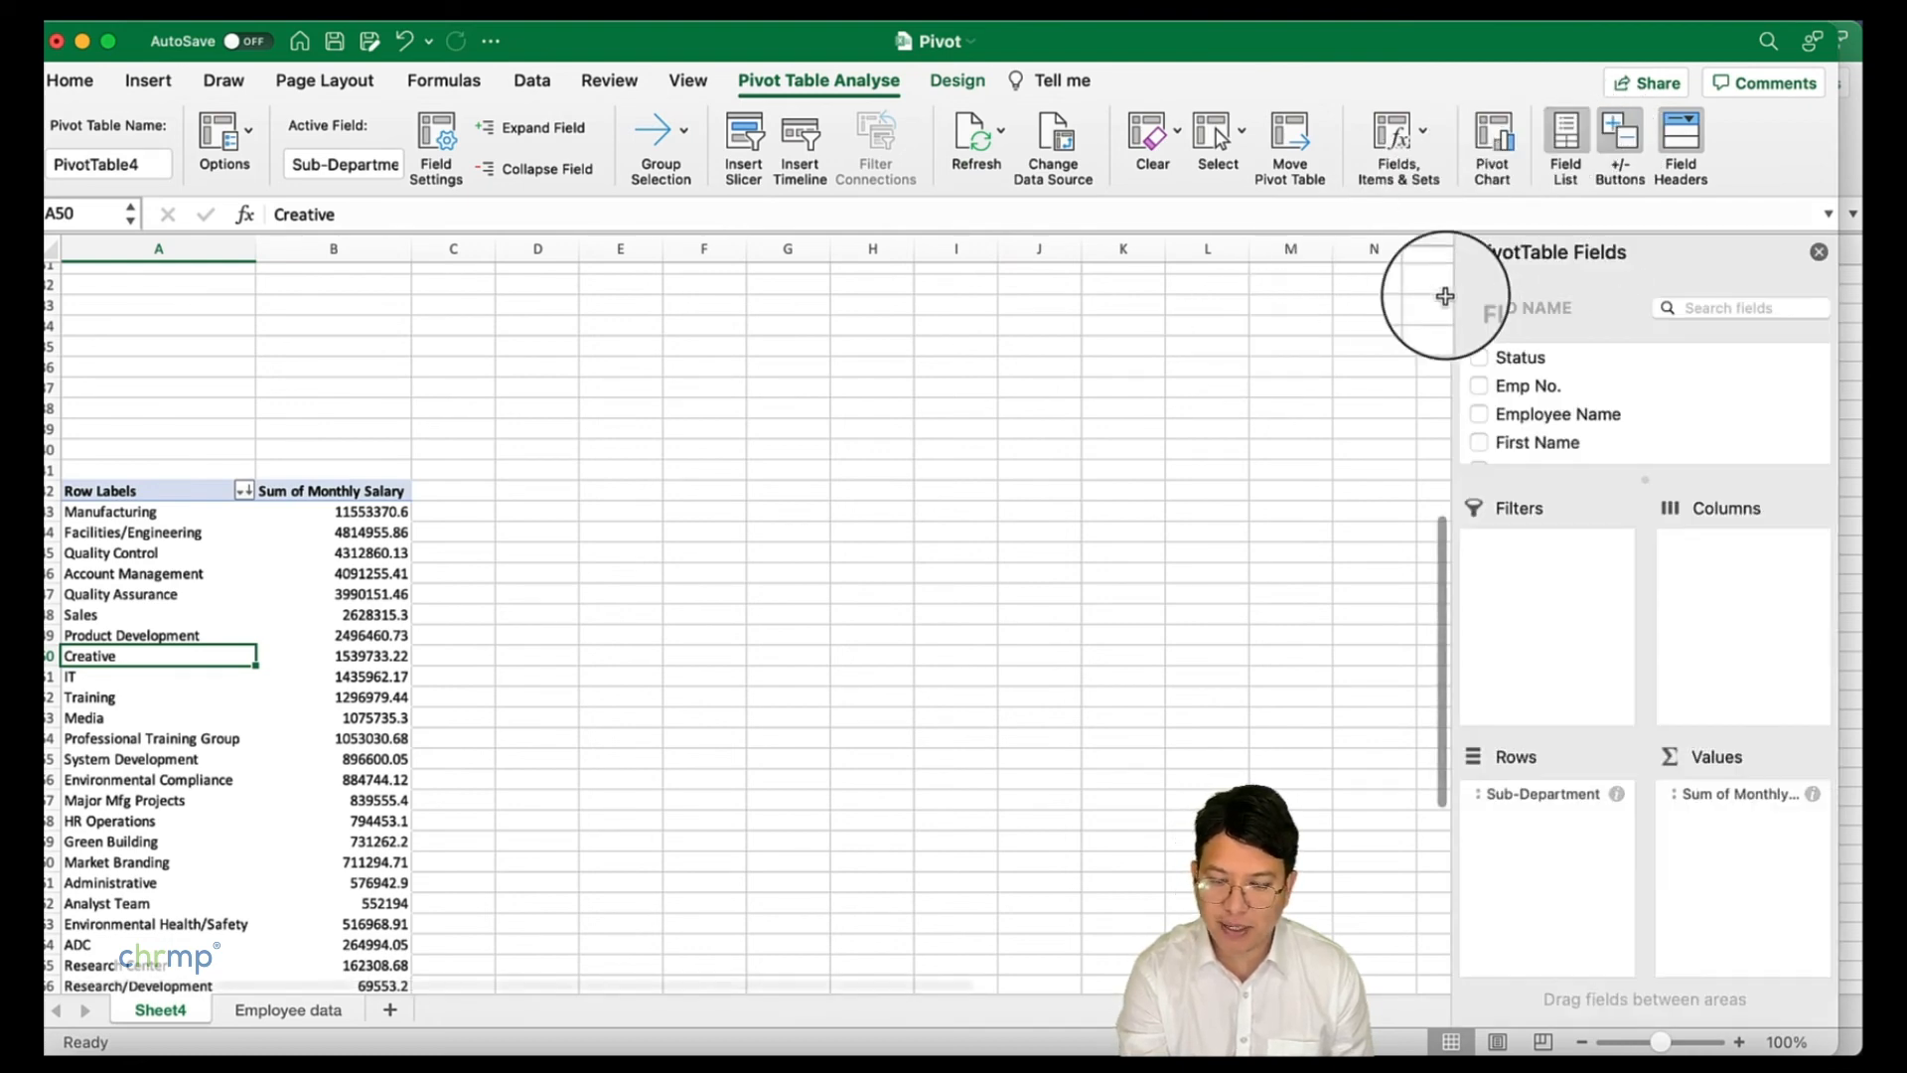
mouse_move(1156, 451)
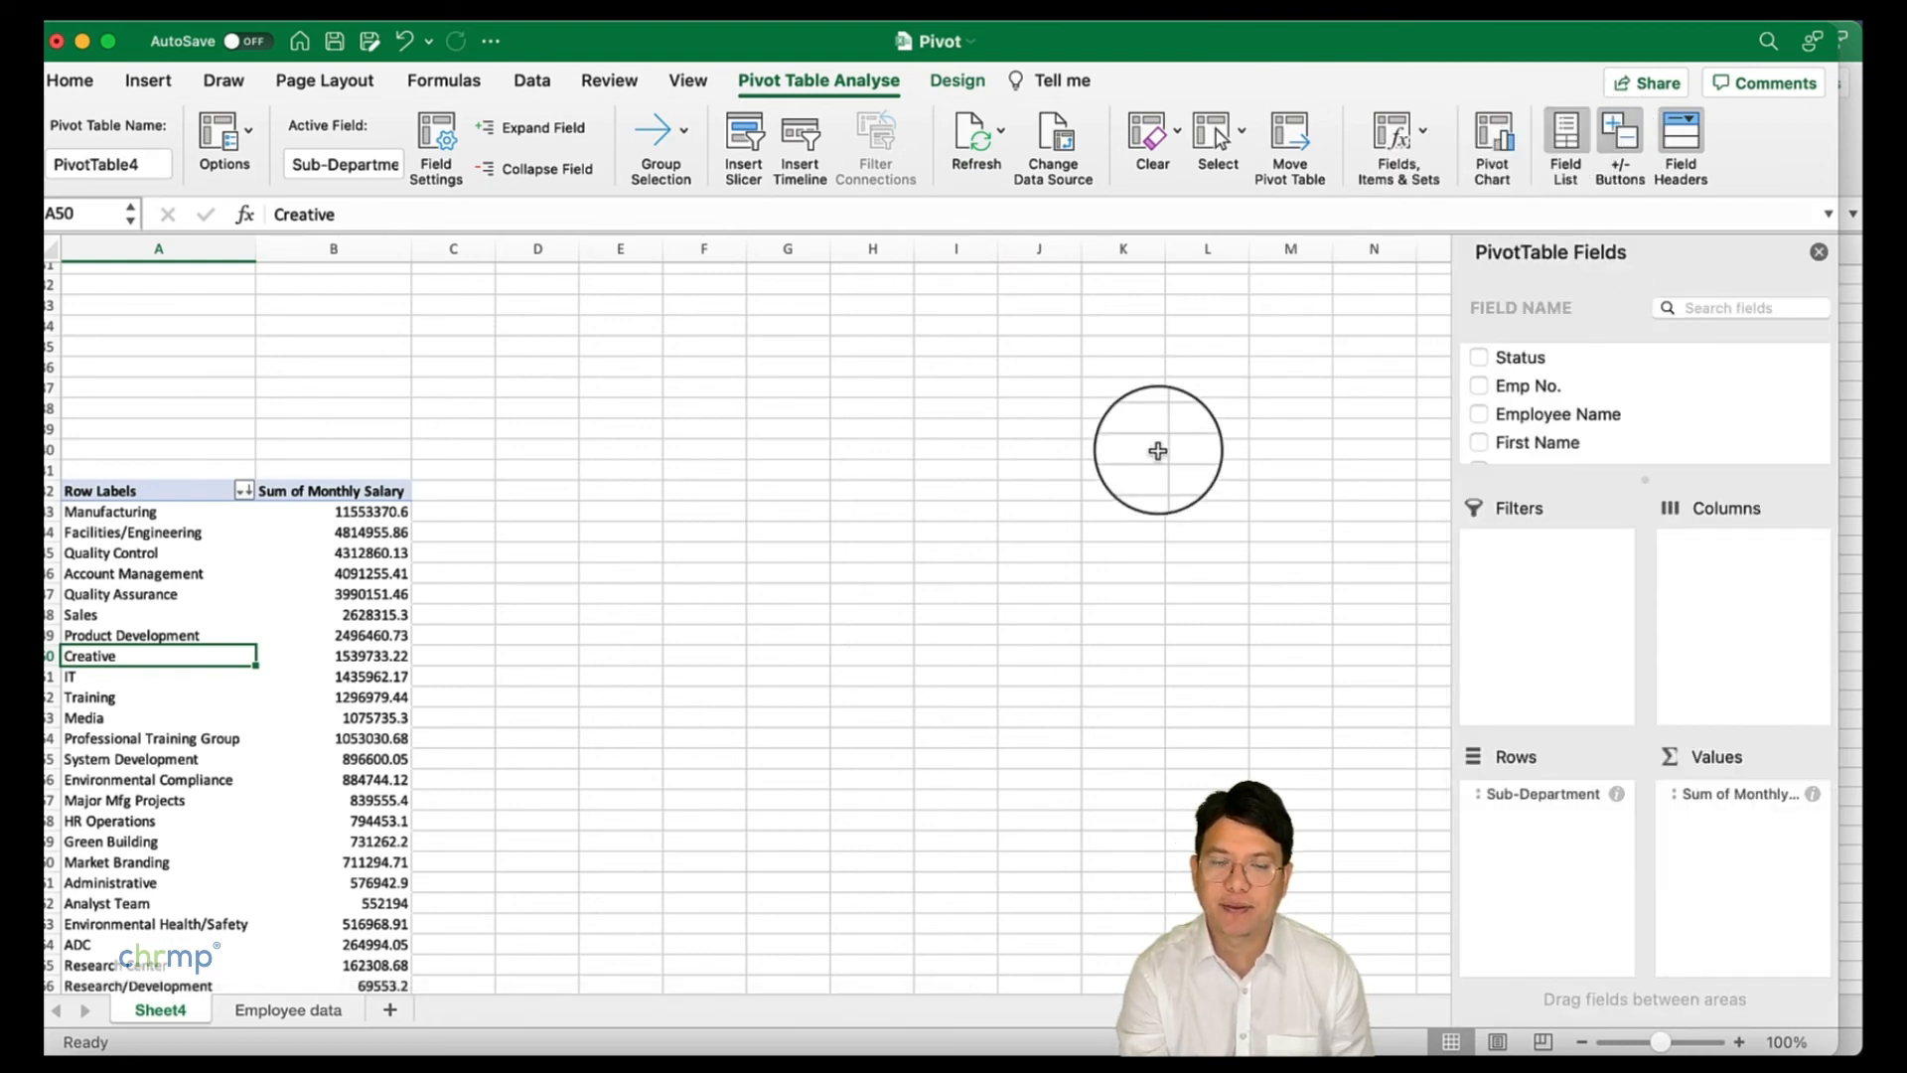
mouse_move(822, 541)
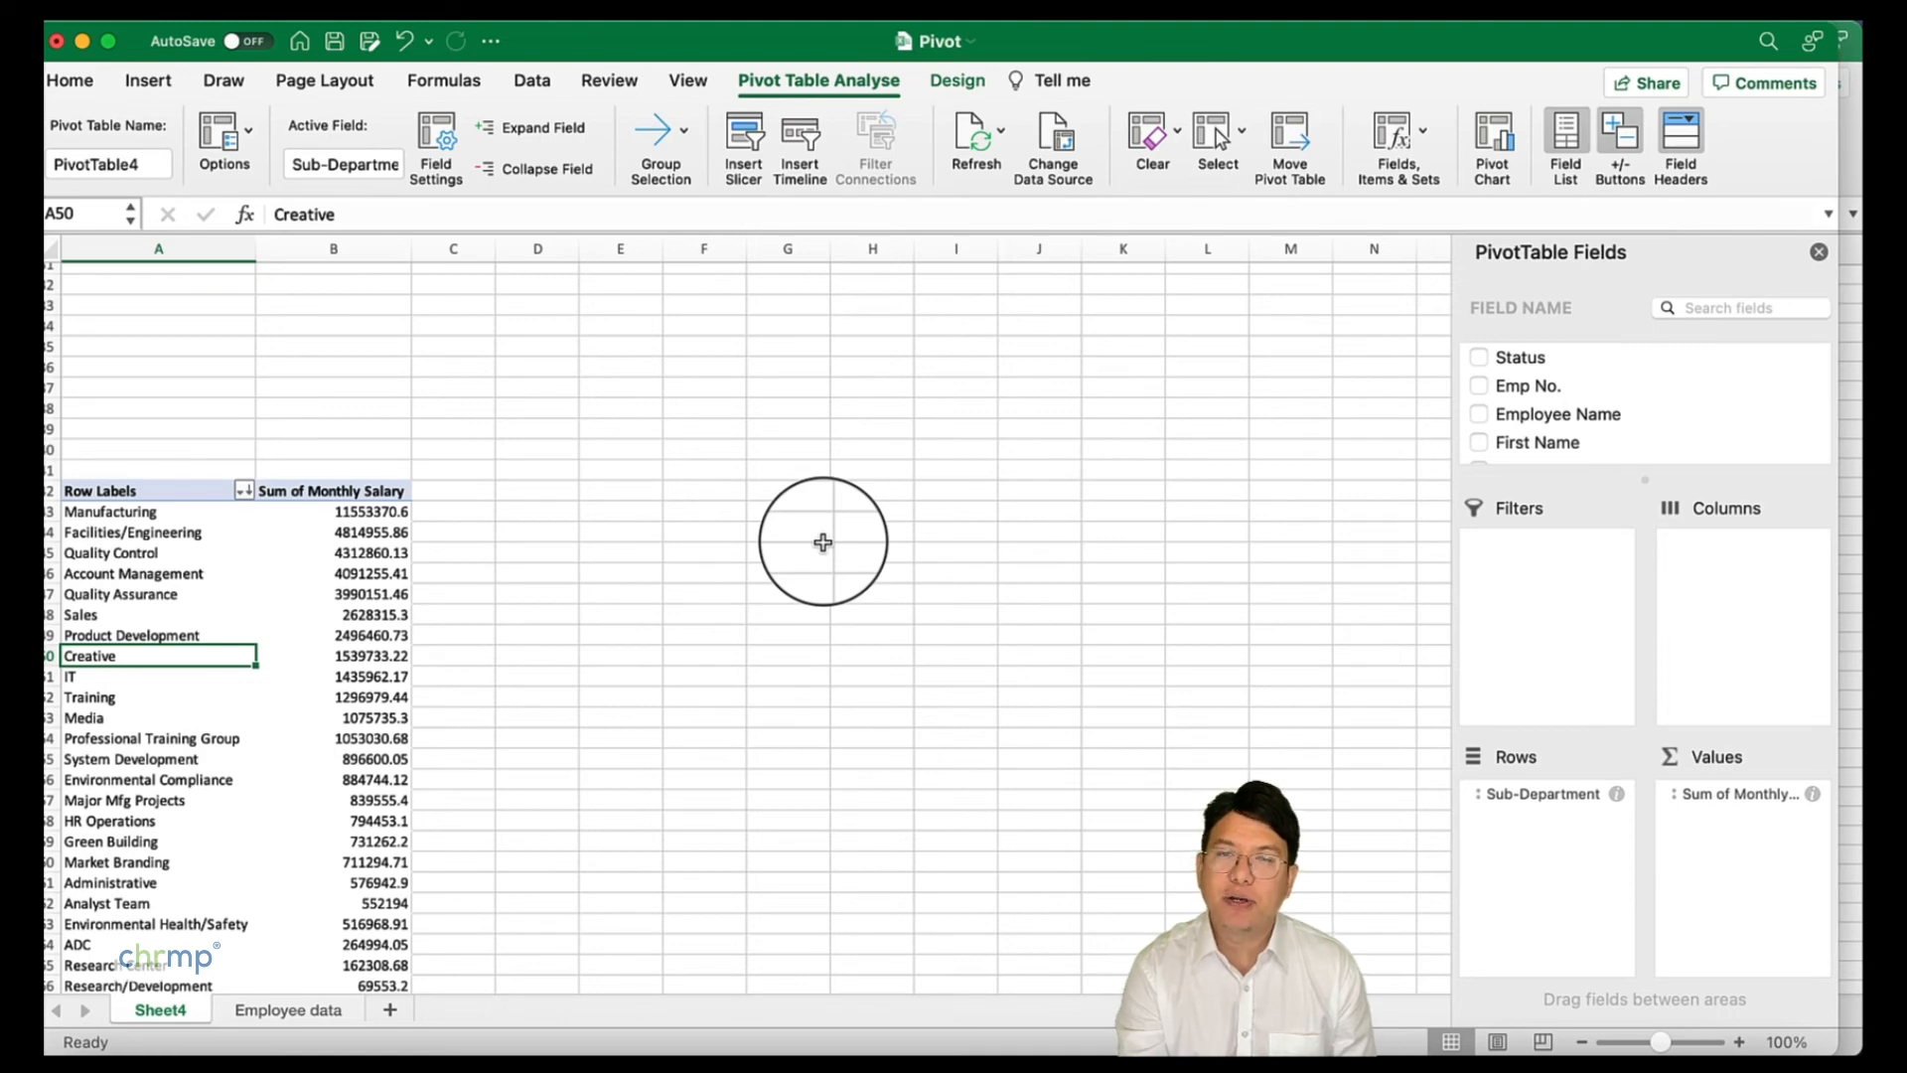